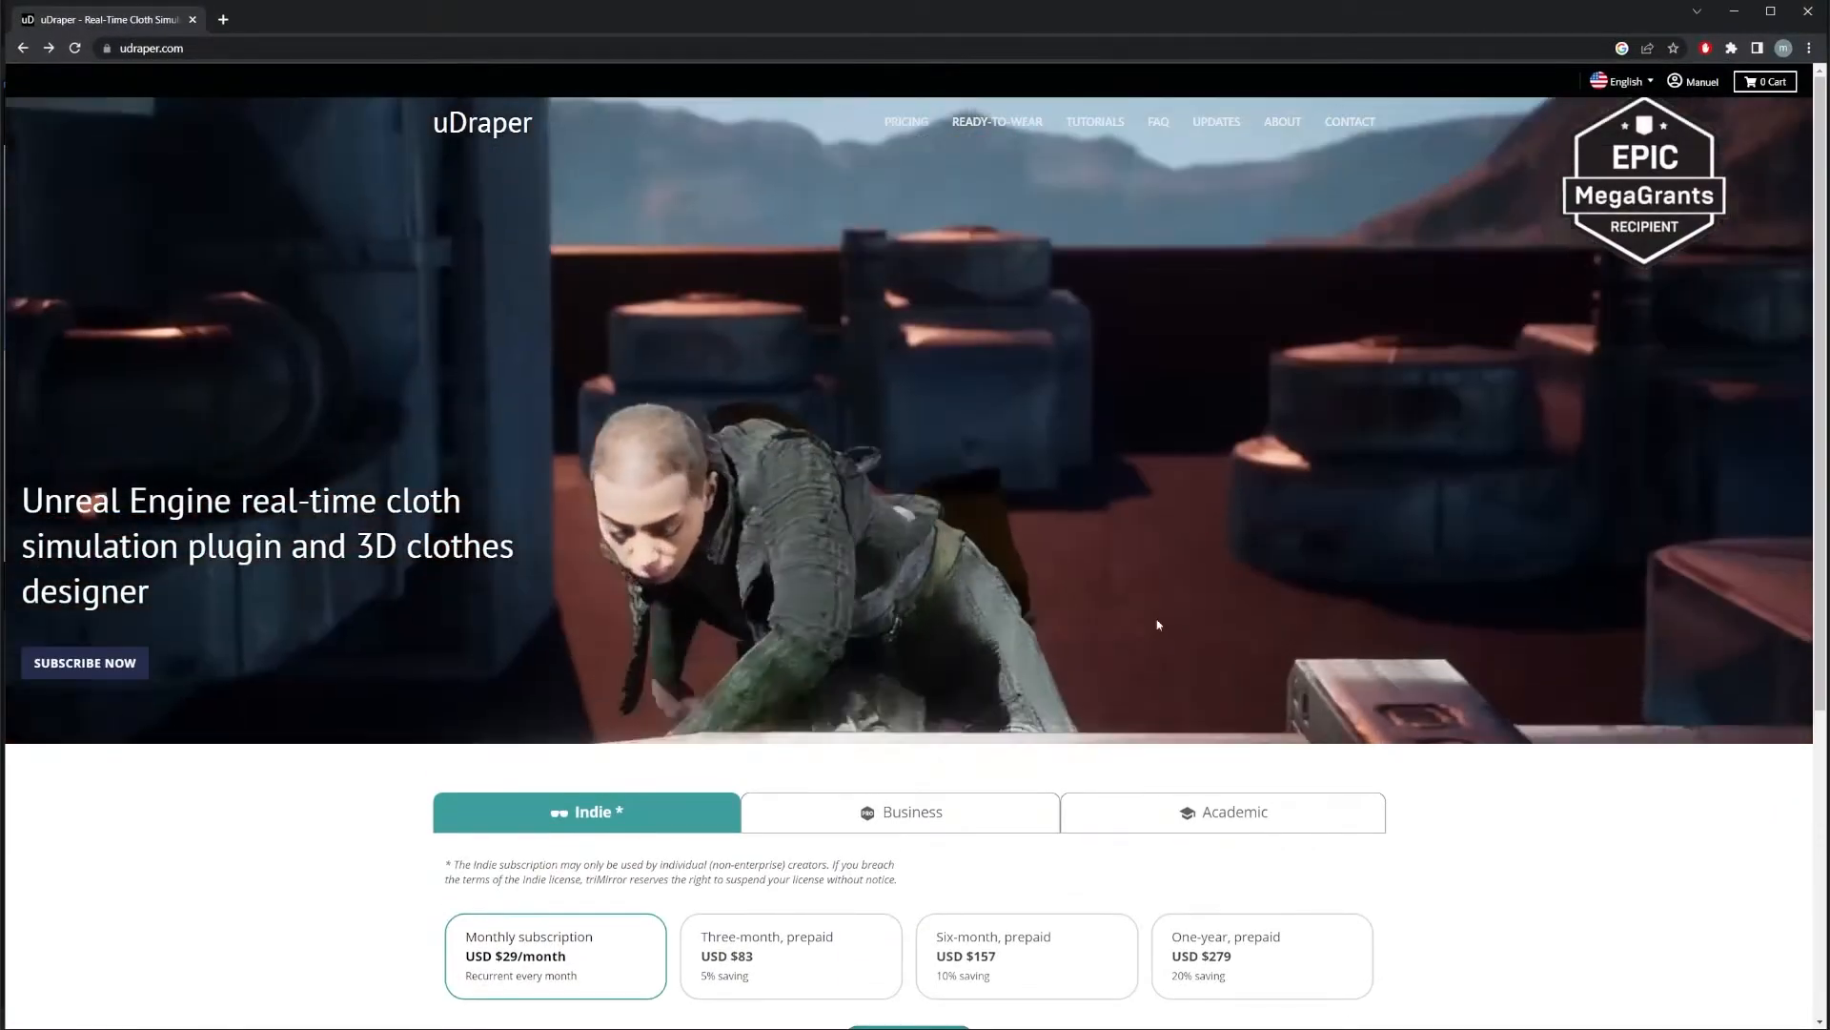
Step: Scroll the uDraper home page down to the Indie subscription pricing options
{"action": "scroll", "scroll_direction": "down", "scroll_amount": 3}
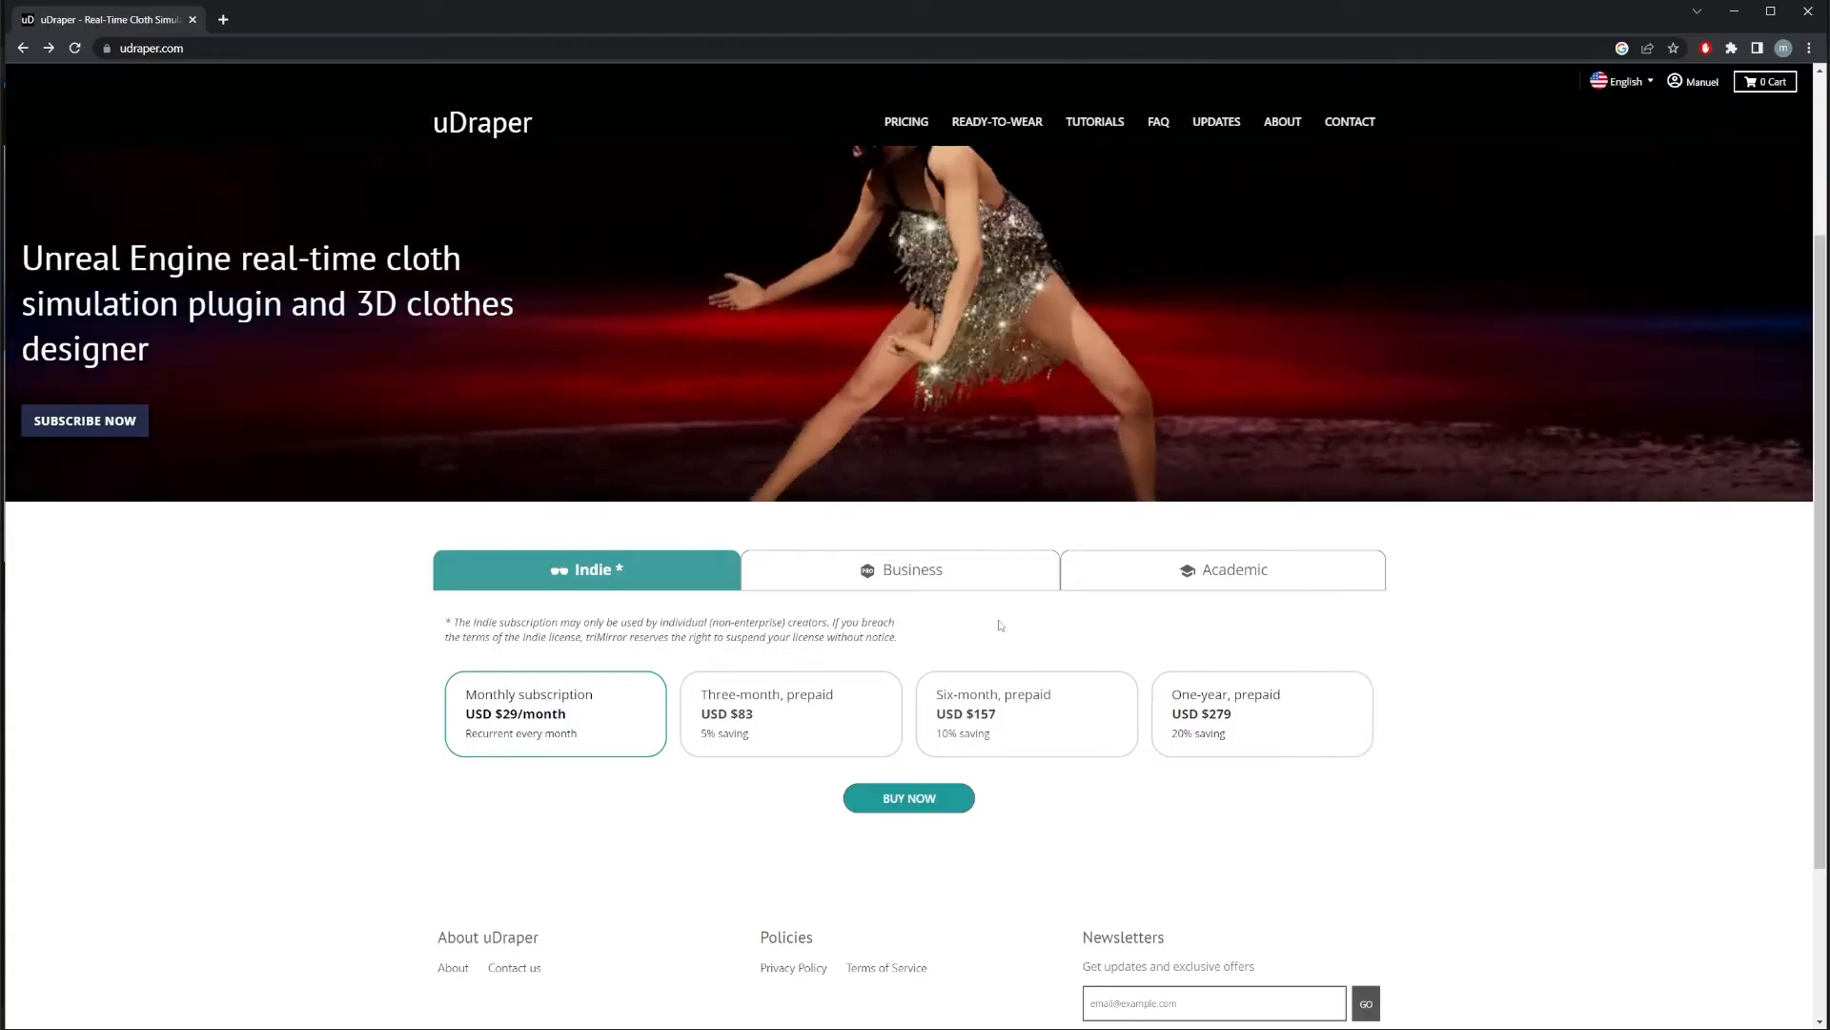
{"action": "mouse_move", "coordinate": [976, 616]}
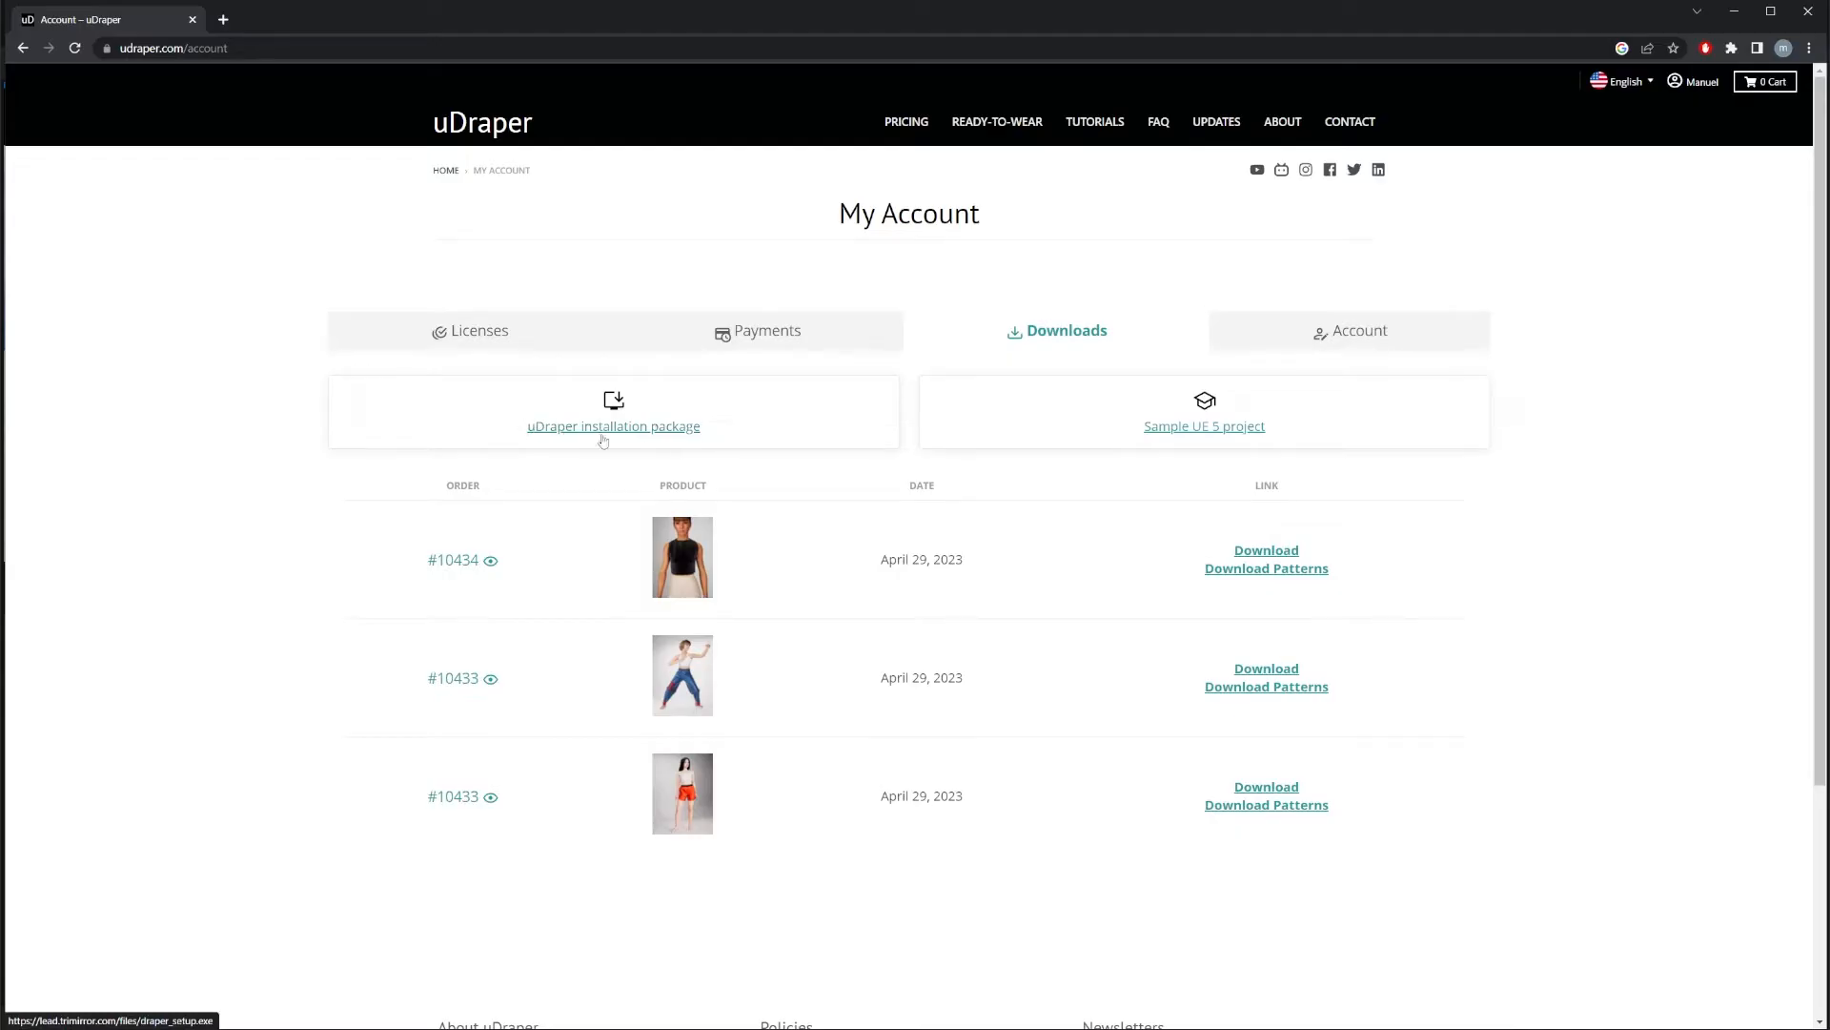
{"action": "mouse_move", "coordinate": [745, 492]}
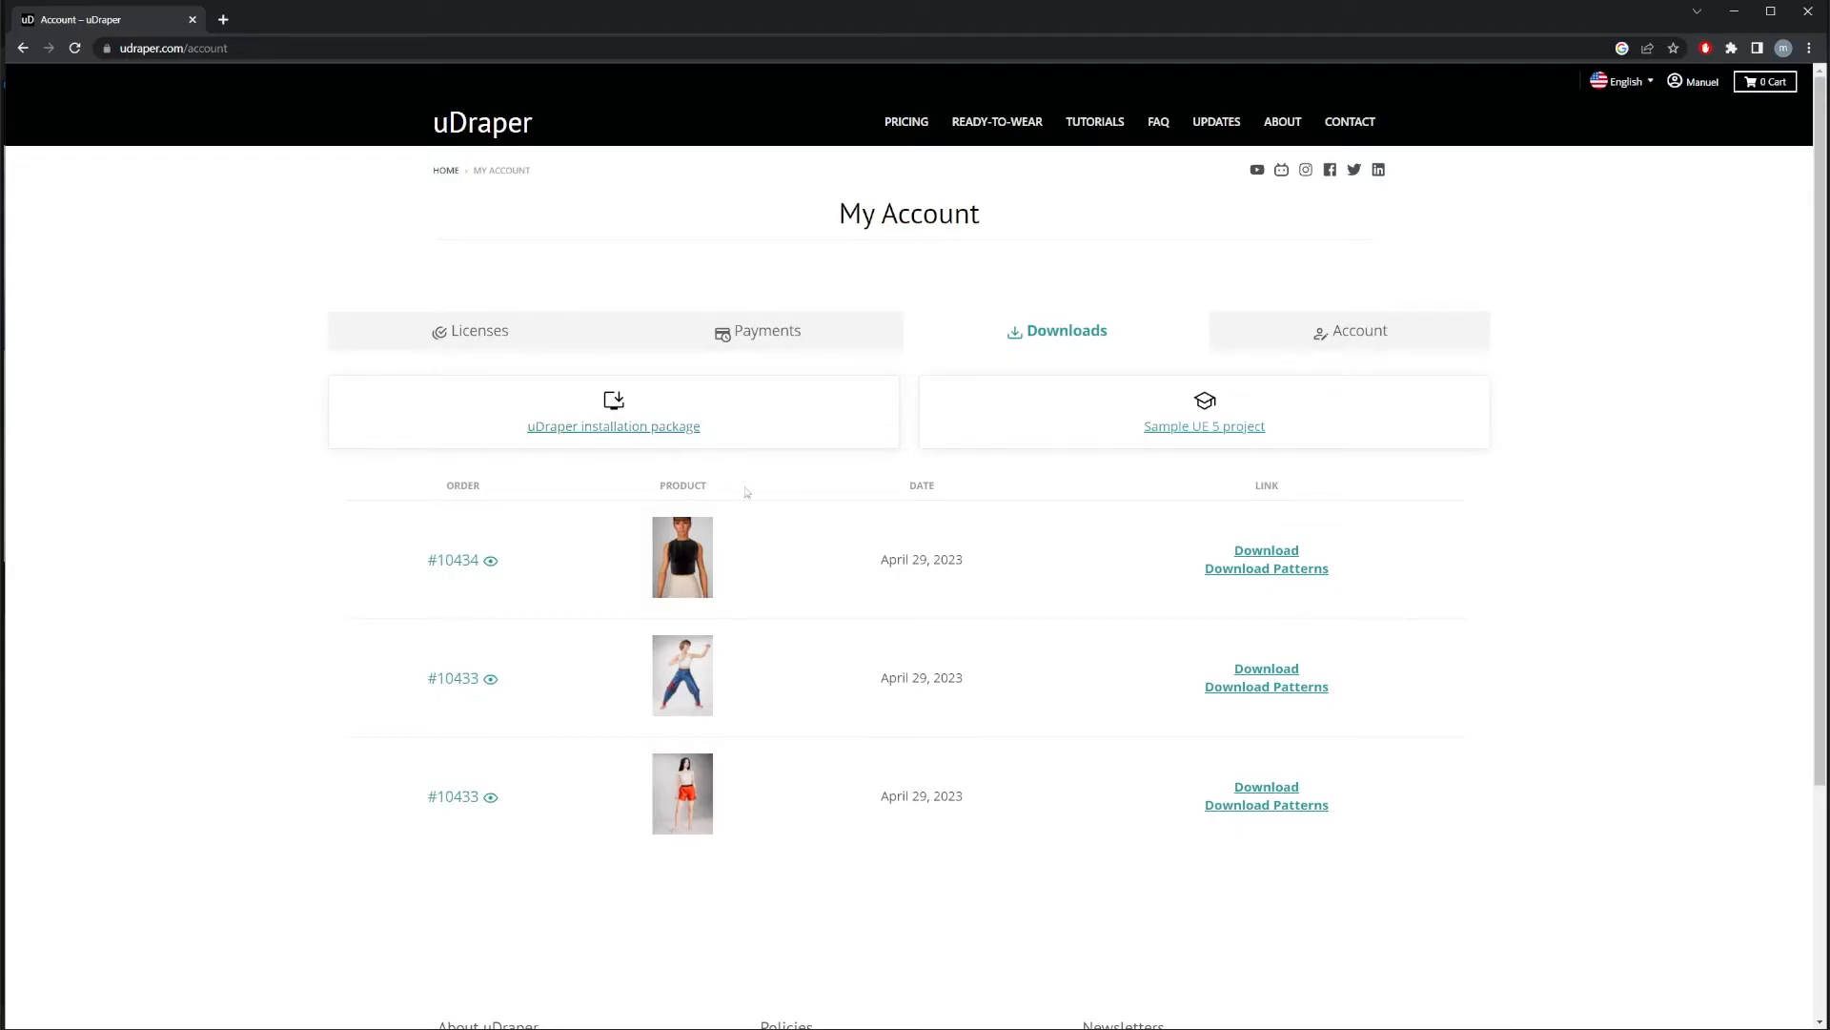
{"action": "mouse_move", "coordinate": [711, 467]}
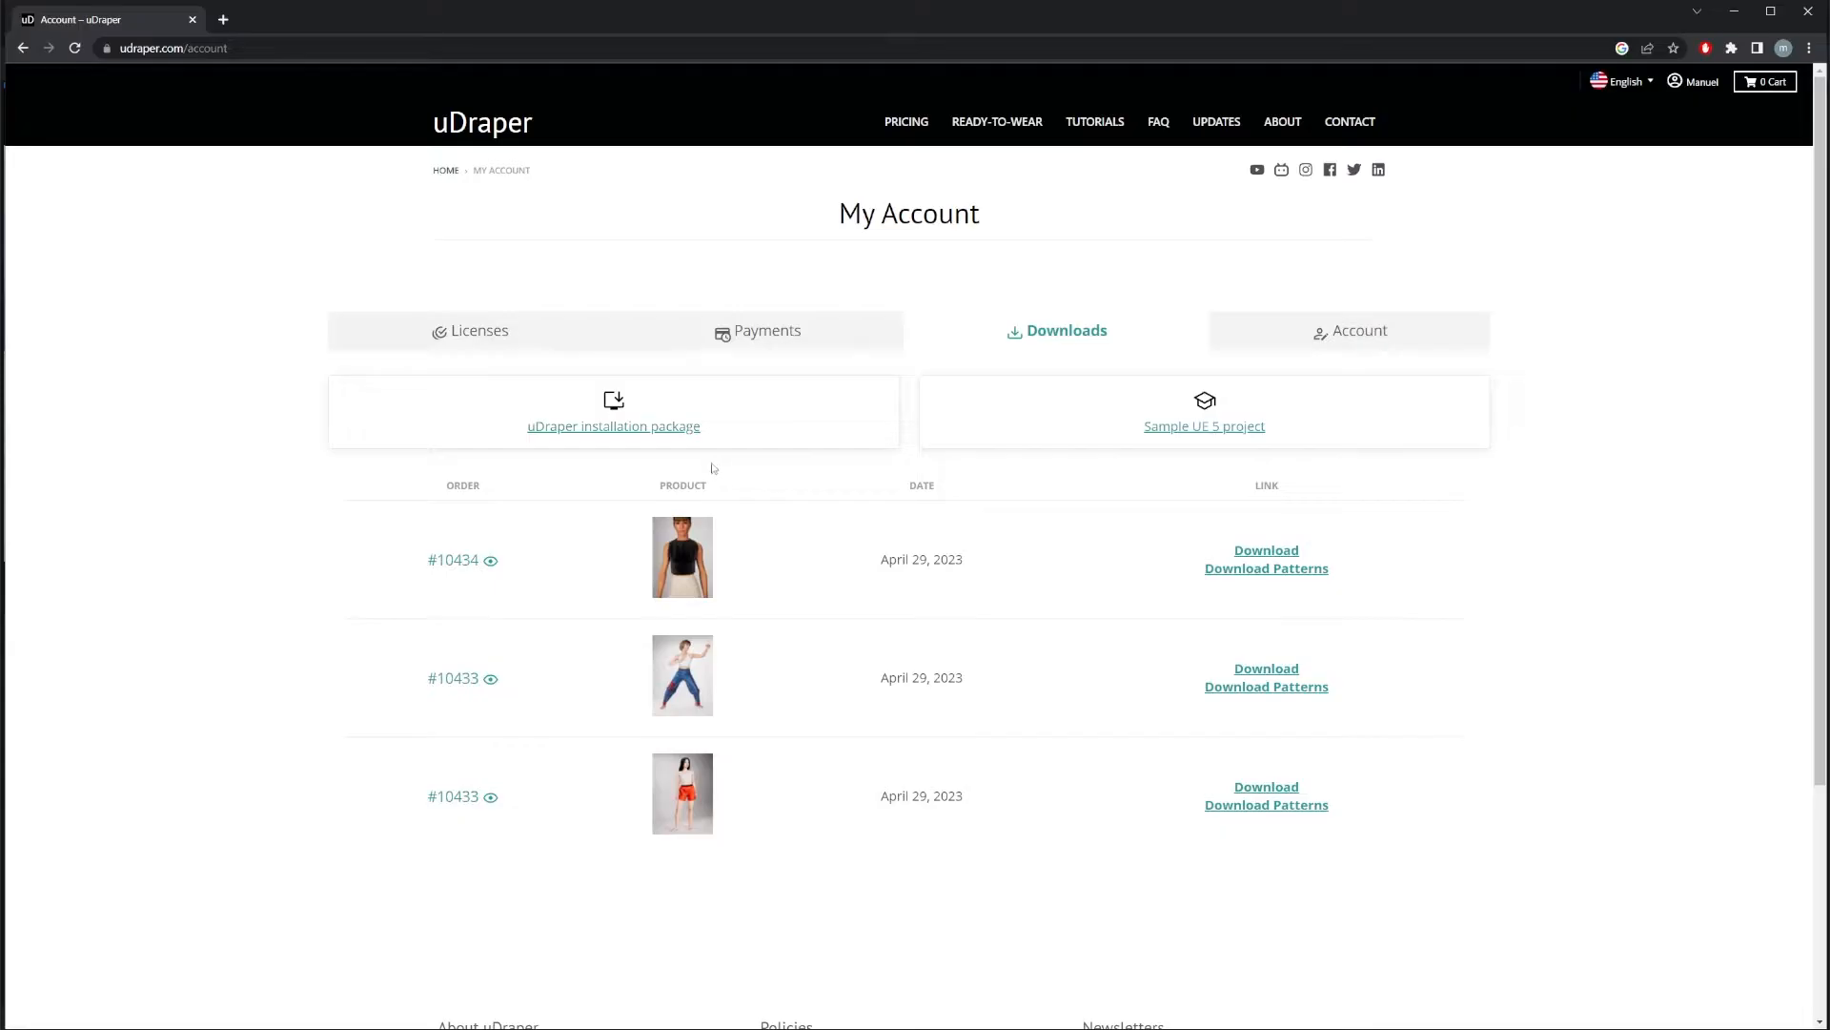
{"action": "mouse_move", "coordinate": [724, 443]}
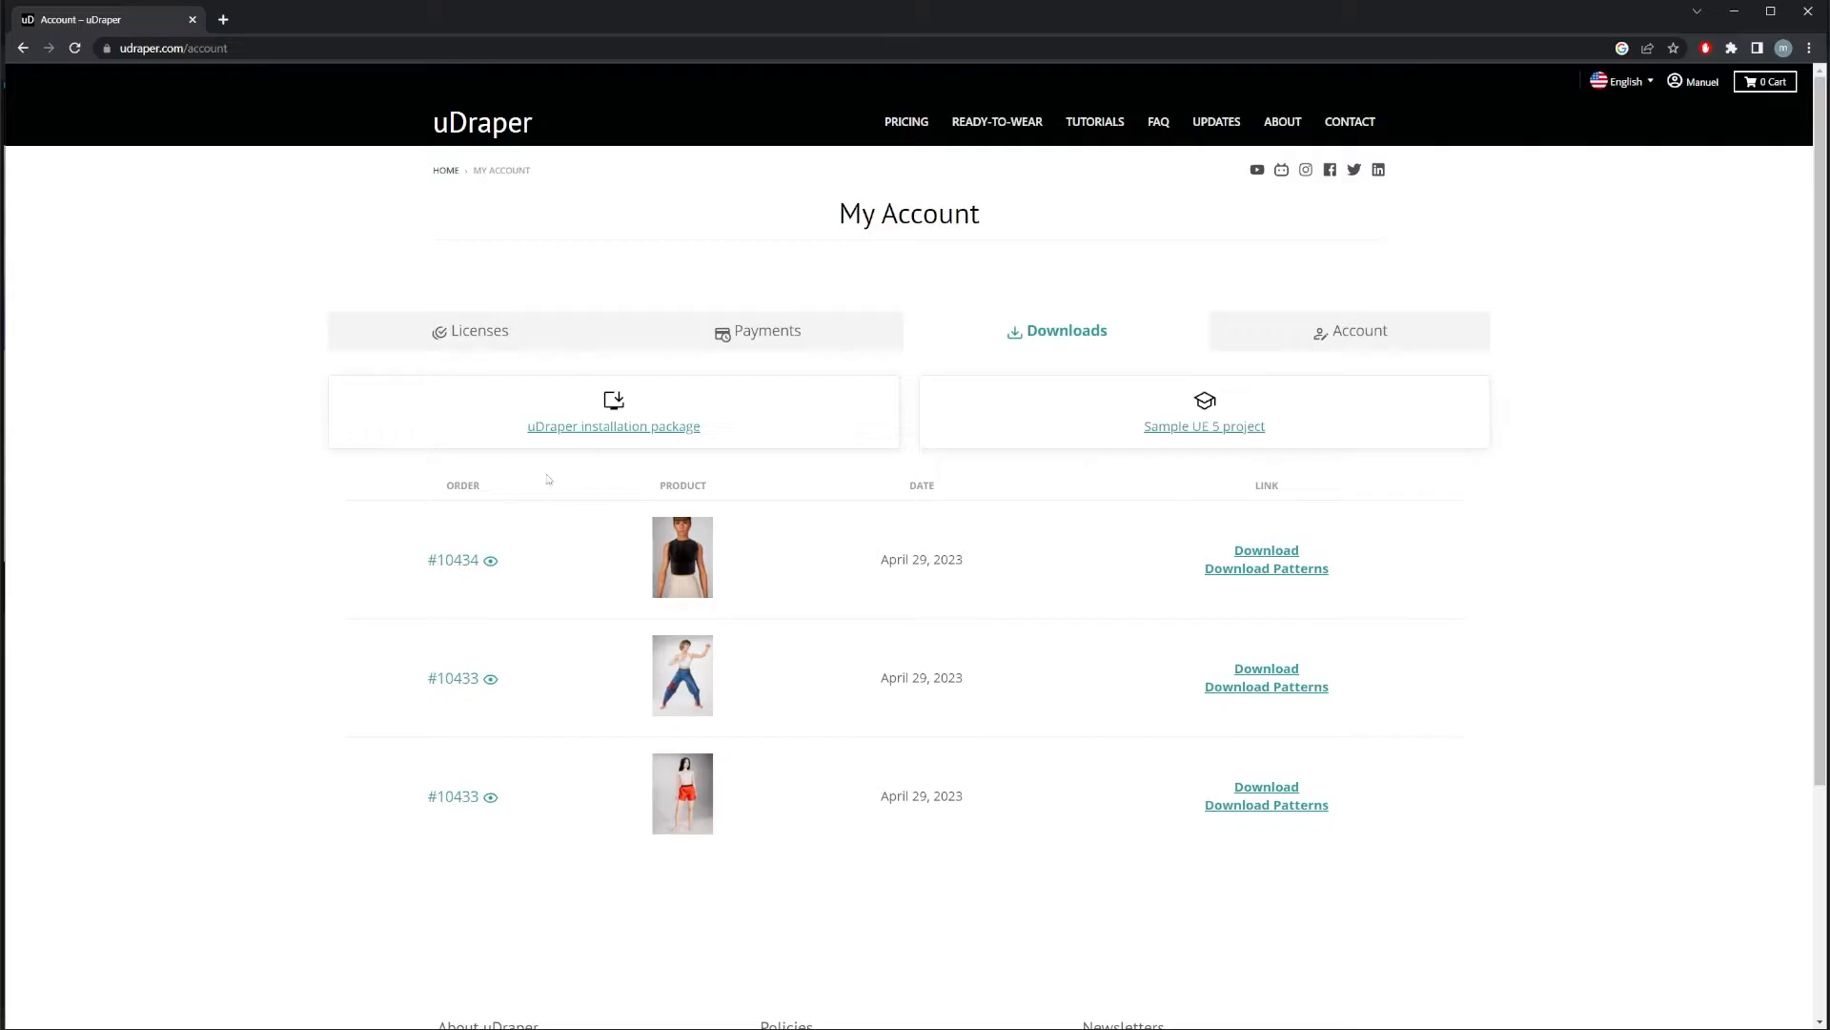
{"action": "mouse_move", "coordinate": [612, 494]}
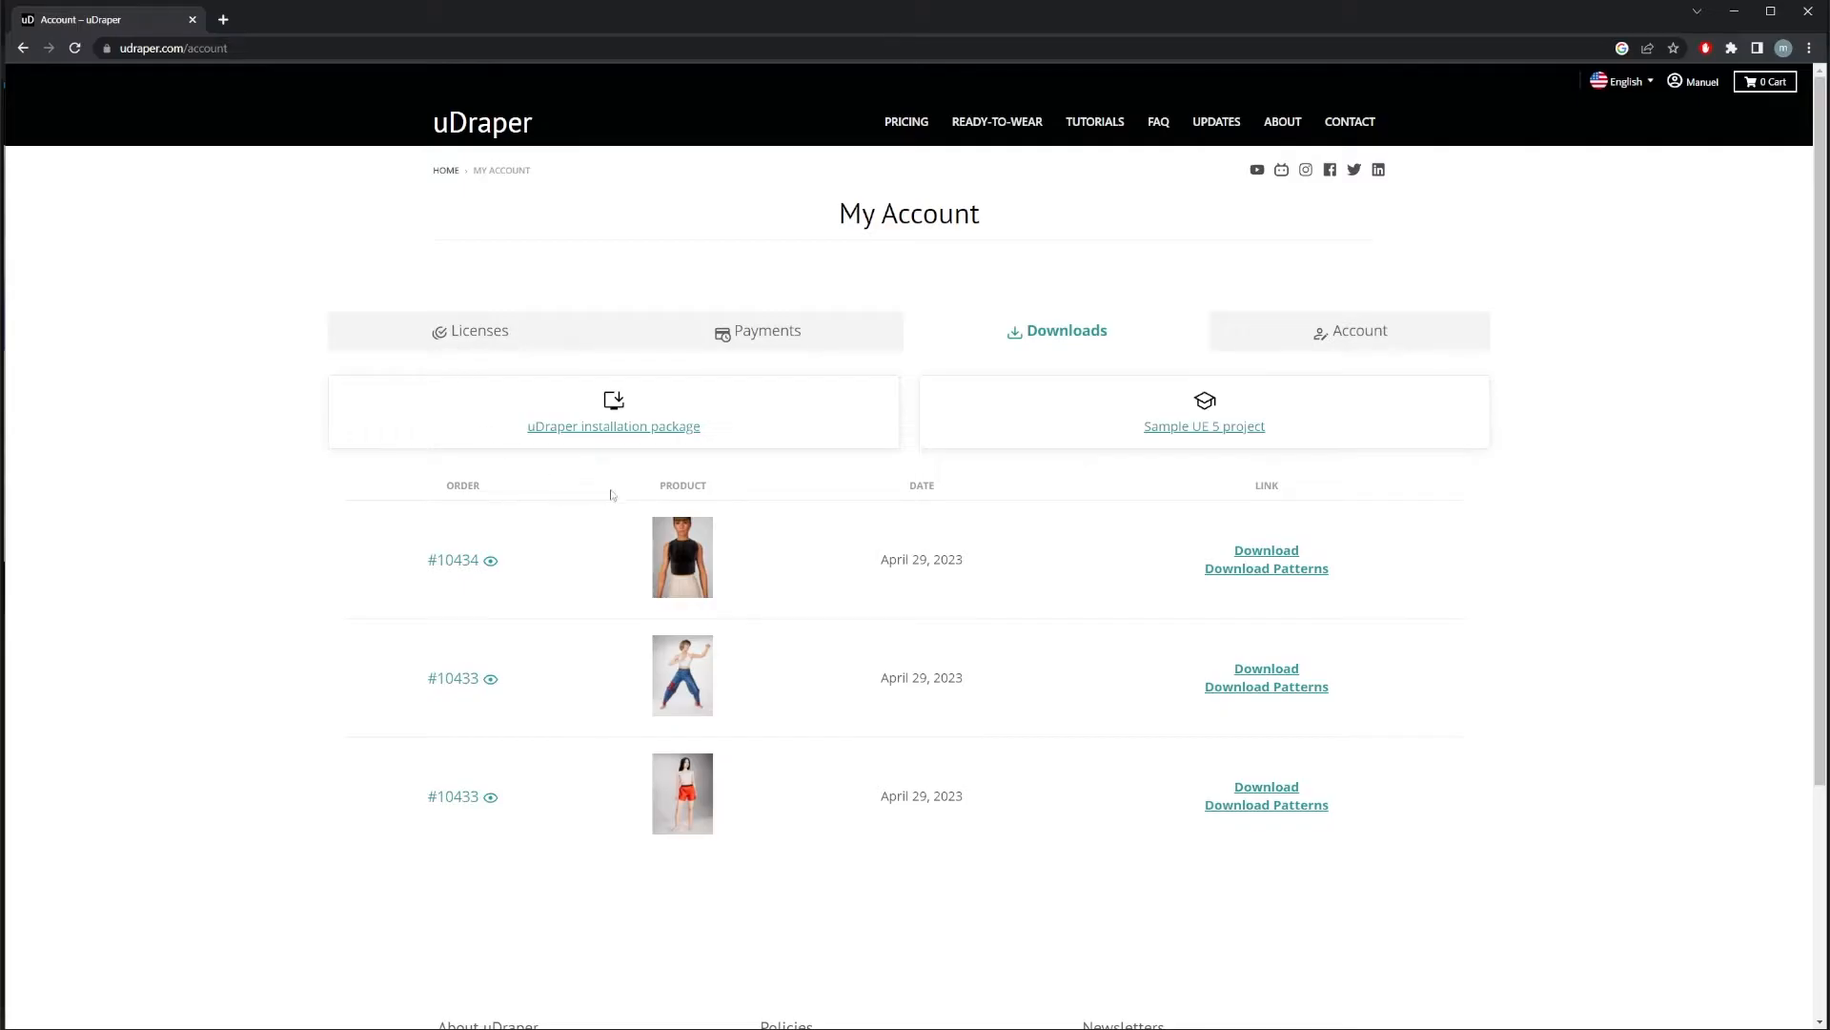
{"action": "mouse_move", "coordinate": [658, 494]}
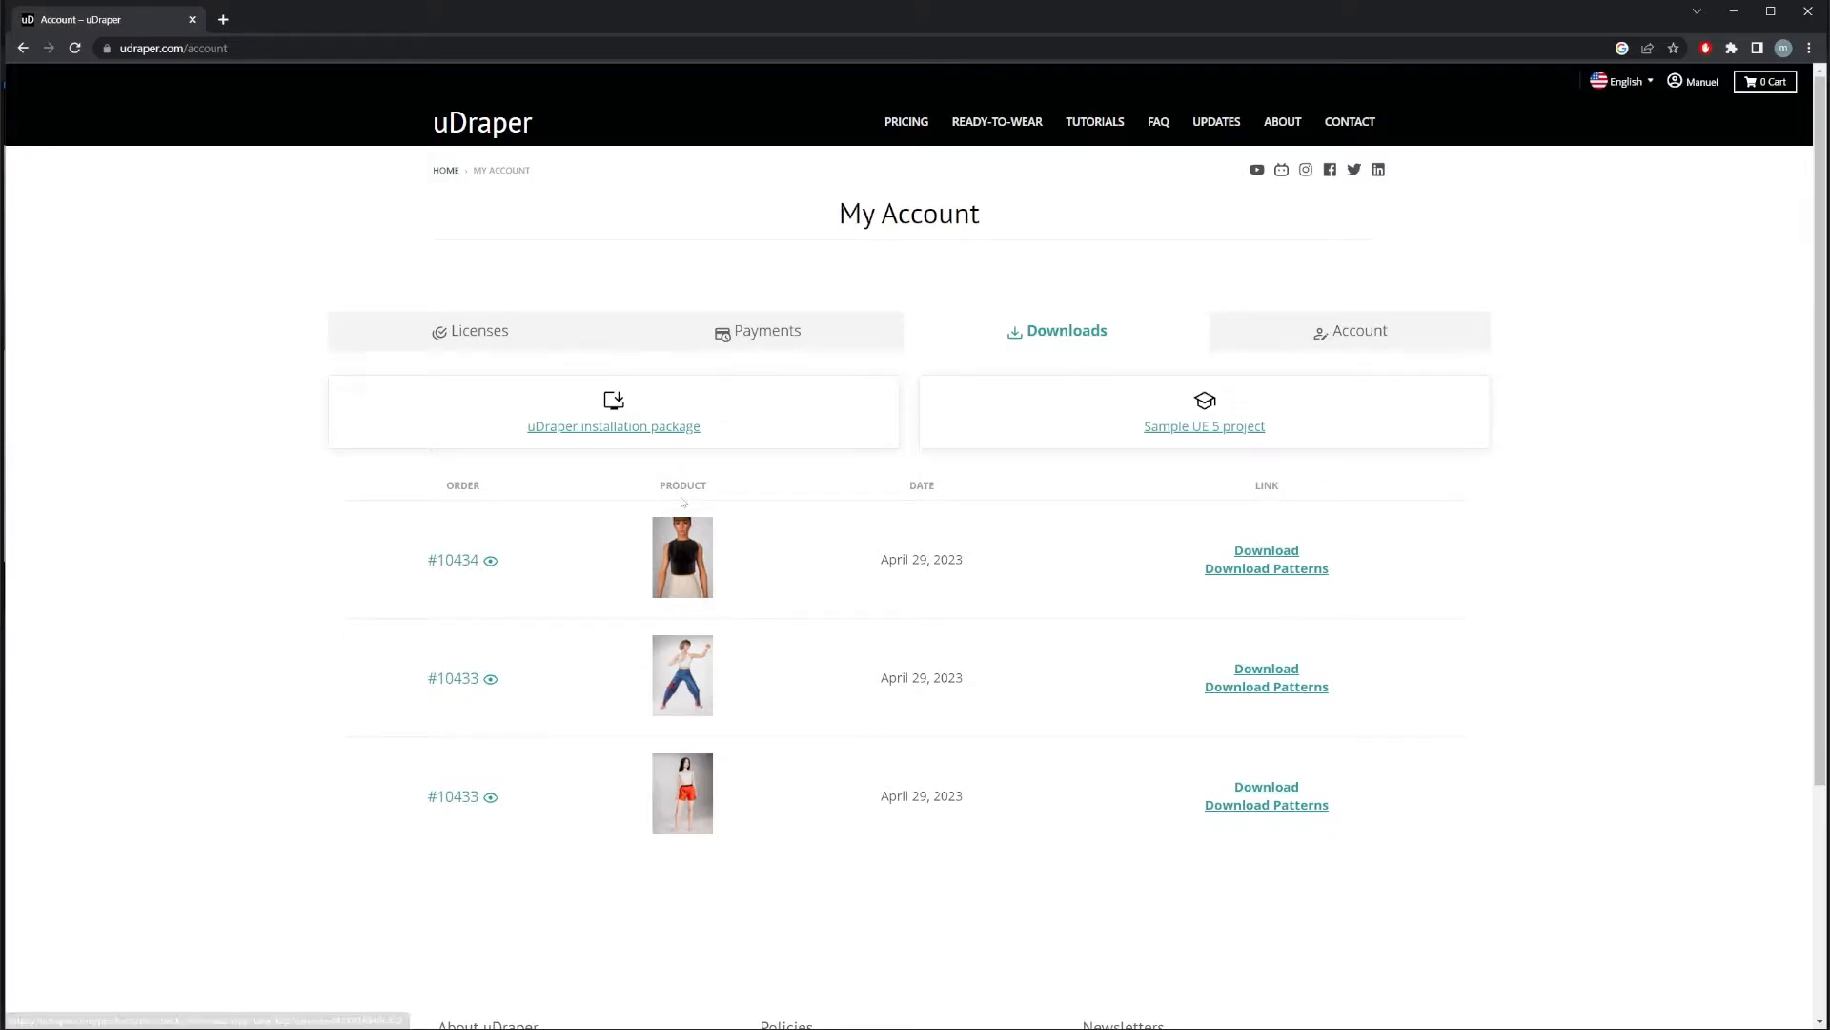
Step: Launch draper_setup.exe and expand the uDraper Plugin component to show UE 5.0 and 5.1 checked
{"action": "left_click", "coordinate": [612, 425]}
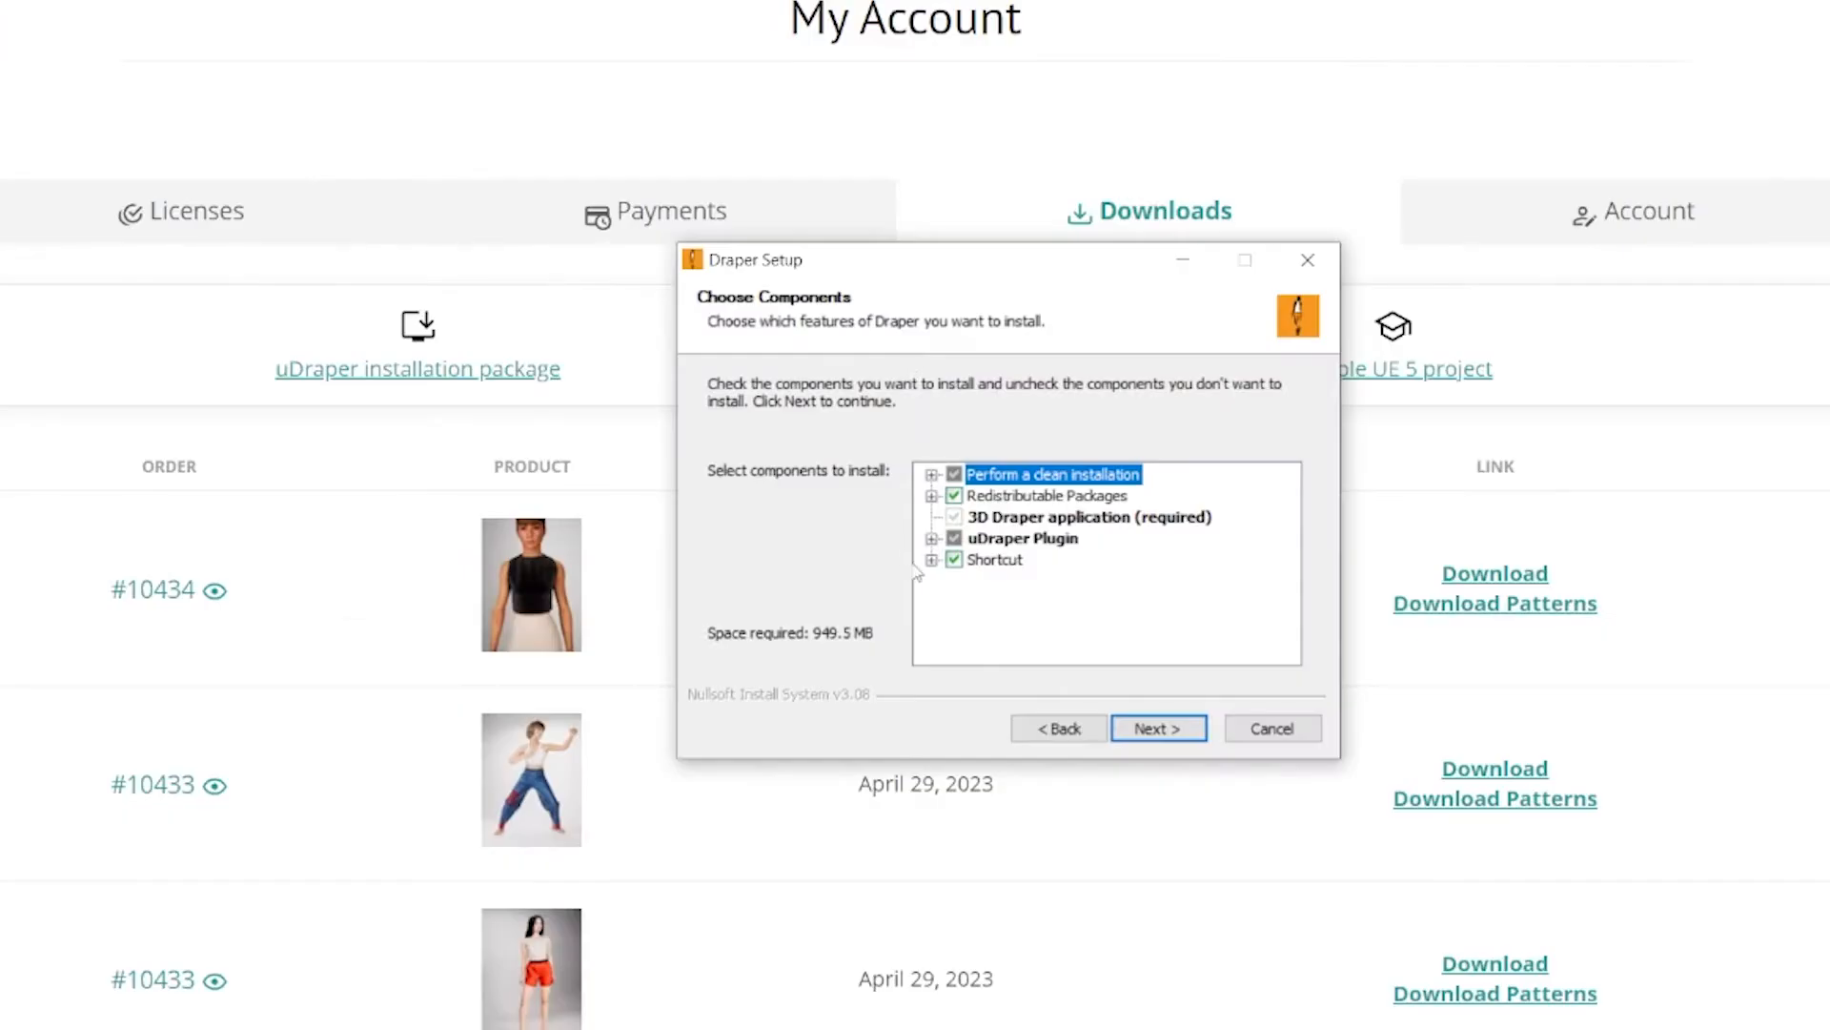
{"action": "left_click", "coordinate": [932, 538]}
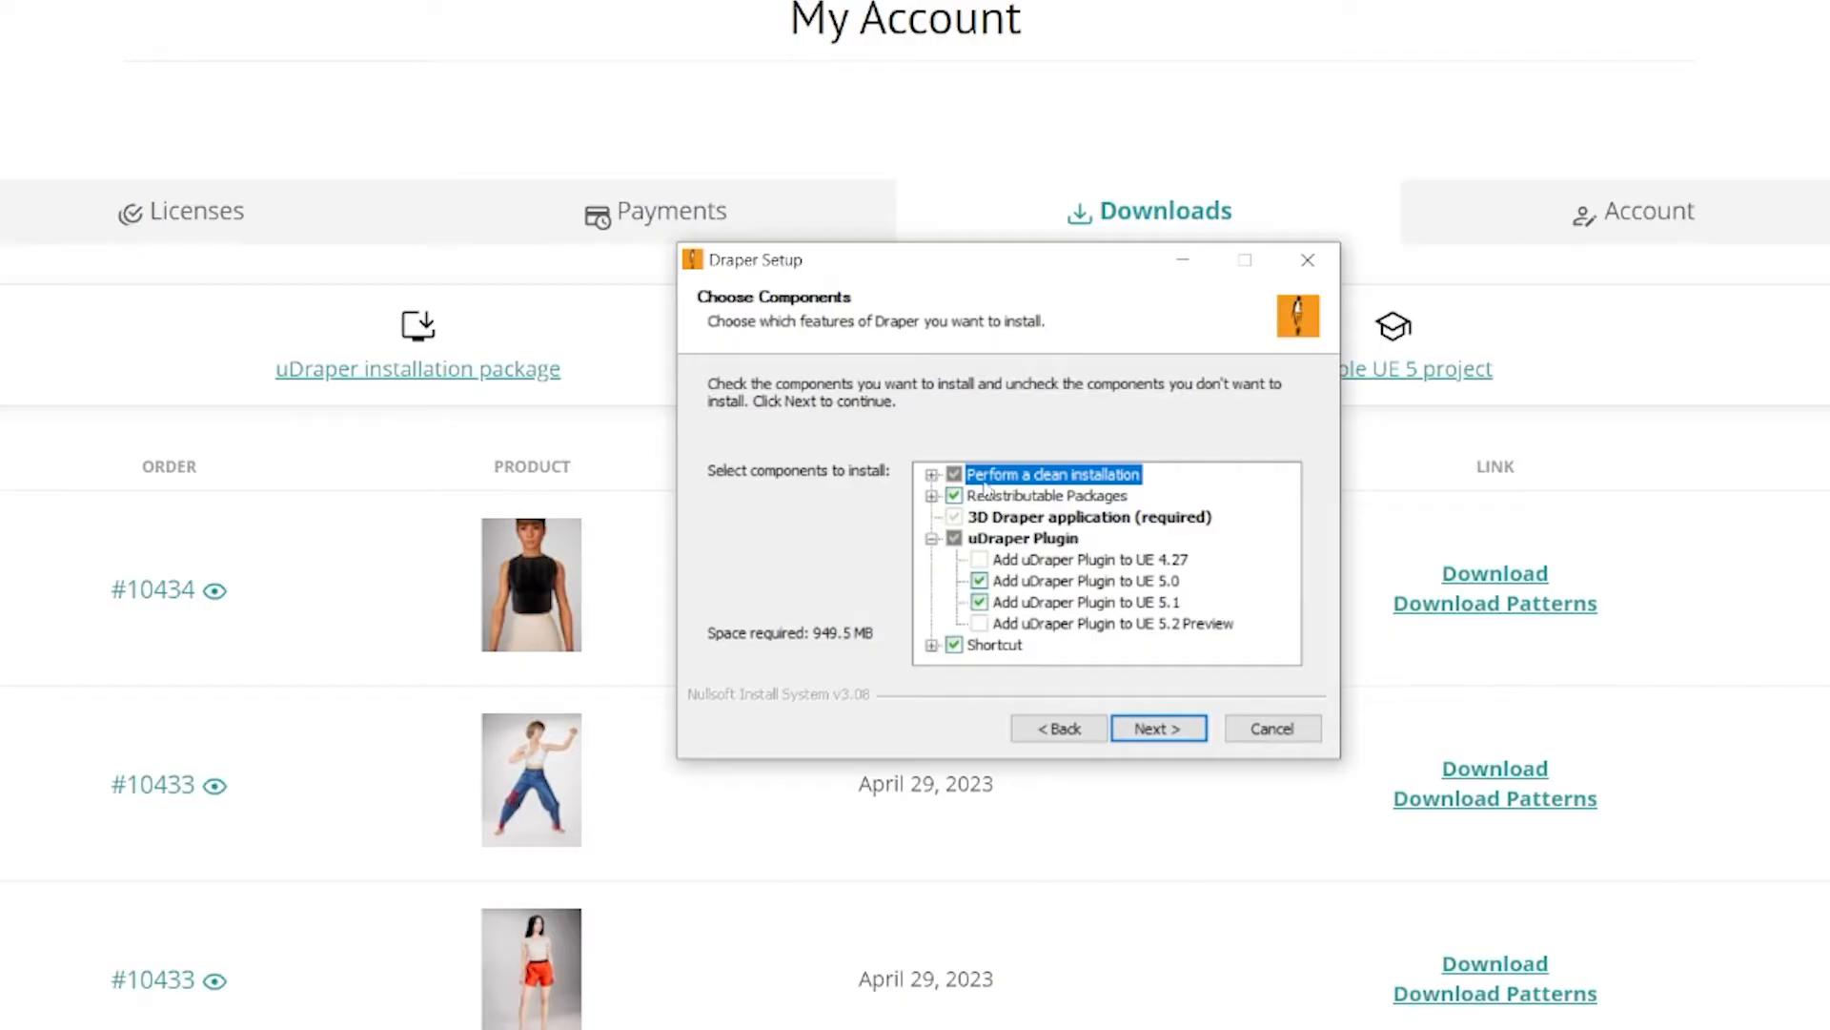
{"action": "mouse_move", "coordinate": [1230, 532]}
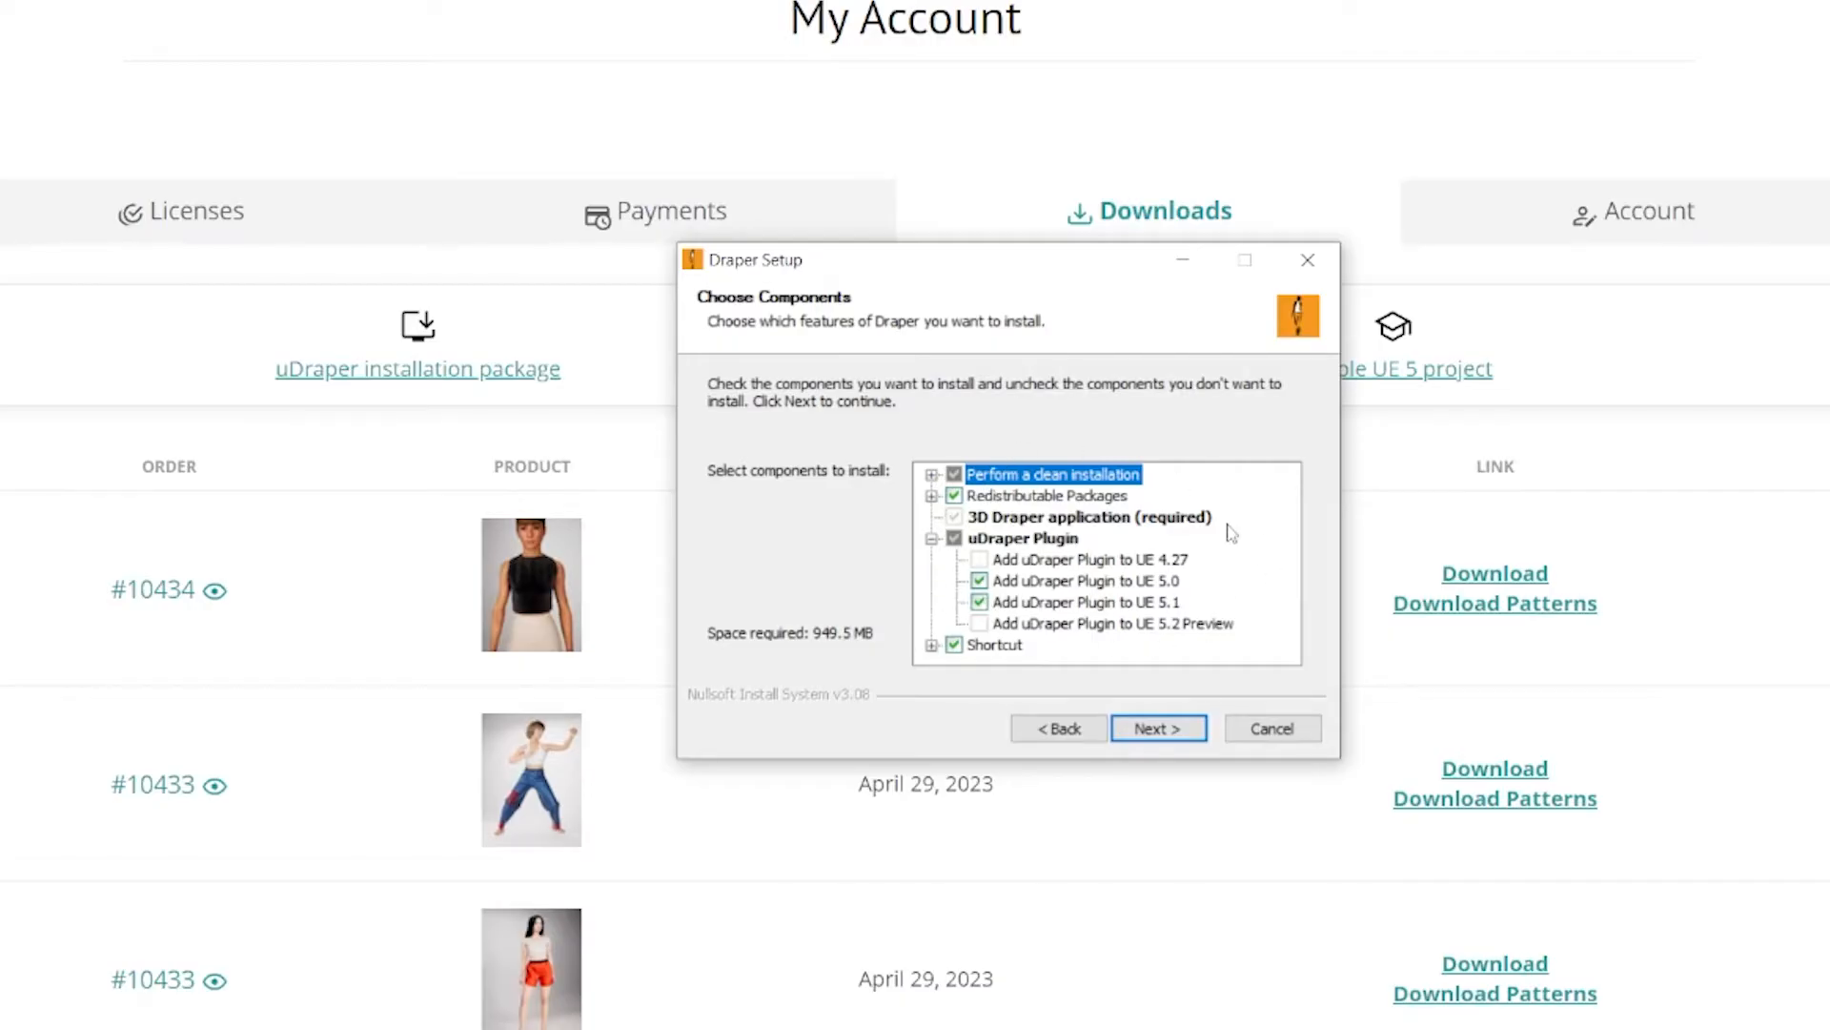
{"action": "mouse_move", "coordinate": [1027, 583]}
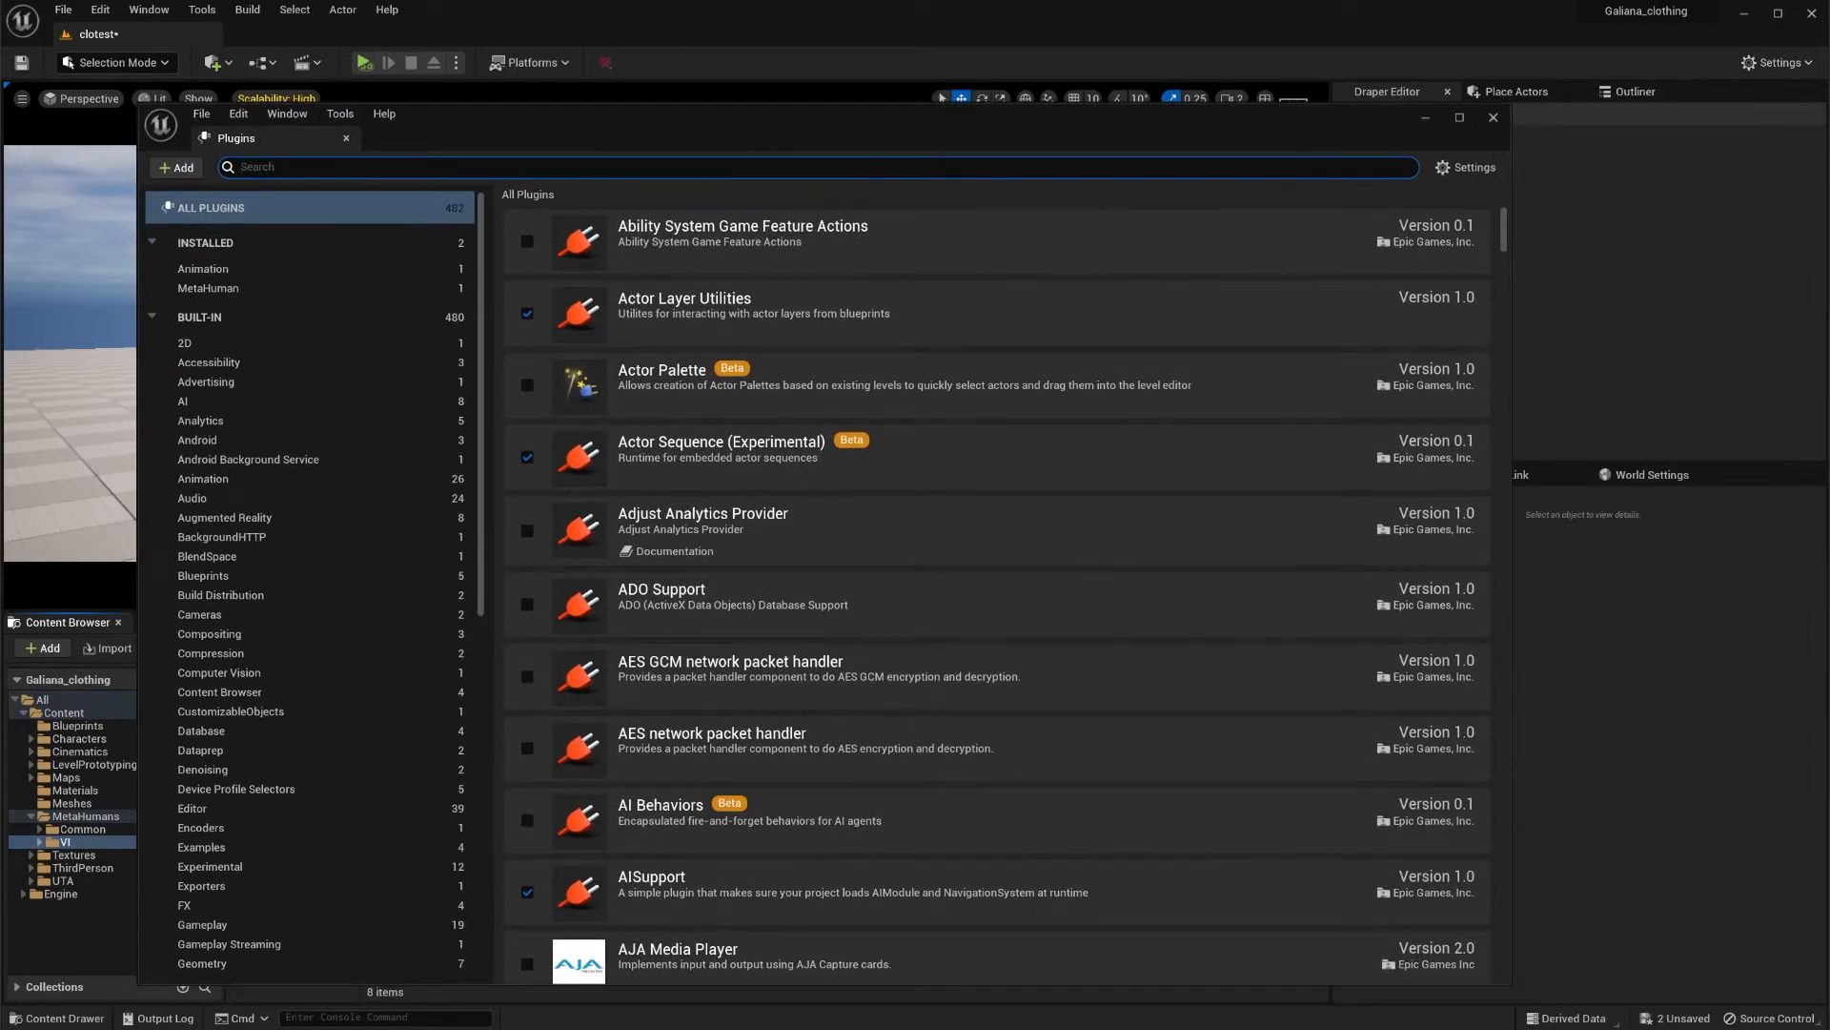
Step: Search 'ud' in the Plugins window to find the enabled uDraper plugin
{"action": "type", "text": "udra"}
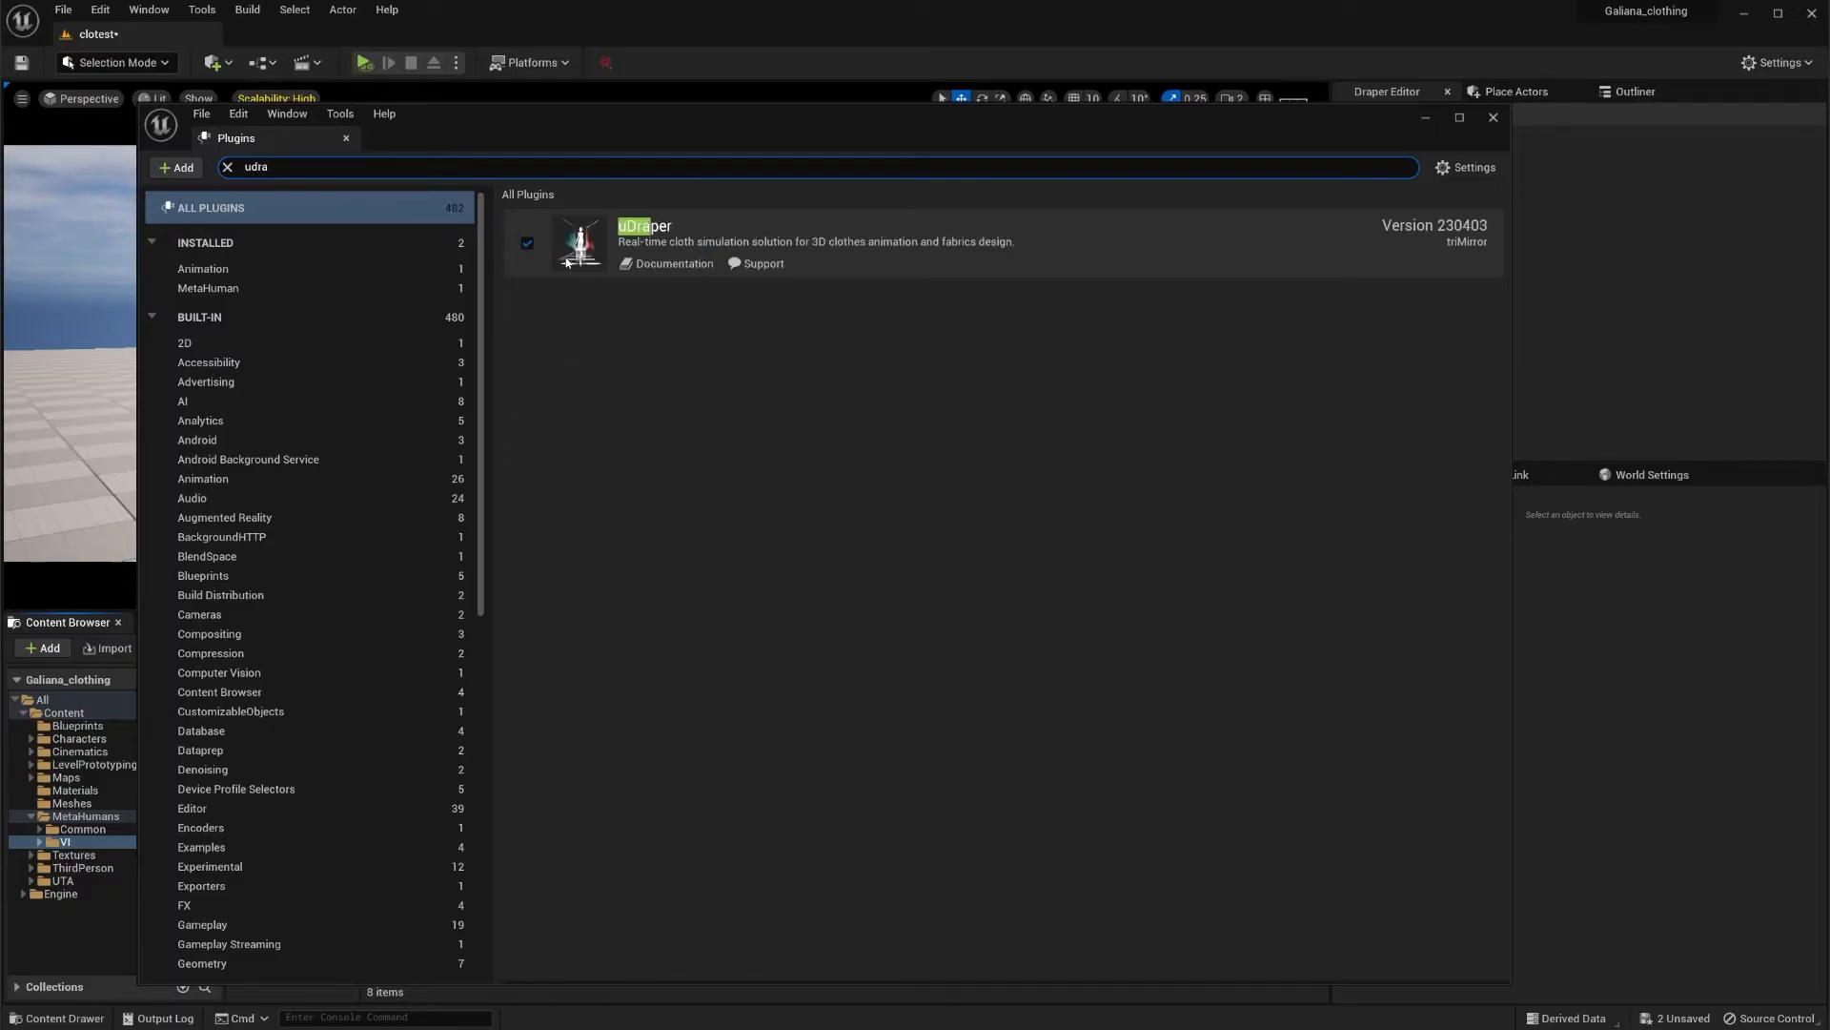
{"action": "mouse_move", "coordinate": [1287, 490]}
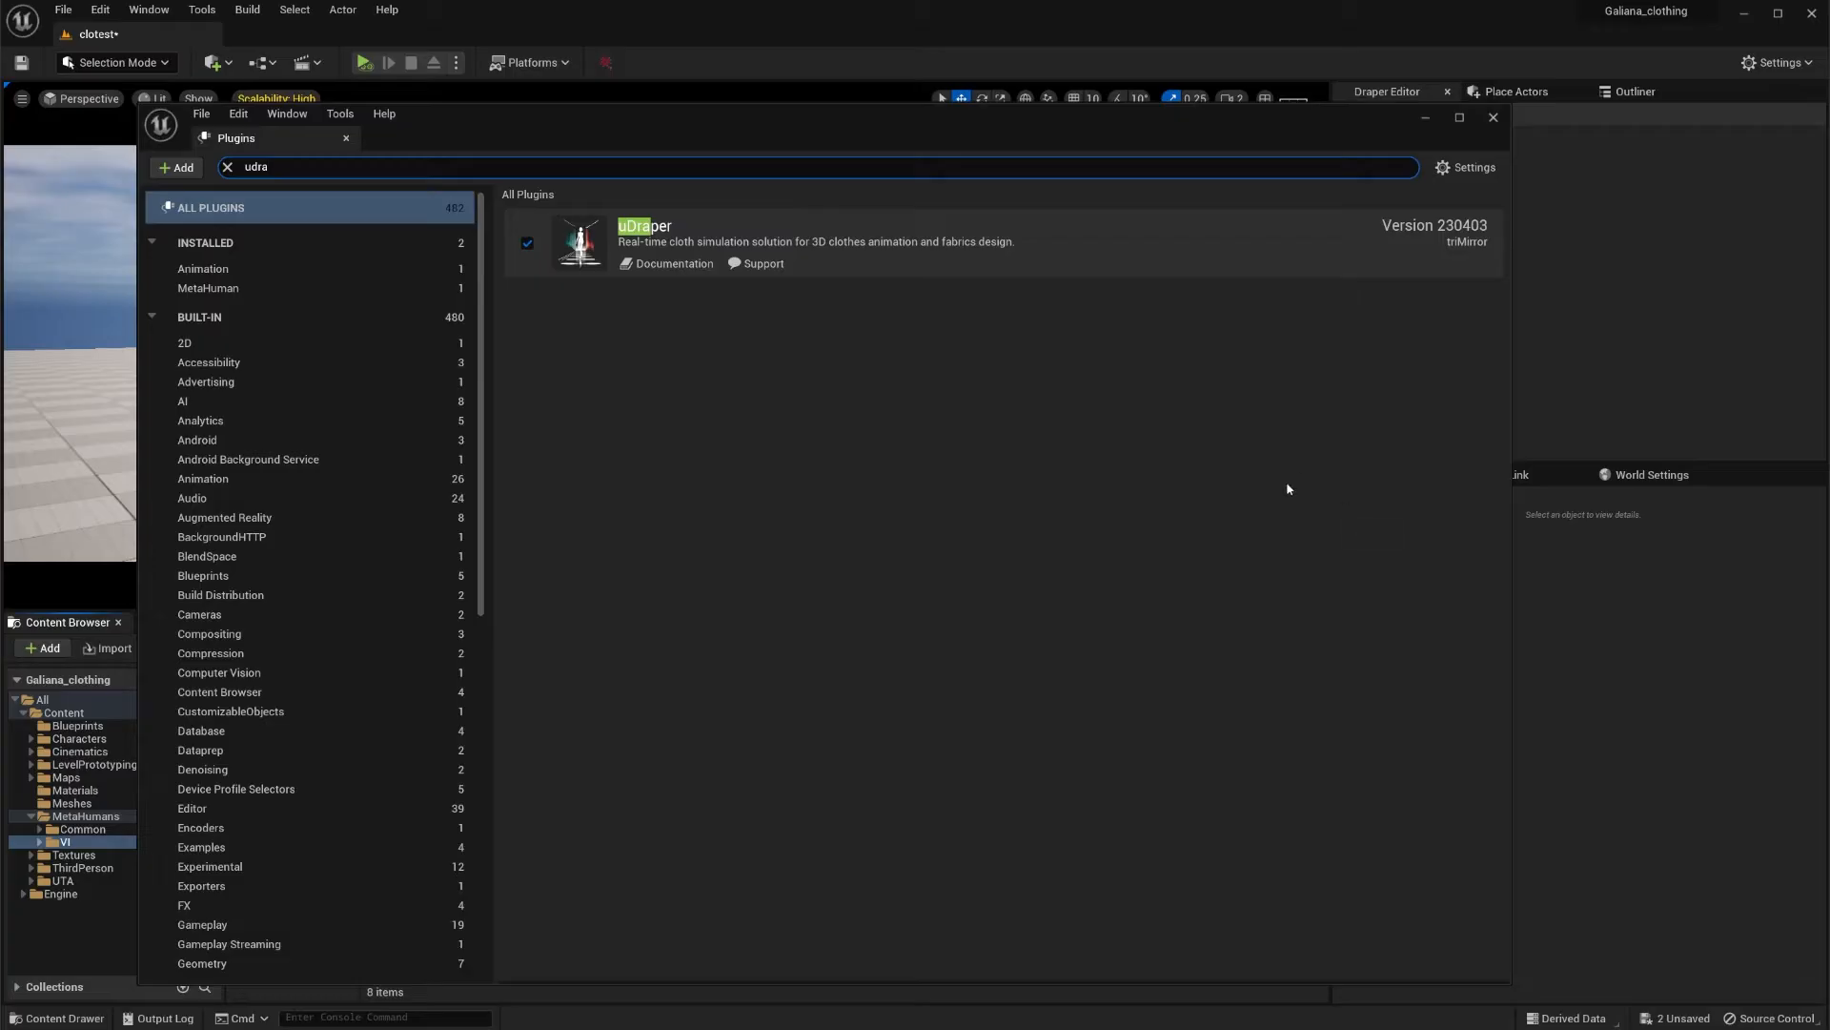
{"action": "mouse_move", "coordinate": [1521, 166]}
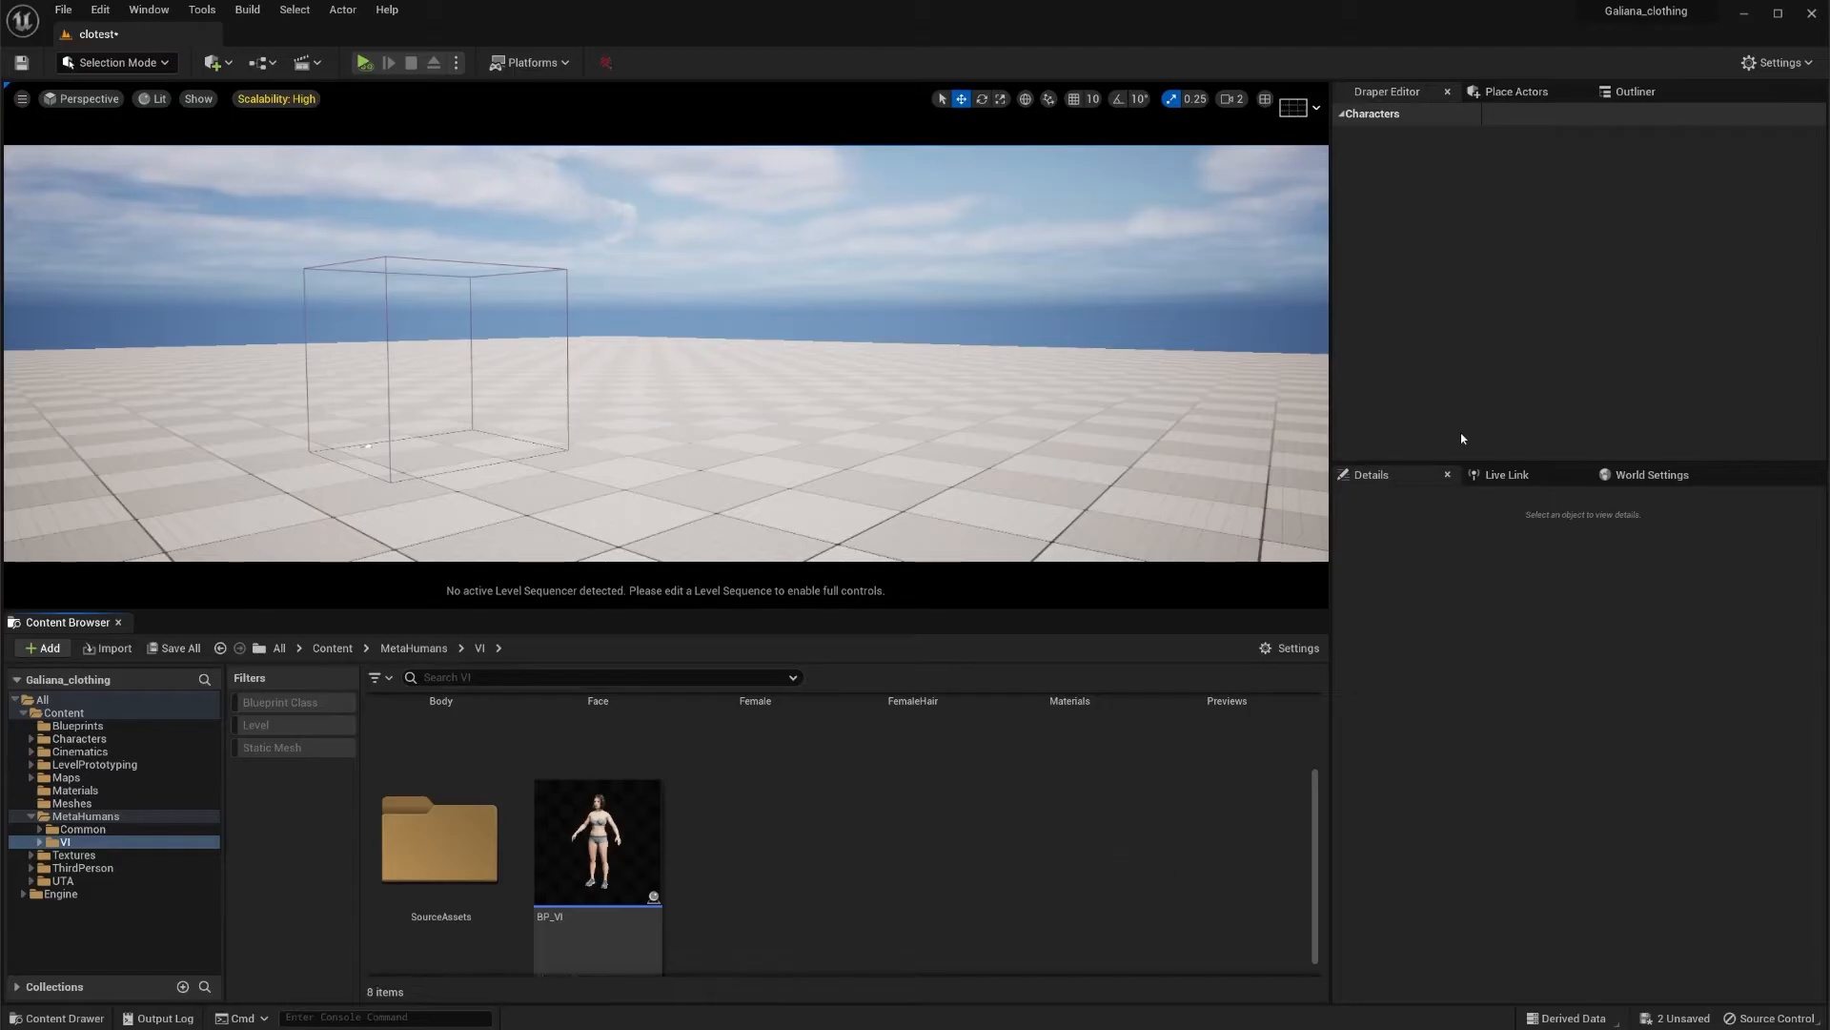
{"action": "mouse_move", "coordinate": [1428, 197]}
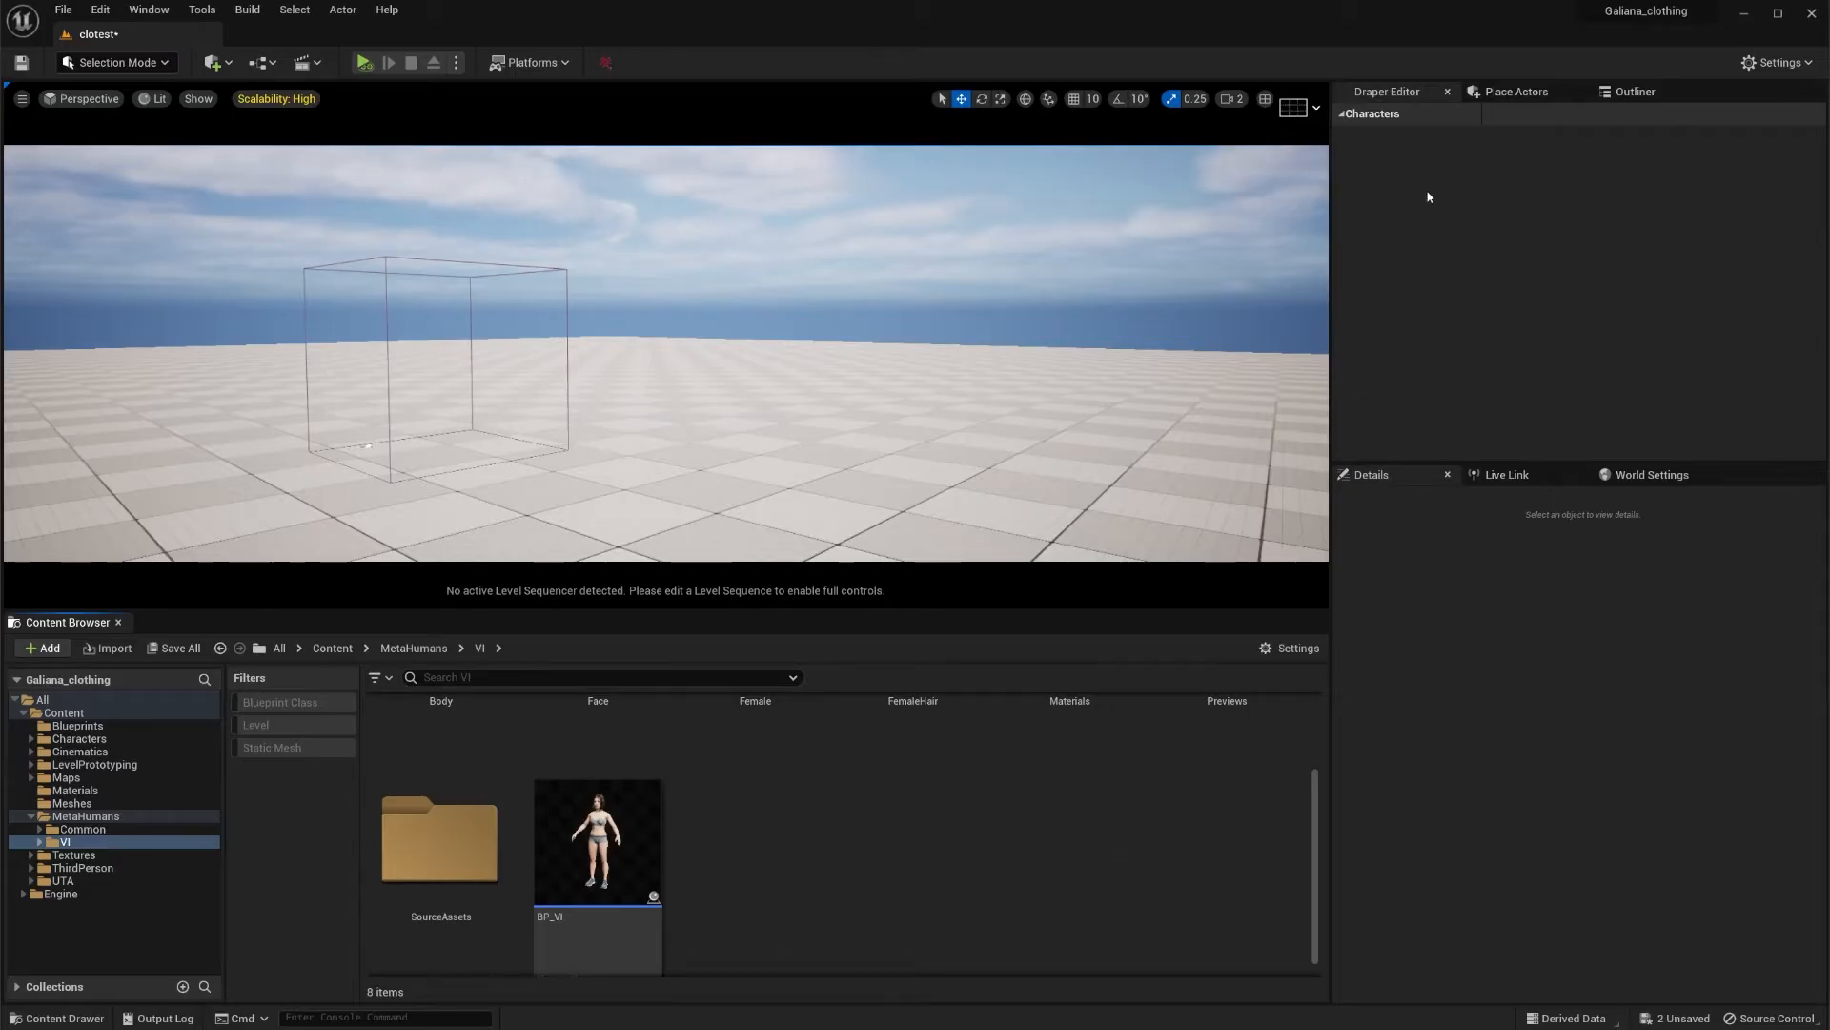
{"action": "mouse_move", "coordinate": [1447, 92]}
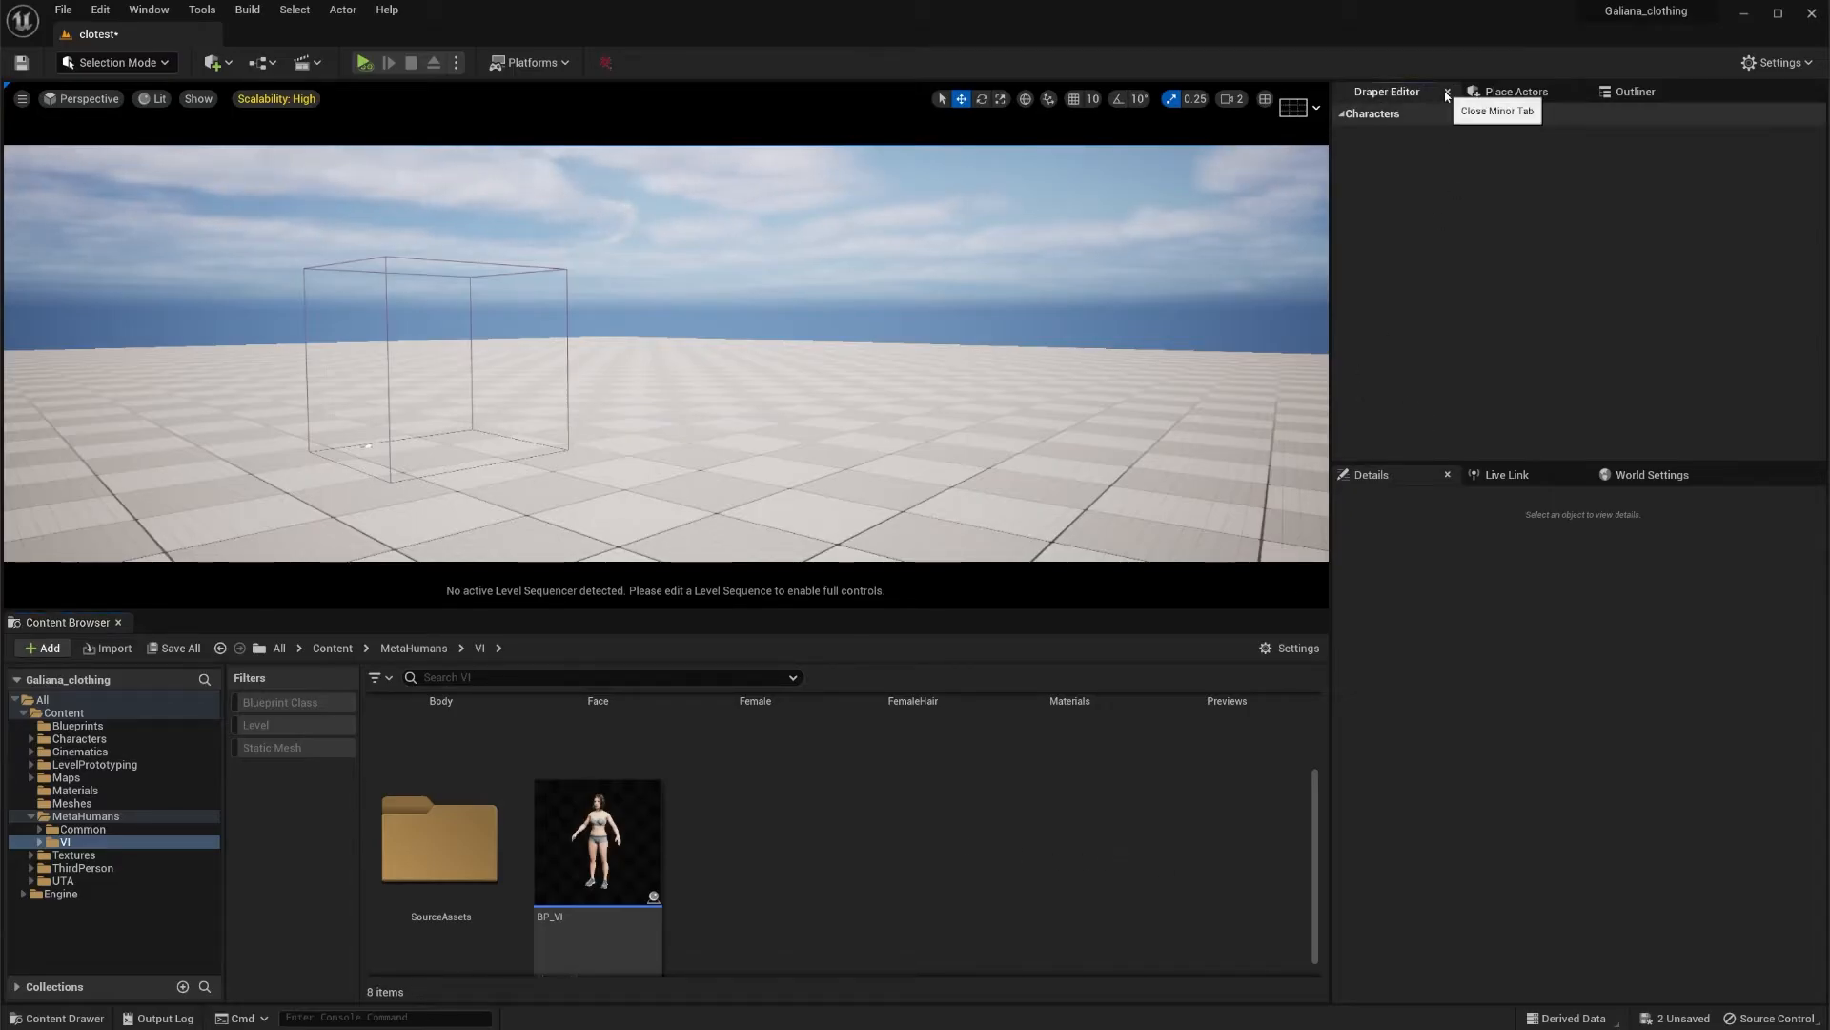
Step: Close the Draper Editor panel, revealing the Outliner's list of level actors
{"action": "left_click", "coordinate": [1445, 92]}
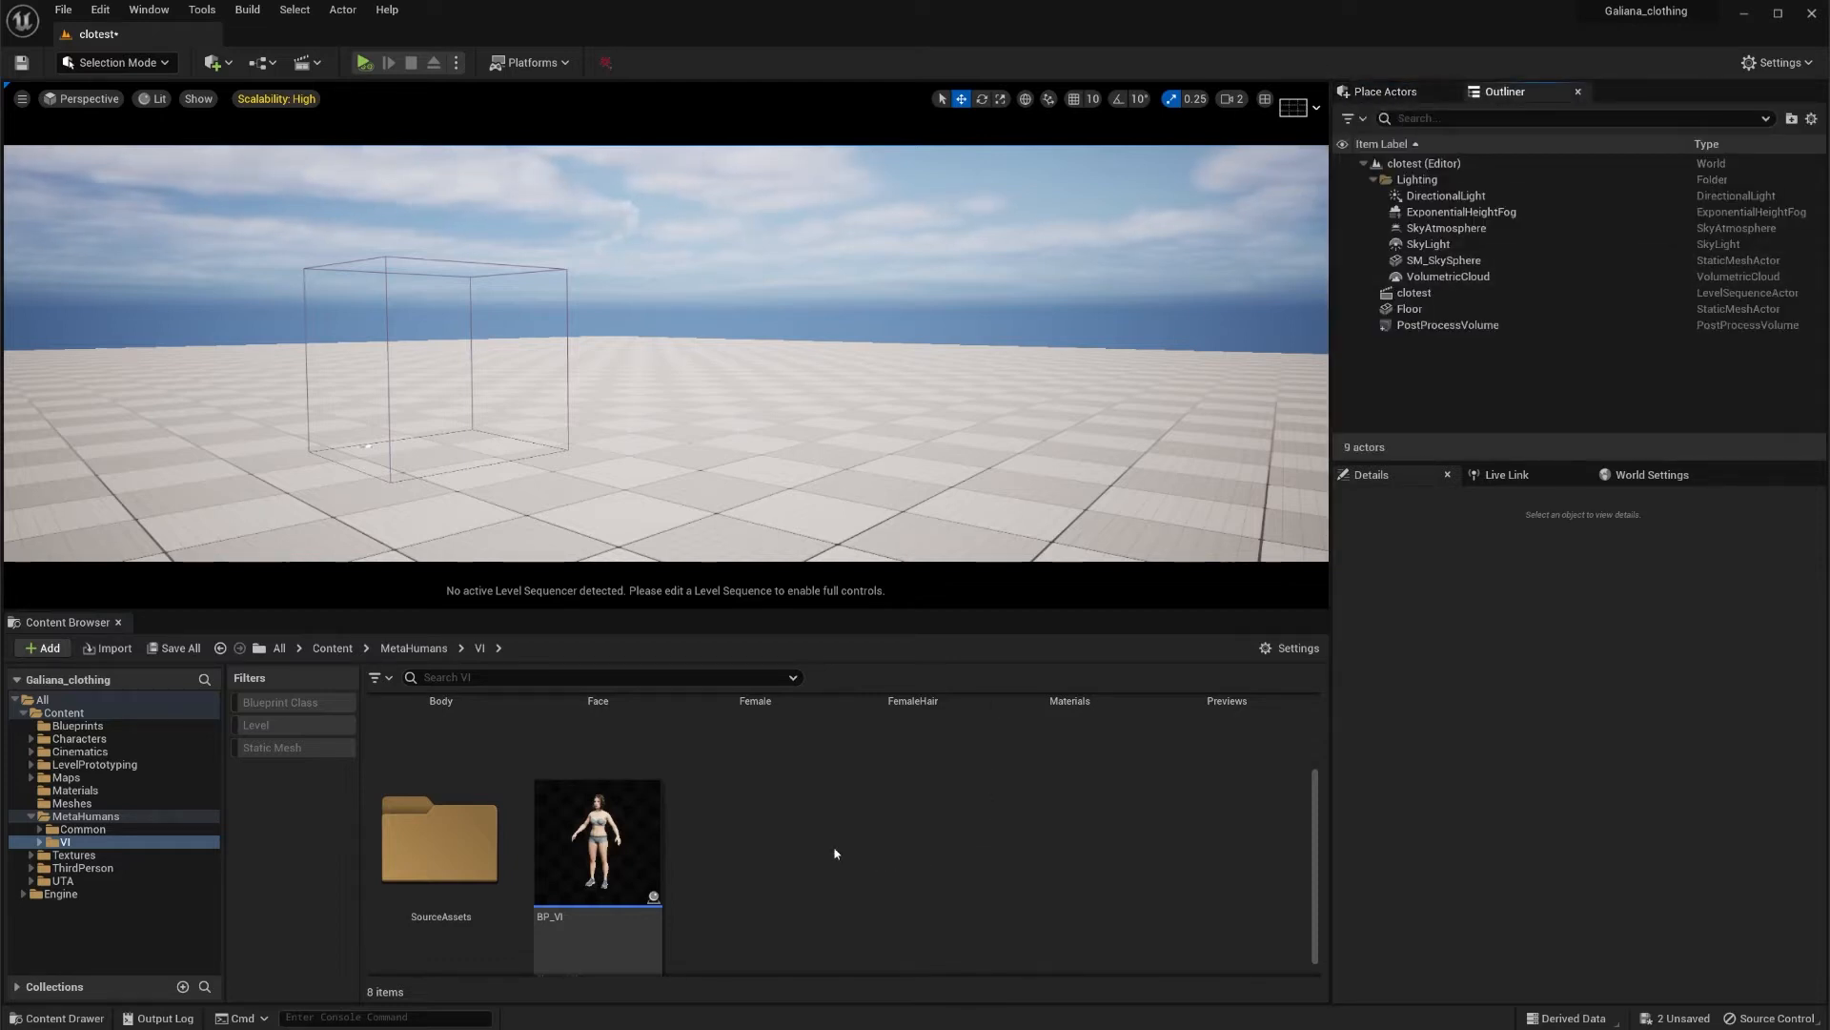
{"action": "mouse_move", "coordinate": [597, 840]}
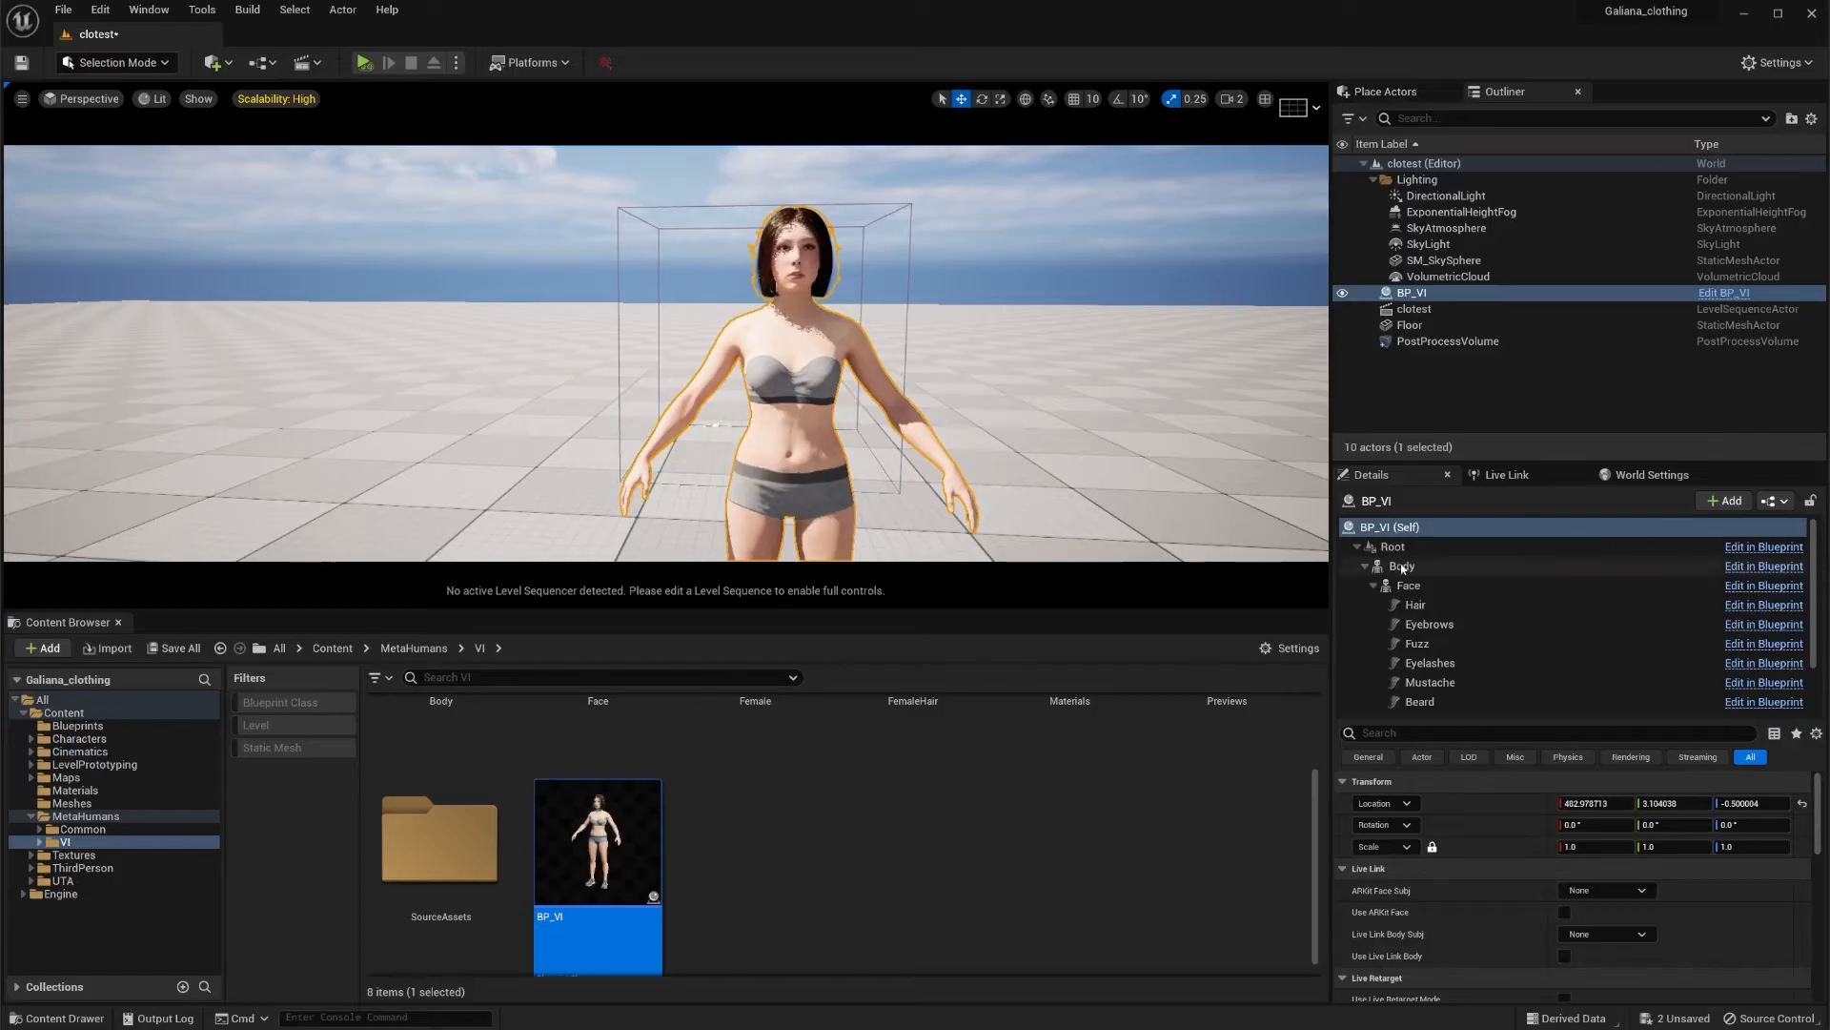
Step: Select the MetaHuman's Body component and view its DraperGarment component settings in Details
{"action": "left_click", "coordinate": [1401, 566]}
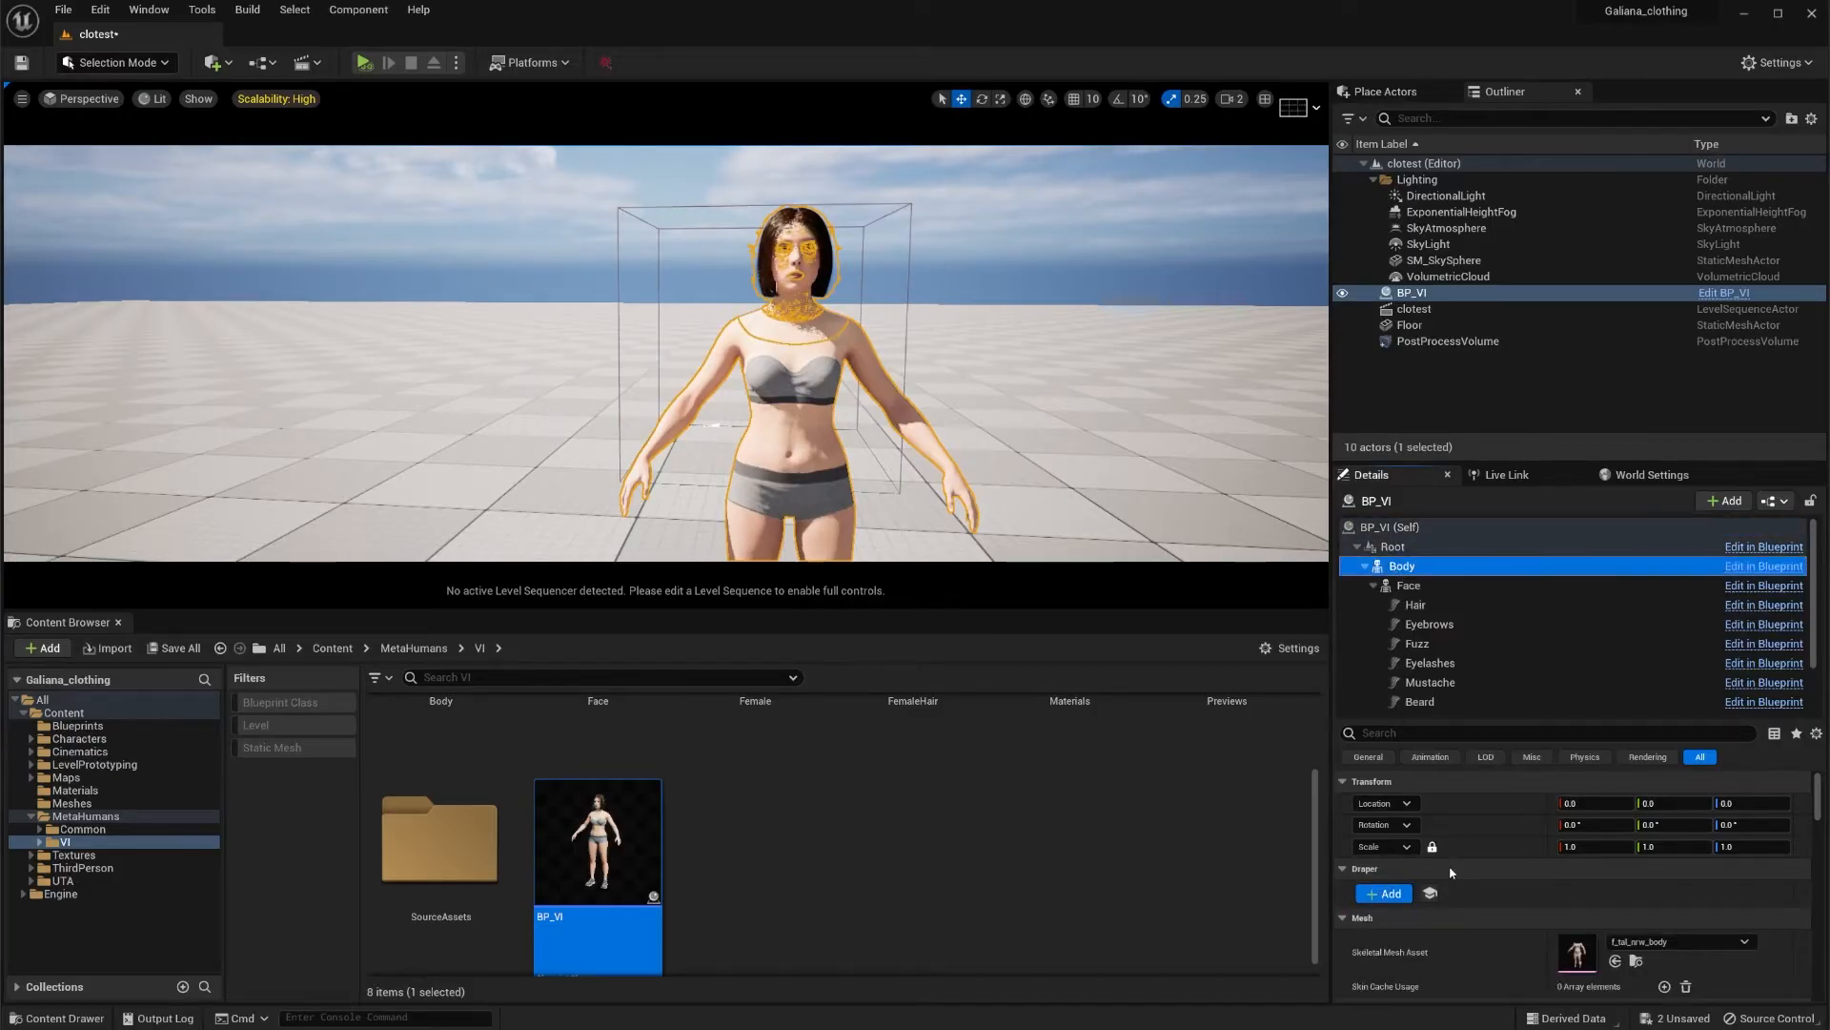
{"action": "scroll", "scroll_direction": "down", "scroll_amount": 3}
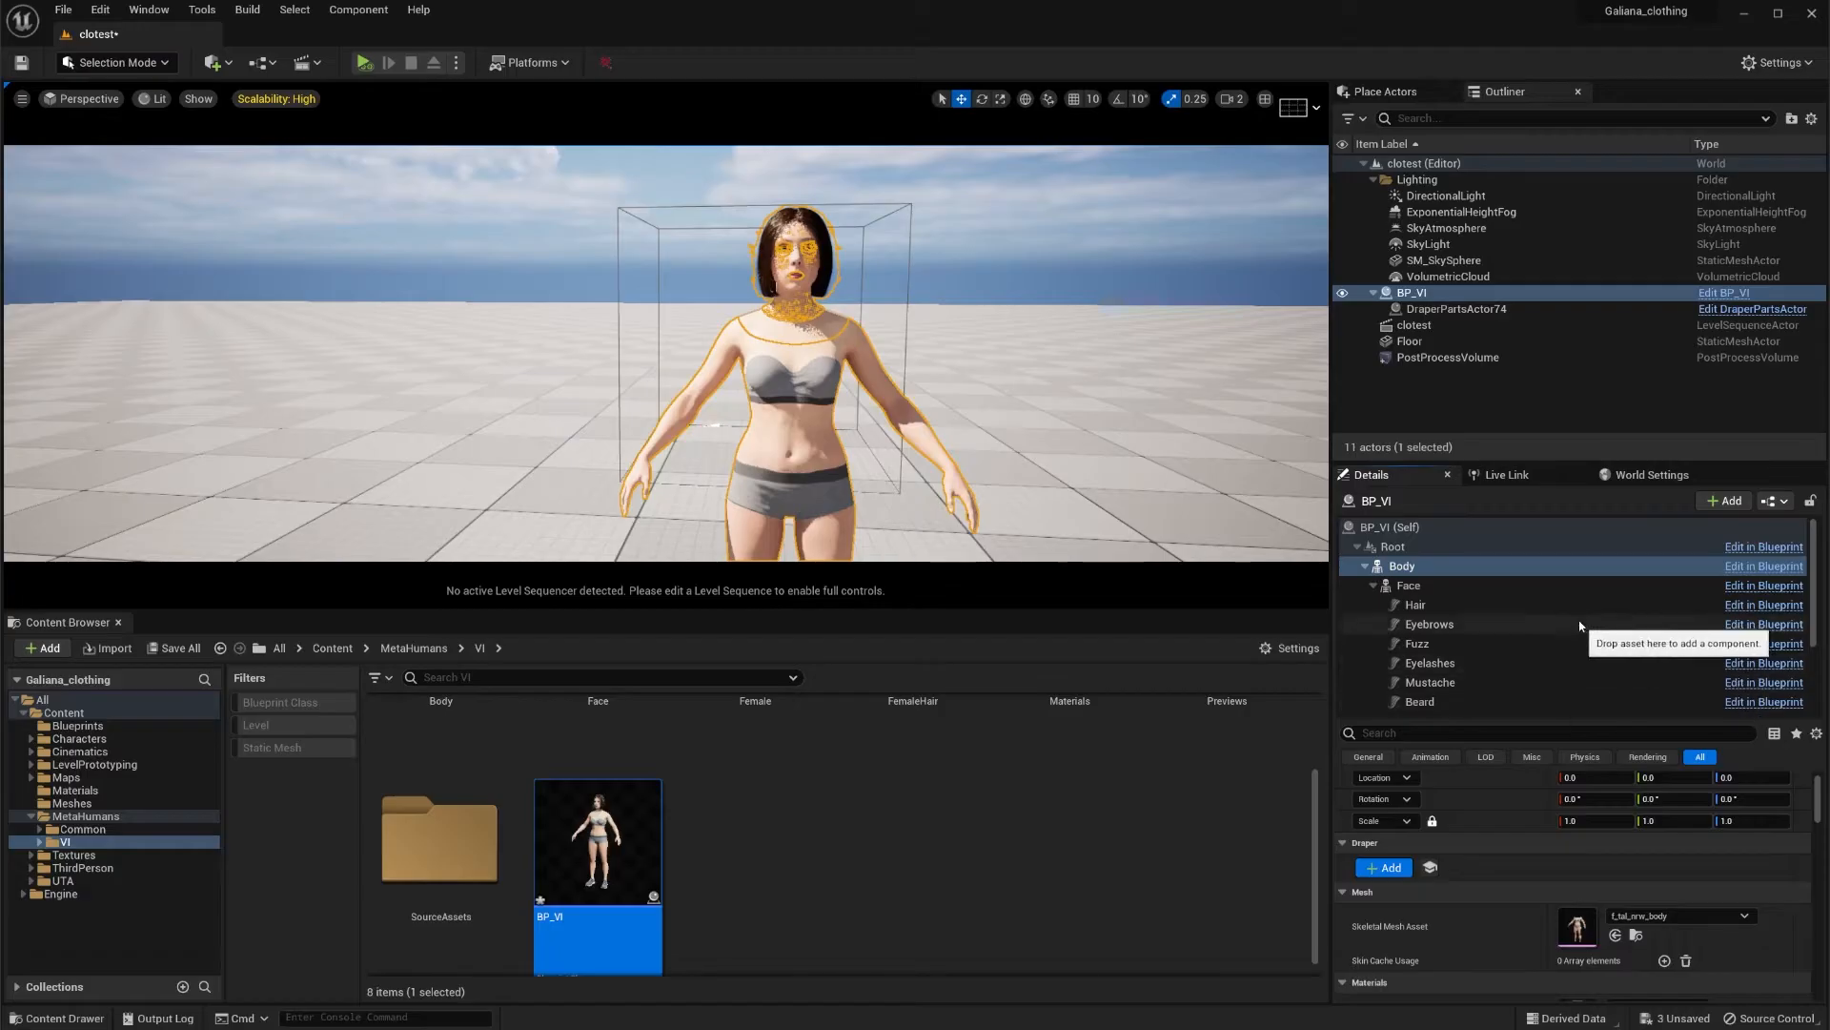
{"action": "scroll", "scroll_direction": "down", "scroll_amount": 3}
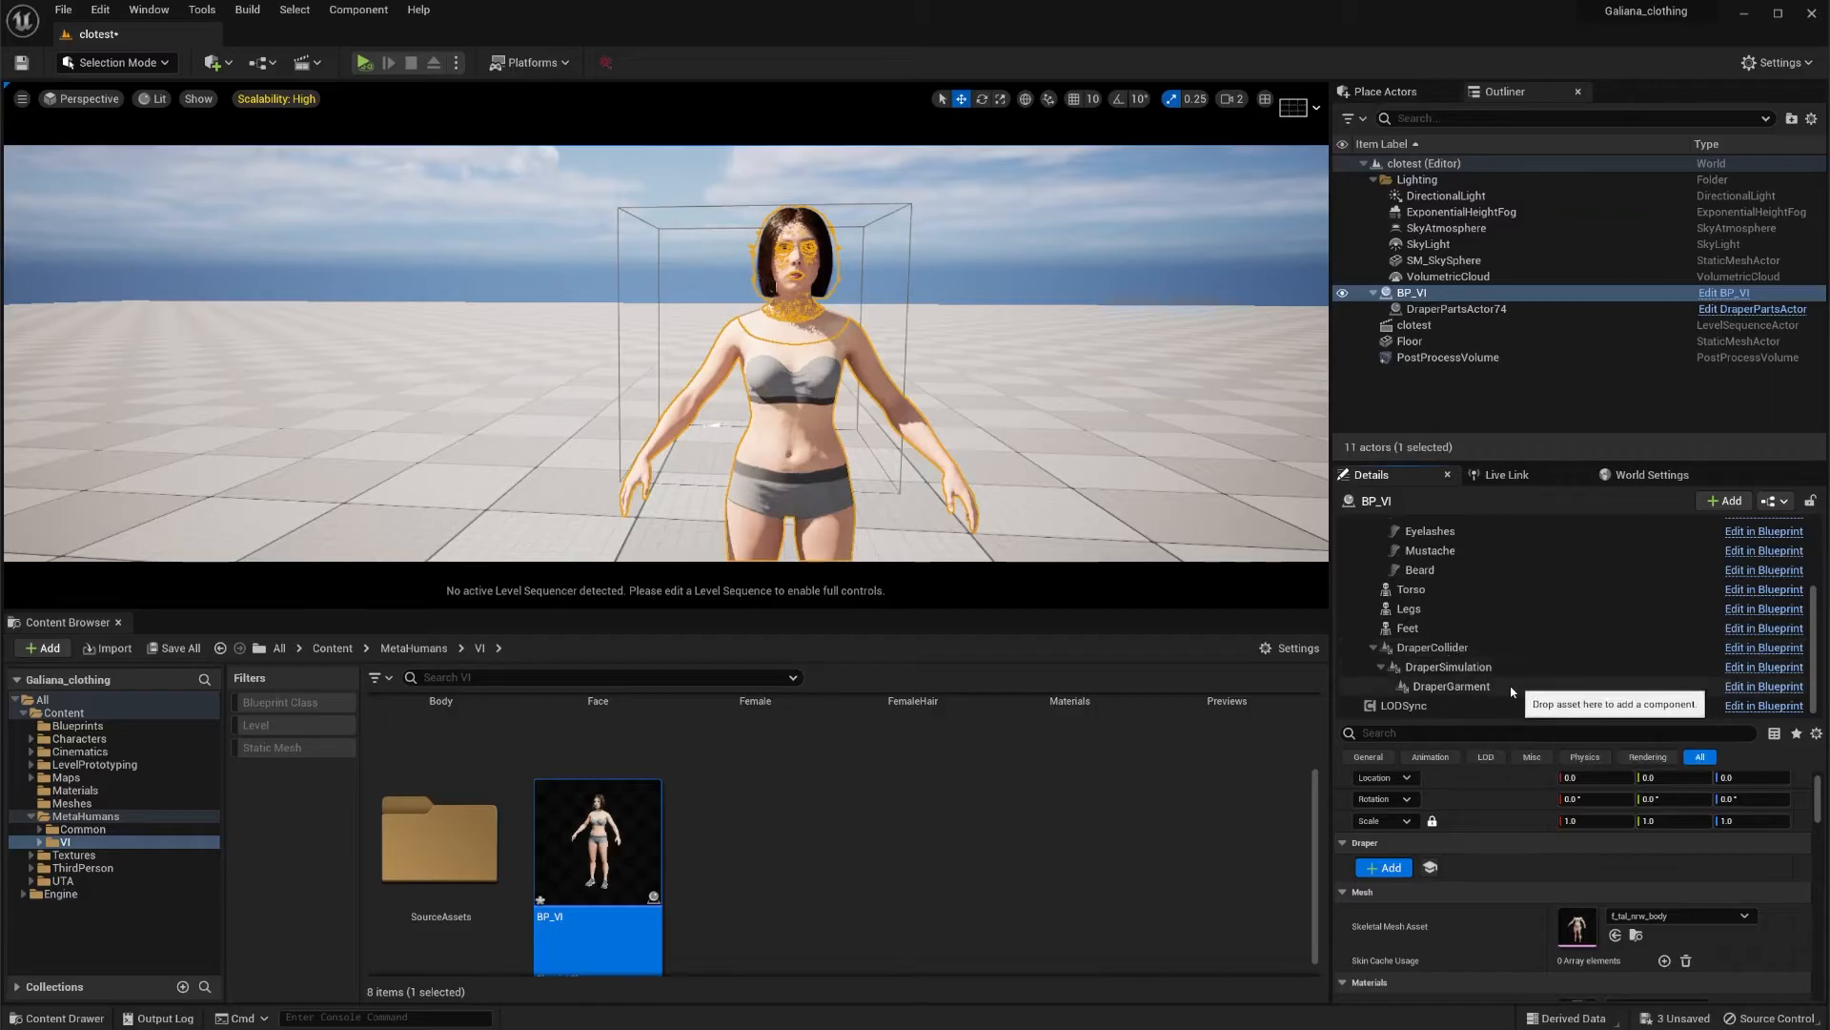
{"action": "left_click", "coordinate": [1451, 684]}
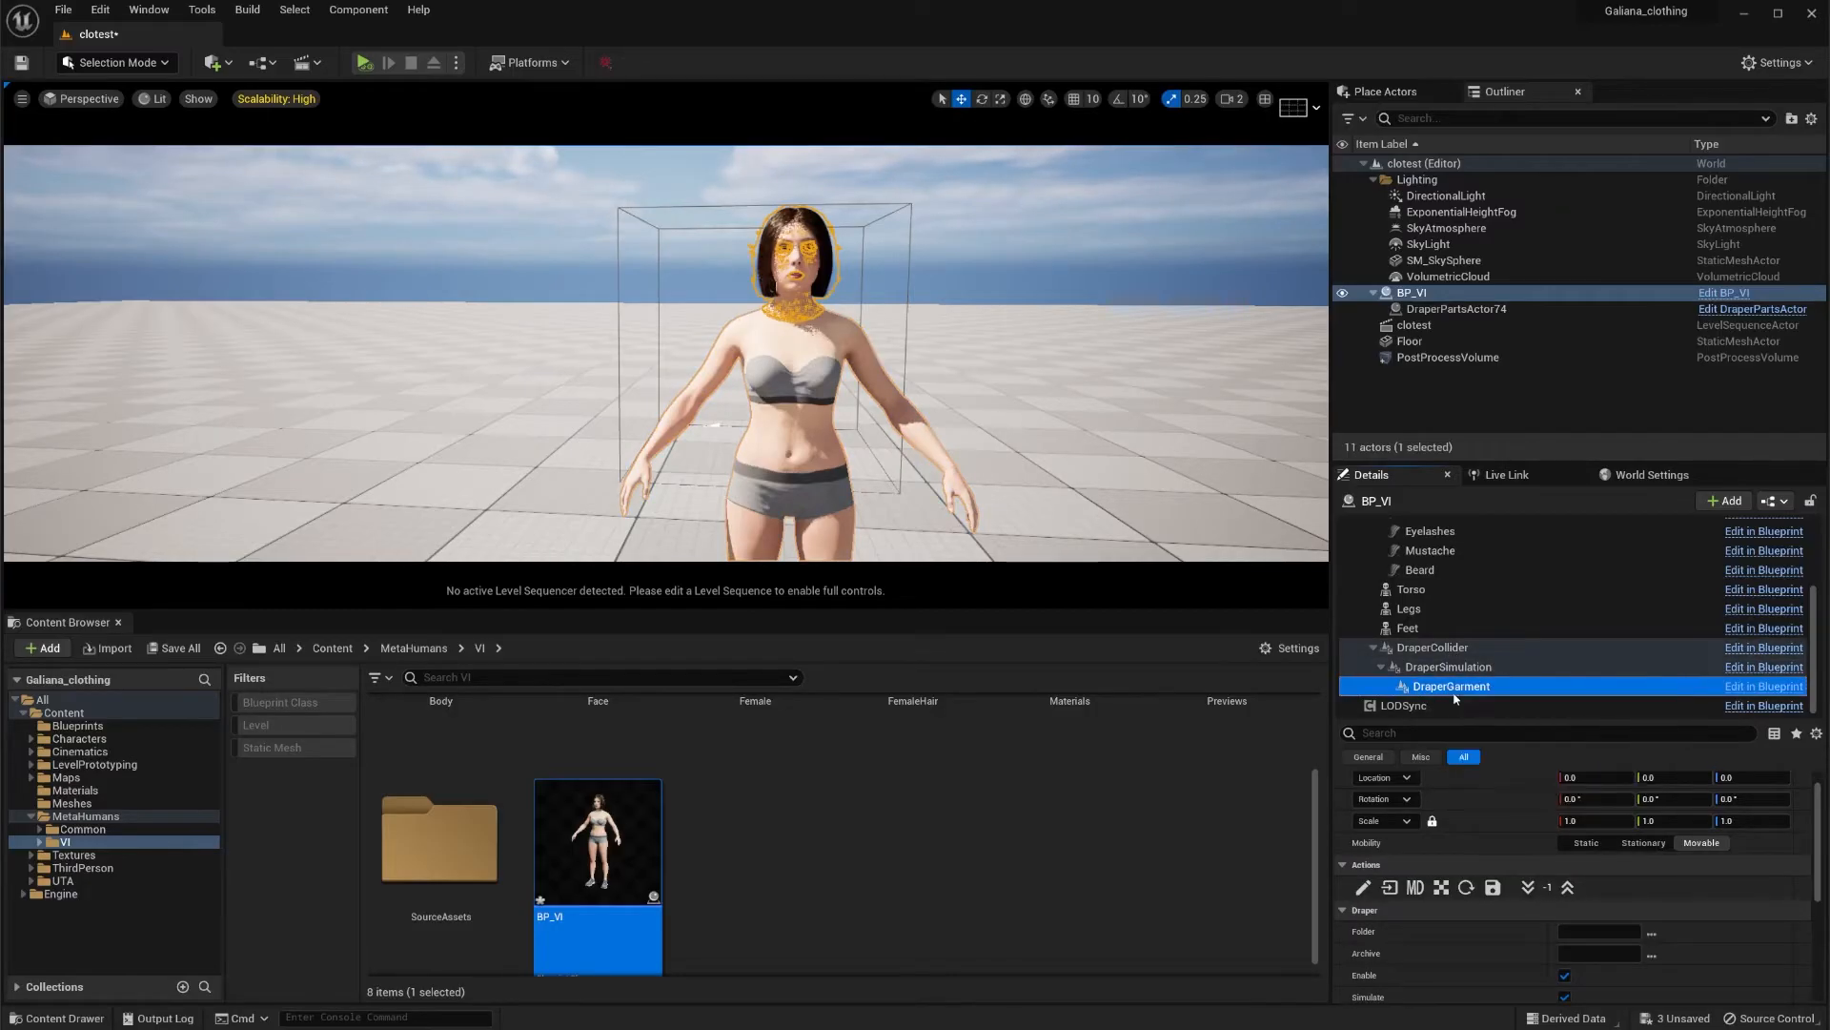
{"action": "mouse_move", "coordinate": [1451, 684]}
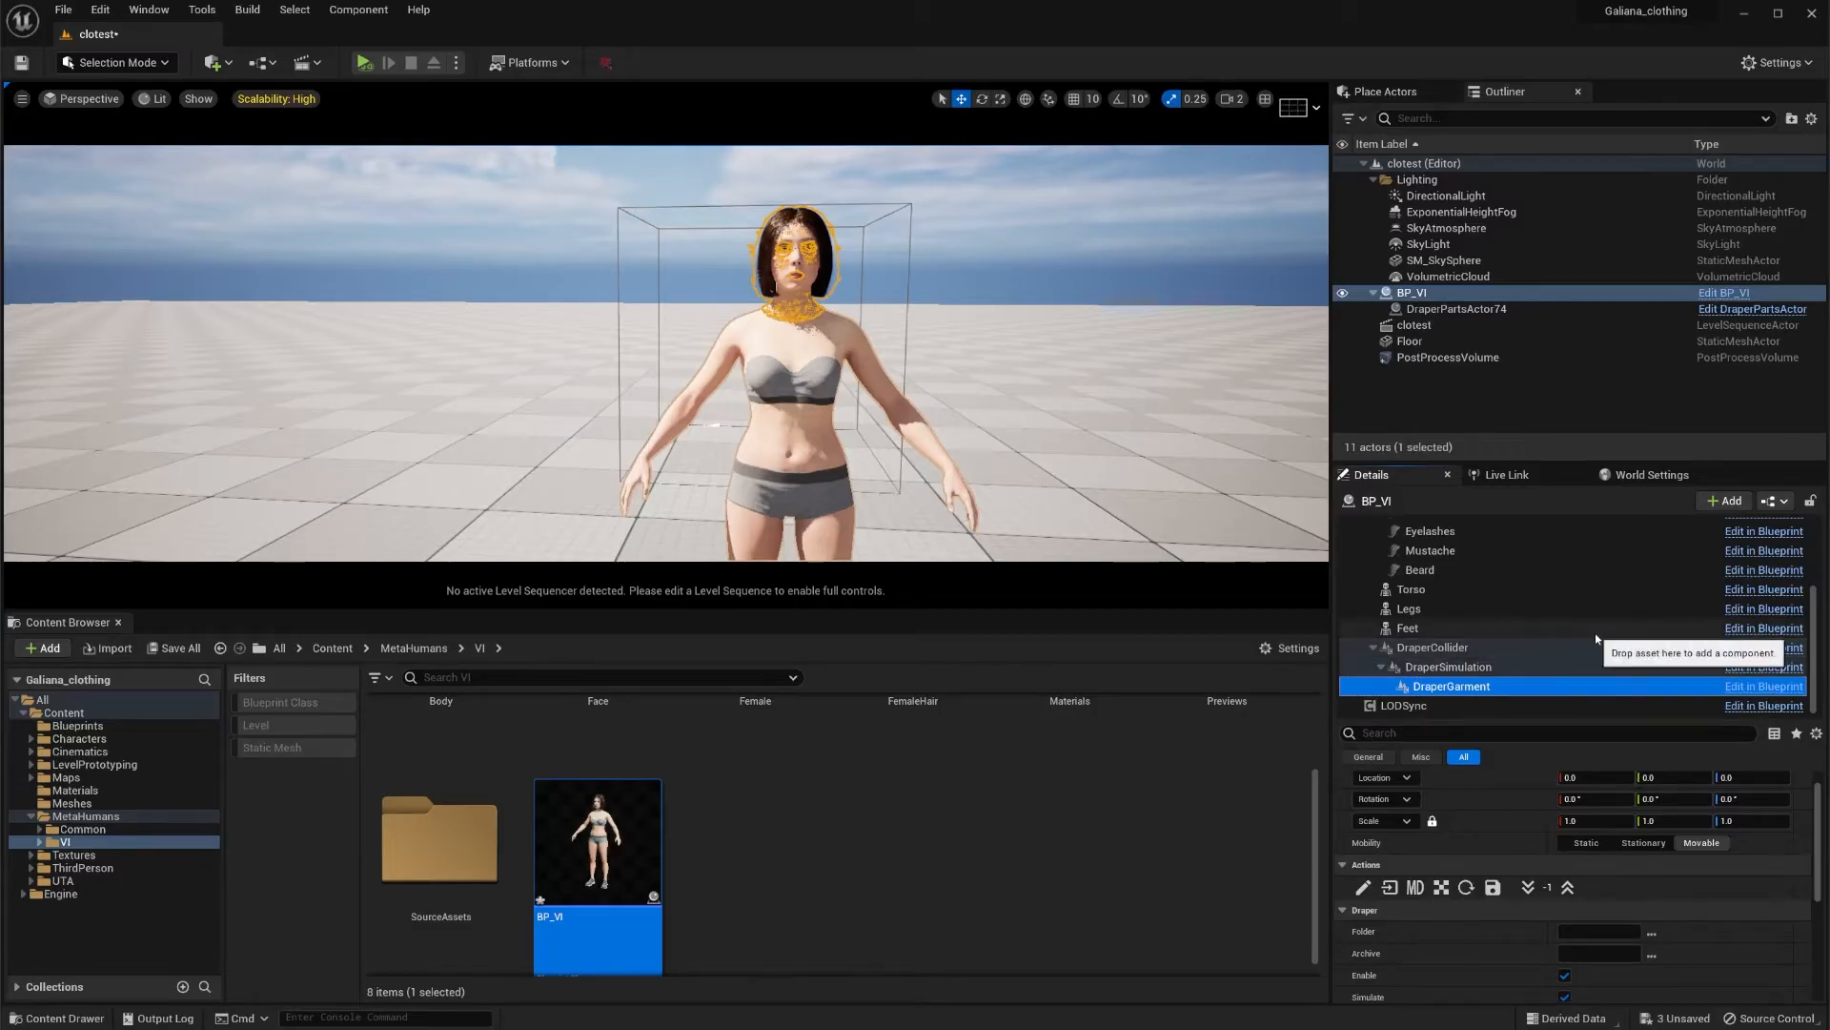
{"action": "mouse_move", "coordinate": [970, 863]}
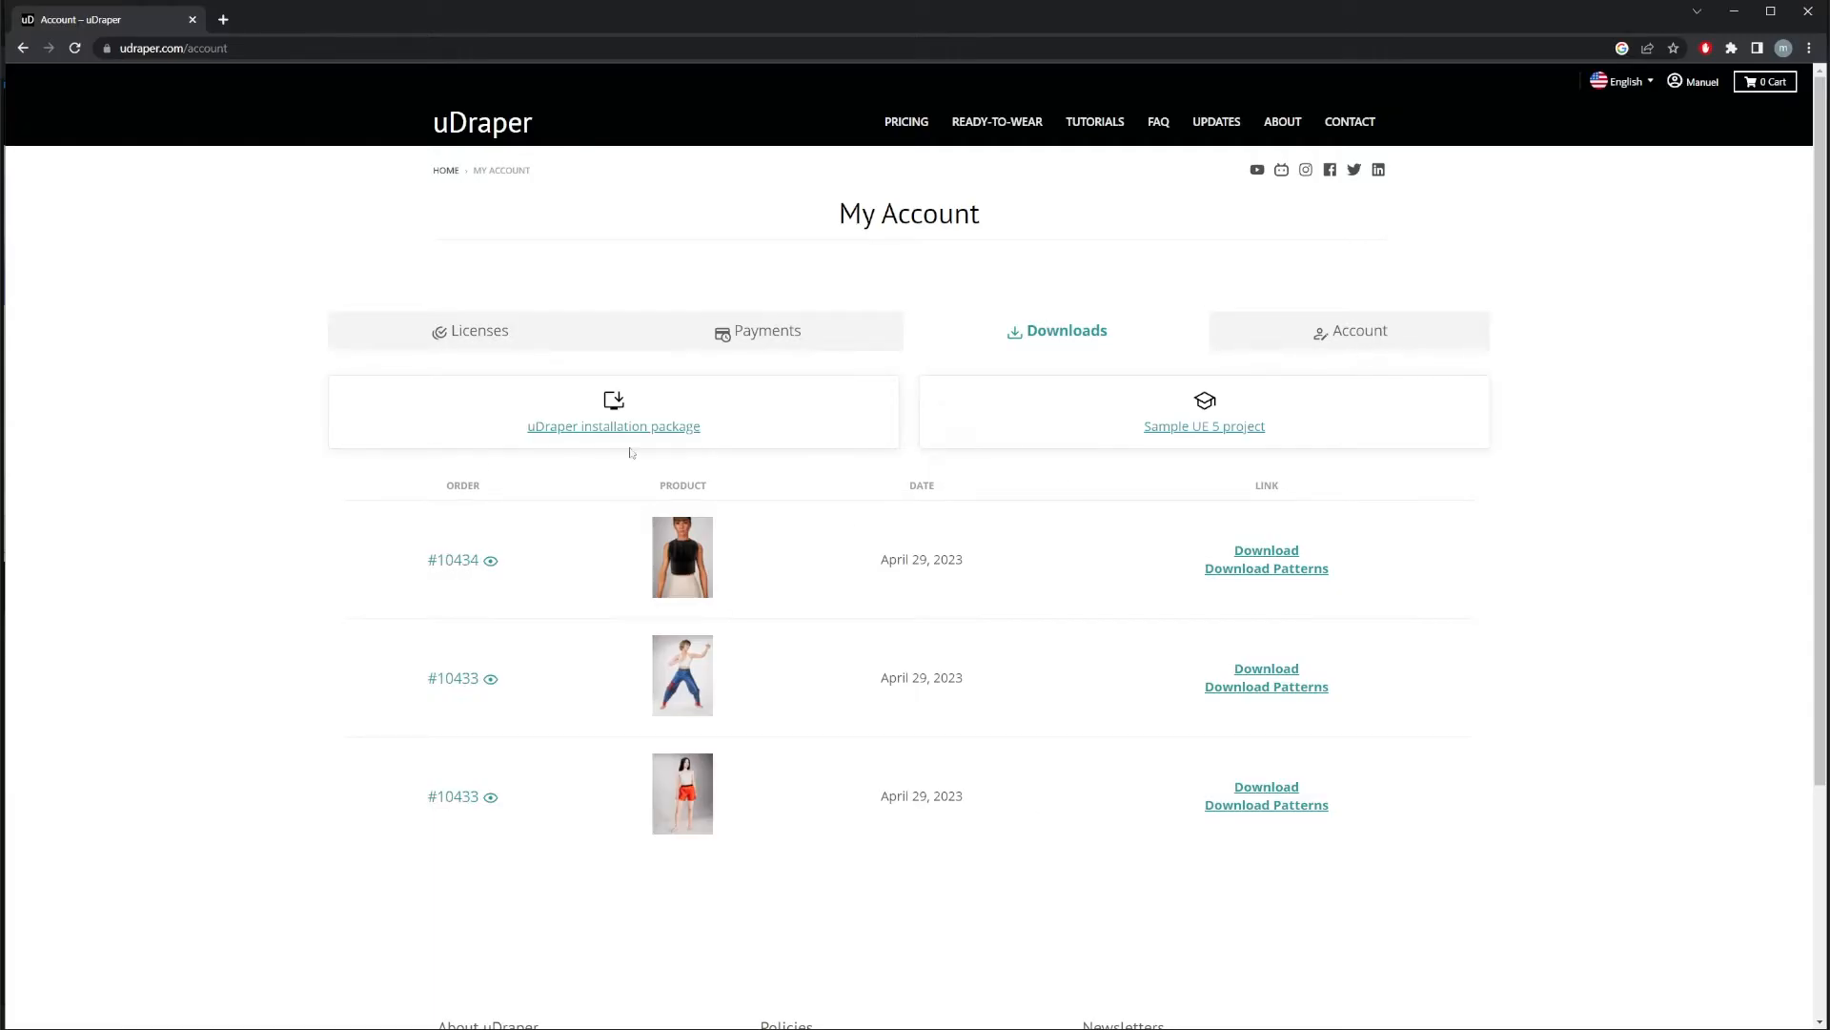
{"action": "mouse_move", "coordinate": [997, 123]}
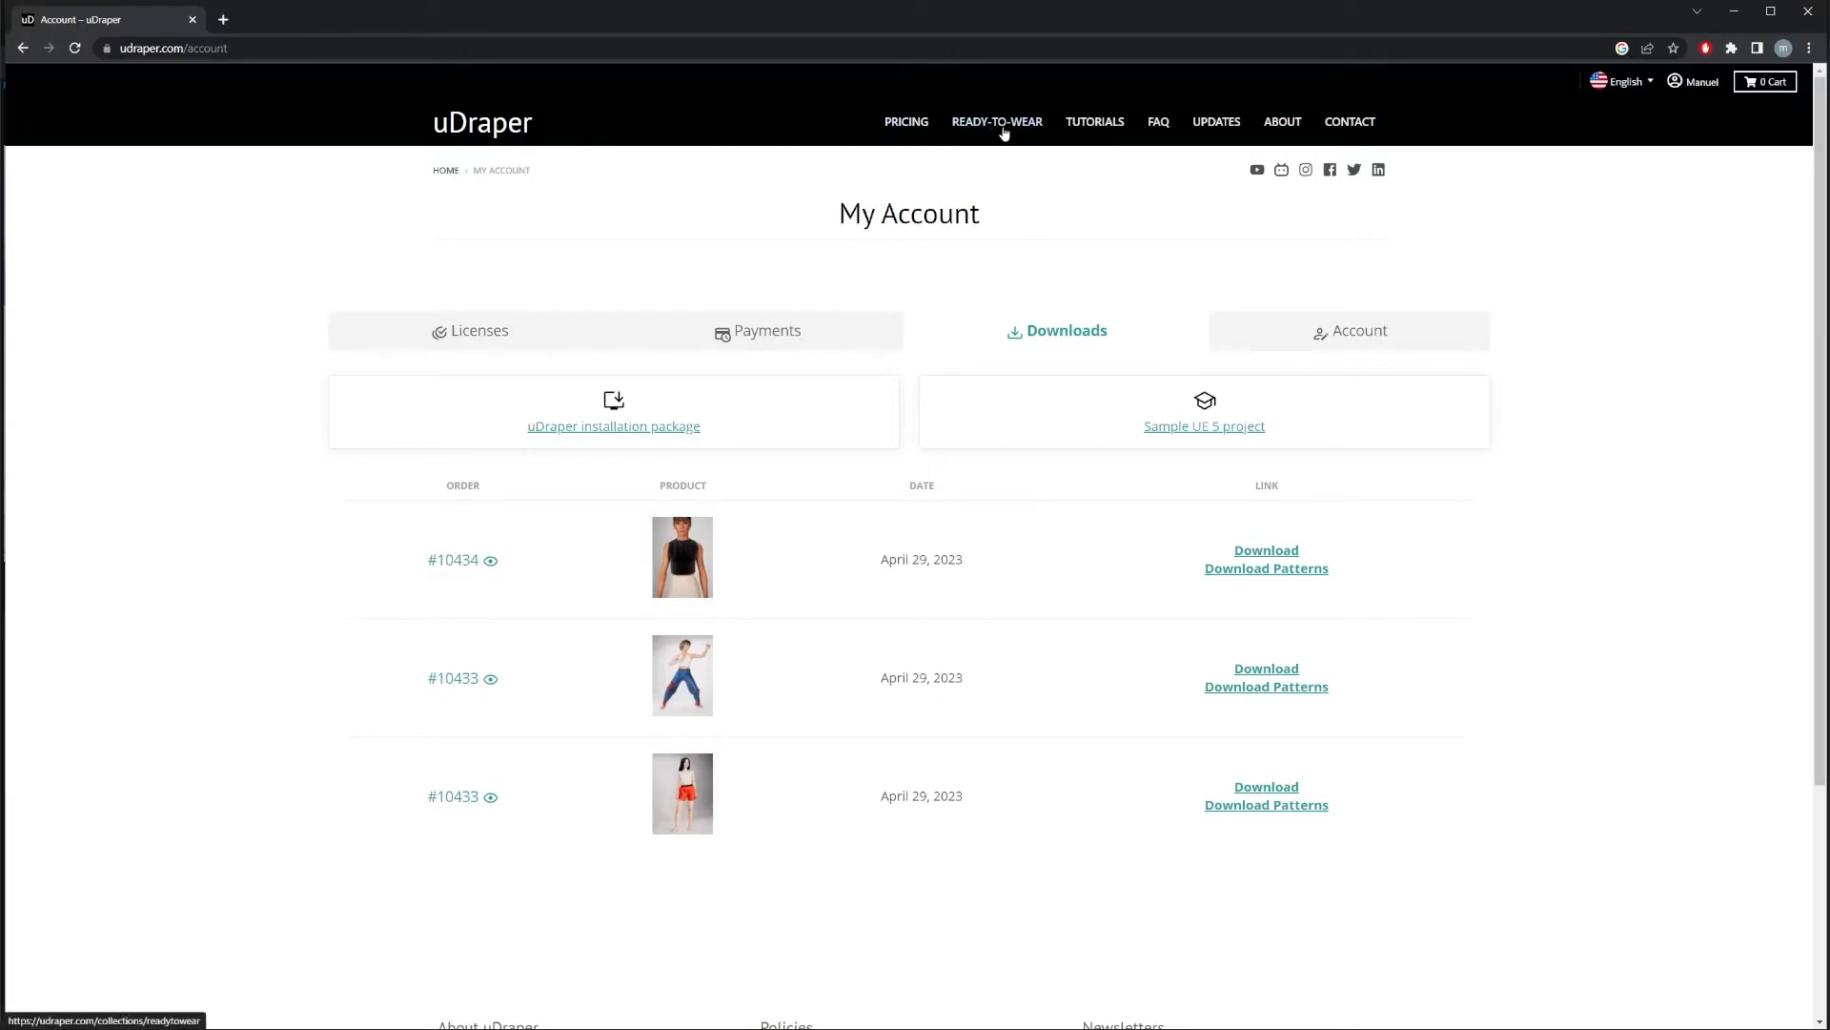
Step: Browse the Ready-to-wear catalog grid, including the Kung Fu Tai Chi Pants
{"action": "left_click", "coordinate": [997, 122]}
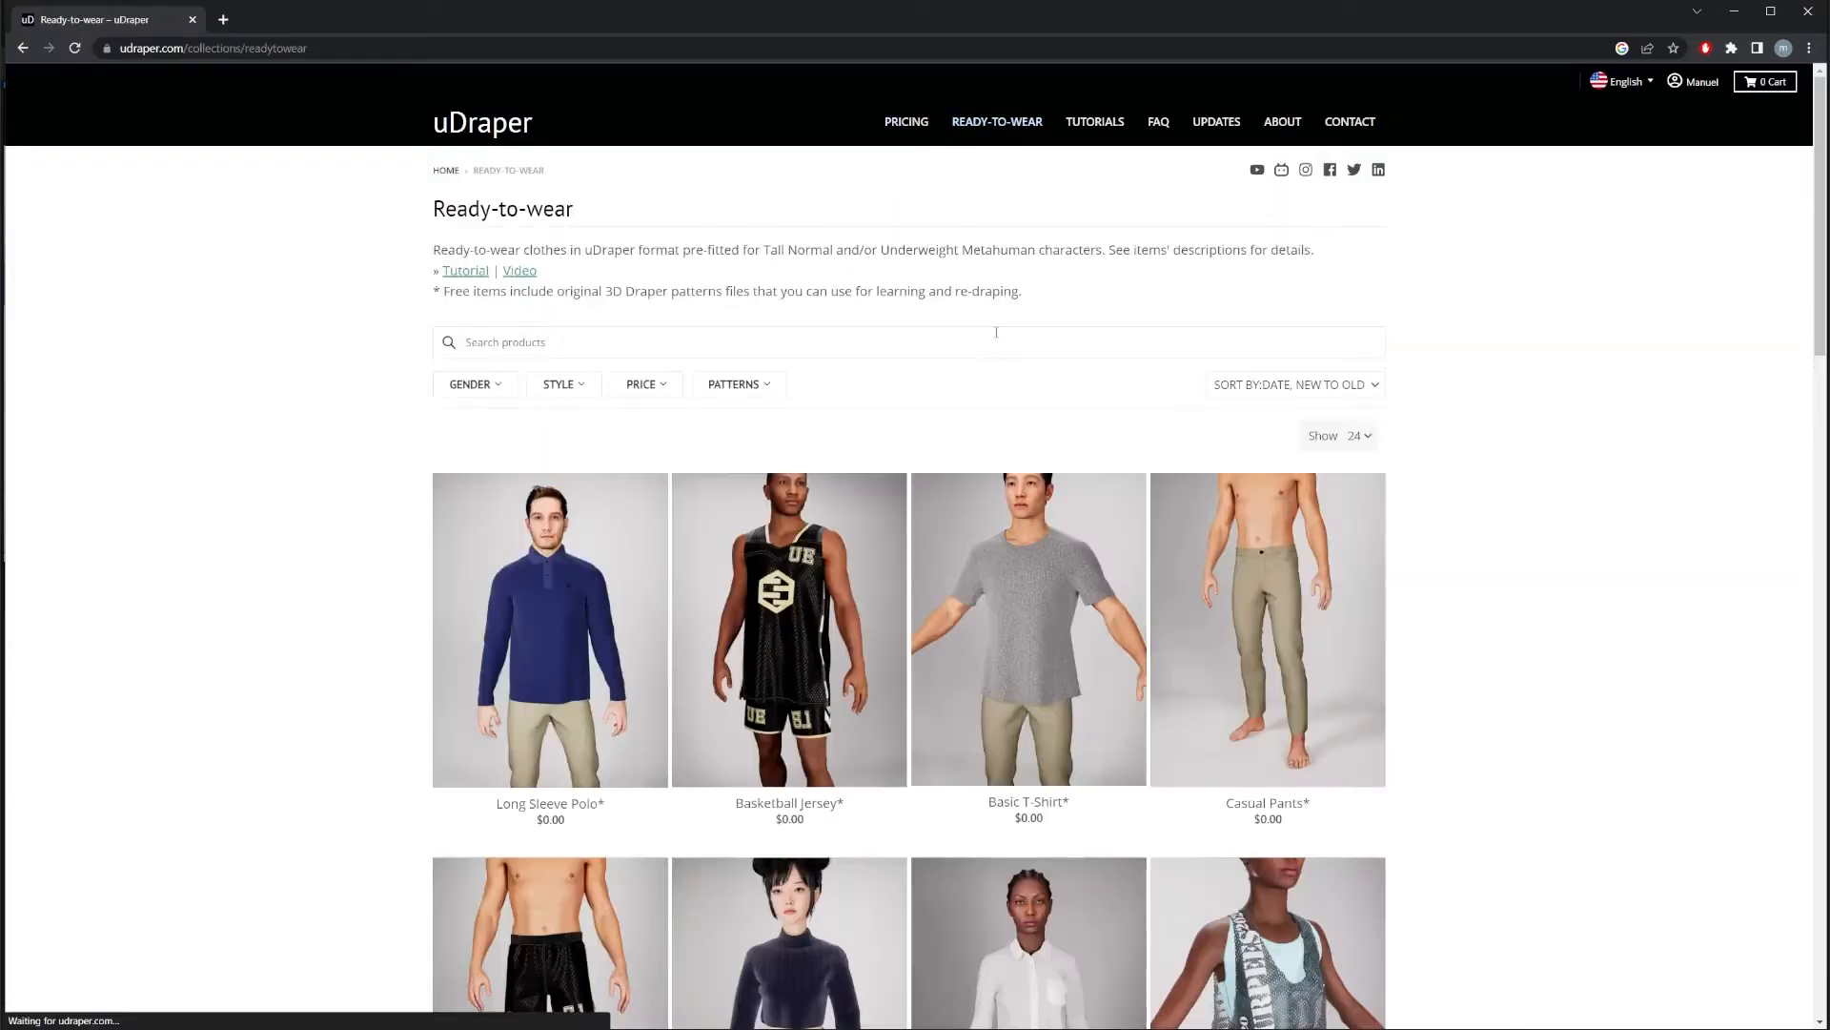
{"action": "scroll", "scroll_direction": "down", "scroll_amount": 3}
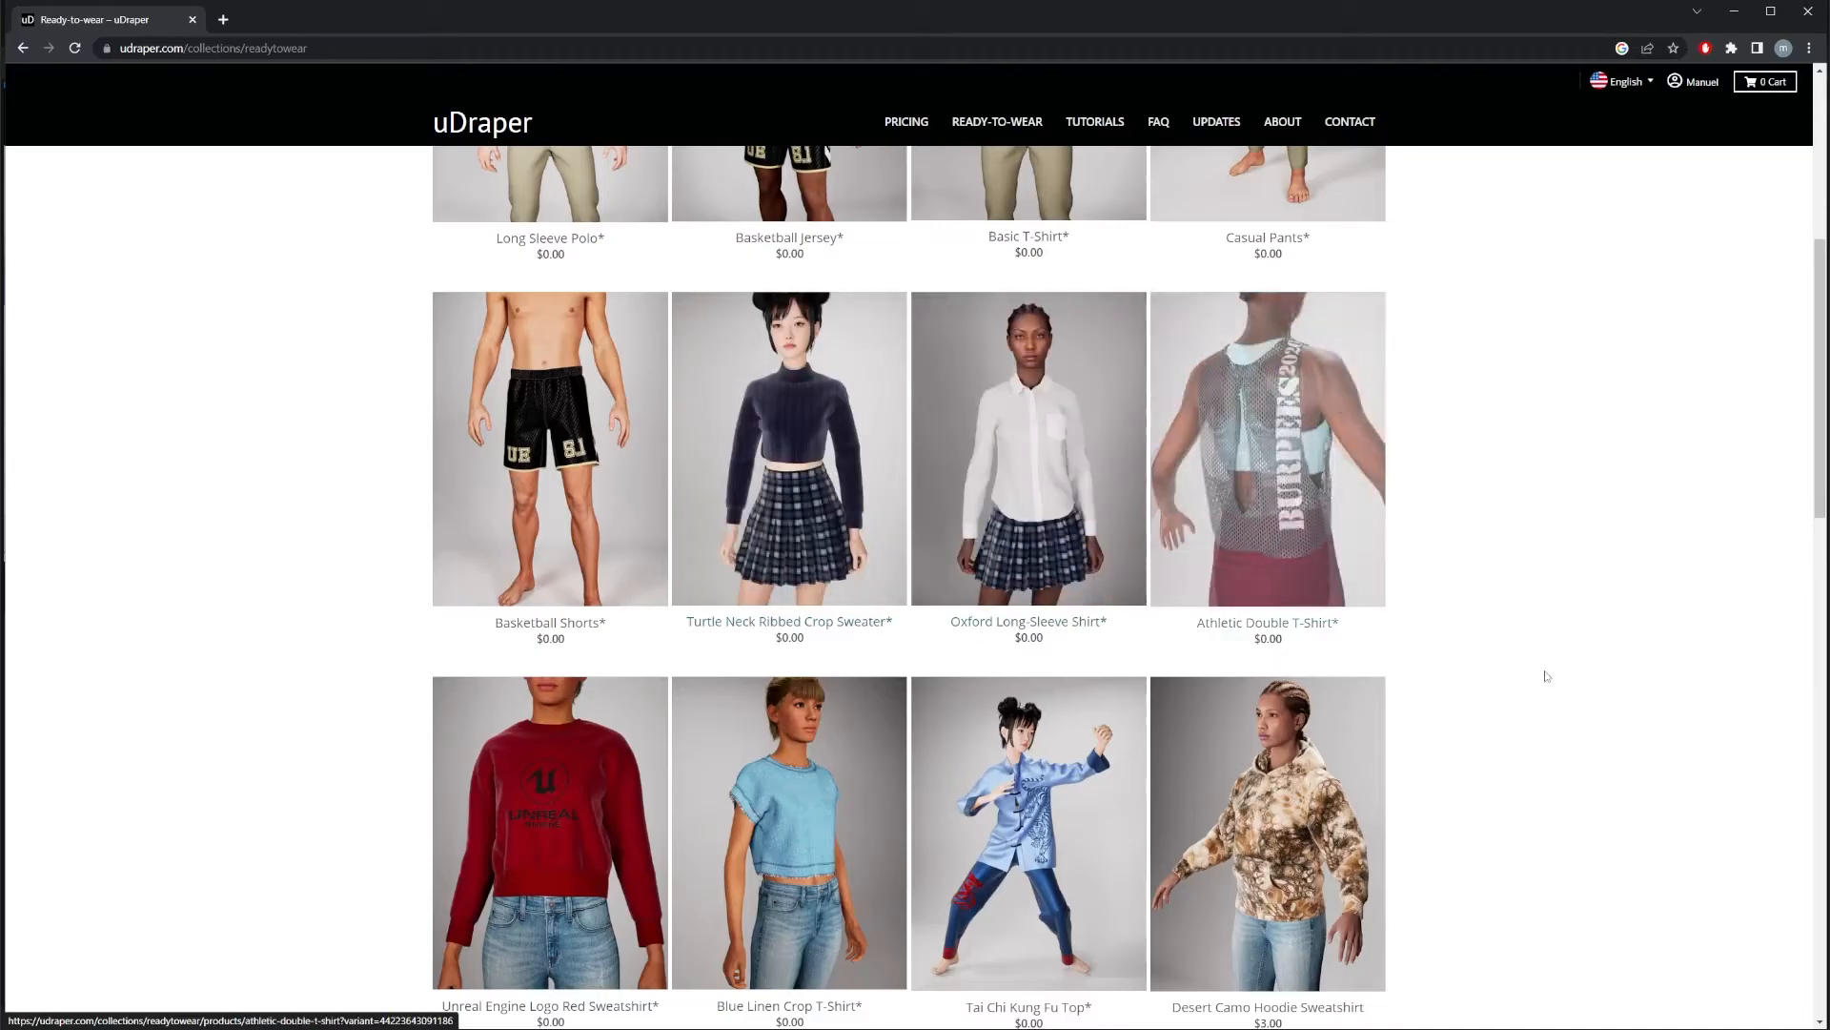
{"action": "scroll", "scroll_direction": "down", "scroll_amount": 3}
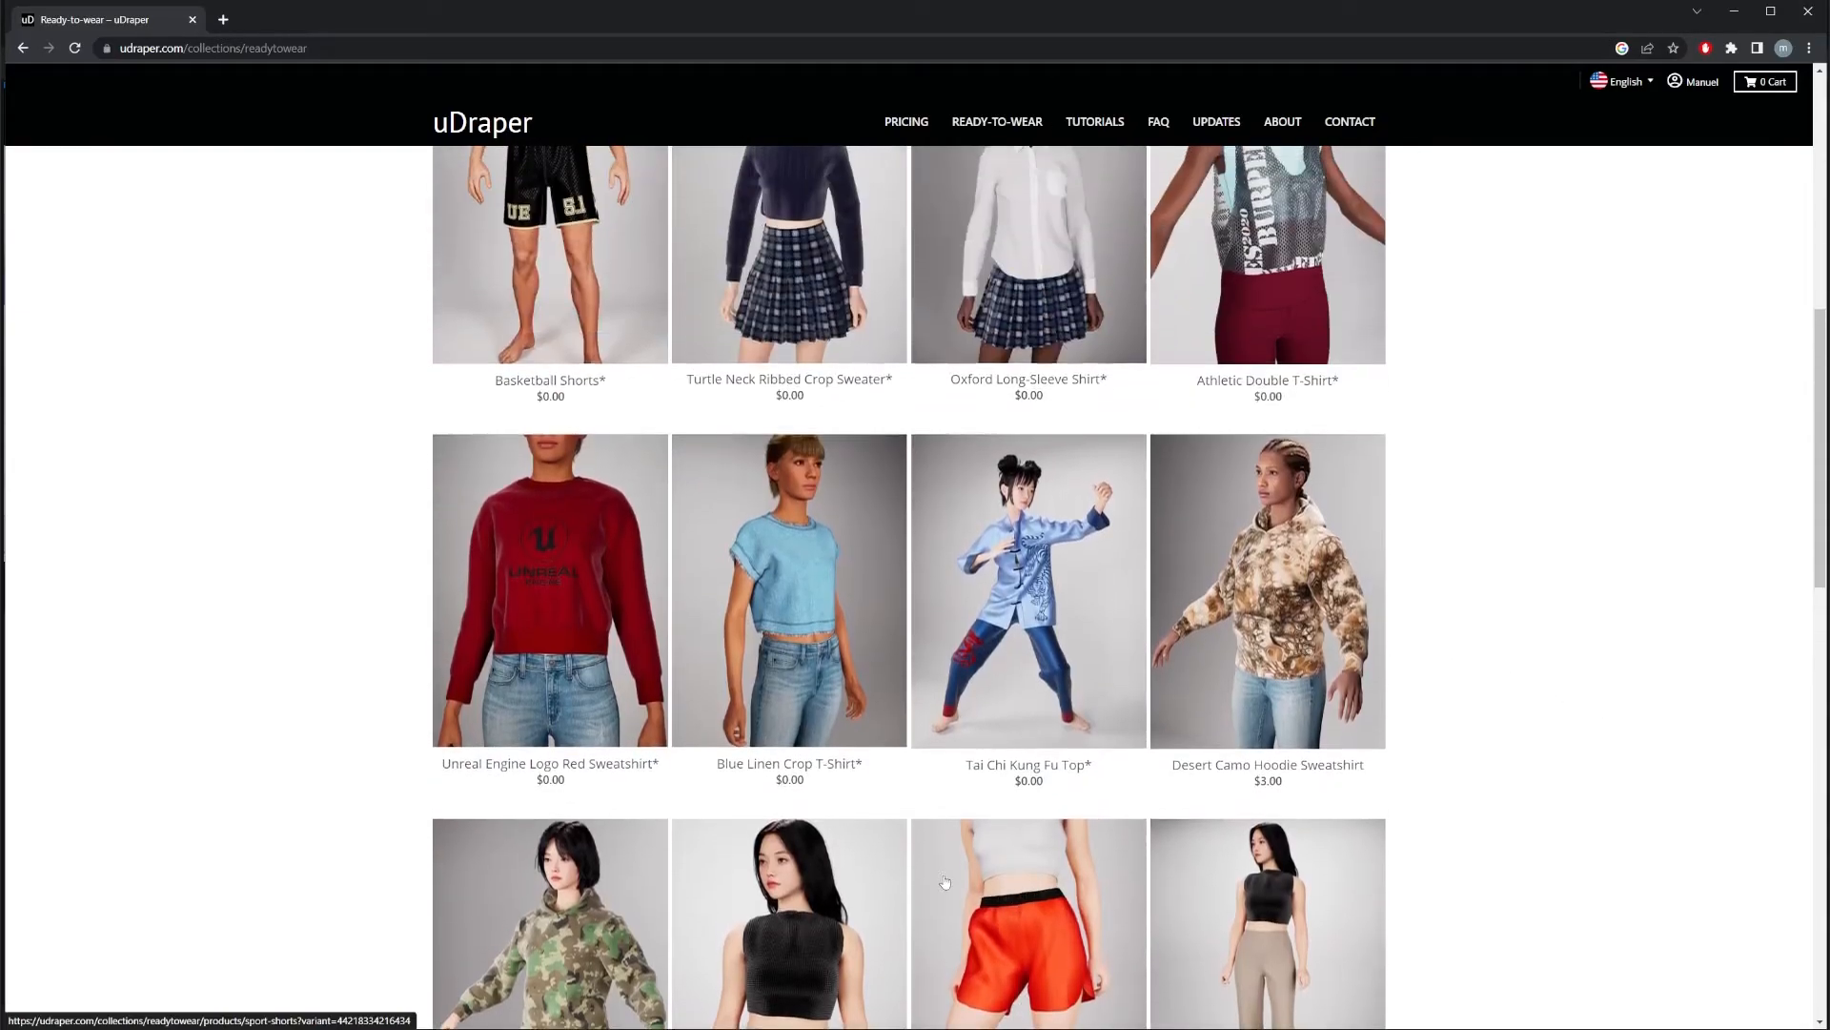
{"action": "scroll", "scroll_direction": "down", "scroll_amount": 3}
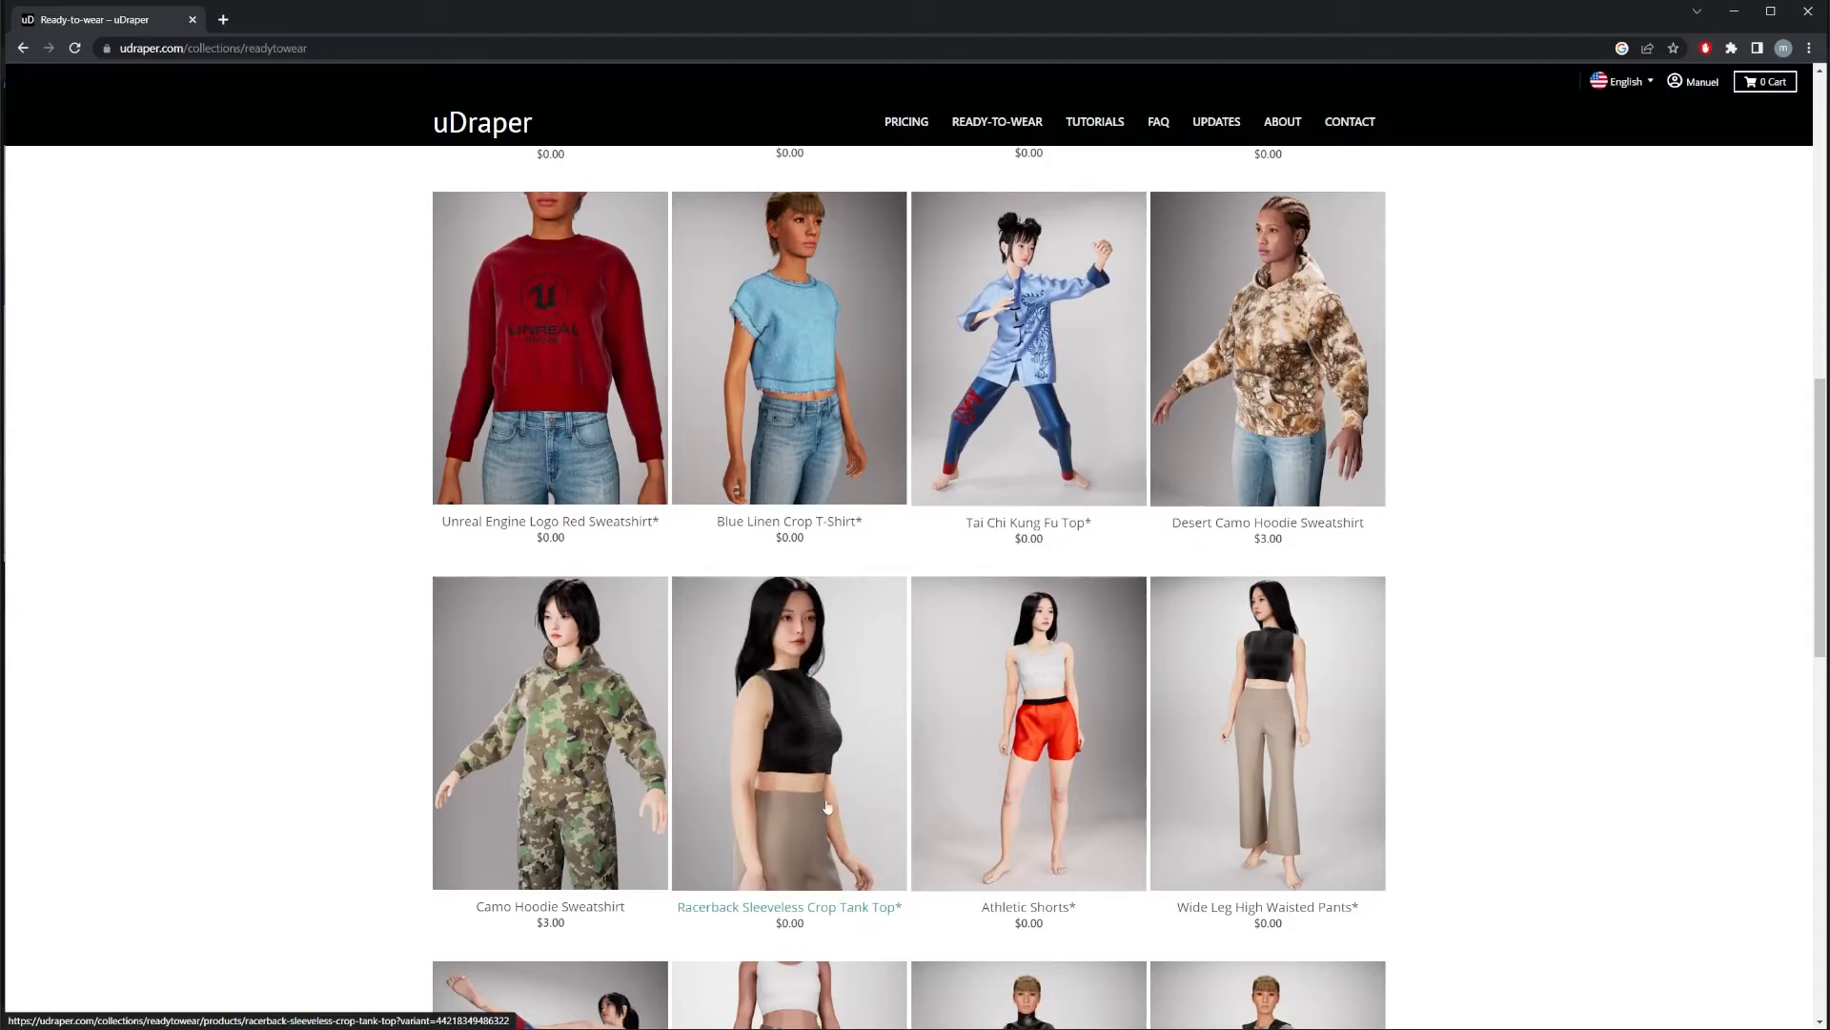
{"action": "scroll", "scroll_direction": "down", "scroll_amount": 3}
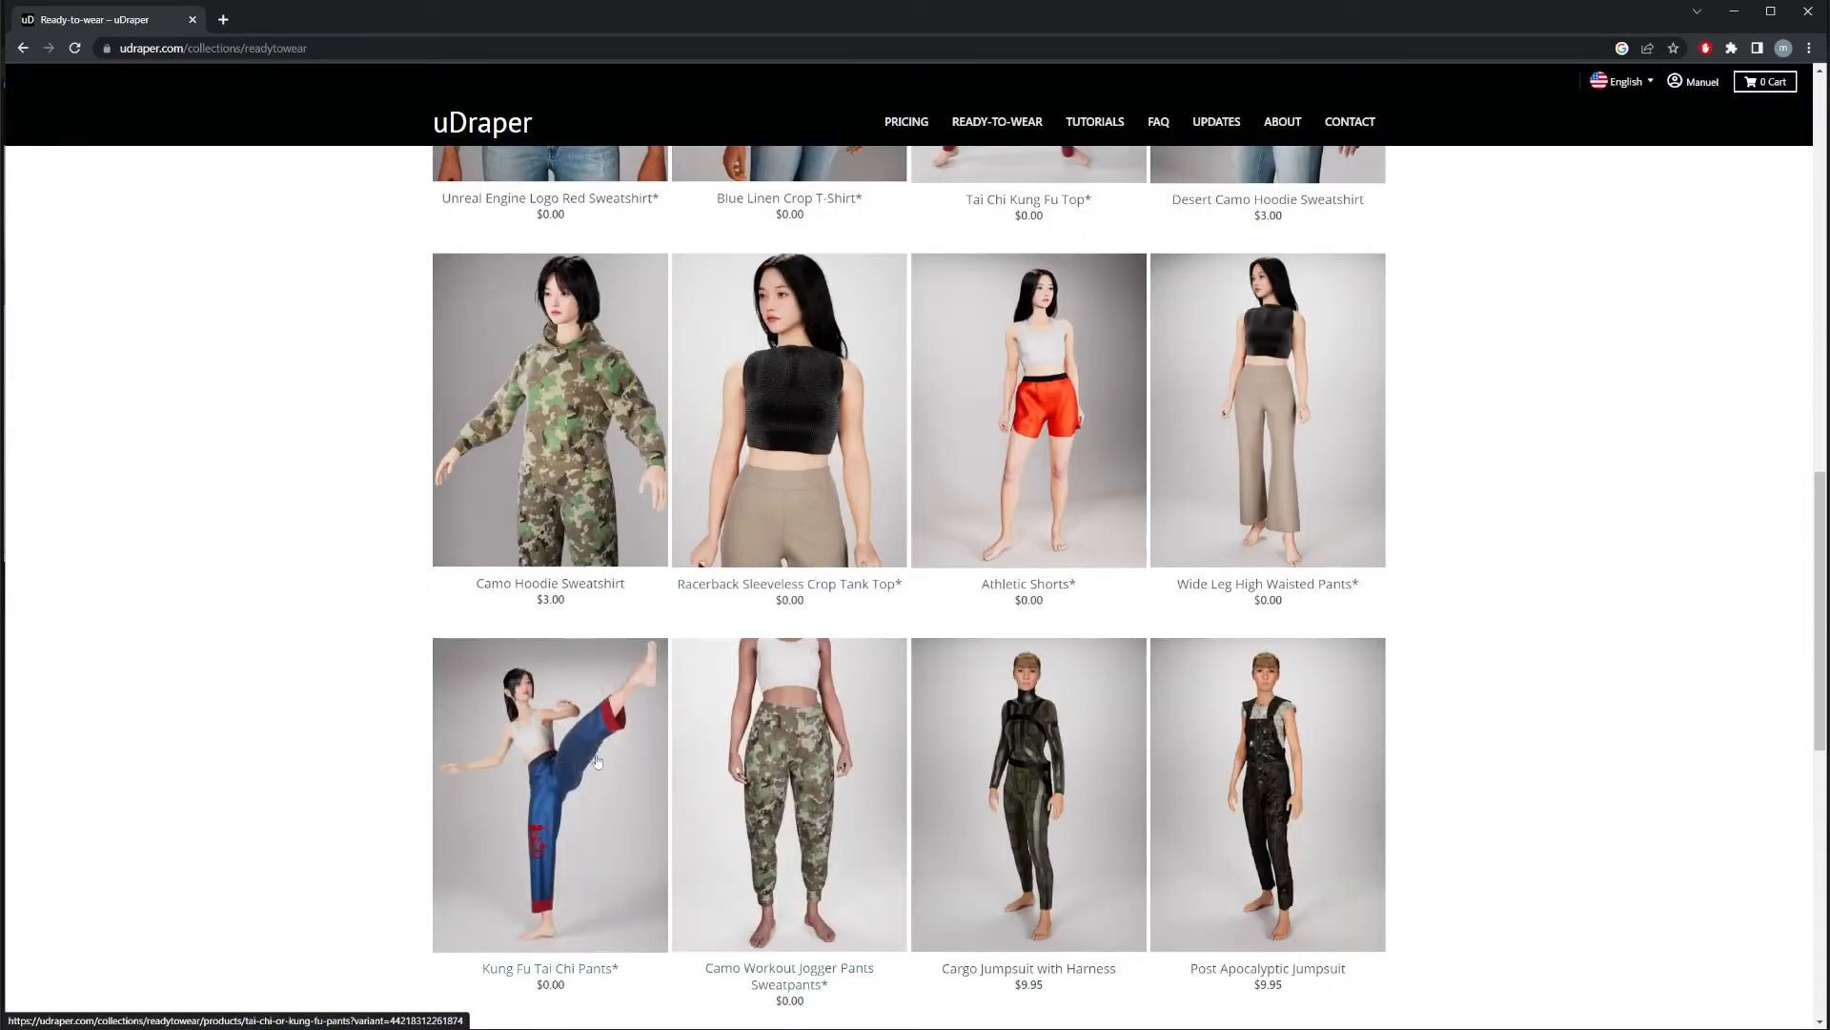
{"action": "scroll", "scroll_direction": "up", "scroll_amount": 3}
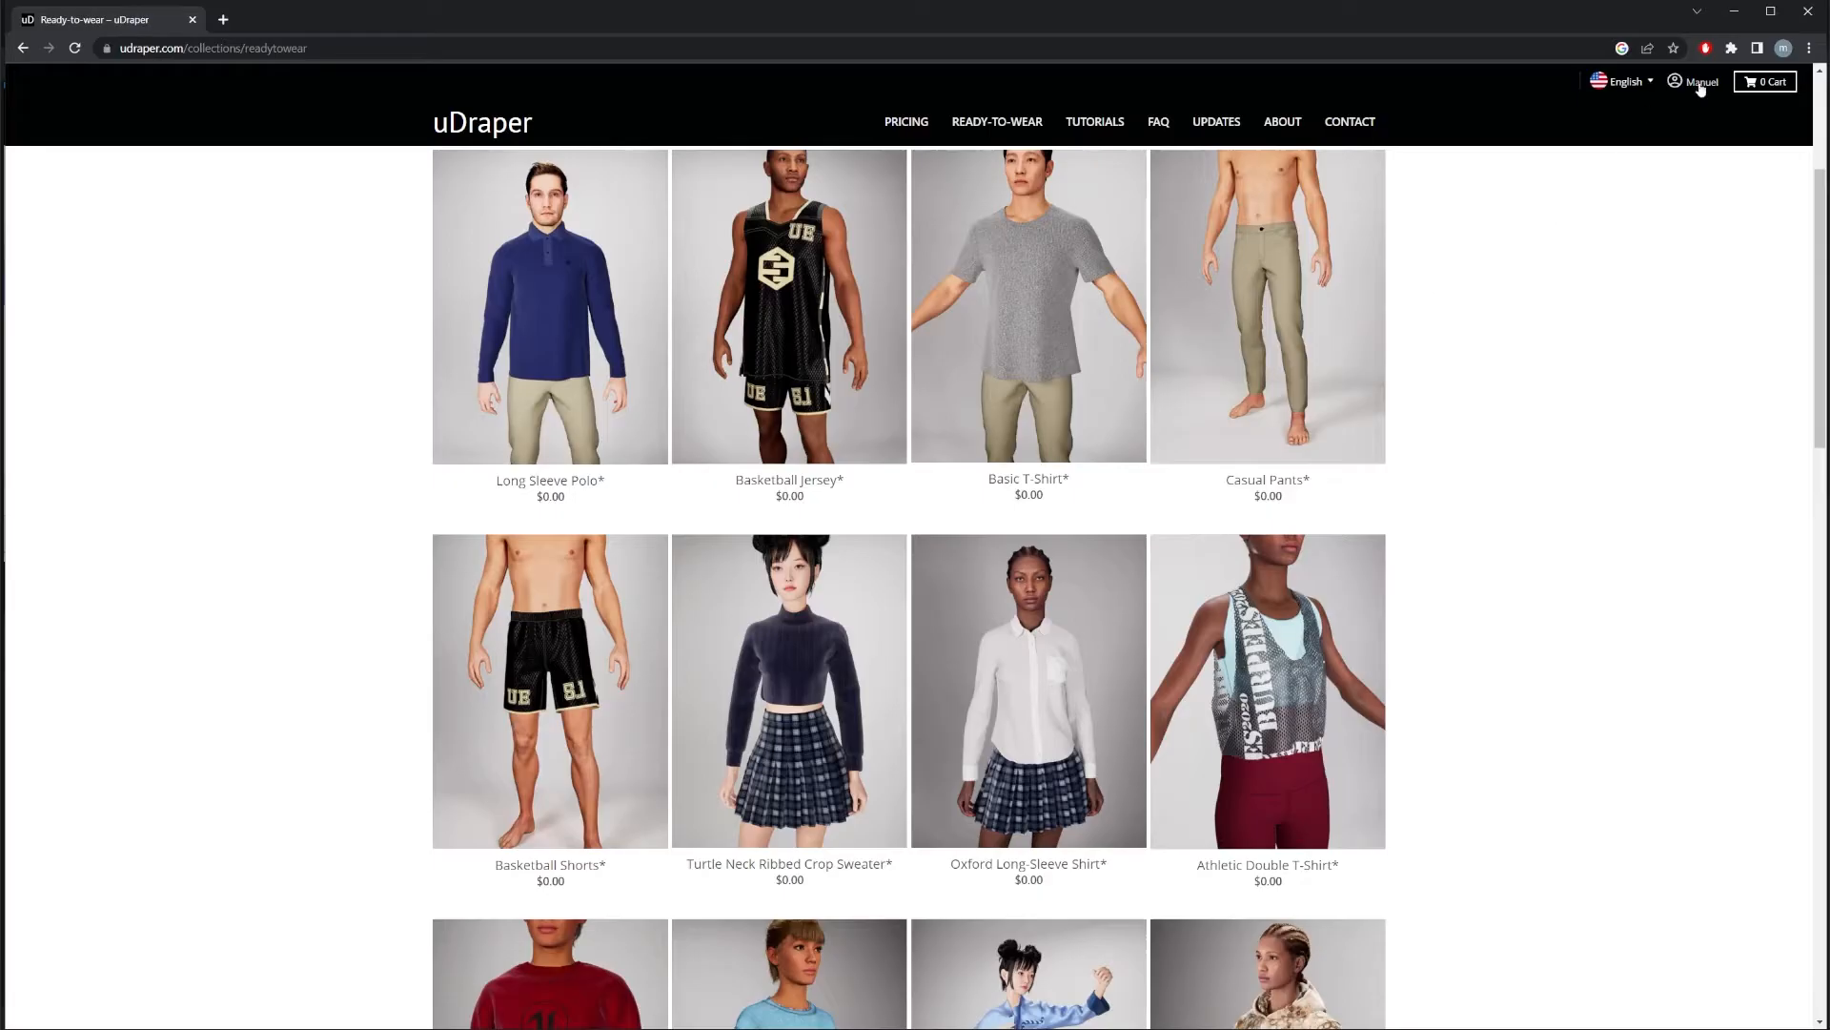
Step: Go to the account Downloads page, then browse into Dev_Games > Clothing in File Explorer
{"action": "left_click", "coordinate": [1701, 82]}
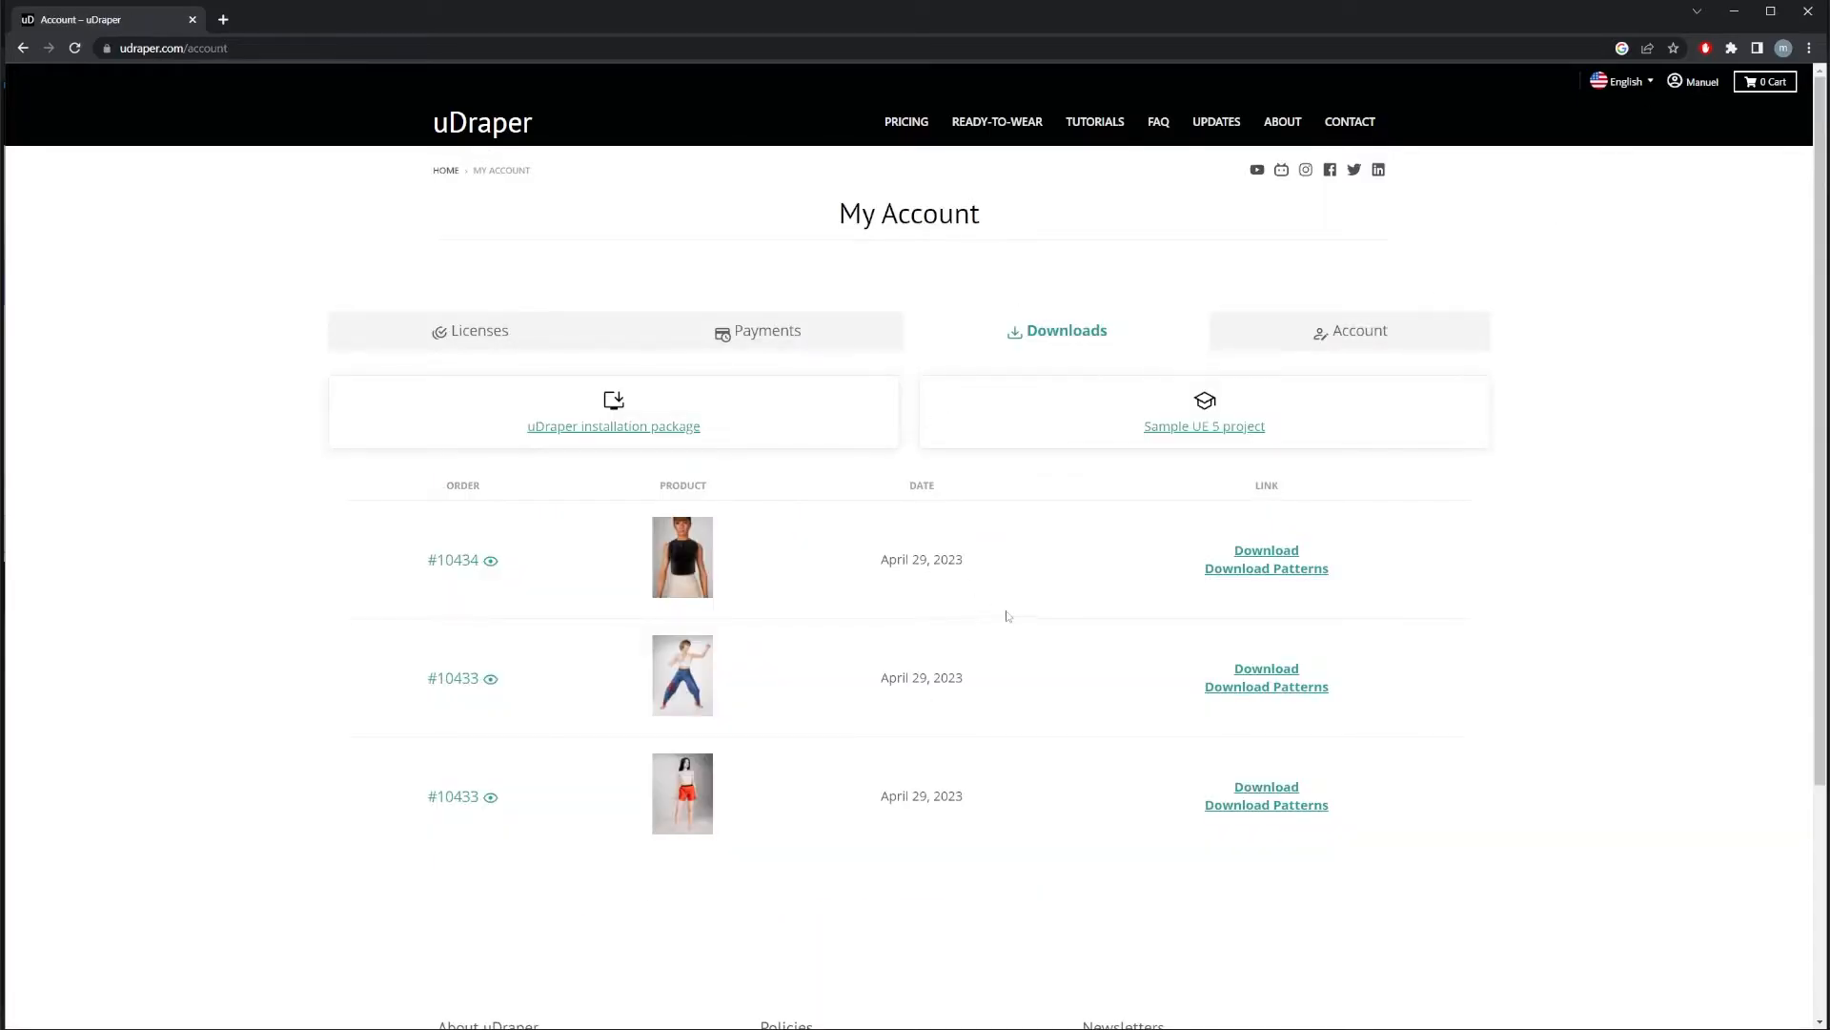
{"action": "mouse_move", "coordinate": [1266, 568]}
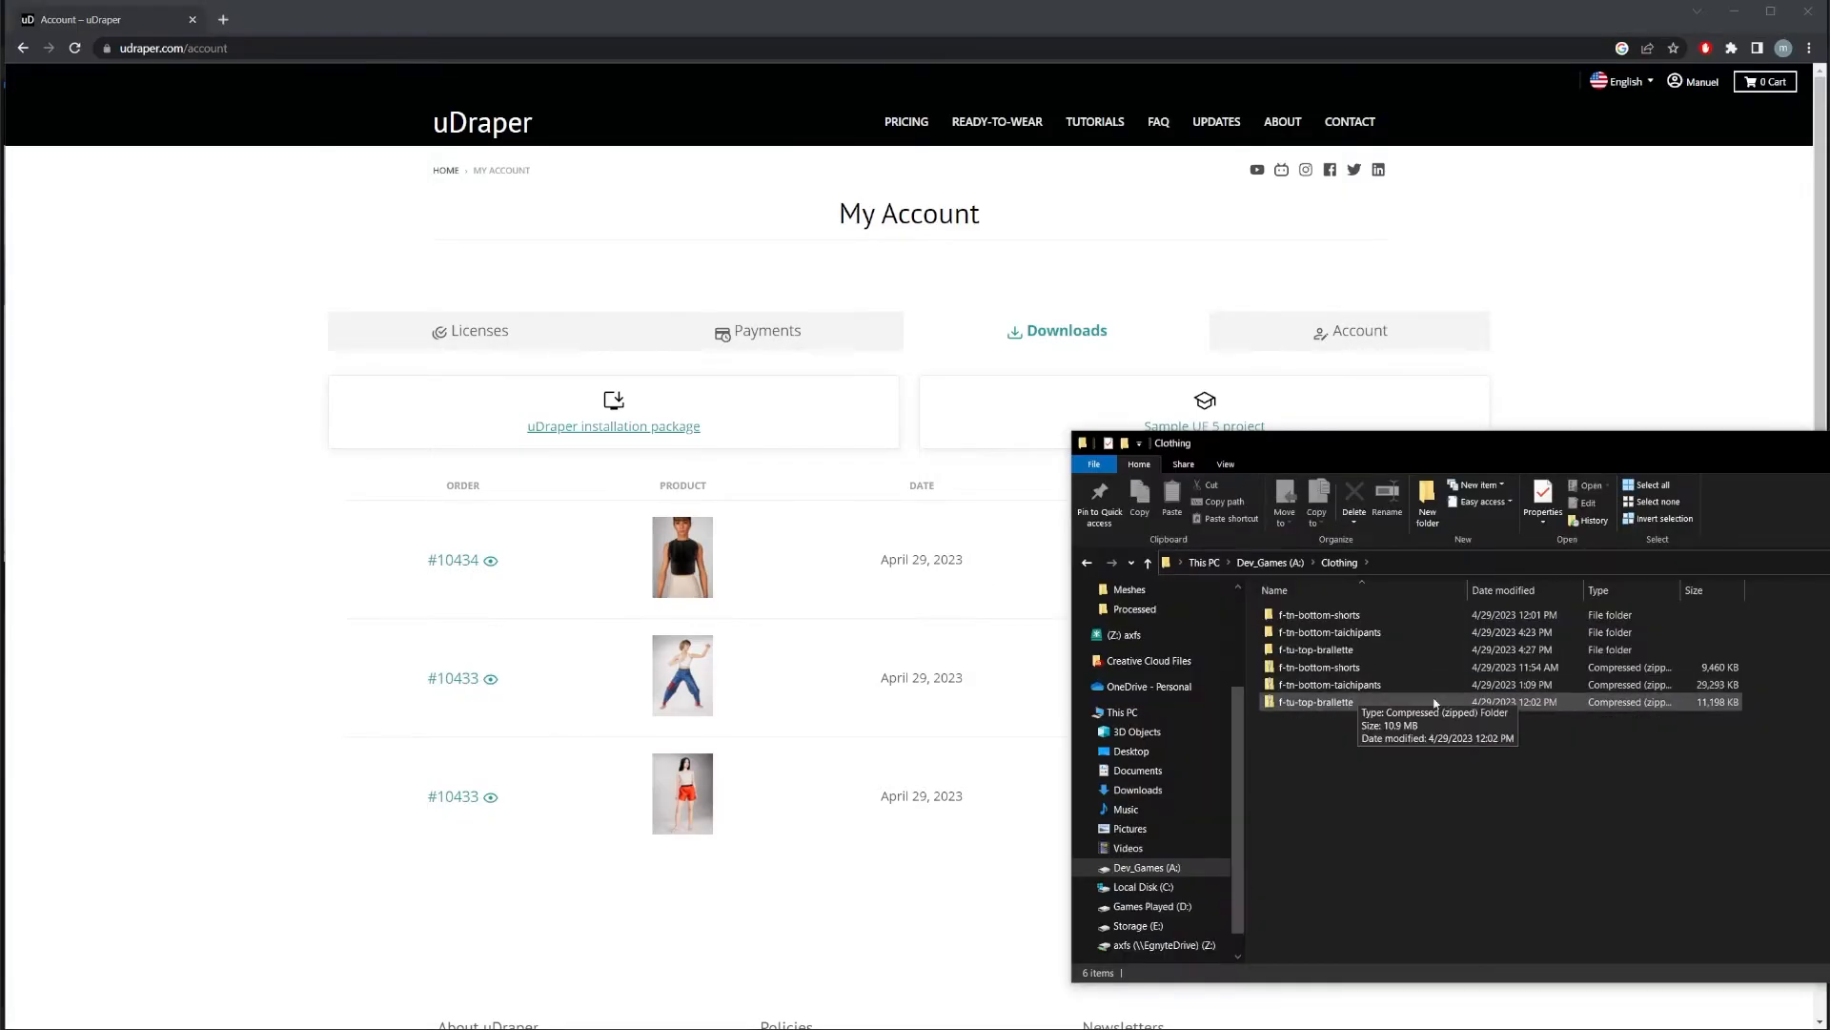
{"action": "left_click", "coordinate": [1329, 631]}
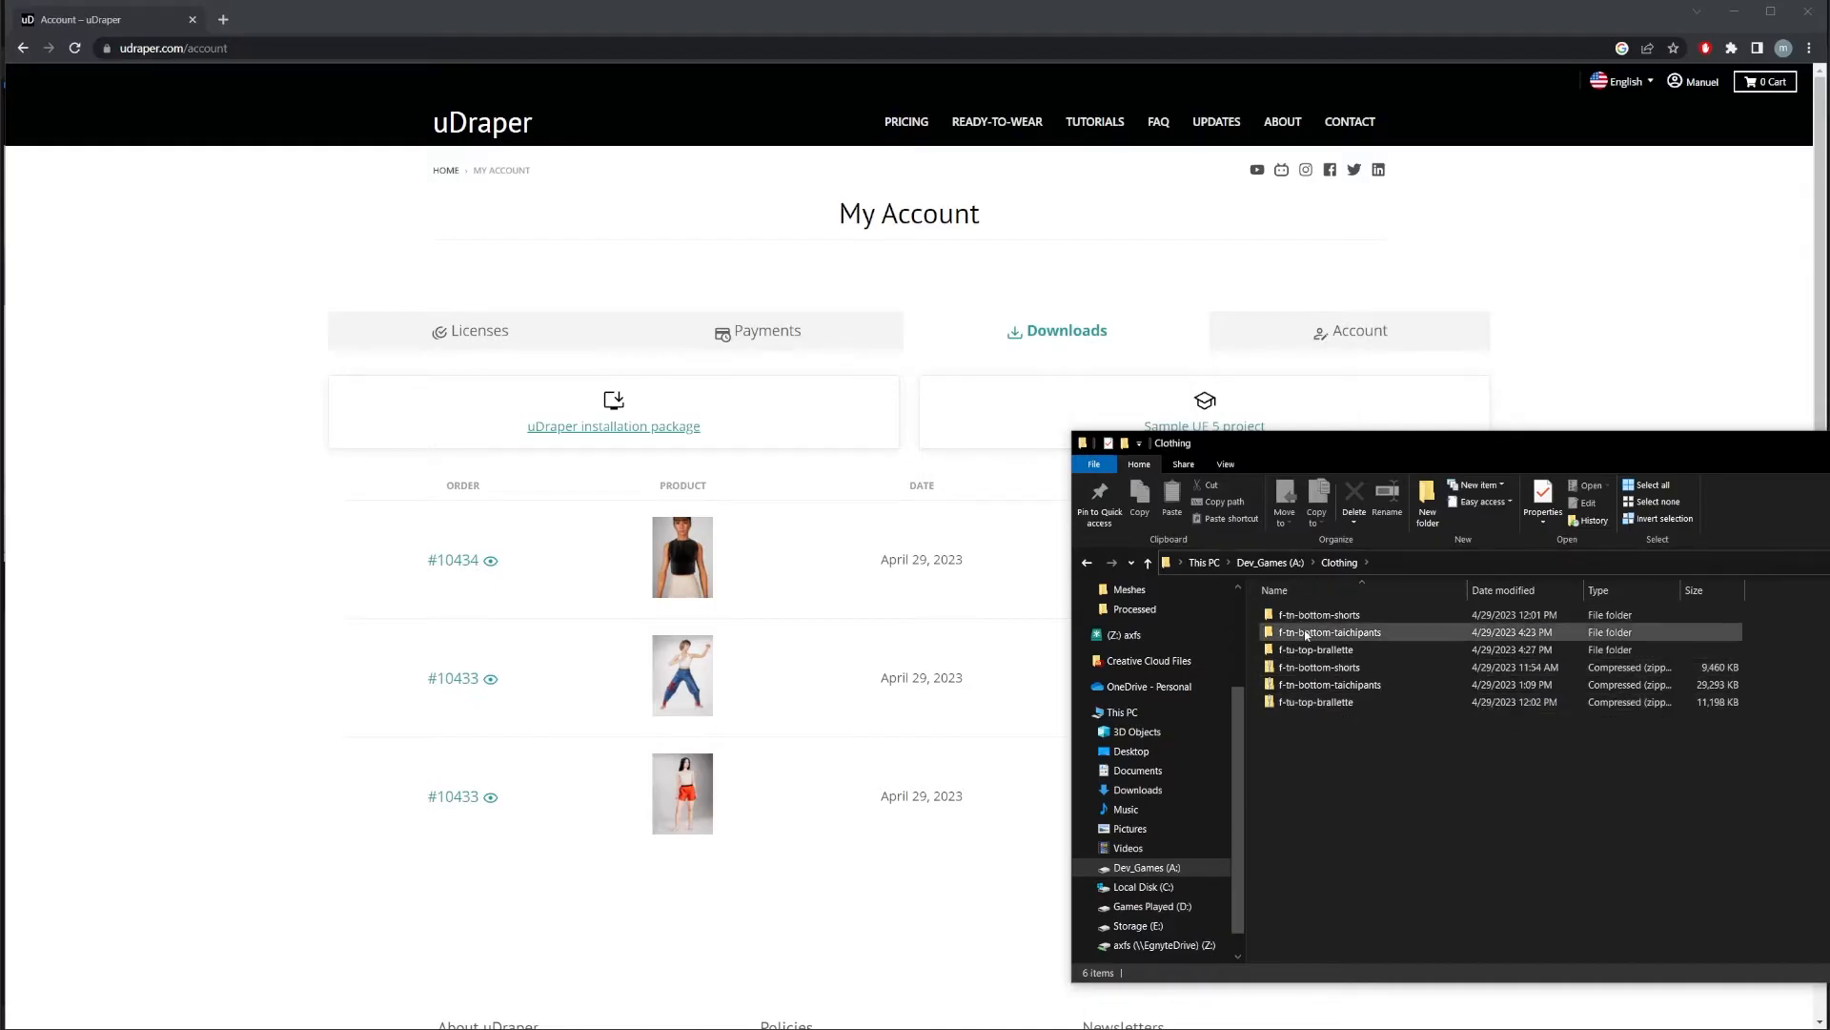
{"action": "left_click", "coordinate": [1329, 684]}
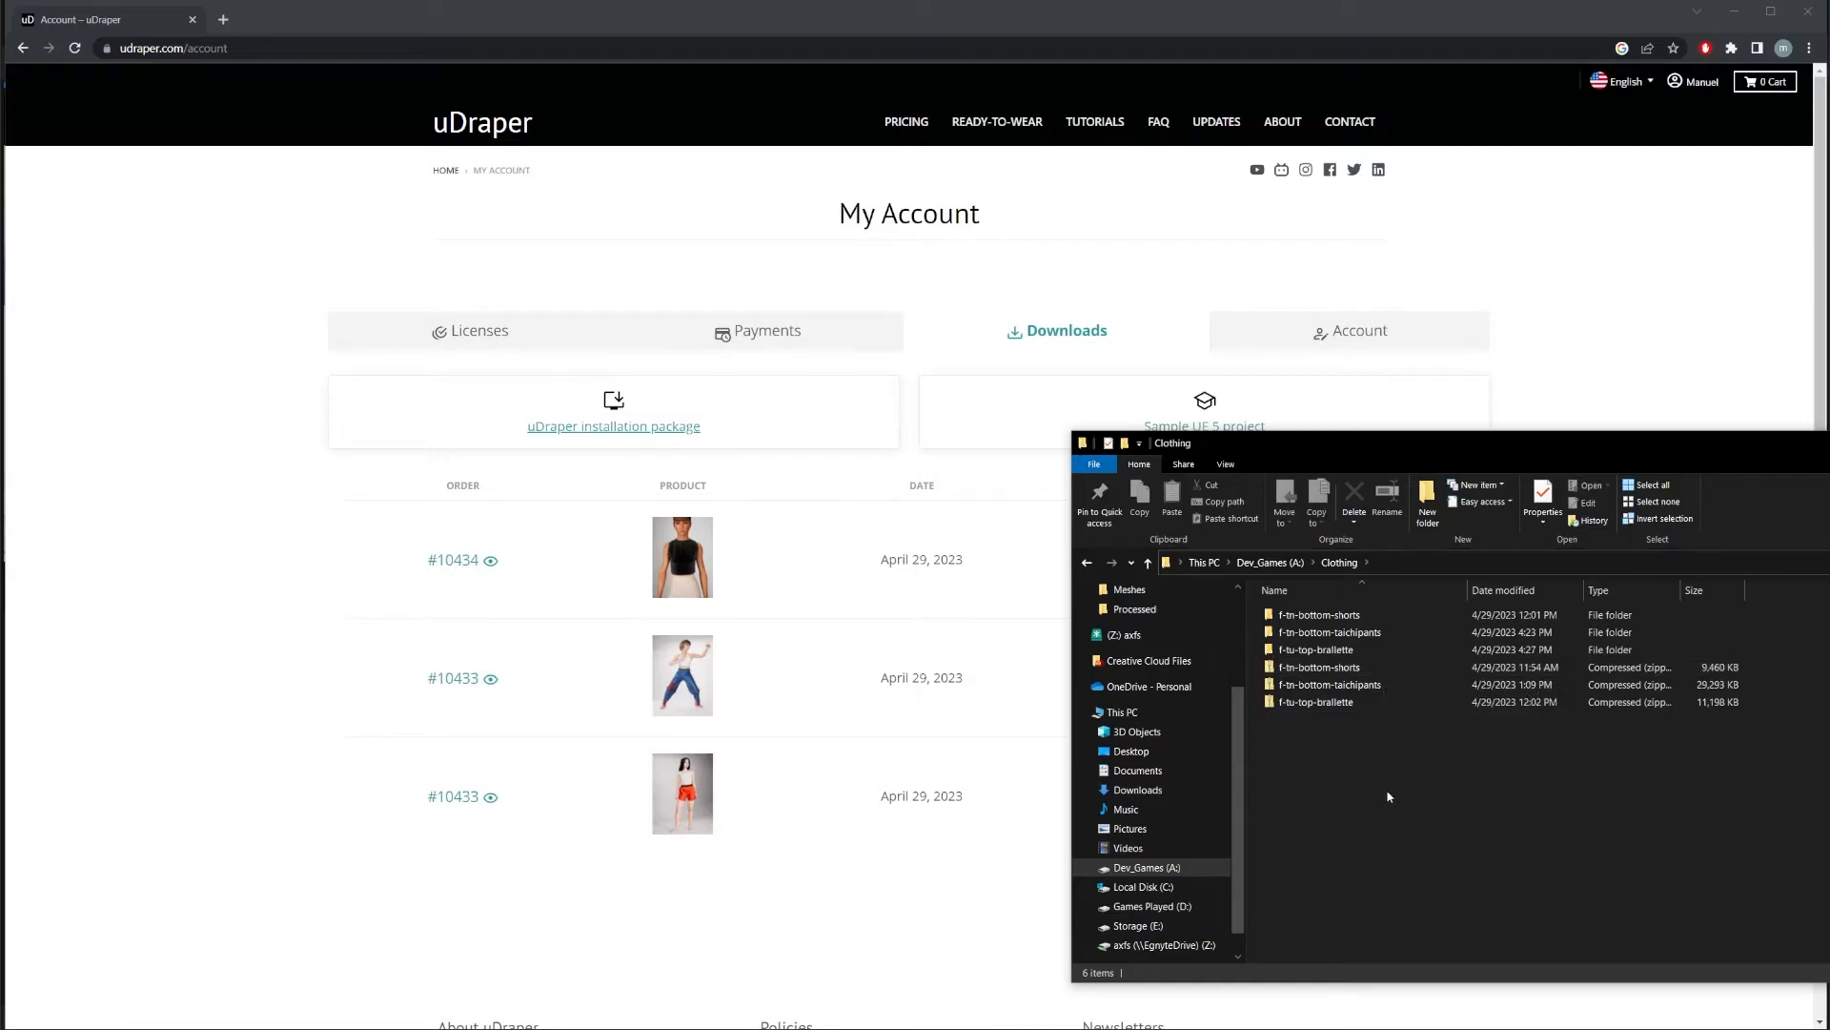
{"action": "left_click", "coordinate": [1329, 685]}
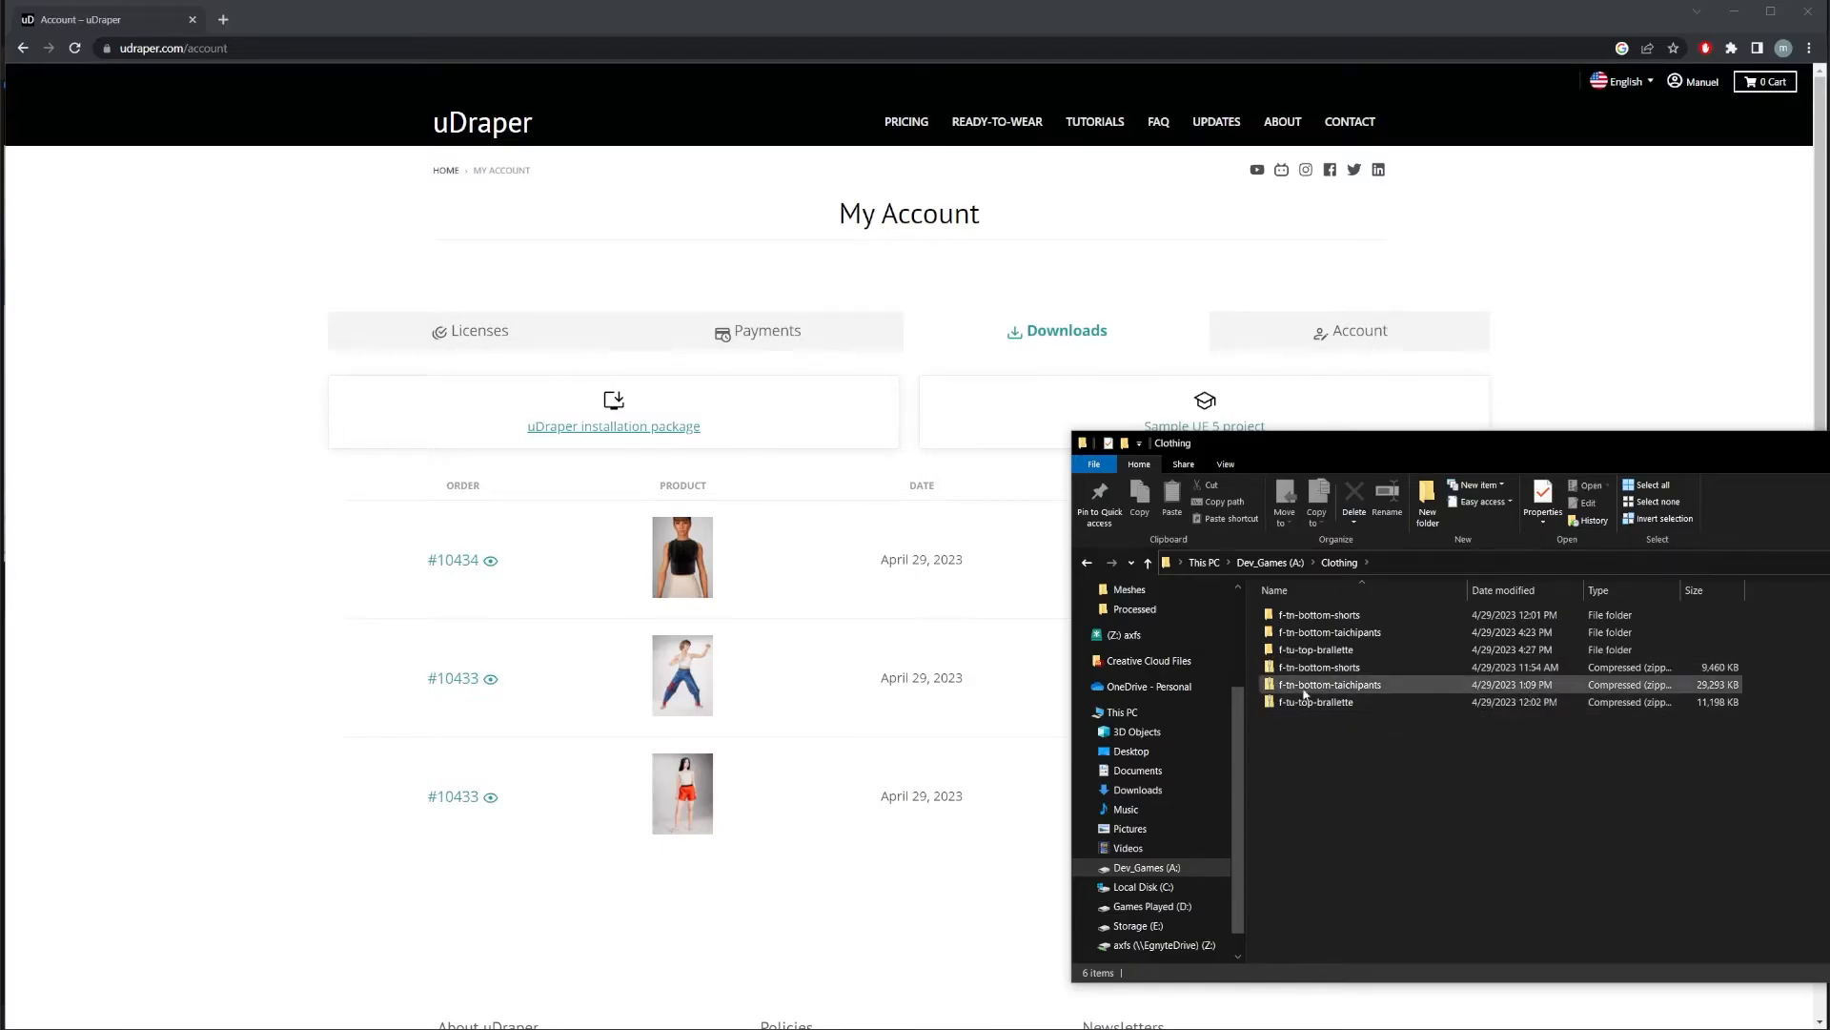
Step: Look inside the f-tm-bottom-shorts garment folder and return to the Clothing folder
{"action": "left_click", "coordinate": [1315, 648]}
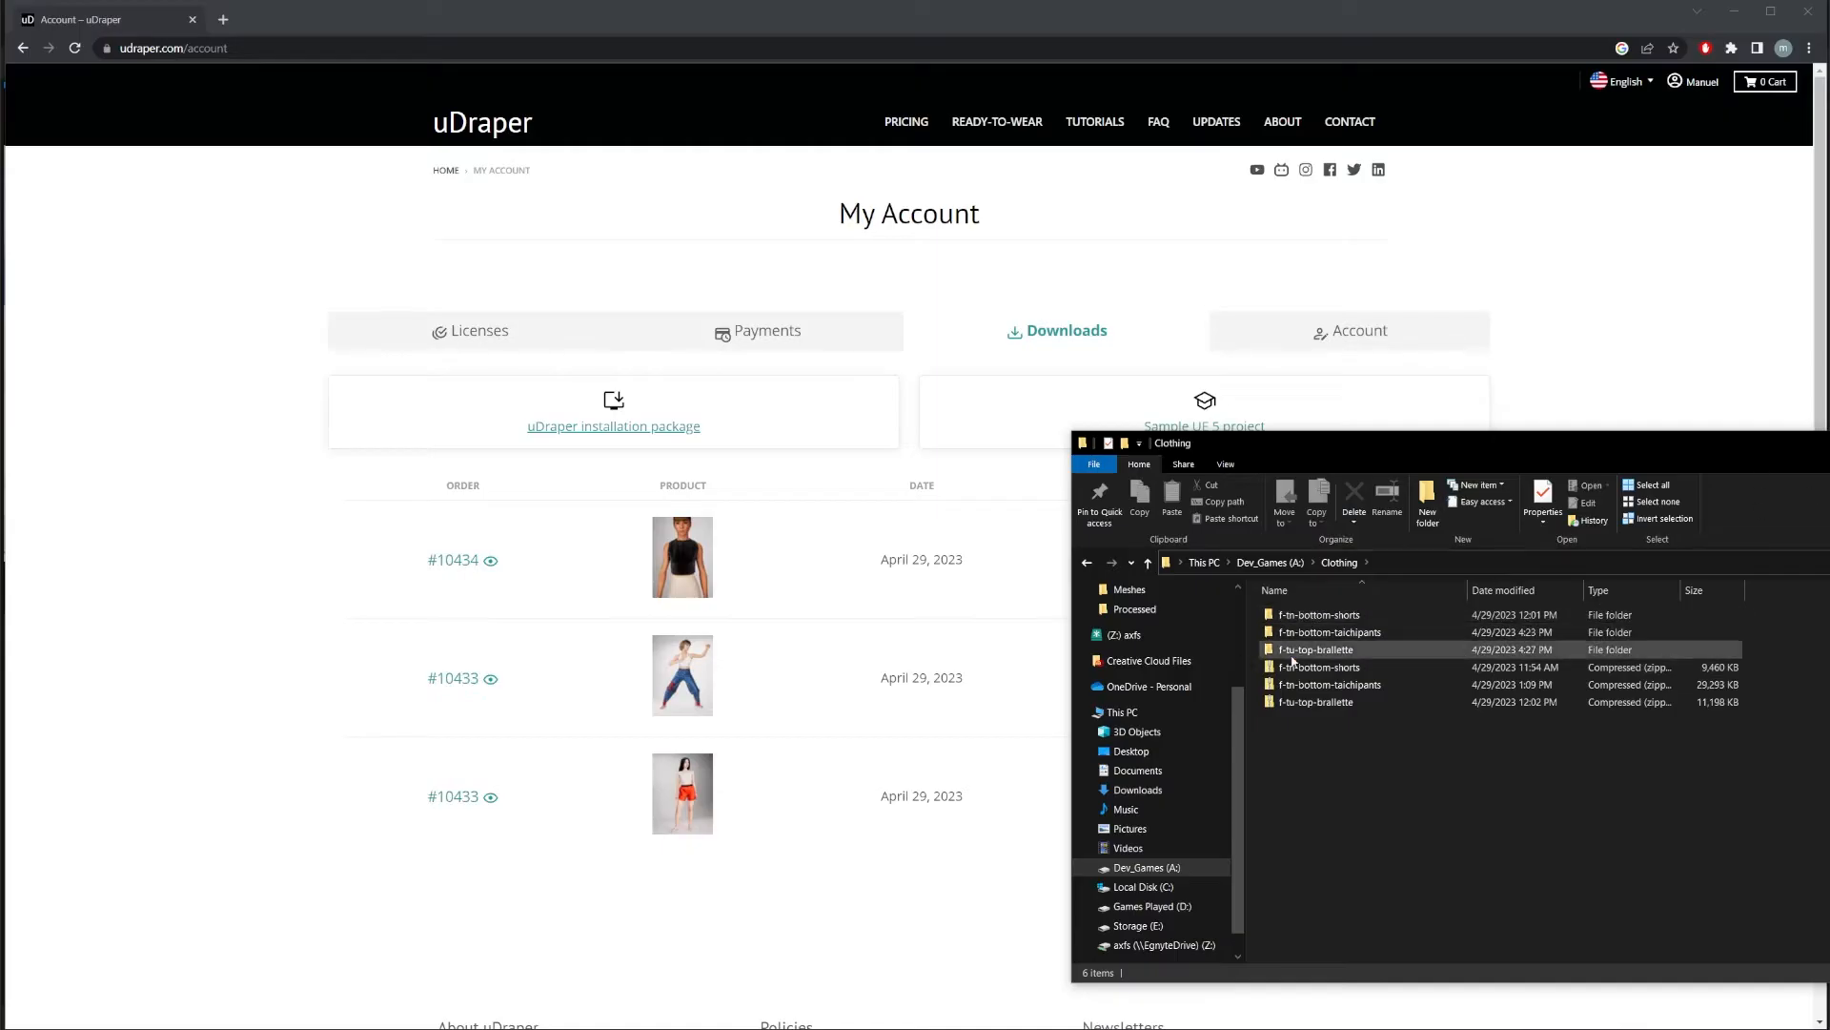
{"action": "left_click", "coordinate": [1320, 667]}
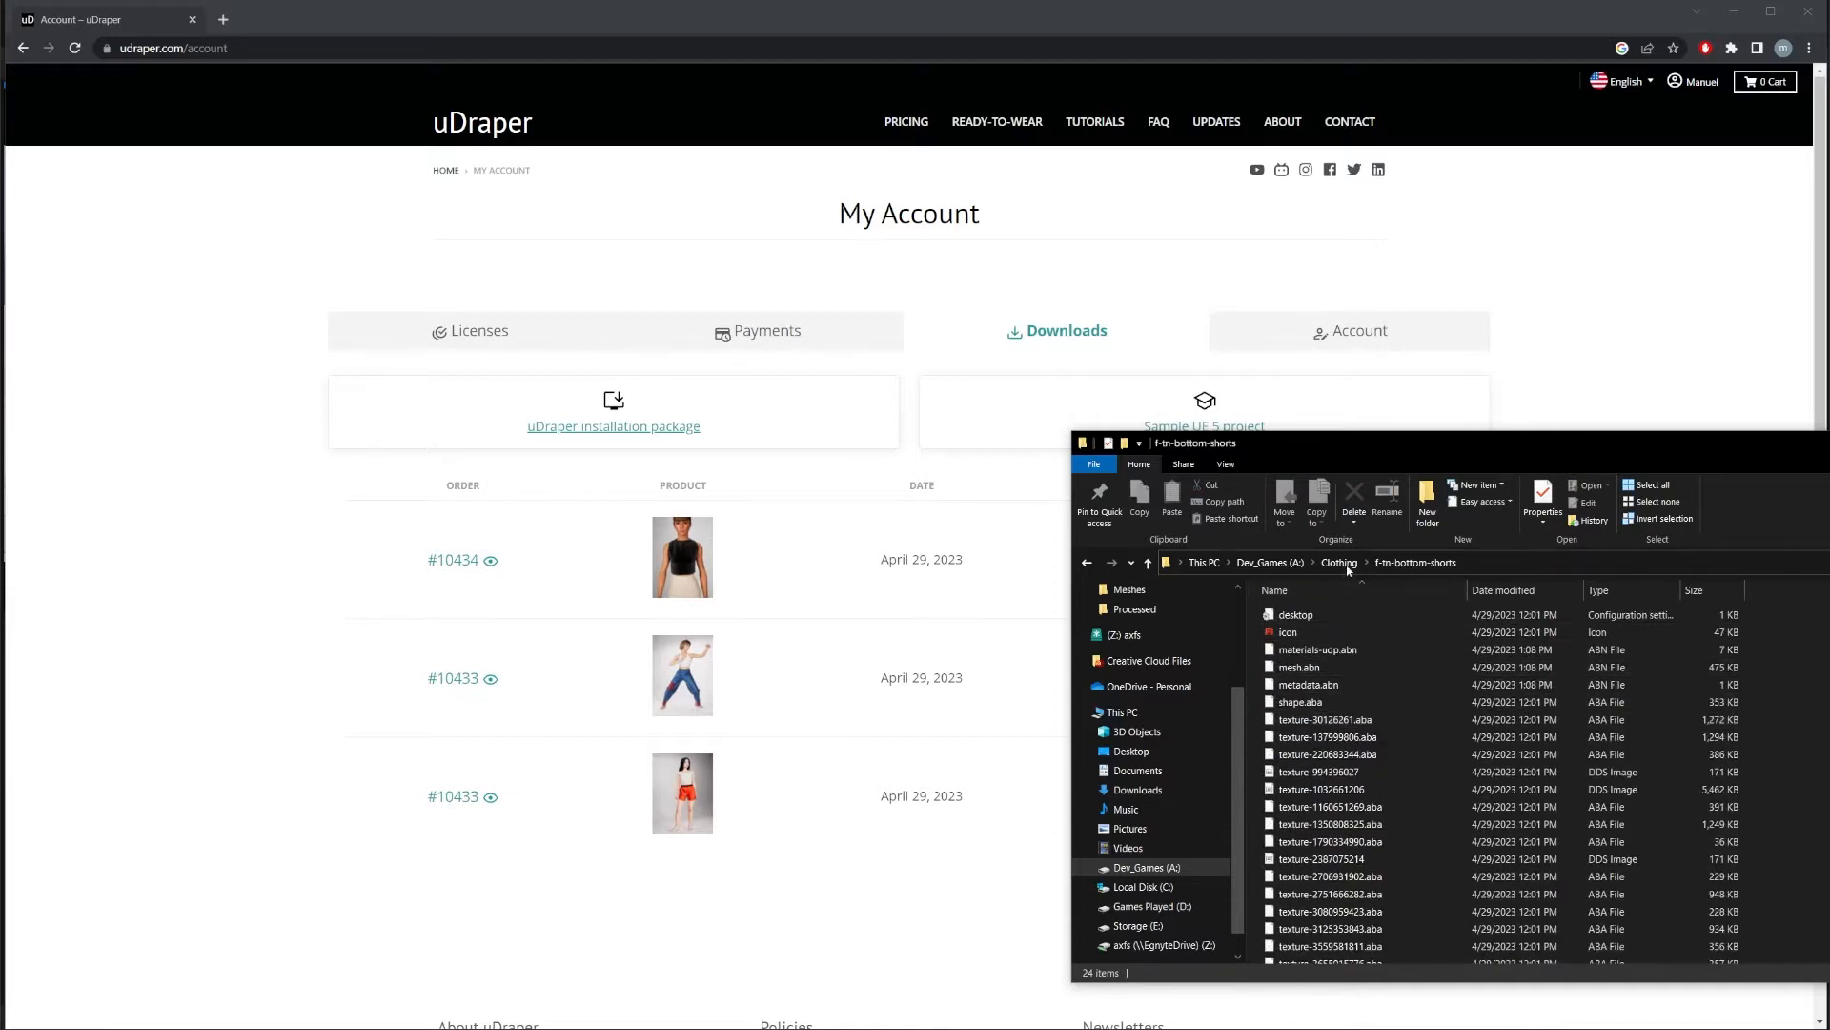
{"action": "left_click", "coordinate": [1148, 561]}
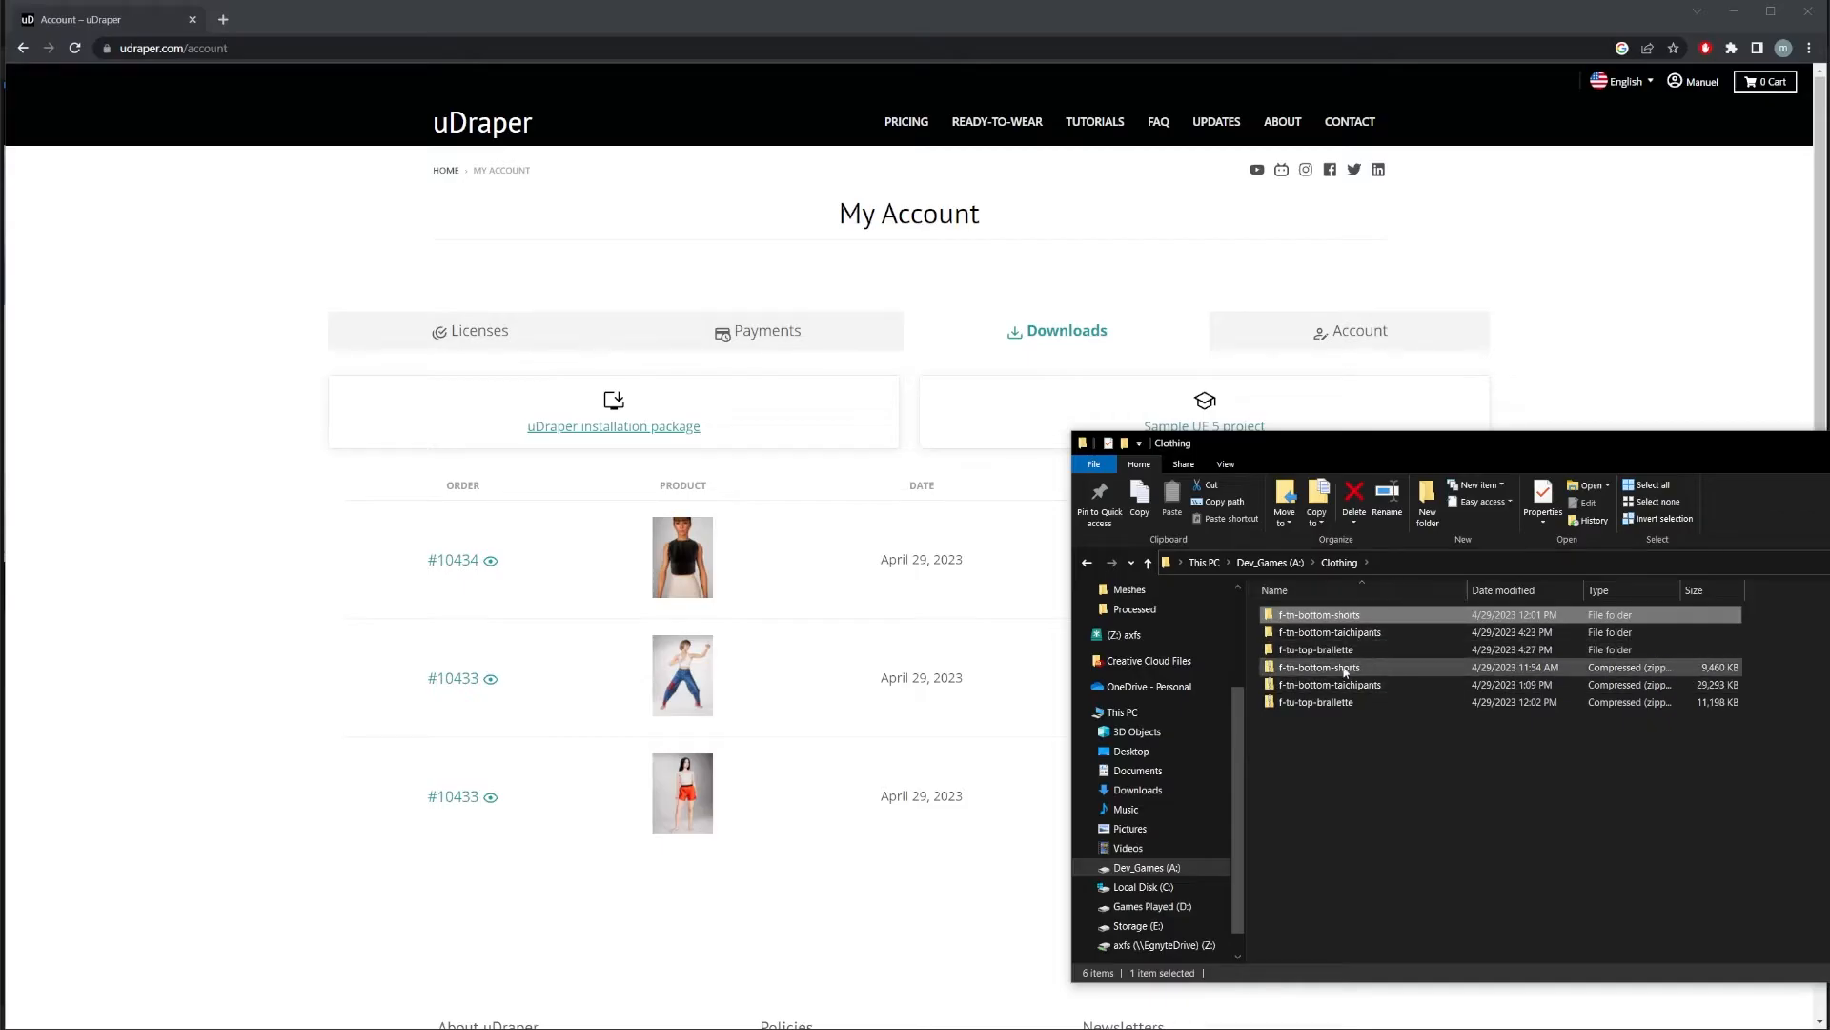
{"action": "left_click", "coordinate": [1331, 684]}
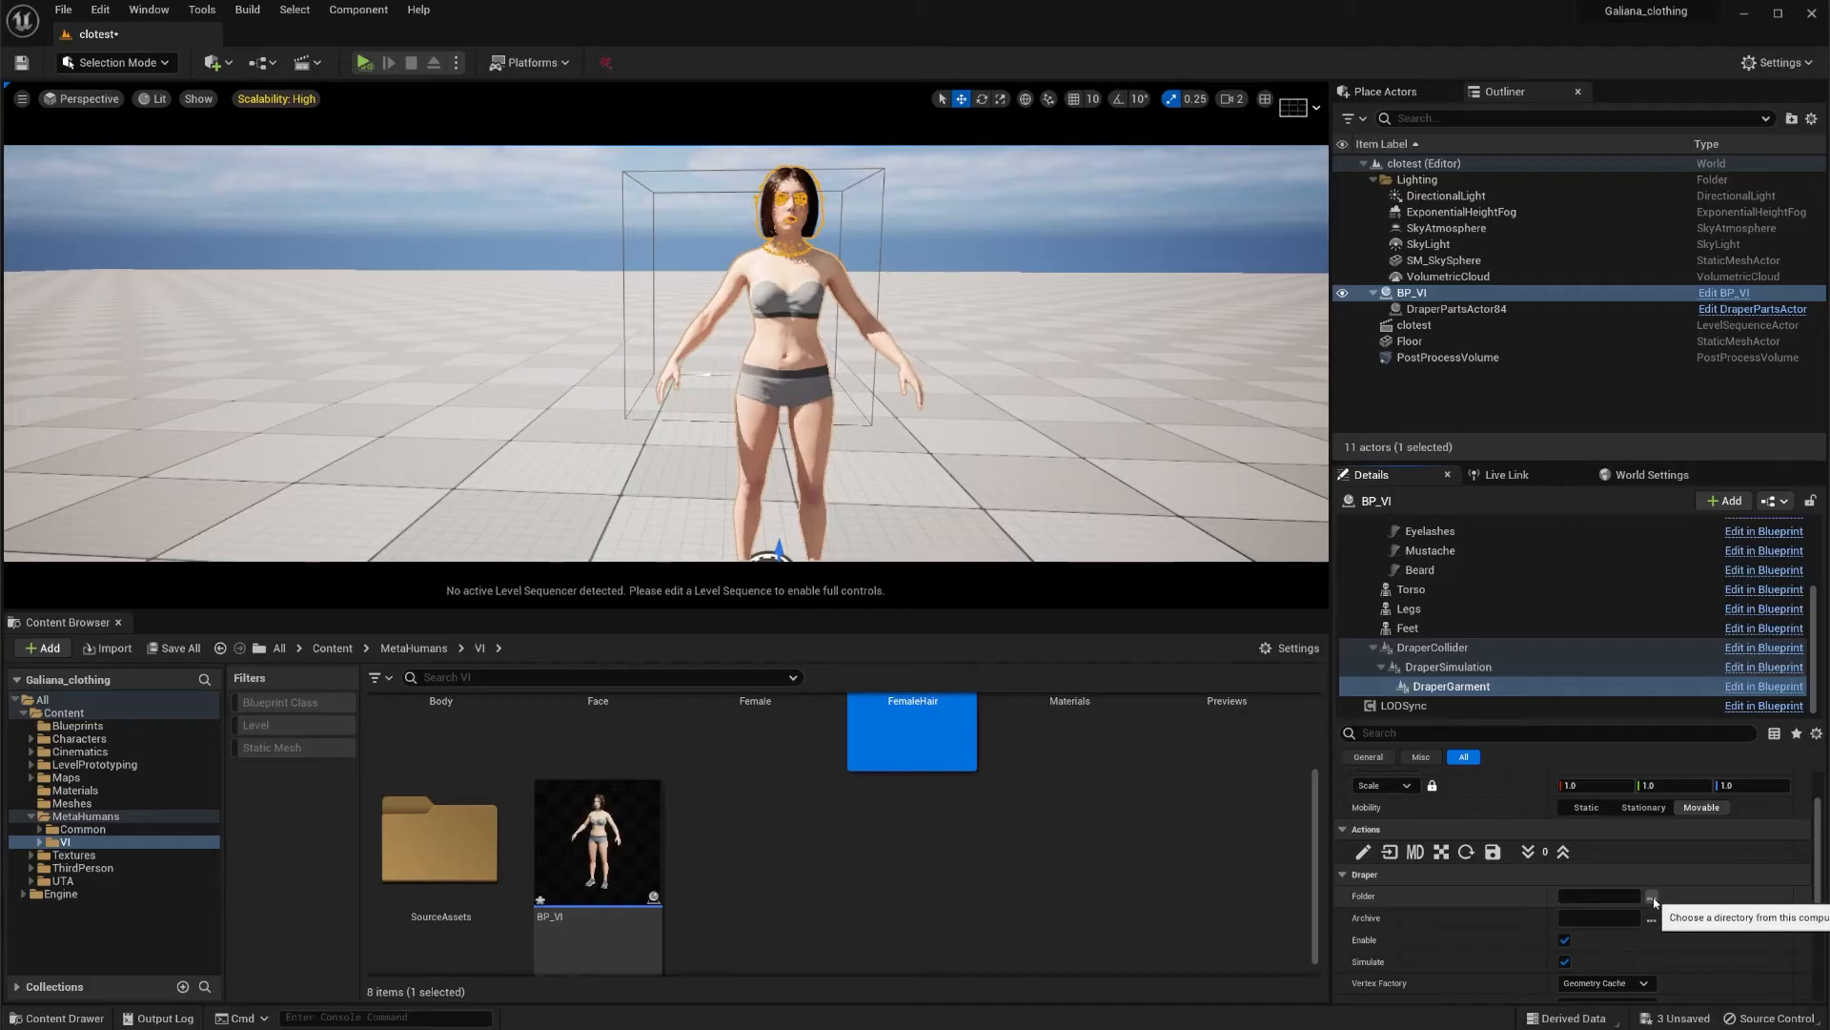
{"action": "mouse_move", "coordinate": [1651, 917]}
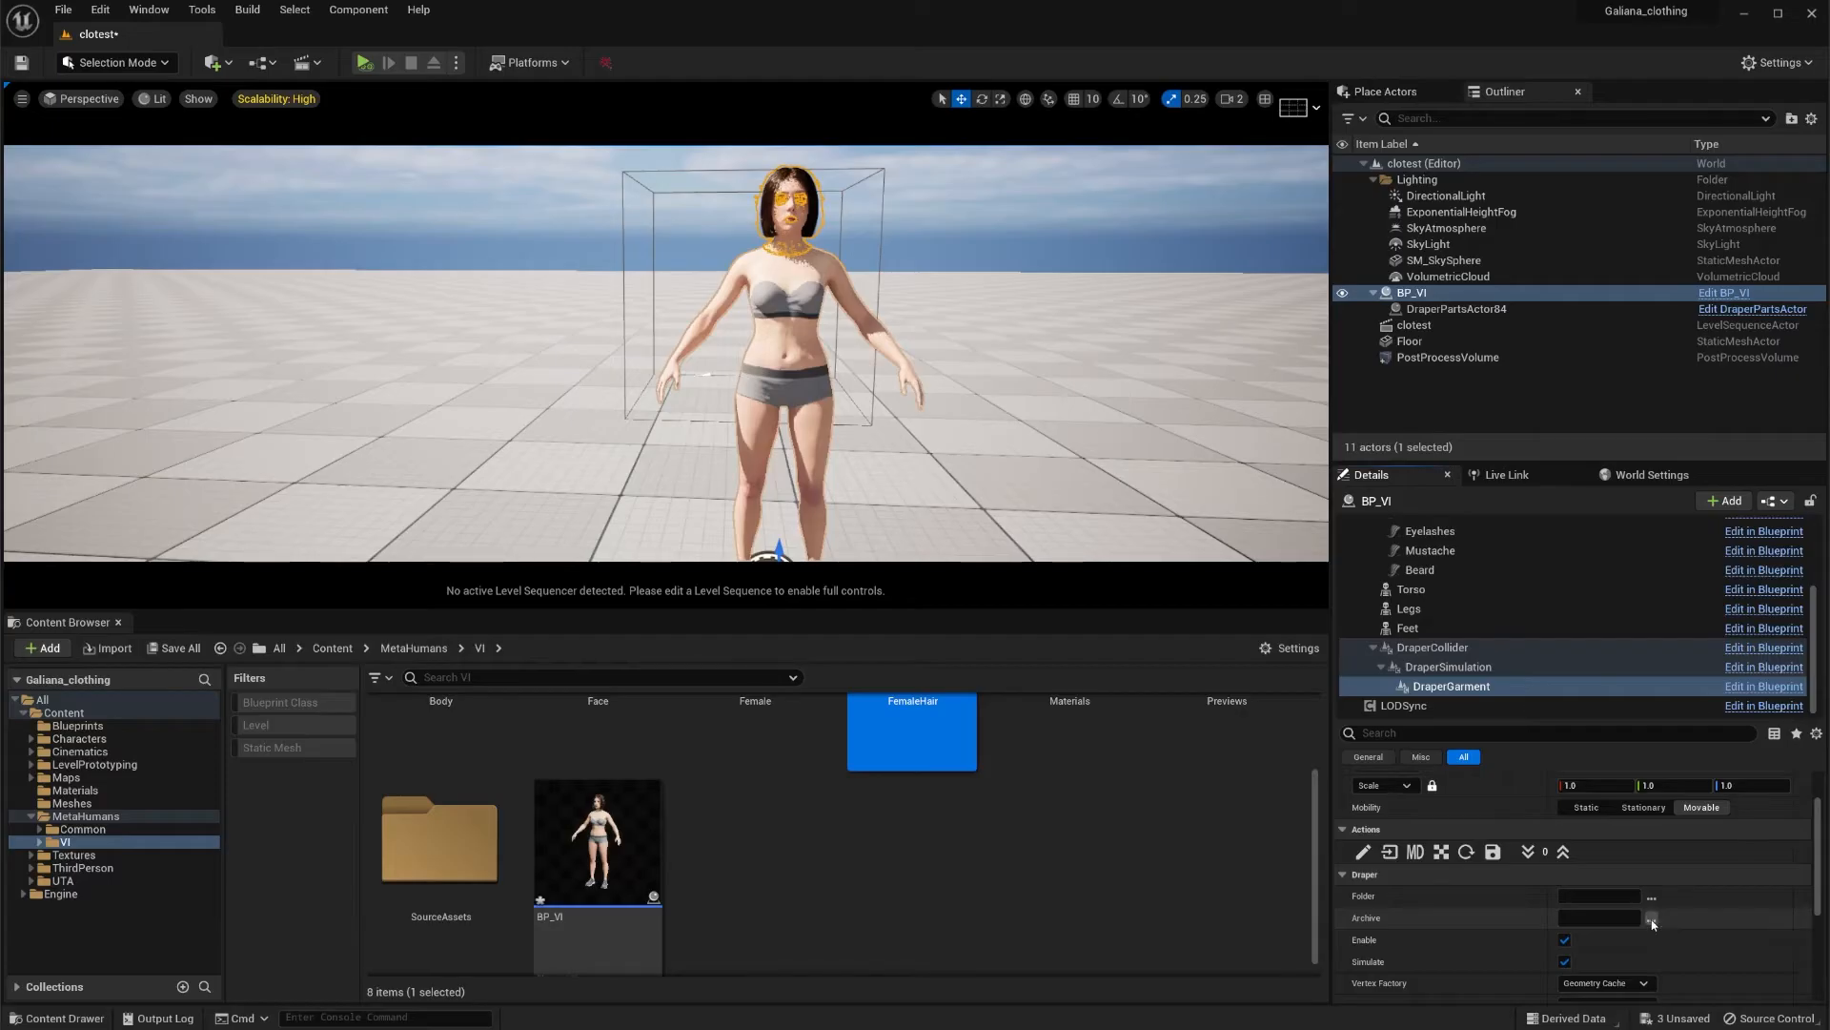
Step: Load the f-tm-bottom-taichipants folder into the DraperGarment so the MetaHuman wears the pants
{"action": "left_click", "coordinate": [1651, 917]}
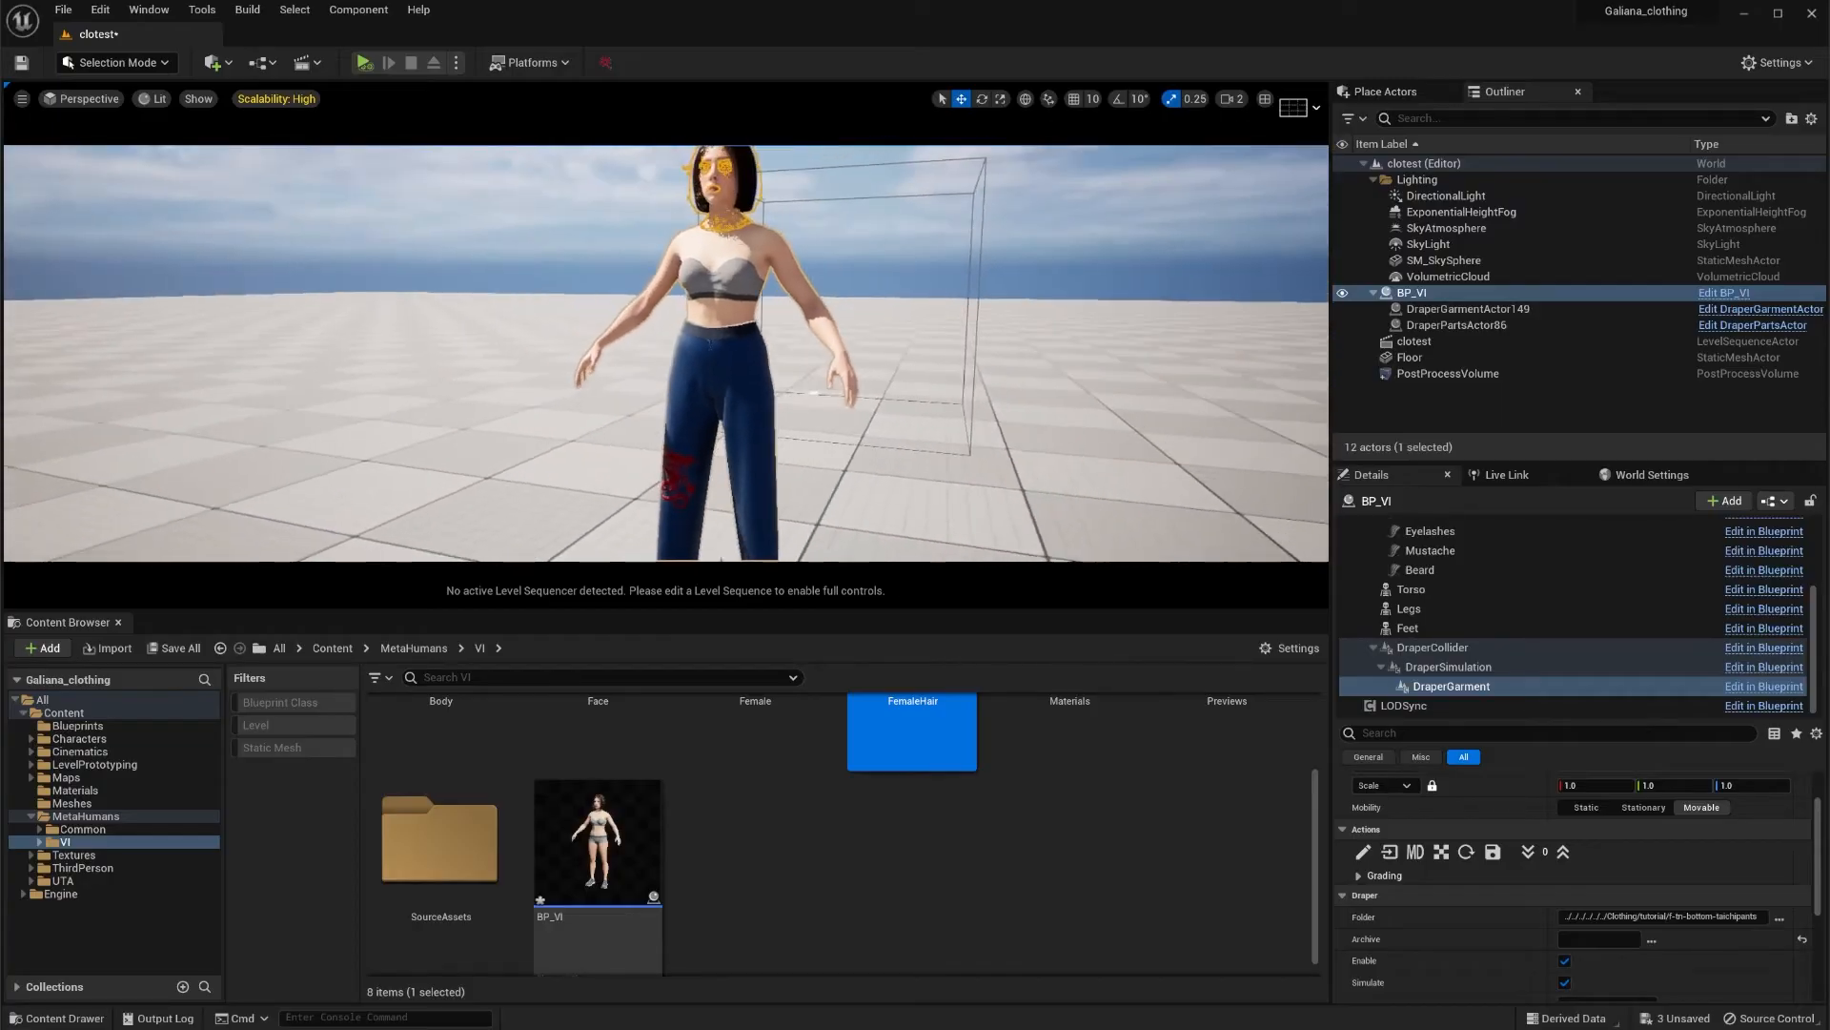
{"action": "left_click", "coordinate": [1585, 808]}
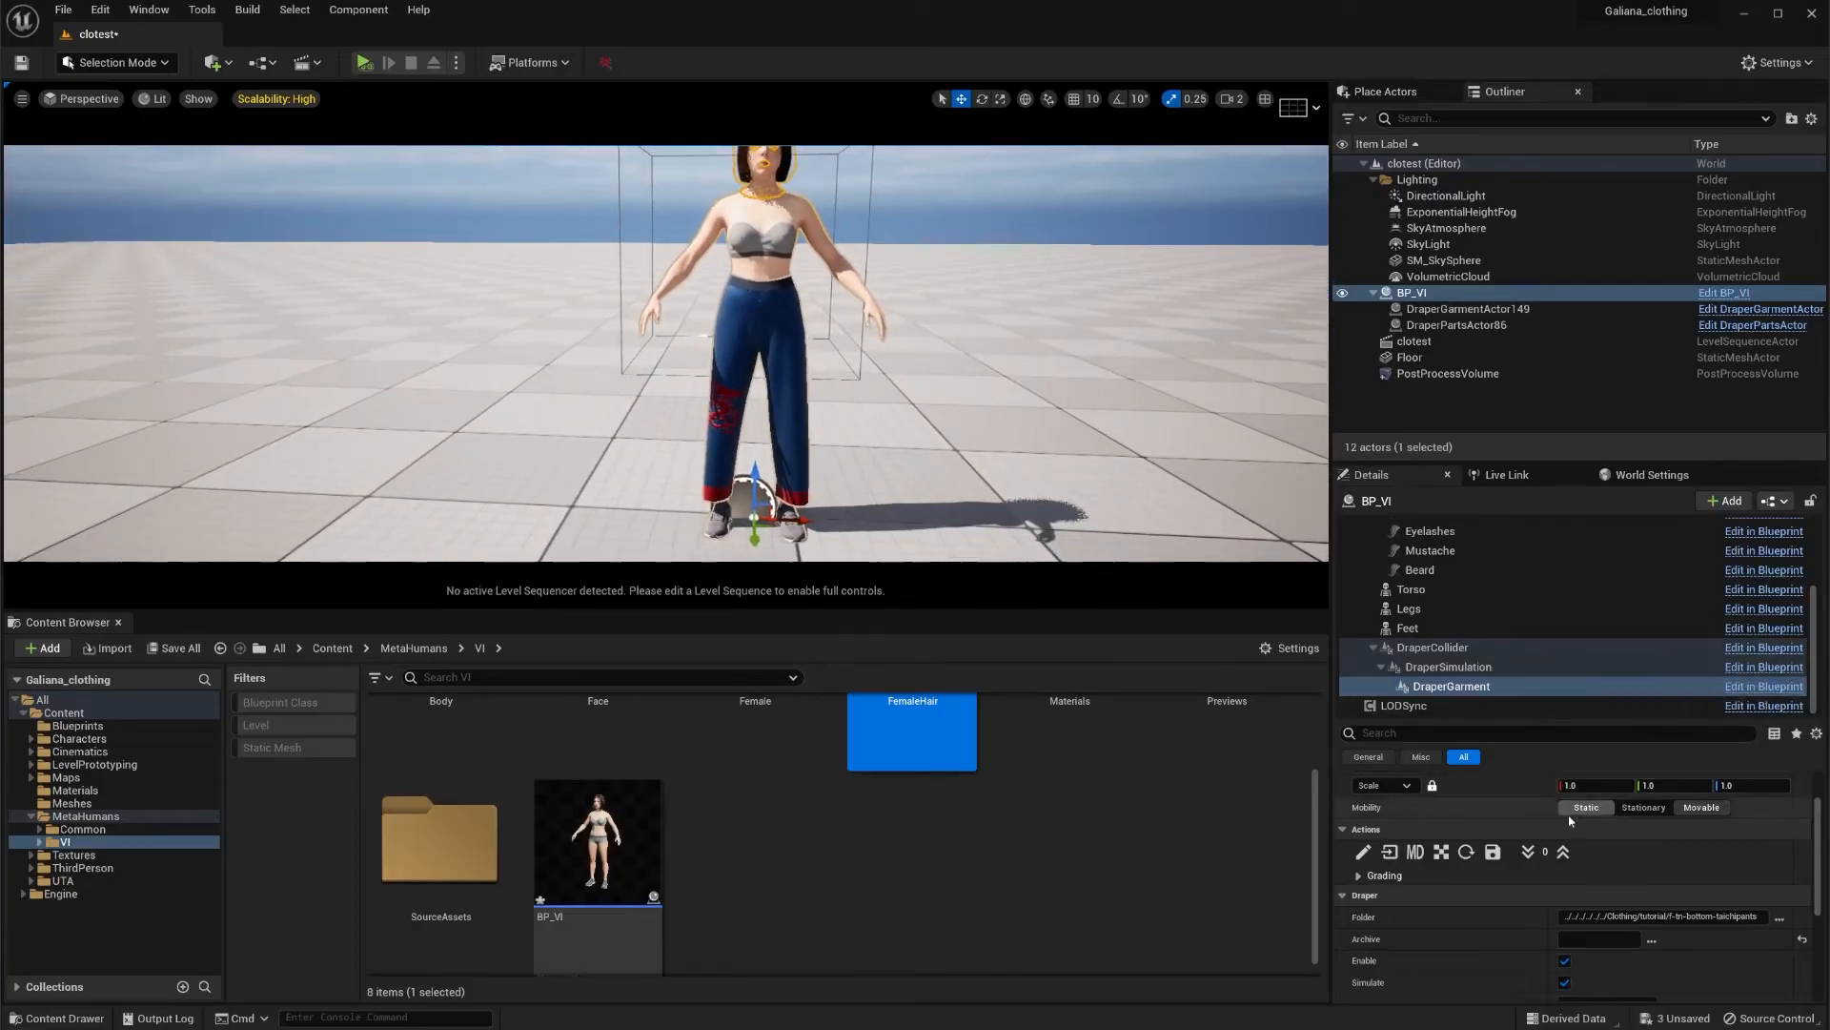
{"action": "scroll", "scroll_direction": "down", "scroll_amount": 3}
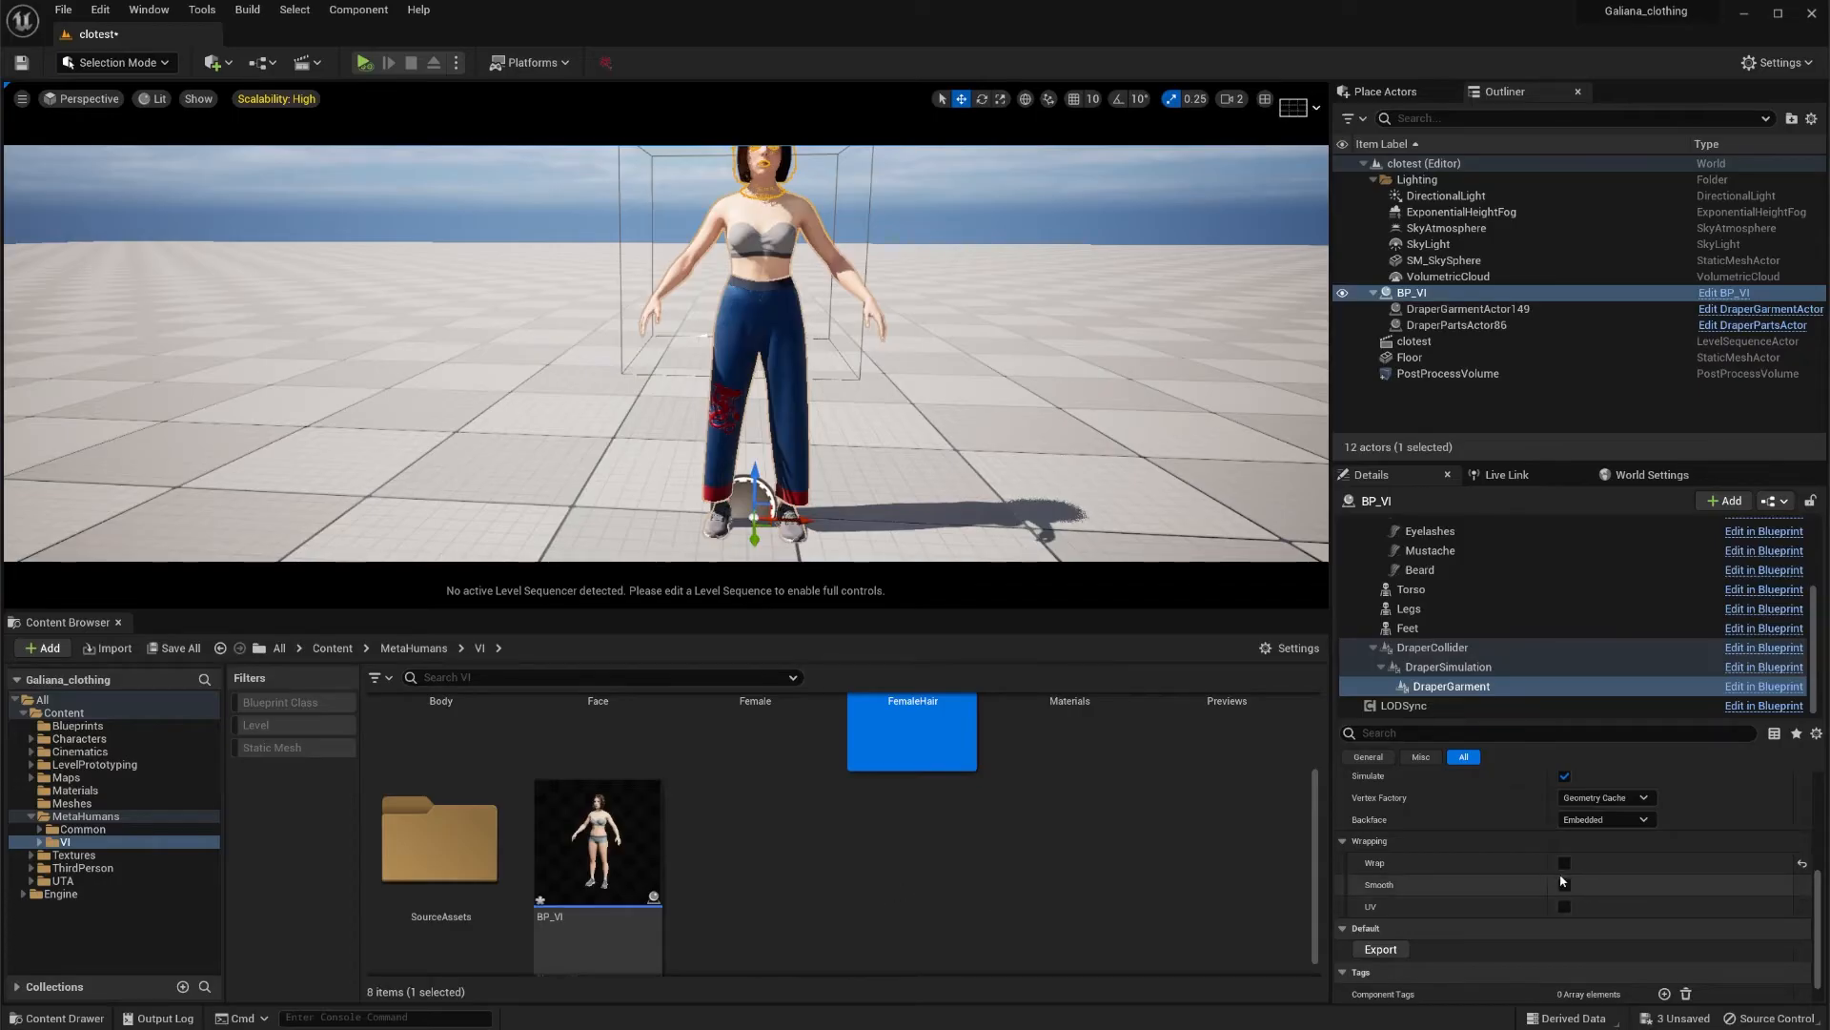
{"action": "left_click", "coordinate": [1564, 861]}
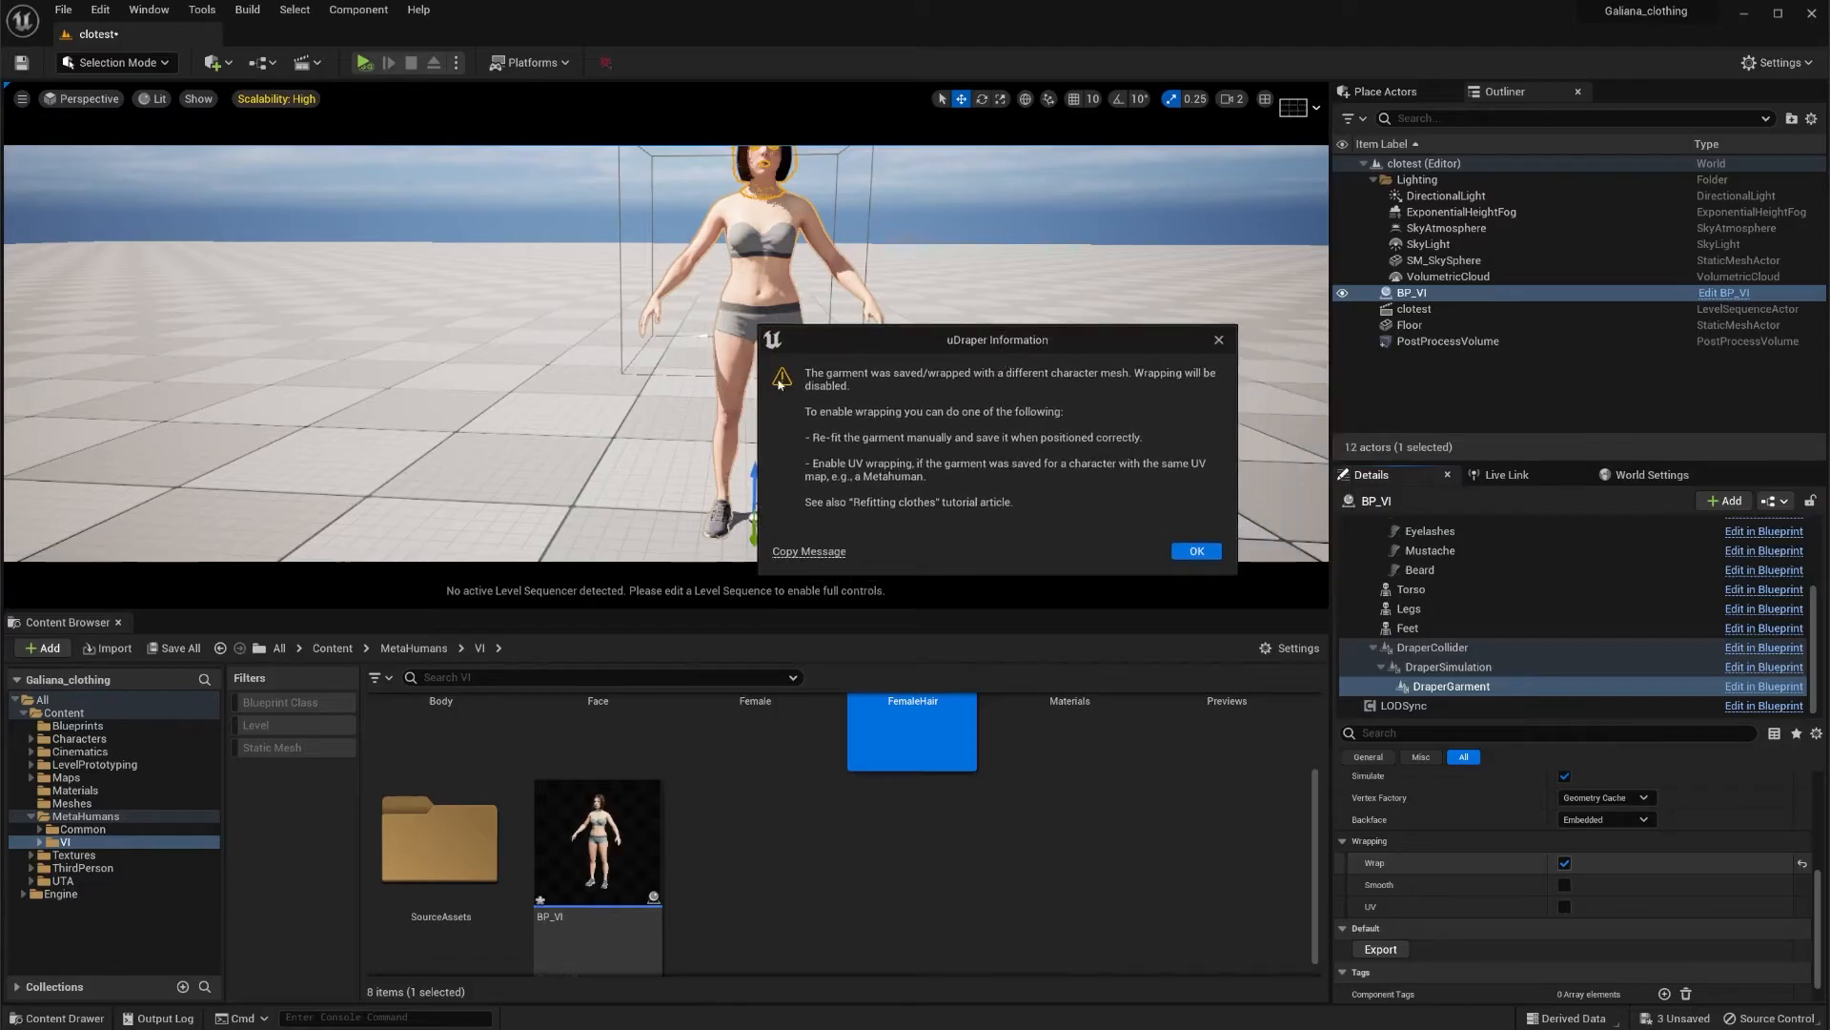
{"action": "mouse_move", "coordinate": [1007, 389]}
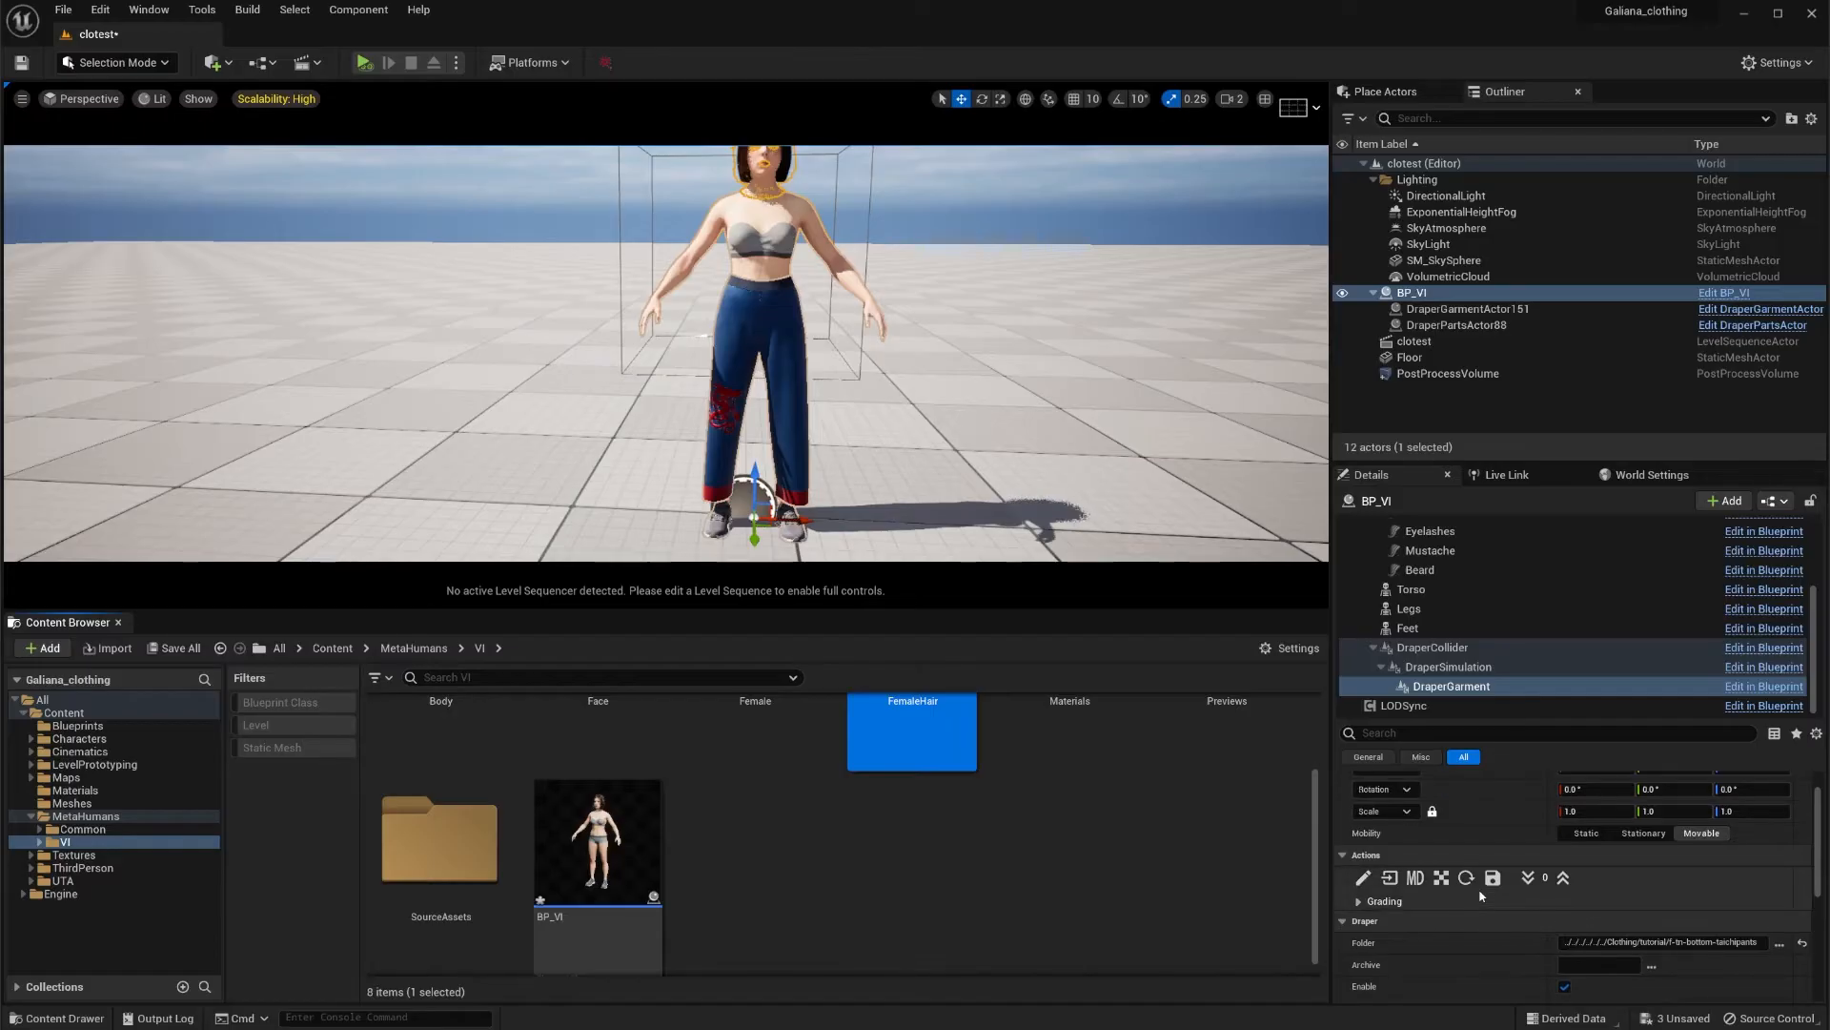
{"action": "mouse_move", "coordinate": [839, 401]}
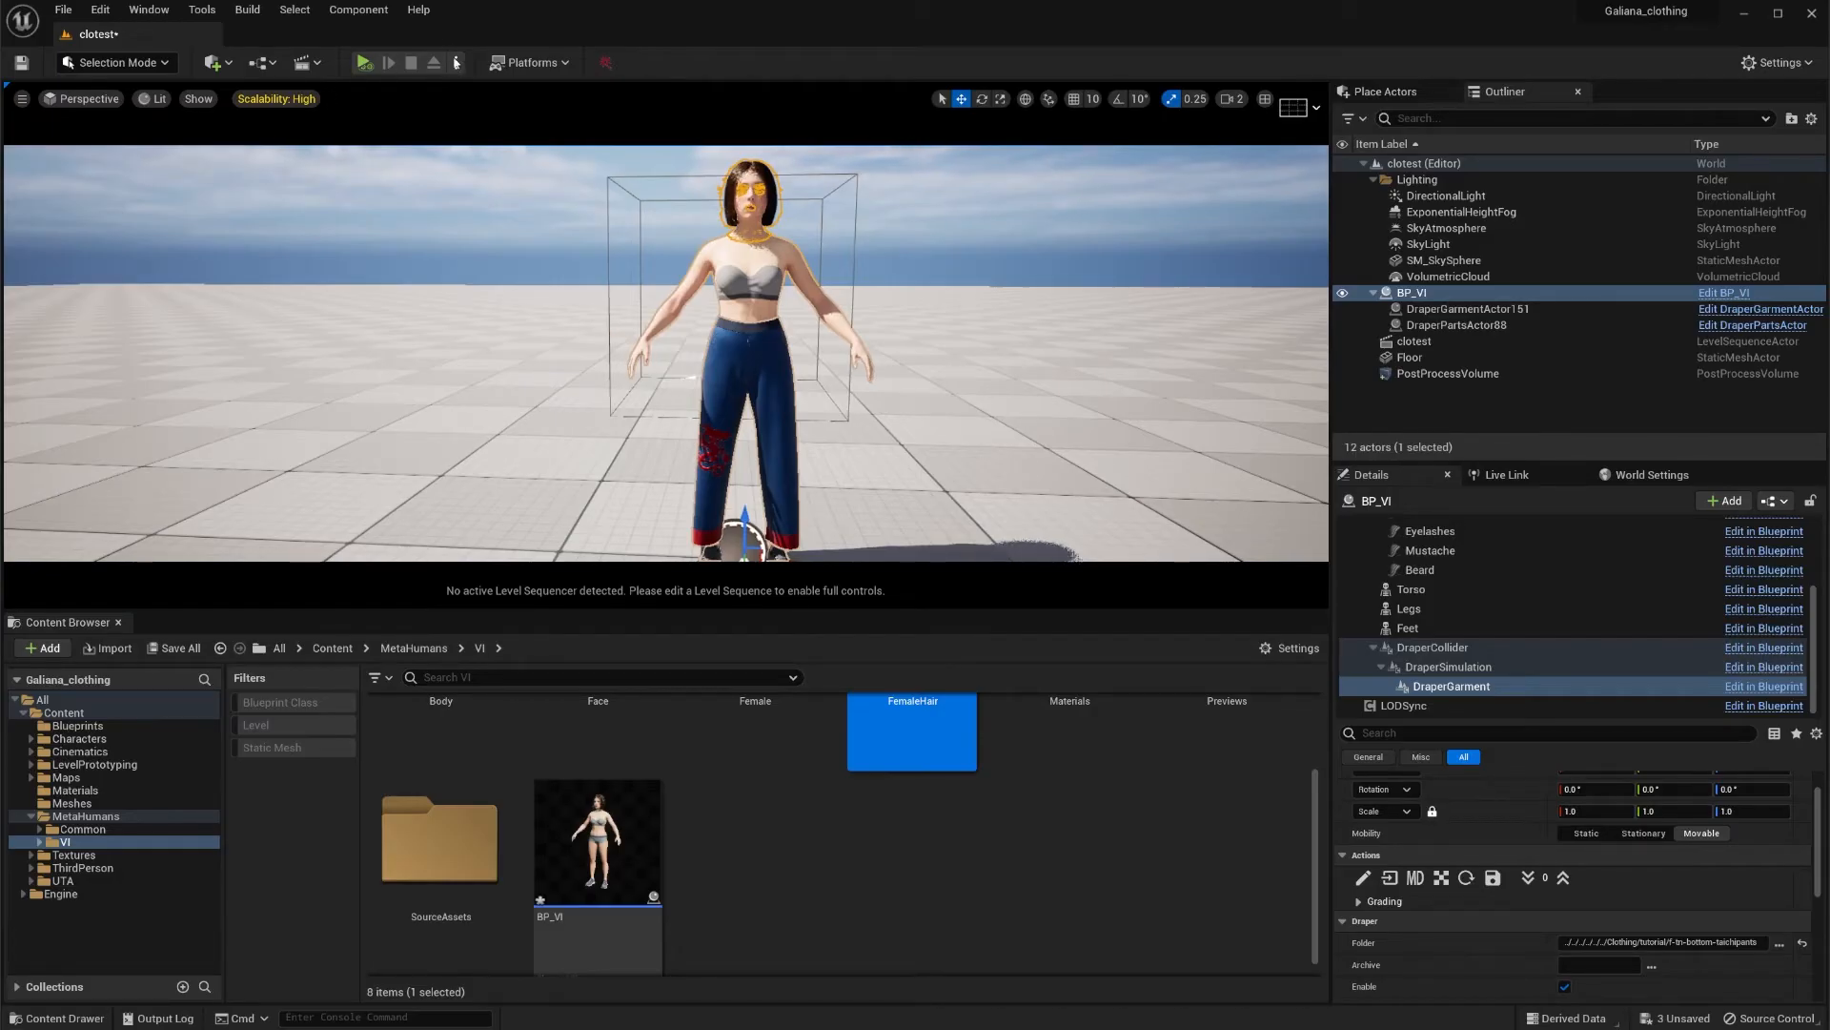
{"action": "left_click", "coordinate": [456, 61]}
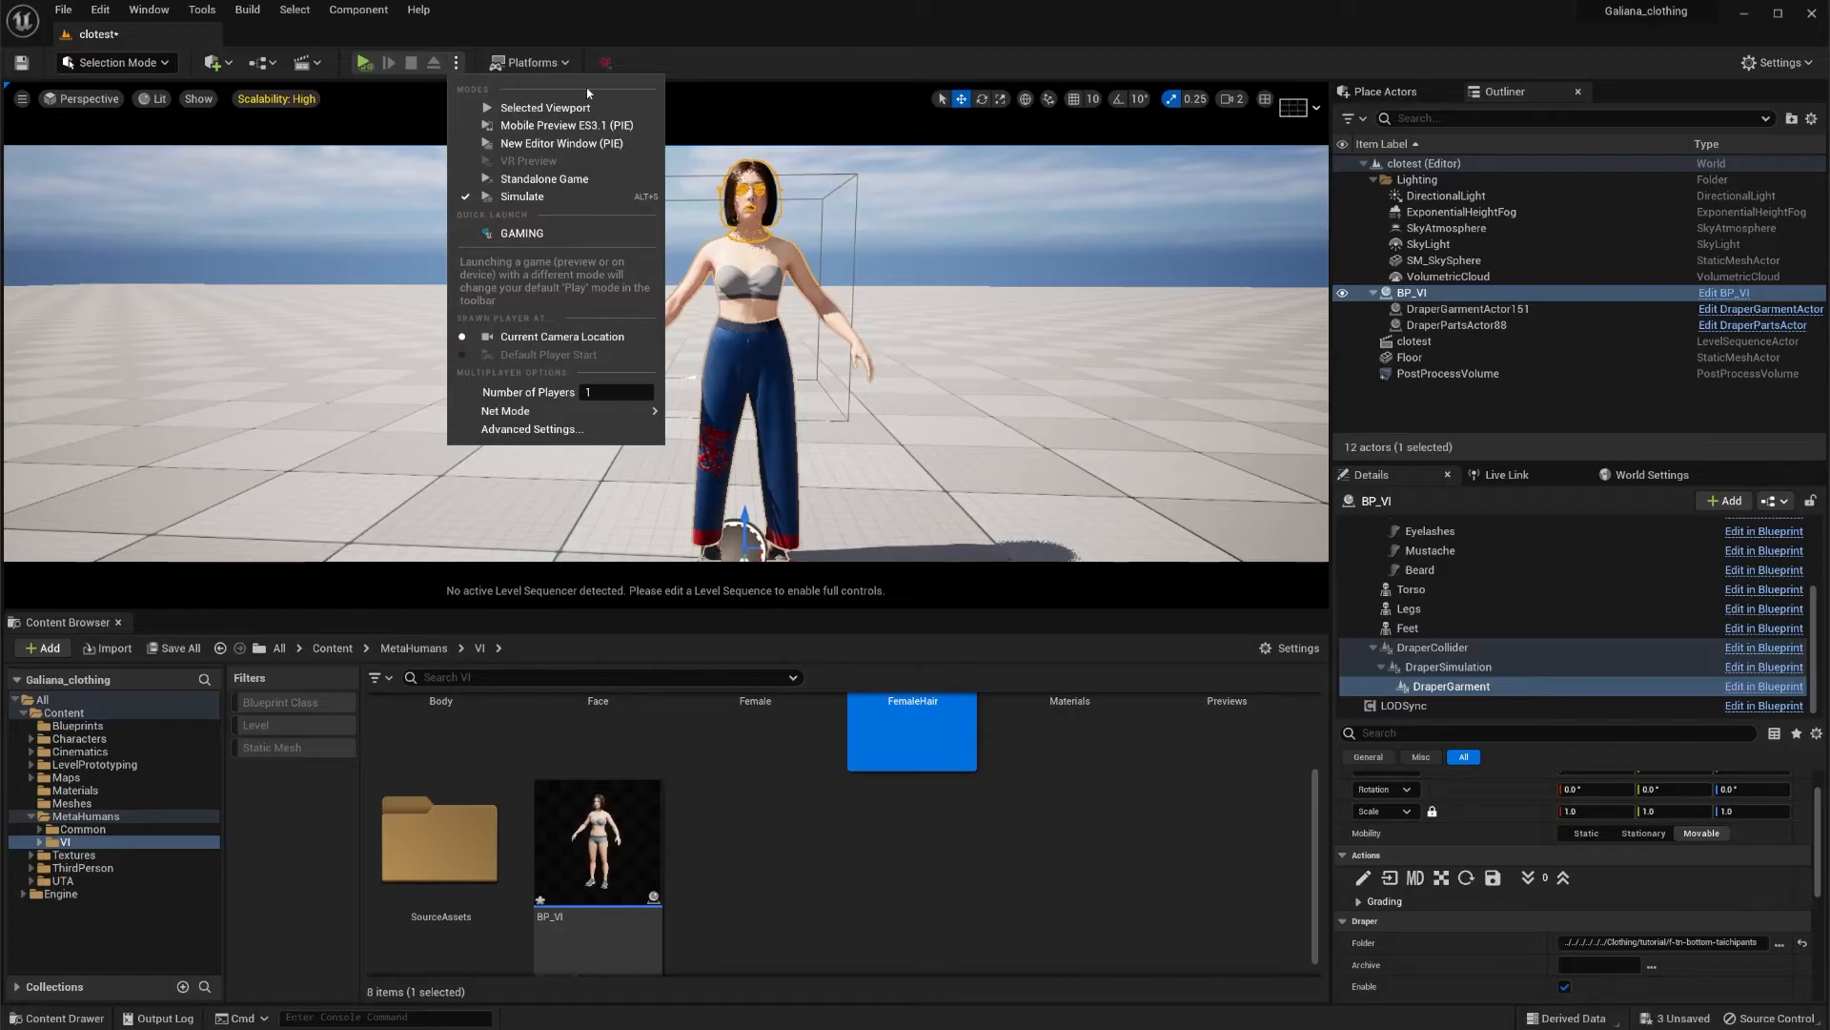
{"action": "mouse_move", "coordinate": [544, 107]}
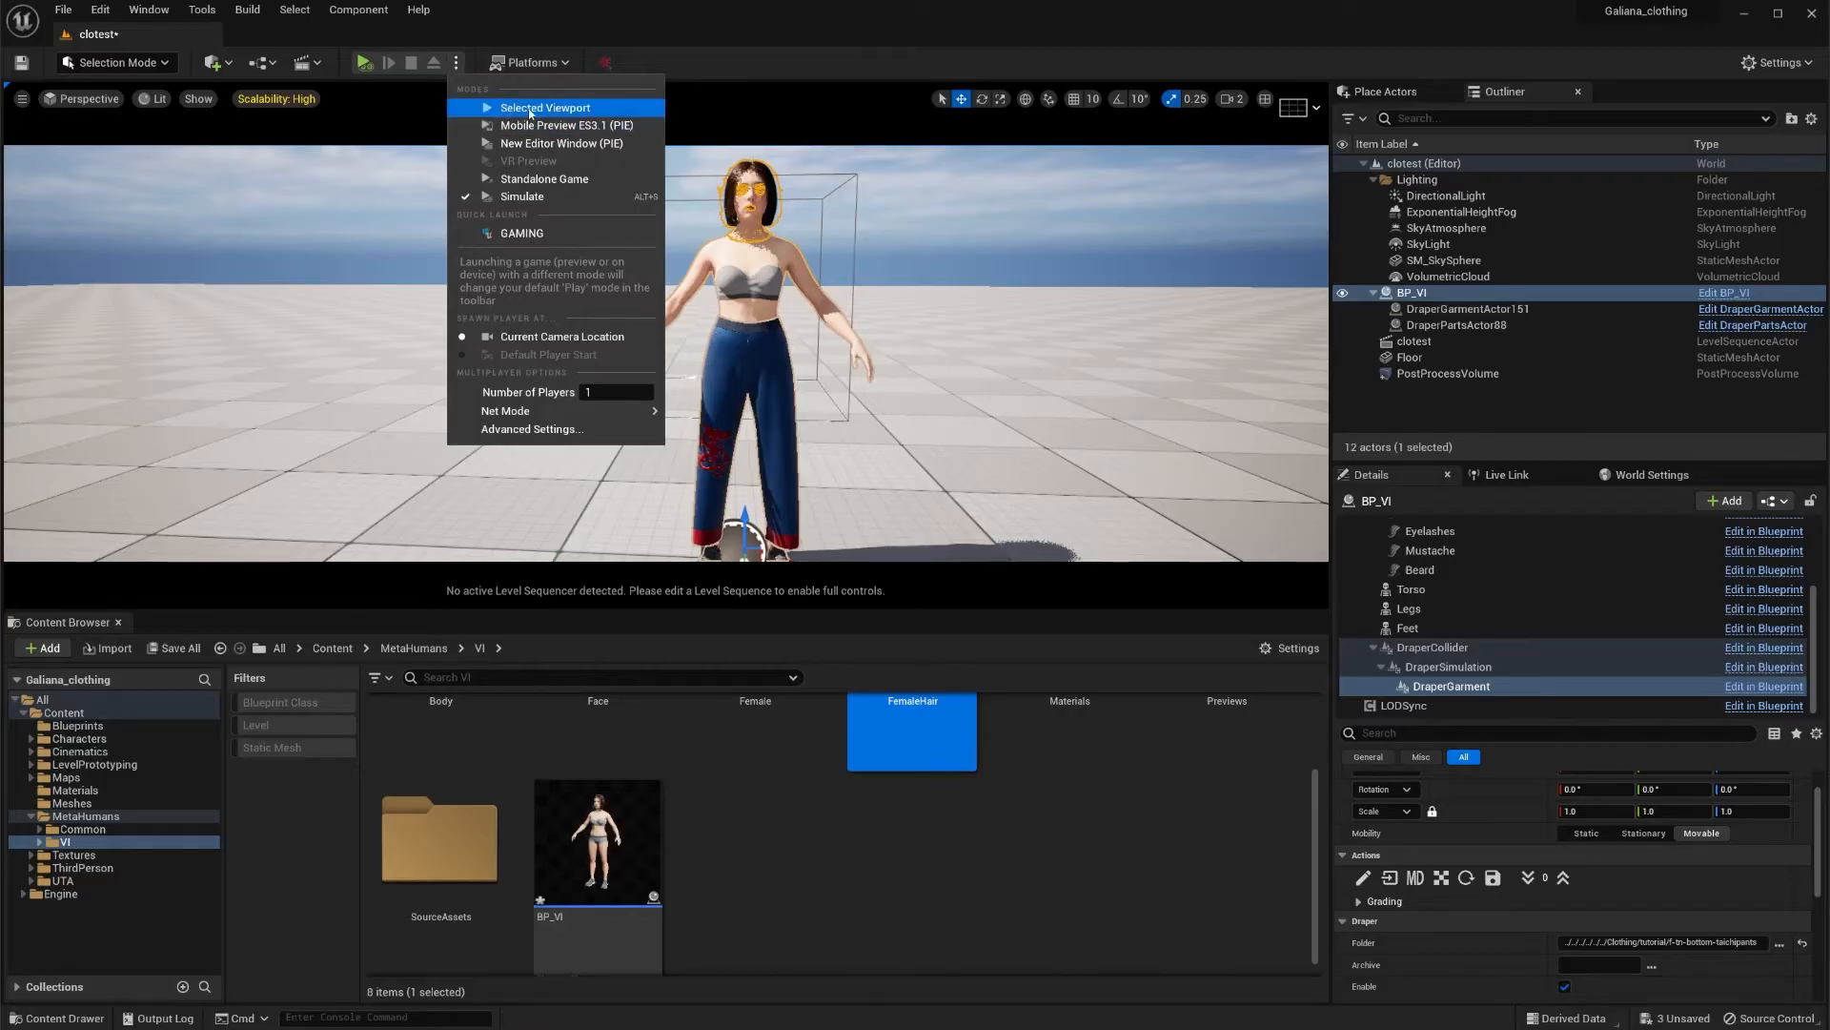
{"action": "mouse_move", "coordinate": [522, 197]}
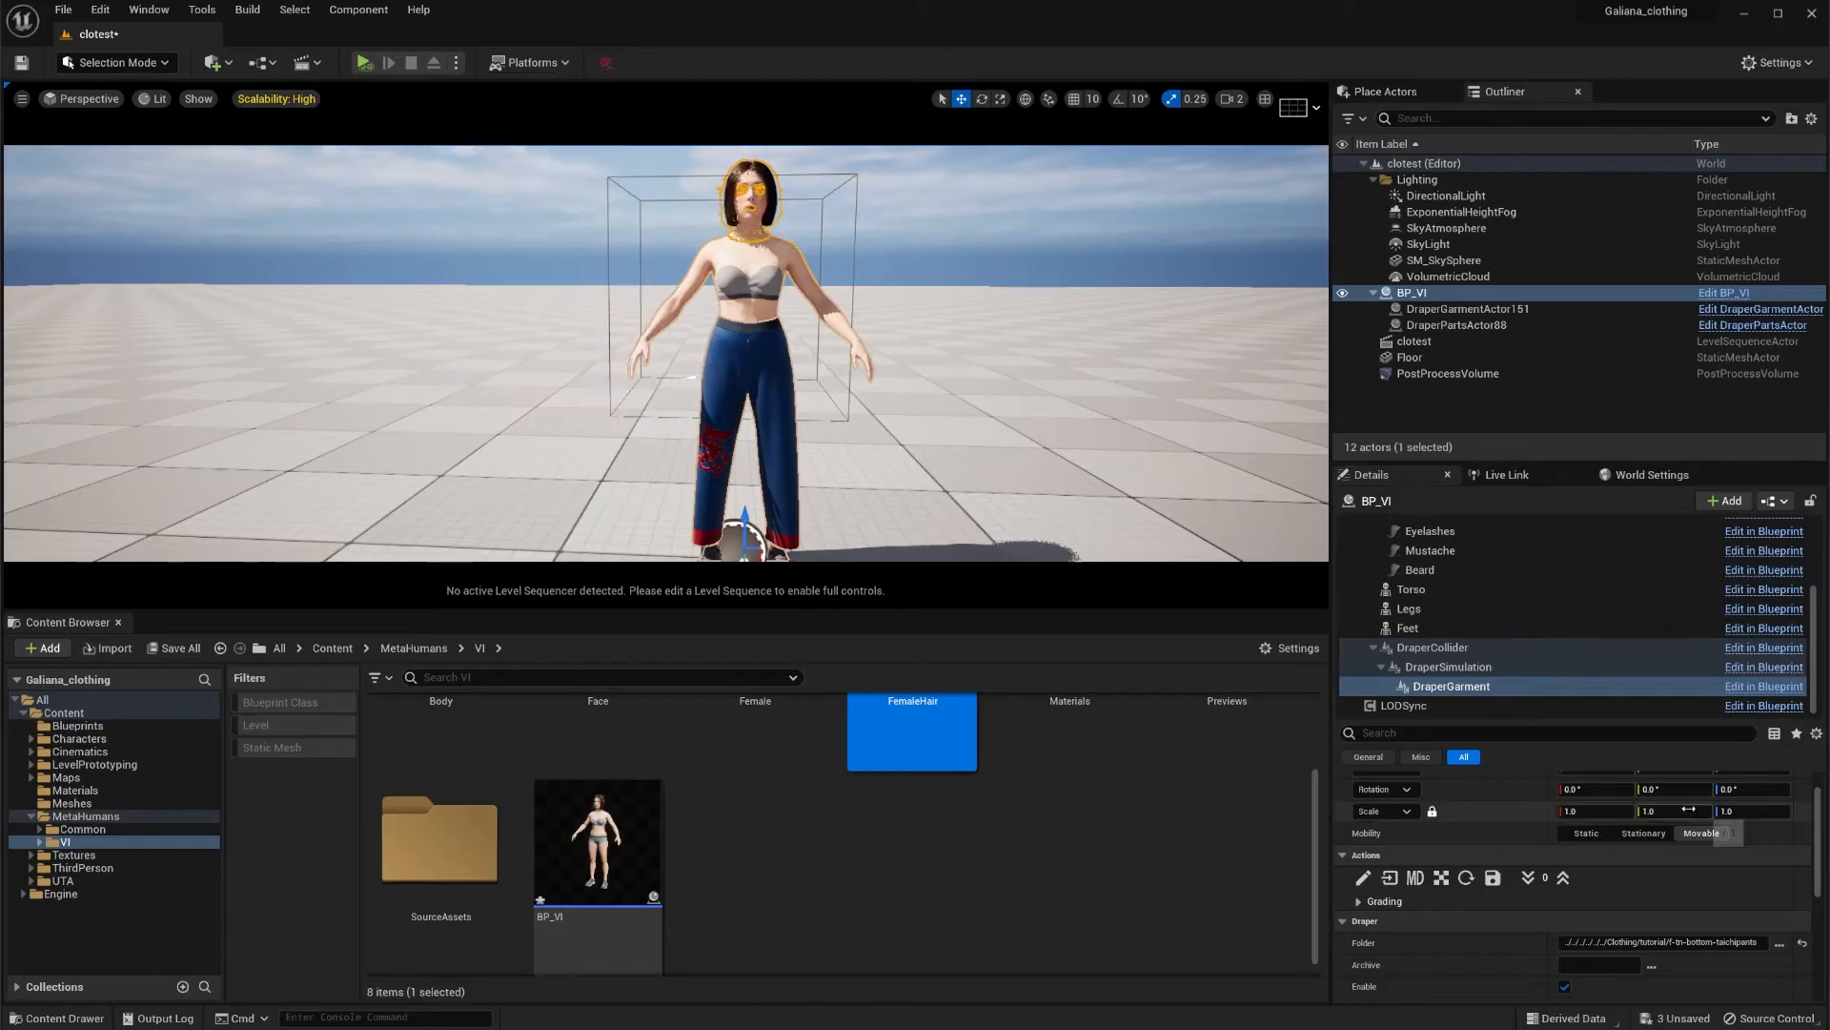
{"action": "mouse_move", "coordinate": [1361, 877]}
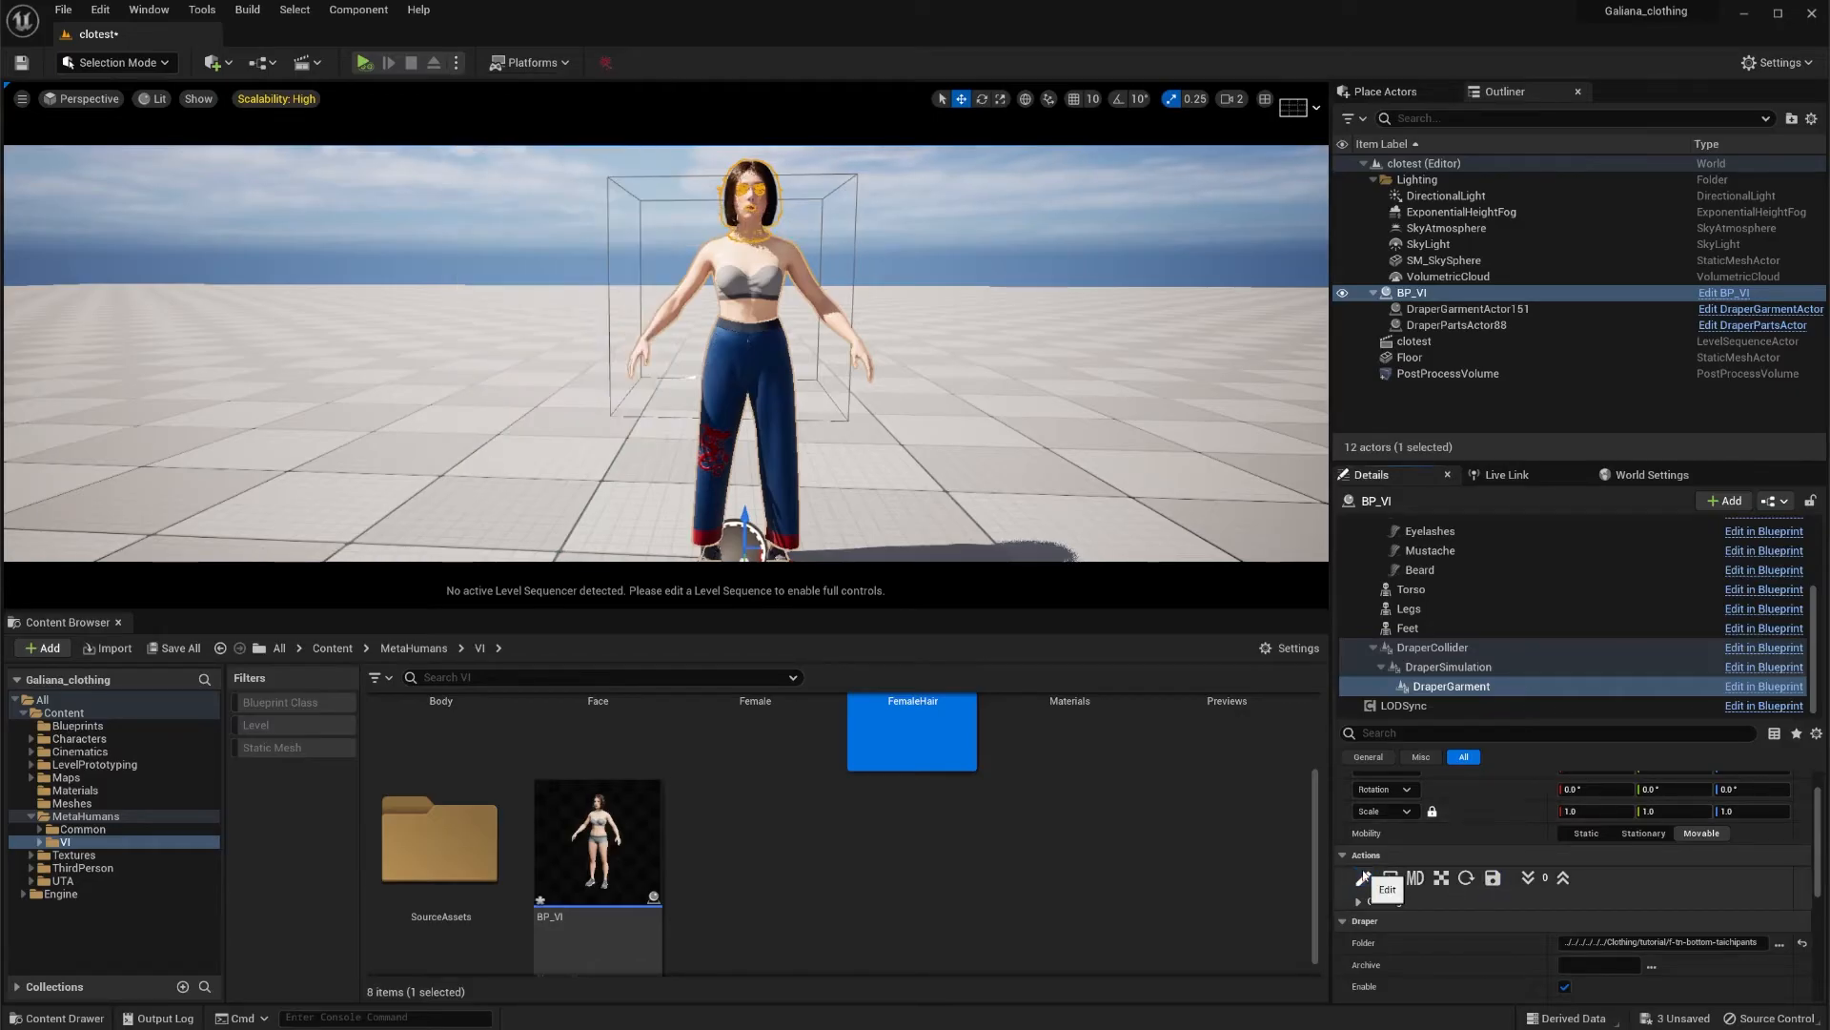
Step: Open the pants in the Draper Editor, then simulate the scene to test the cloth
{"action": "left_click", "coordinate": [1361, 877]}
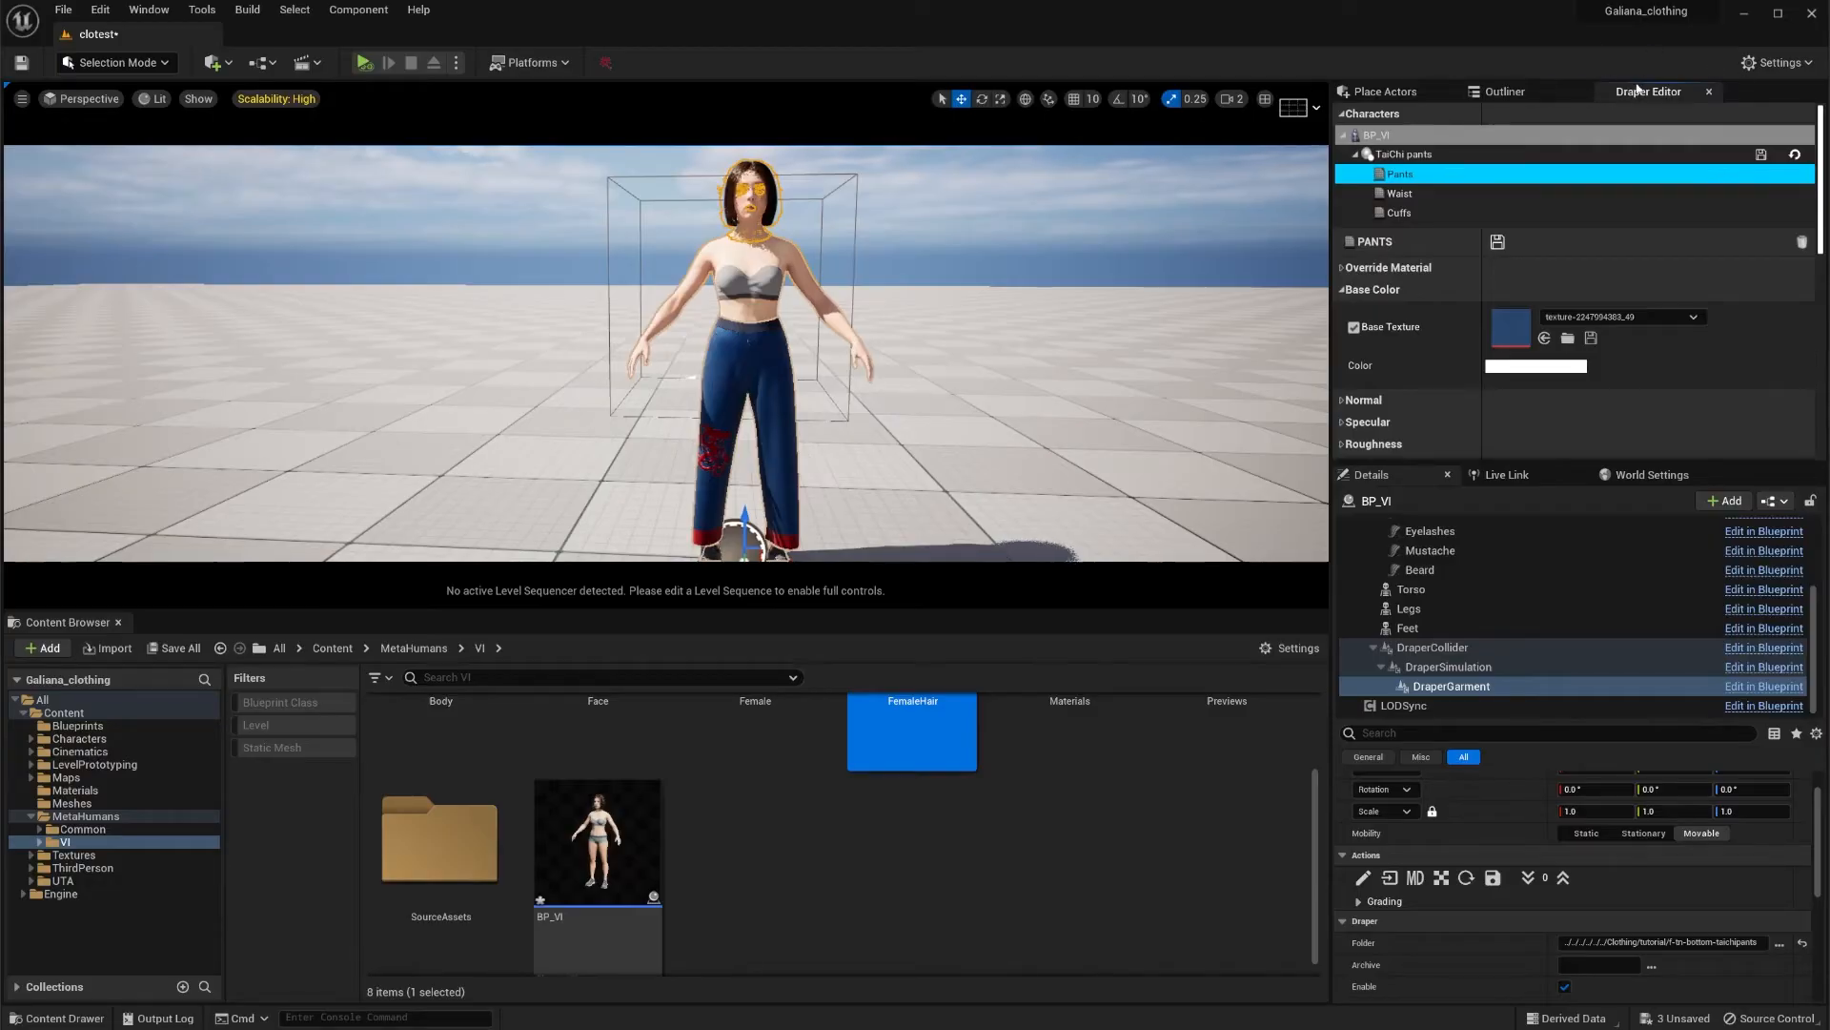
{"action": "left_click", "coordinate": [1504, 92]}
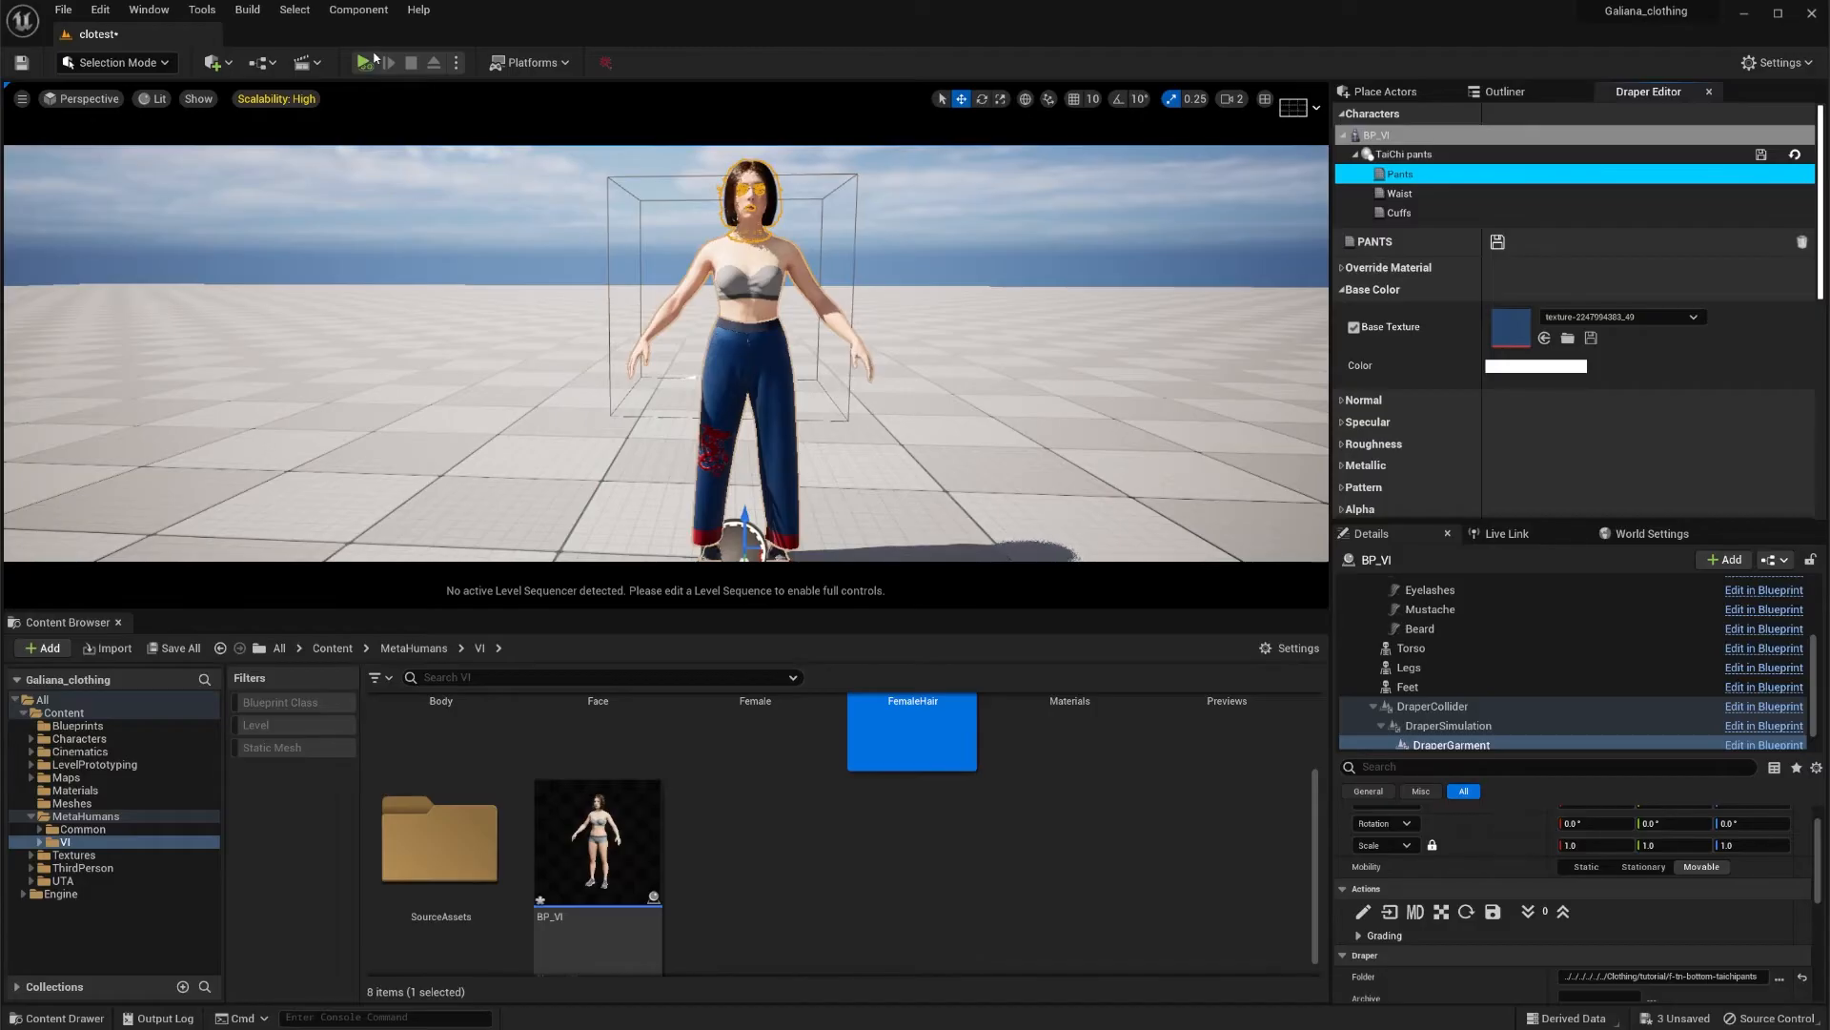
{"action": "left_click", "coordinate": [365, 61]}
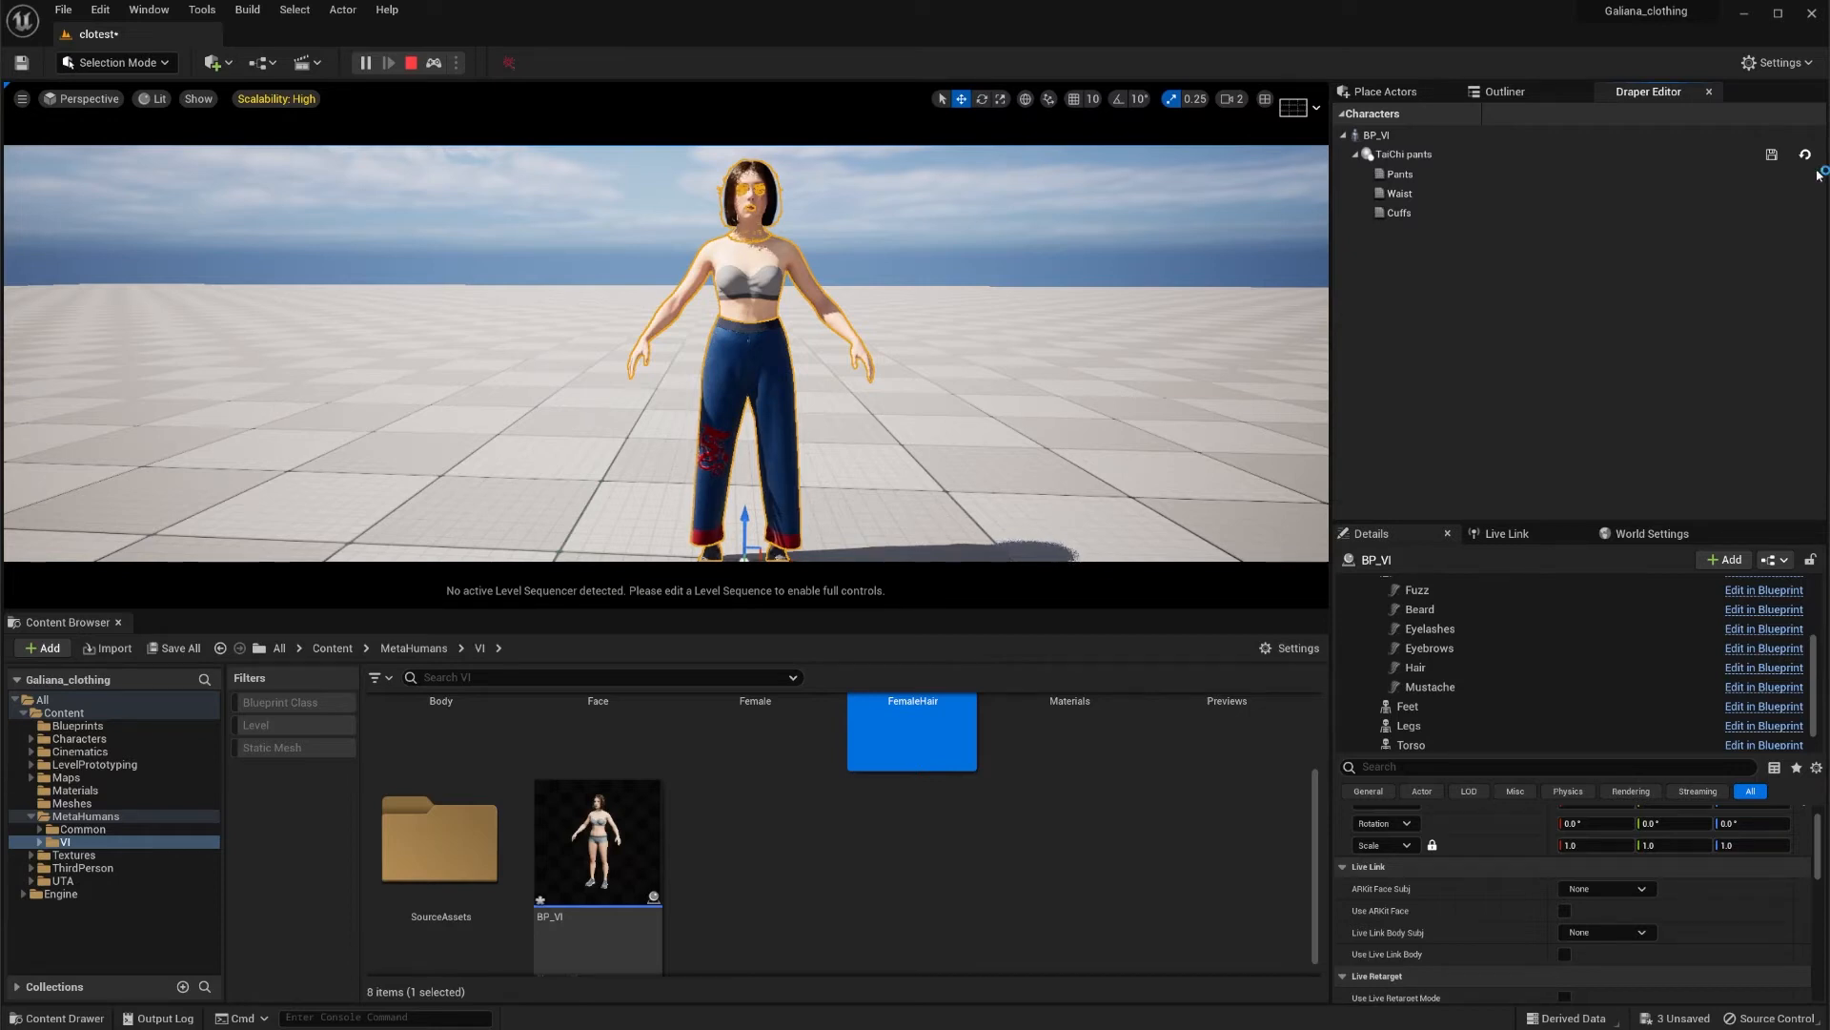
{"action": "mouse_move", "coordinate": [1769, 152]}
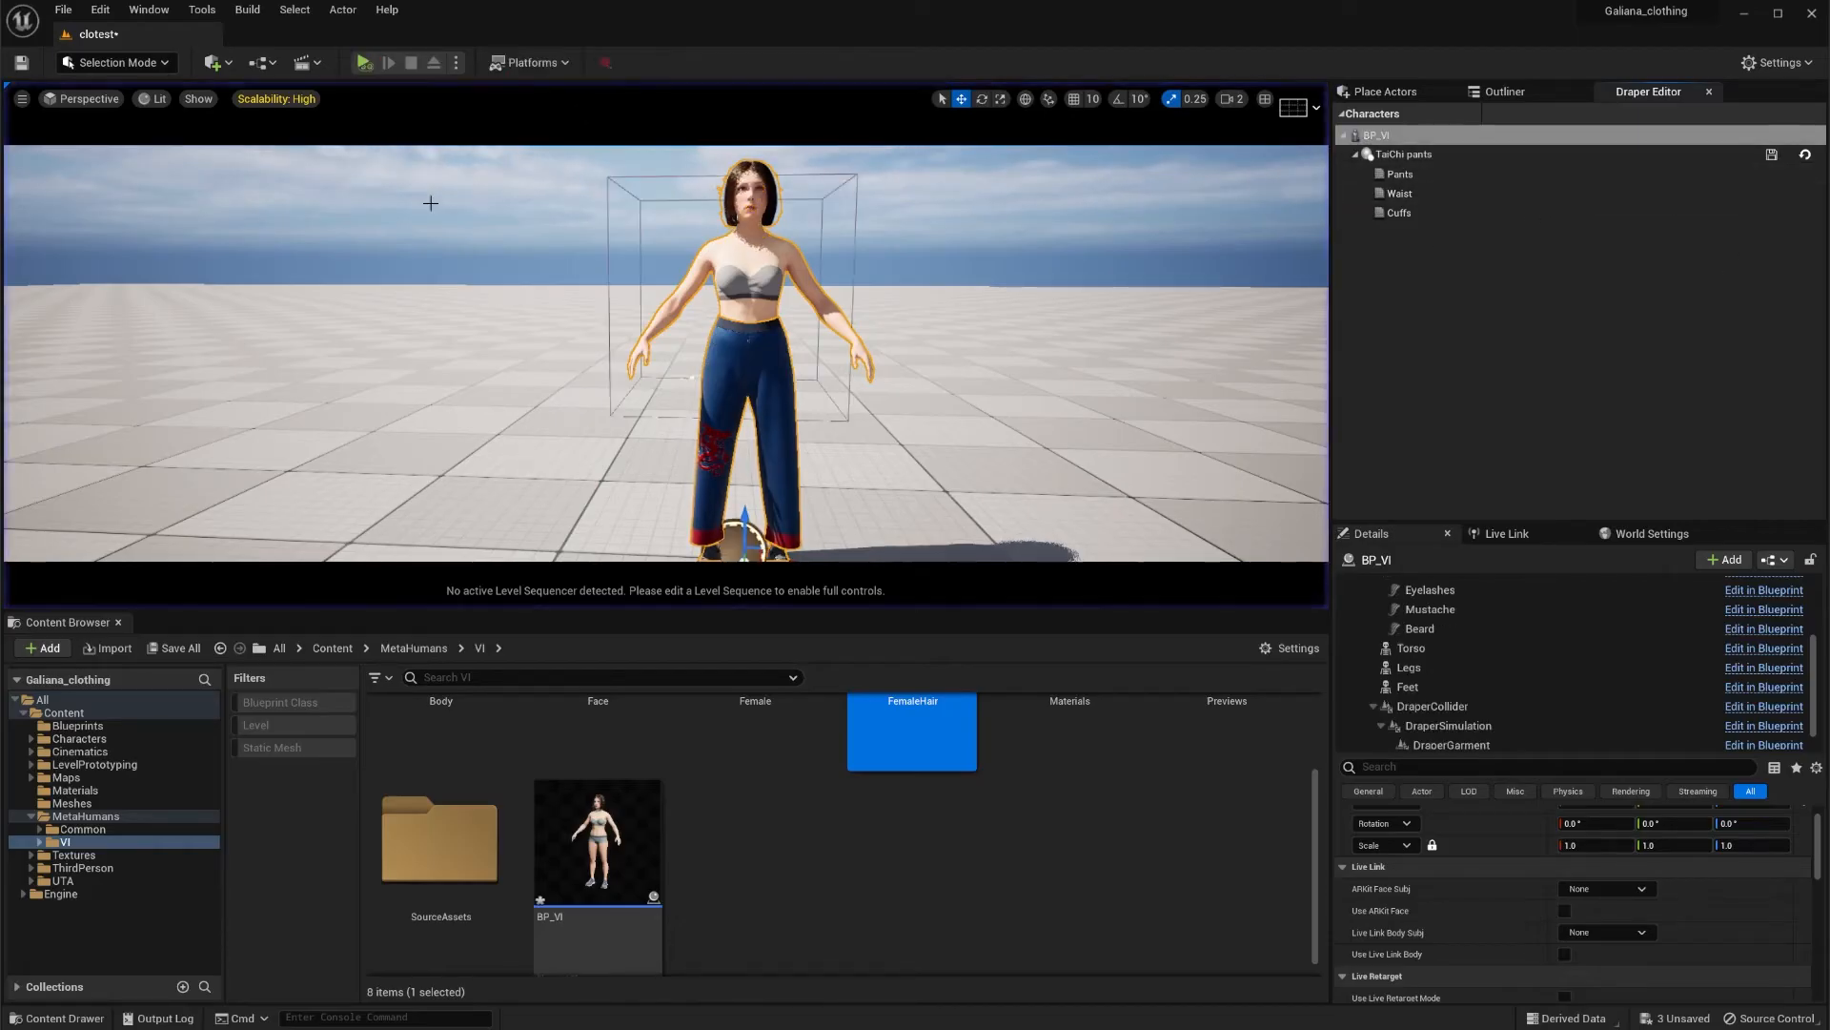
Step: Enable the Wrap option on the DraperGarment component for the tai chi pants
{"action": "left_click", "coordinate": [1453, 719]}
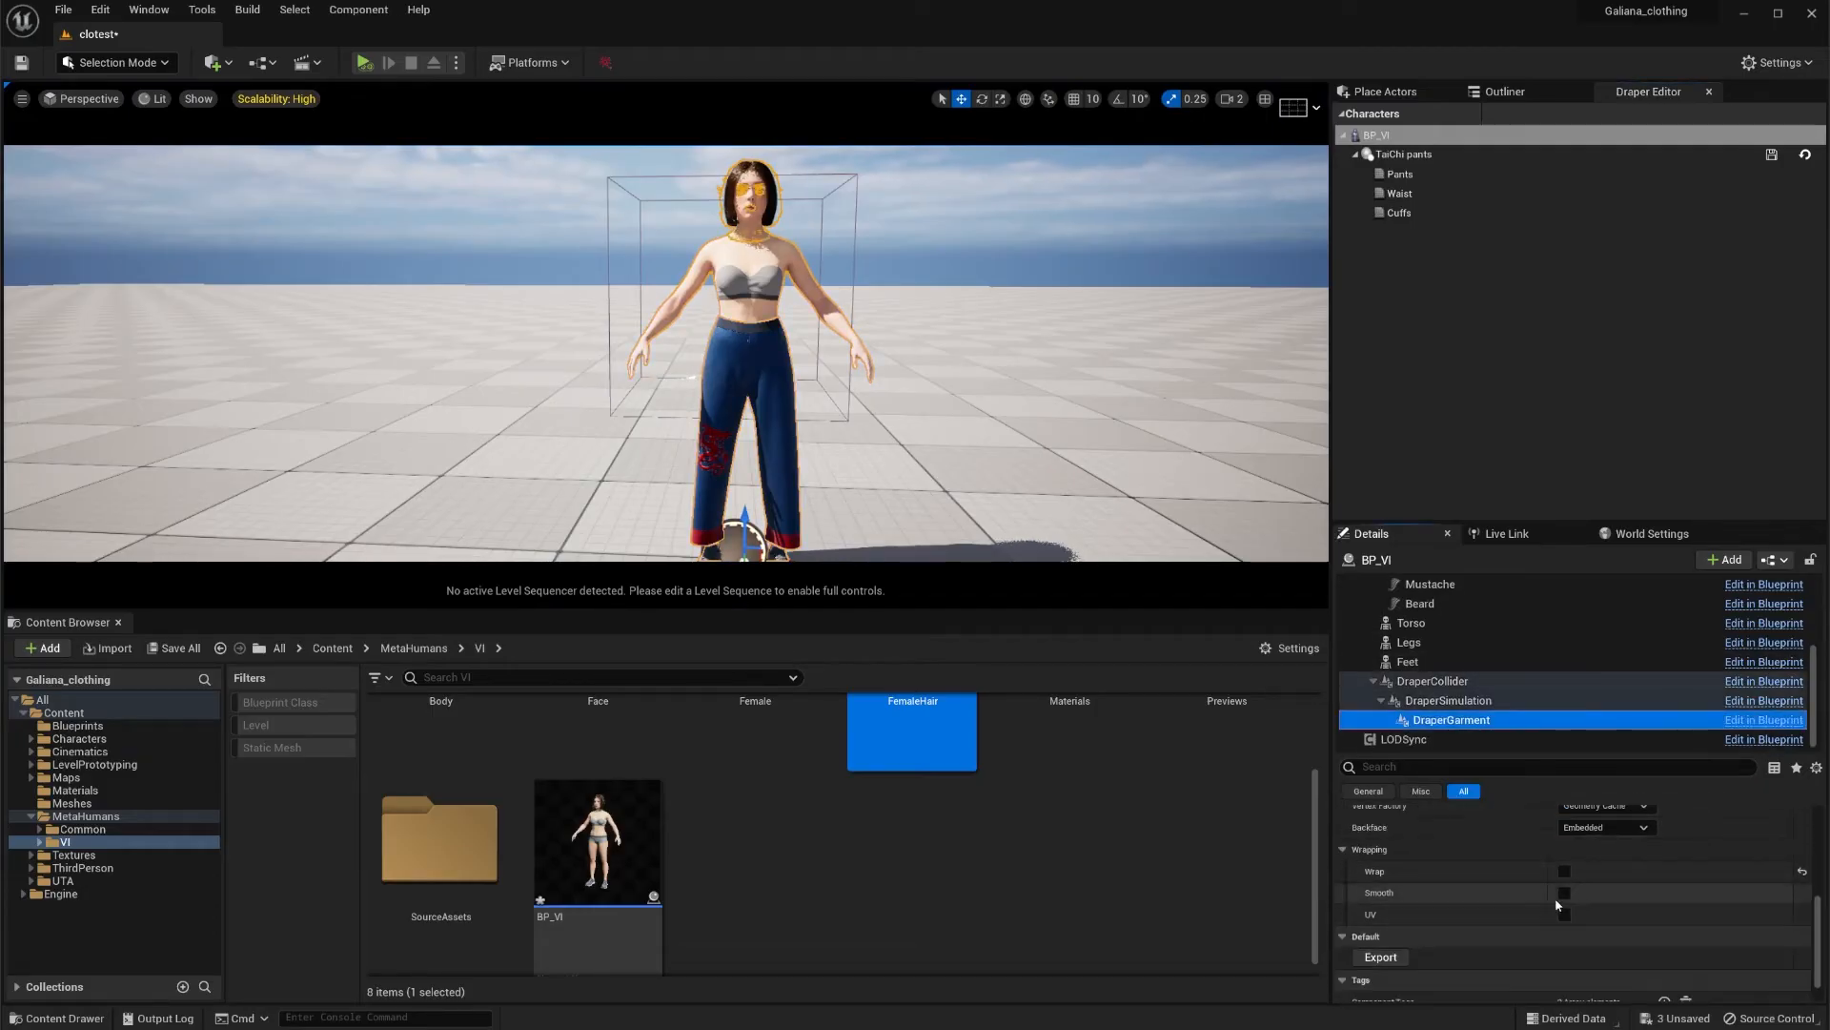
{"action": "left_click", "coordinate": [1563, 871]}
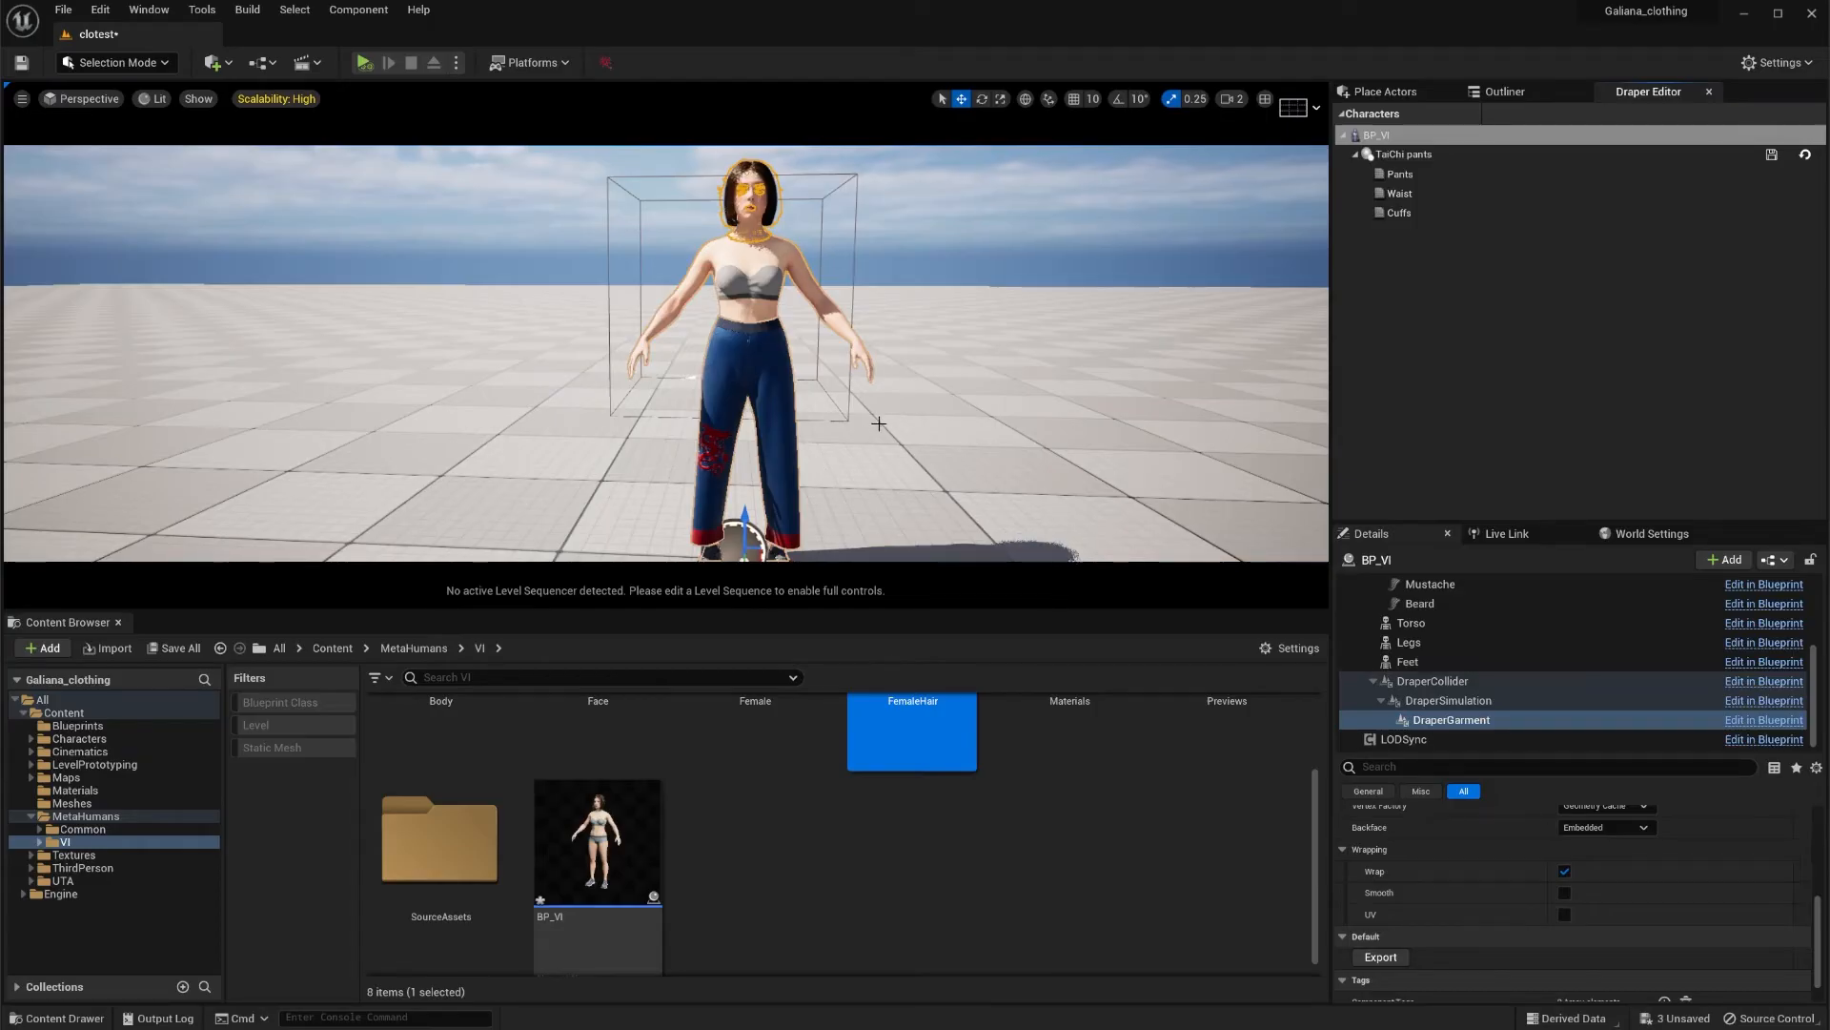
{"action": "mouse_move", "coordinate": [852, 451]}
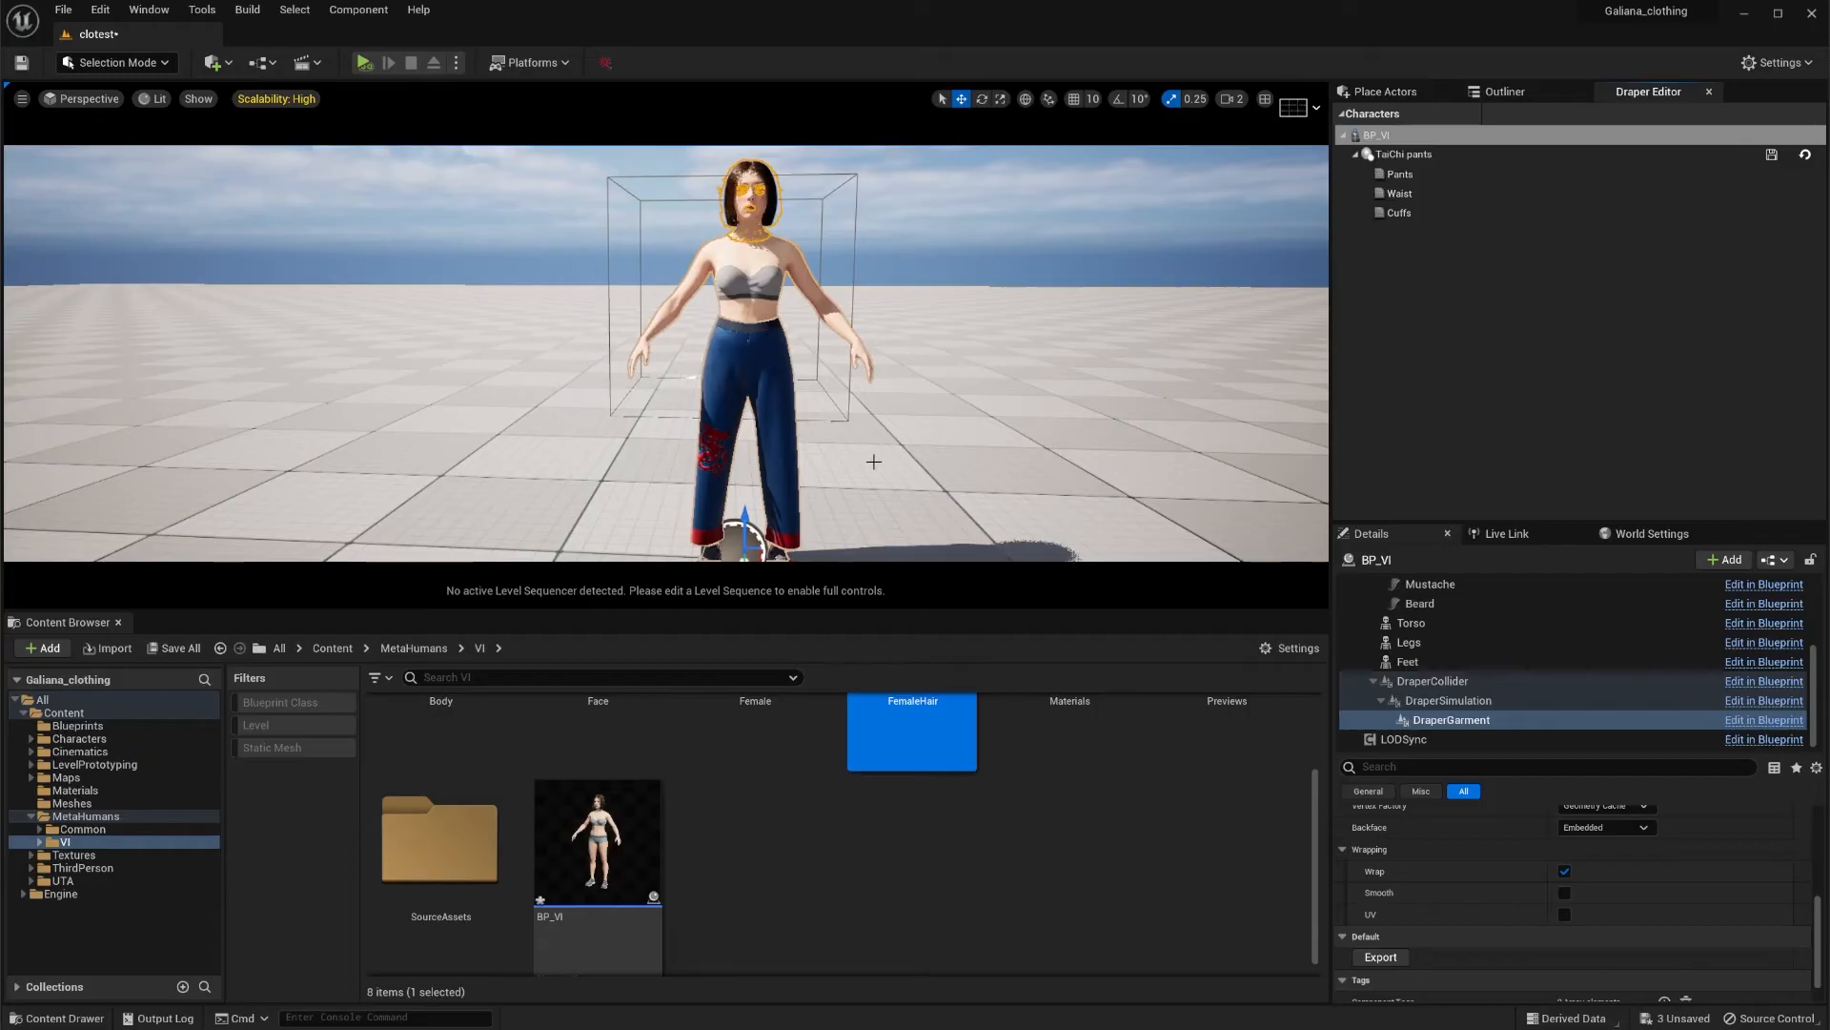
{"action": "mouse_move", "coordinate": [965, 530]}
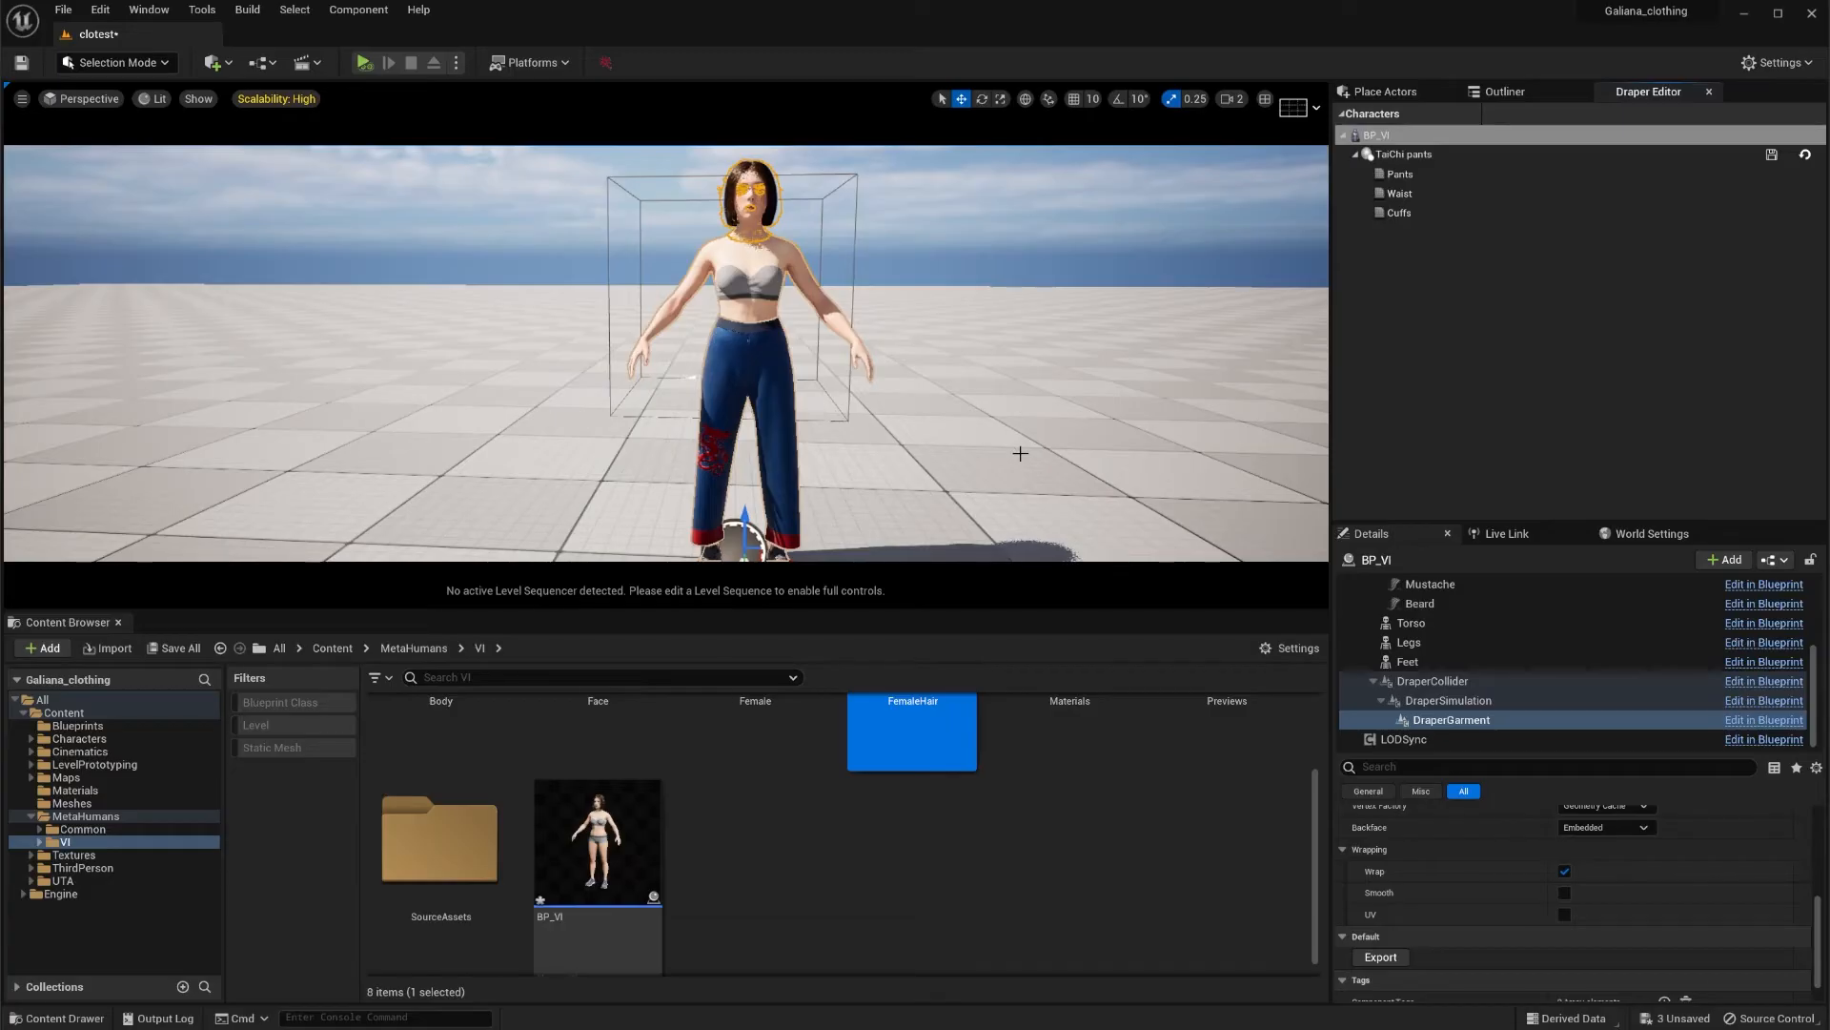
{"action": "mouse_move", "coordinate": [1118, 538]}
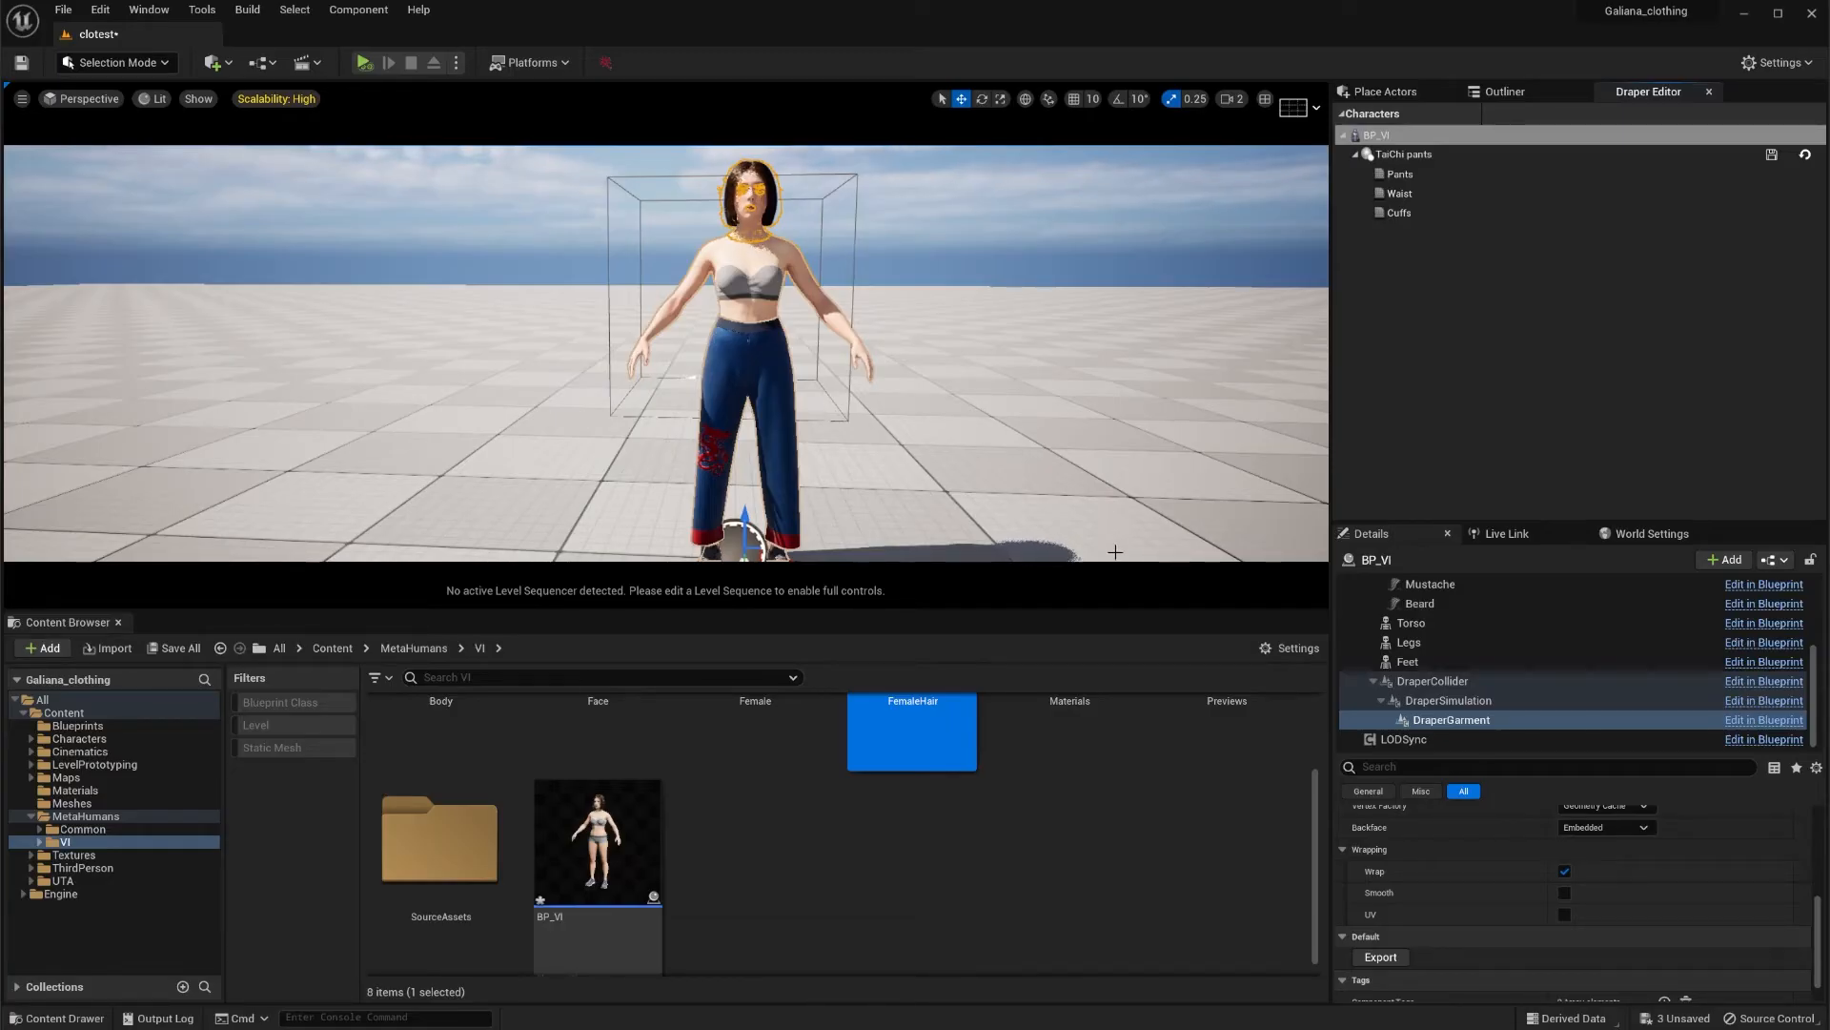
{"action": "mouse_move", "coordinate": [850, 435]}
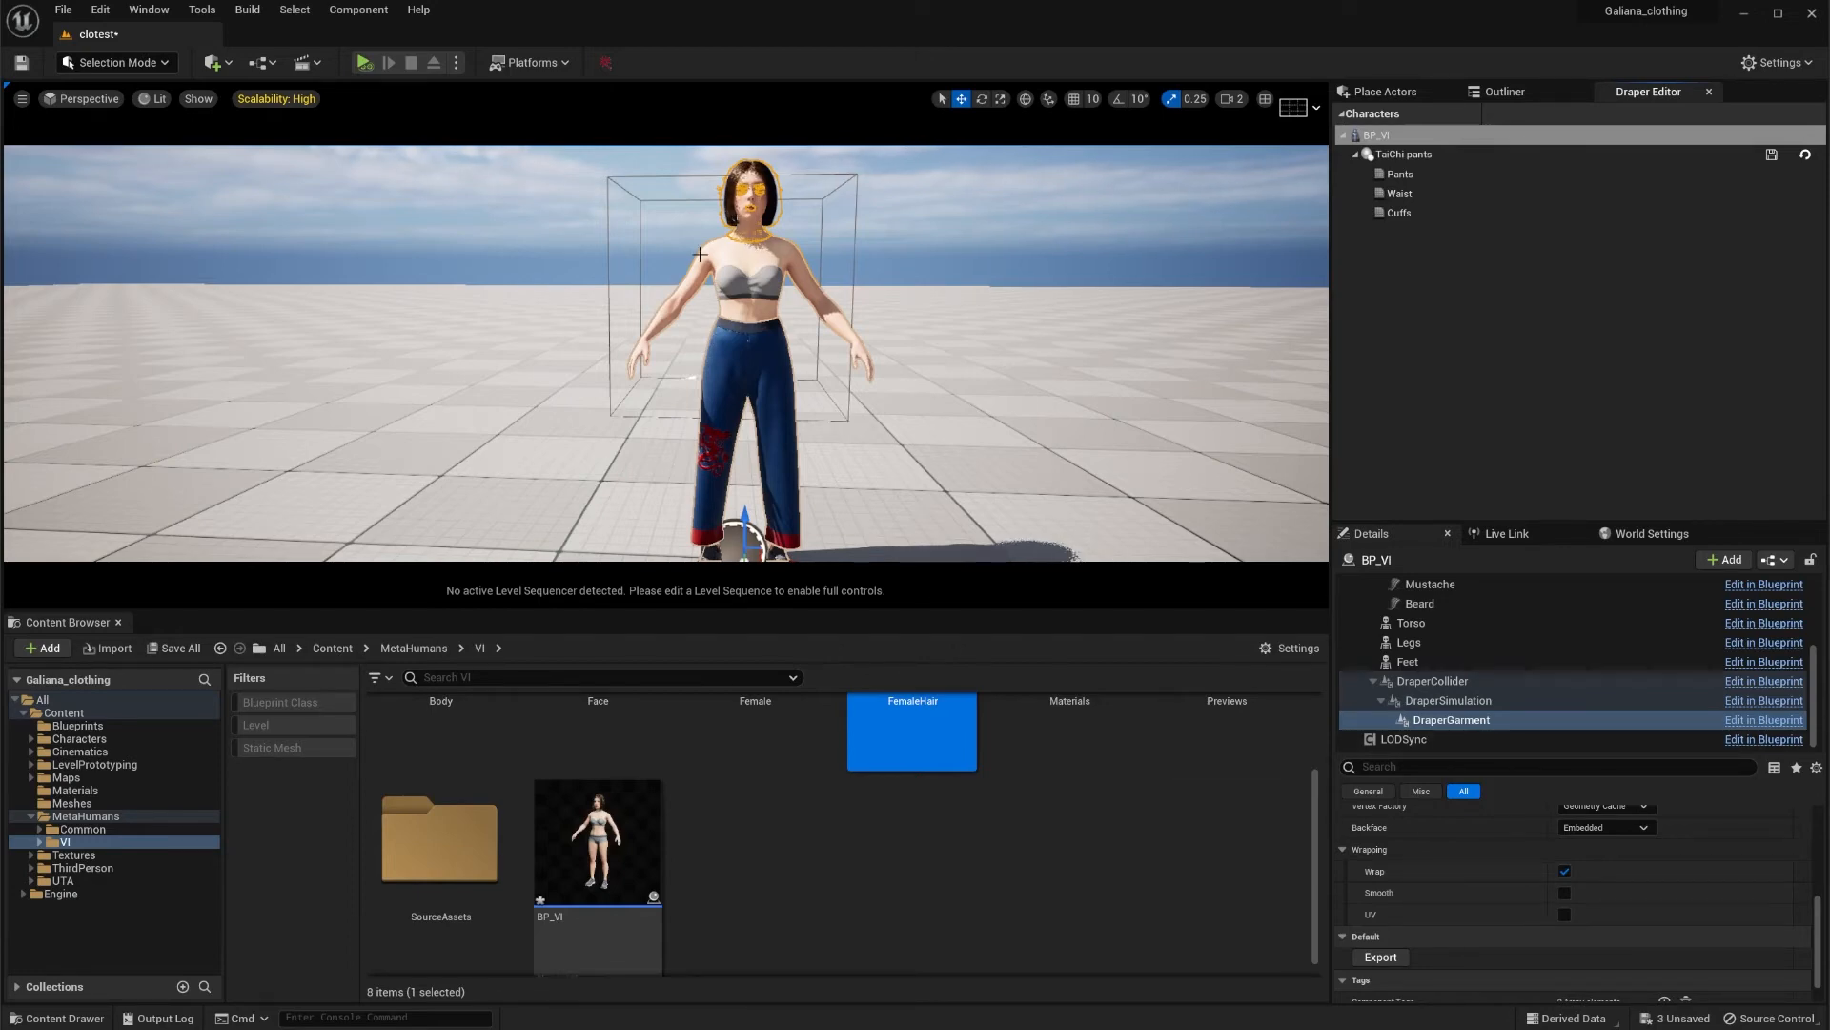
Step: Add a second Draper Garment component under DraperSimulation and name it Top
{"action": "left_click", "coordinate": [1447, 700]}
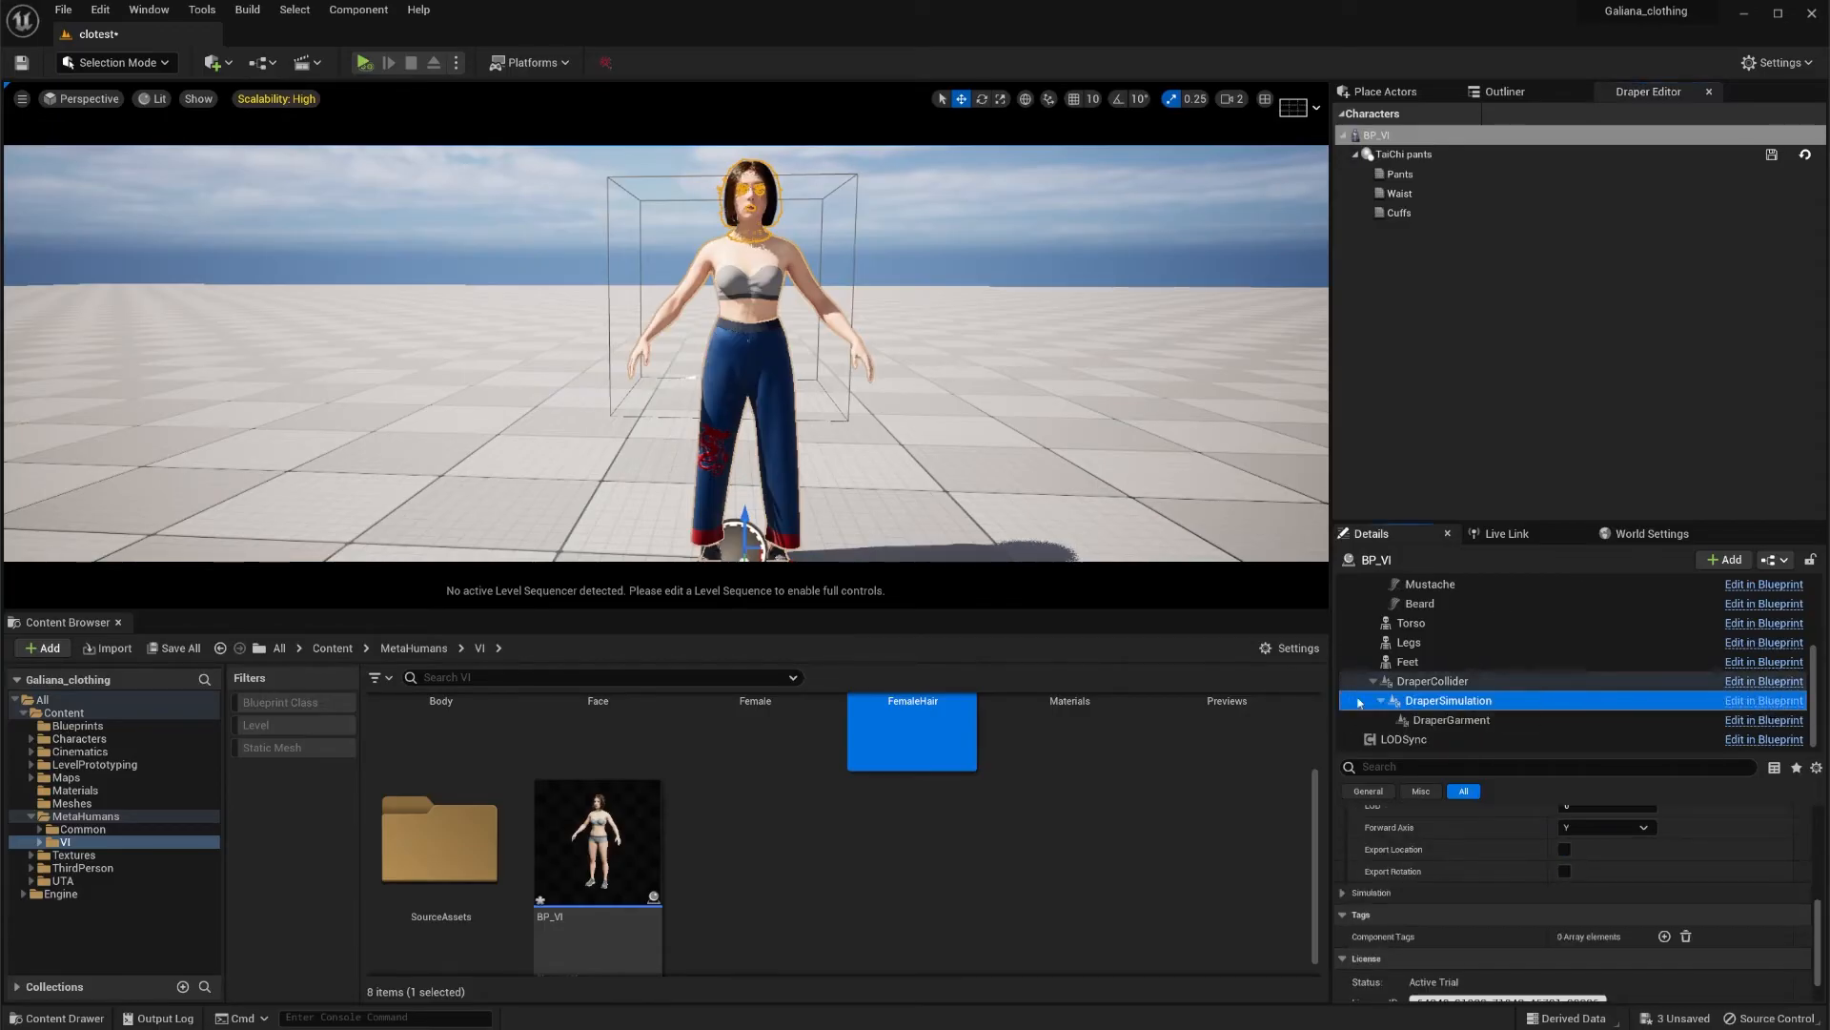
{"action": "left_click", "coordinate": [1726, 558]}
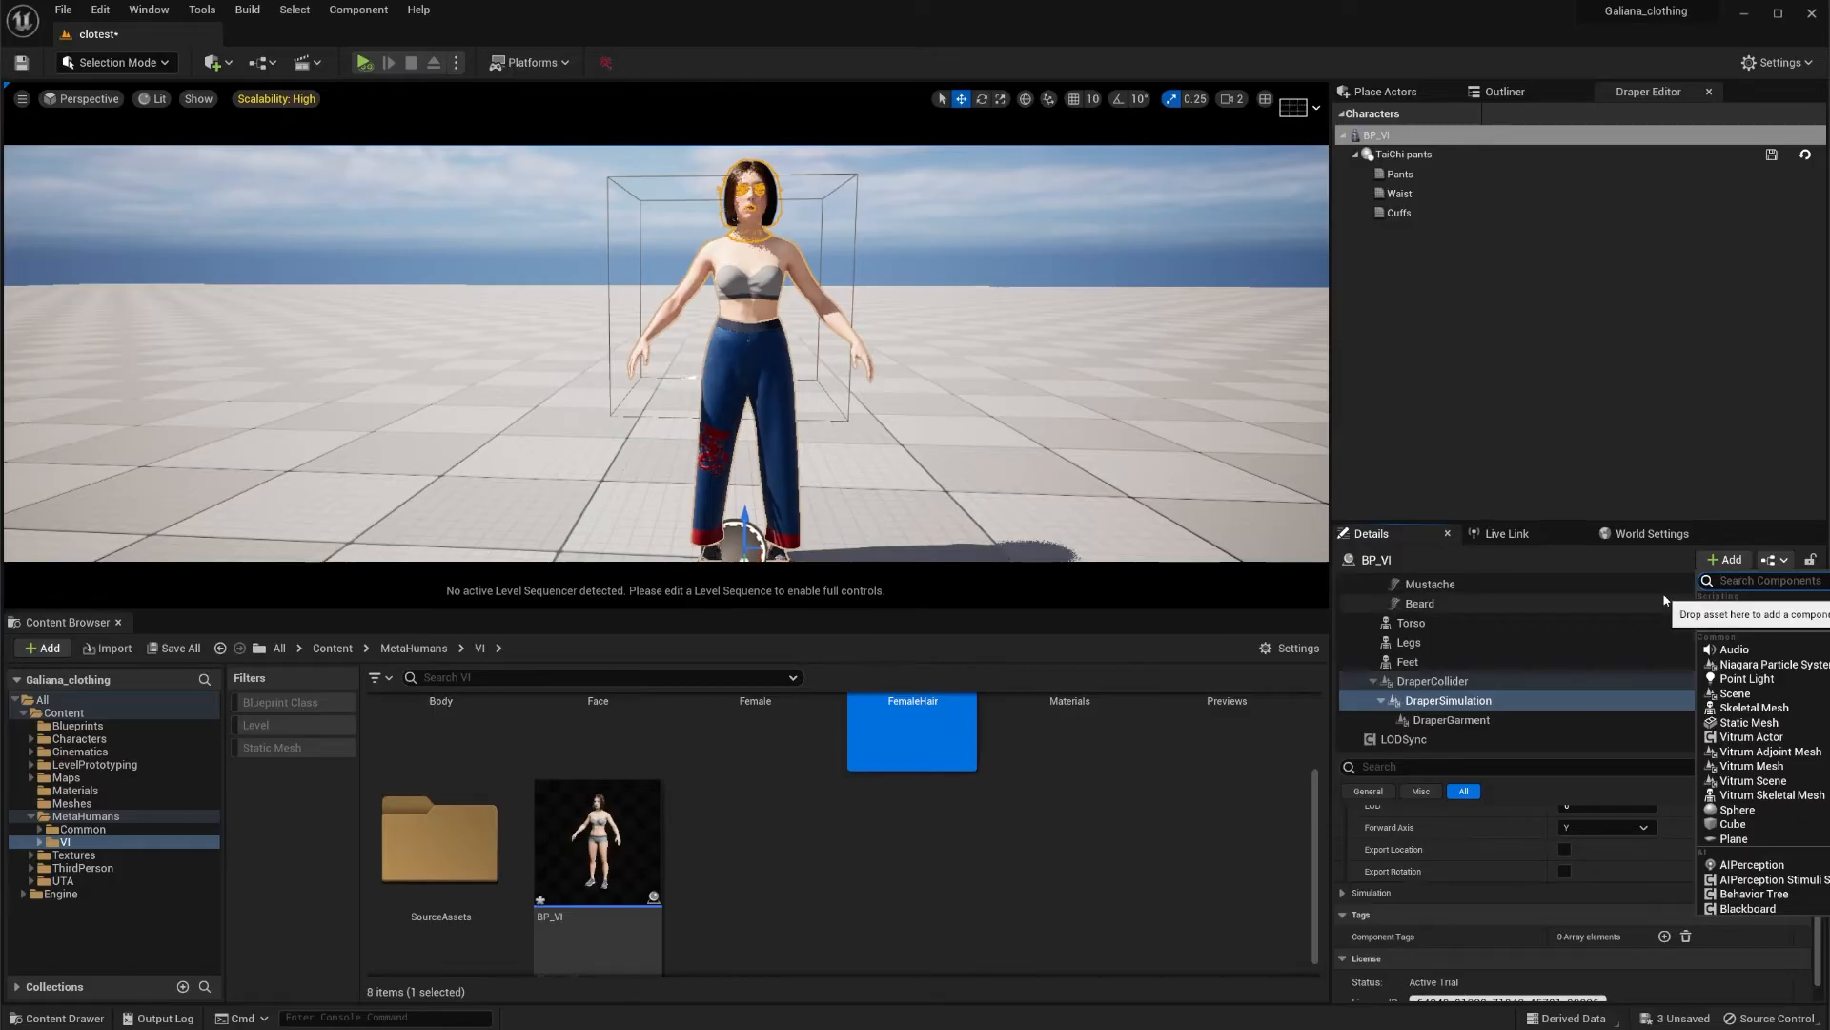
{"action": "type", "text": "dra"}
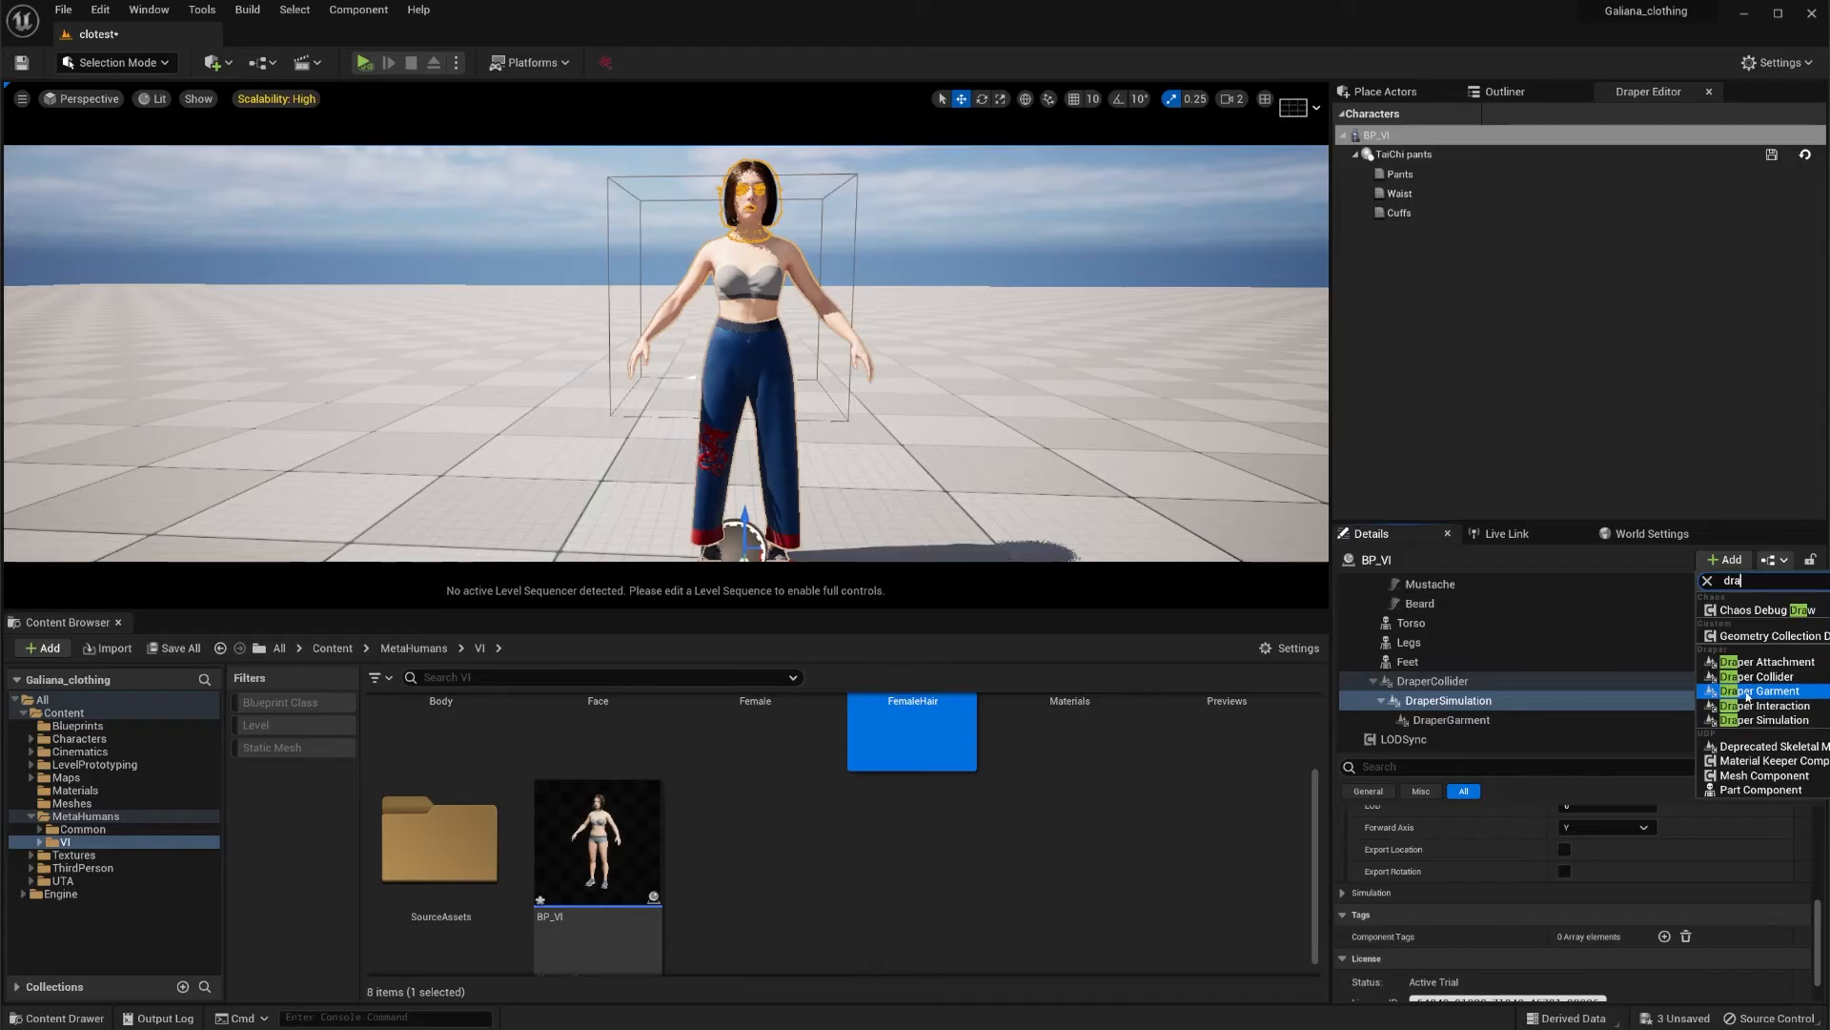
{"action": "left_click", "coordinate": [1764, 690]}
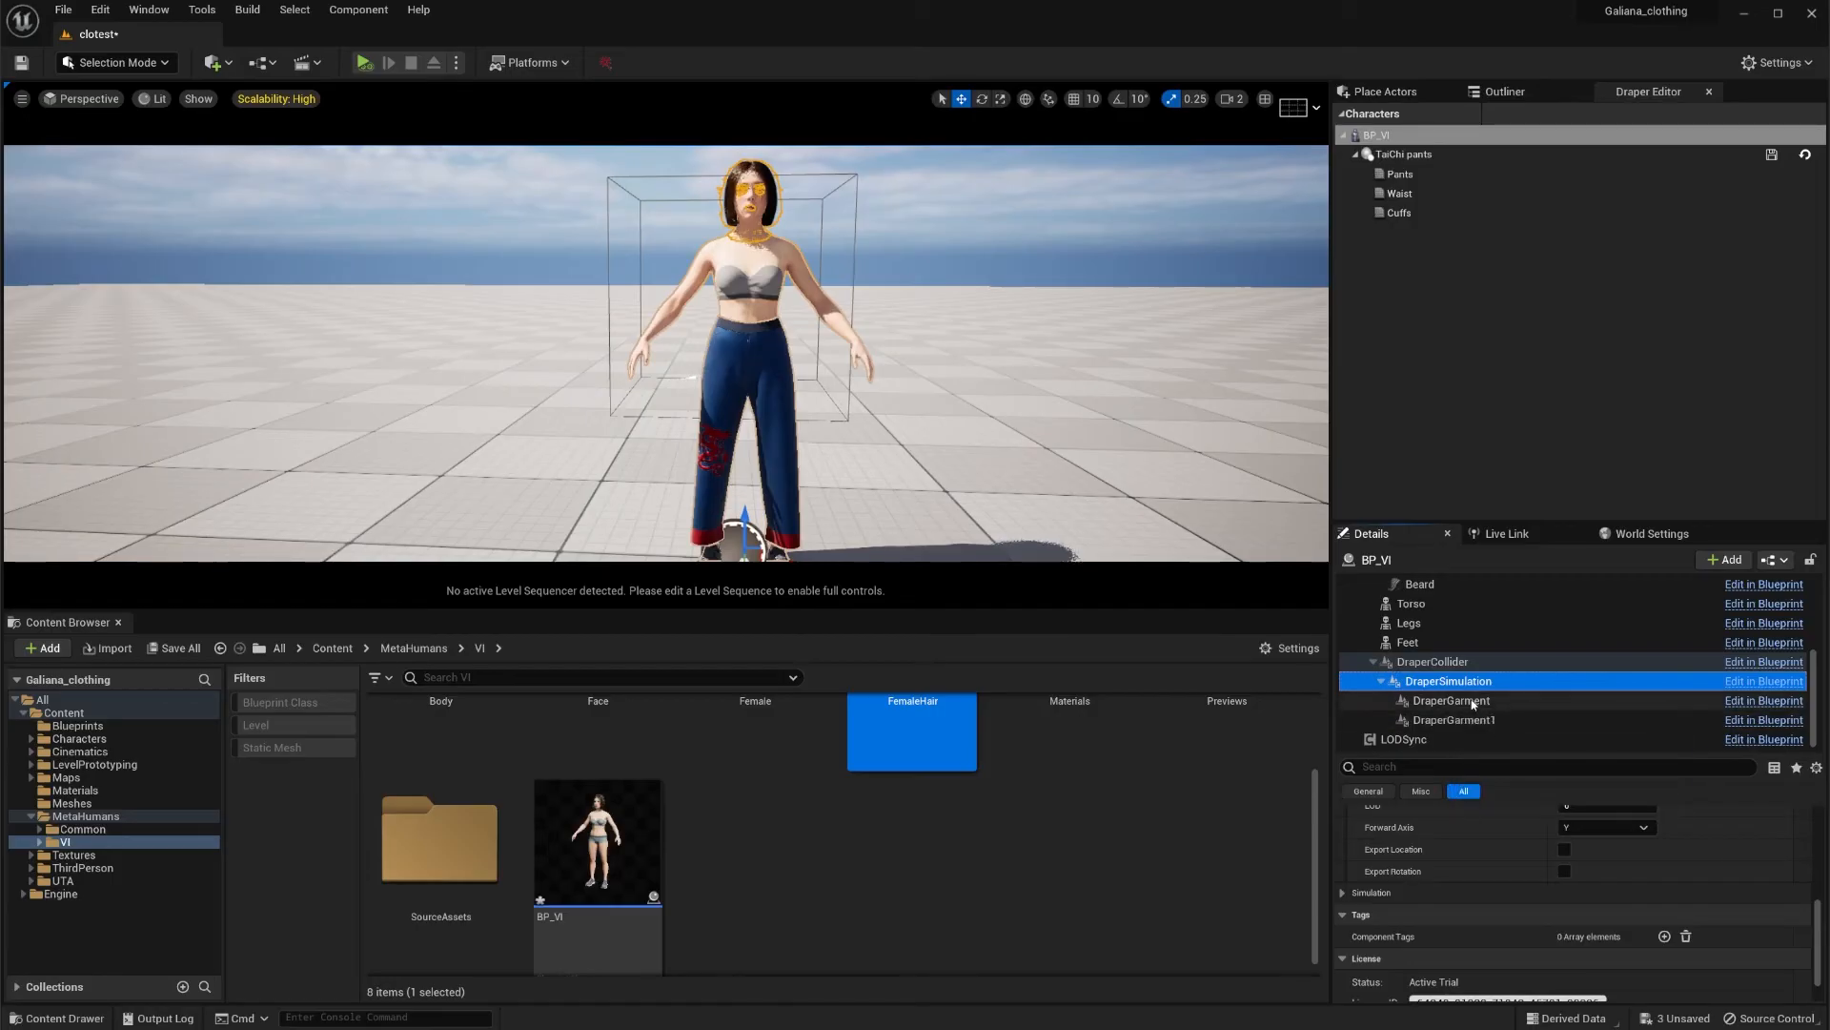
{"action": "mouse_move", "coordinate": [1451, 699]}
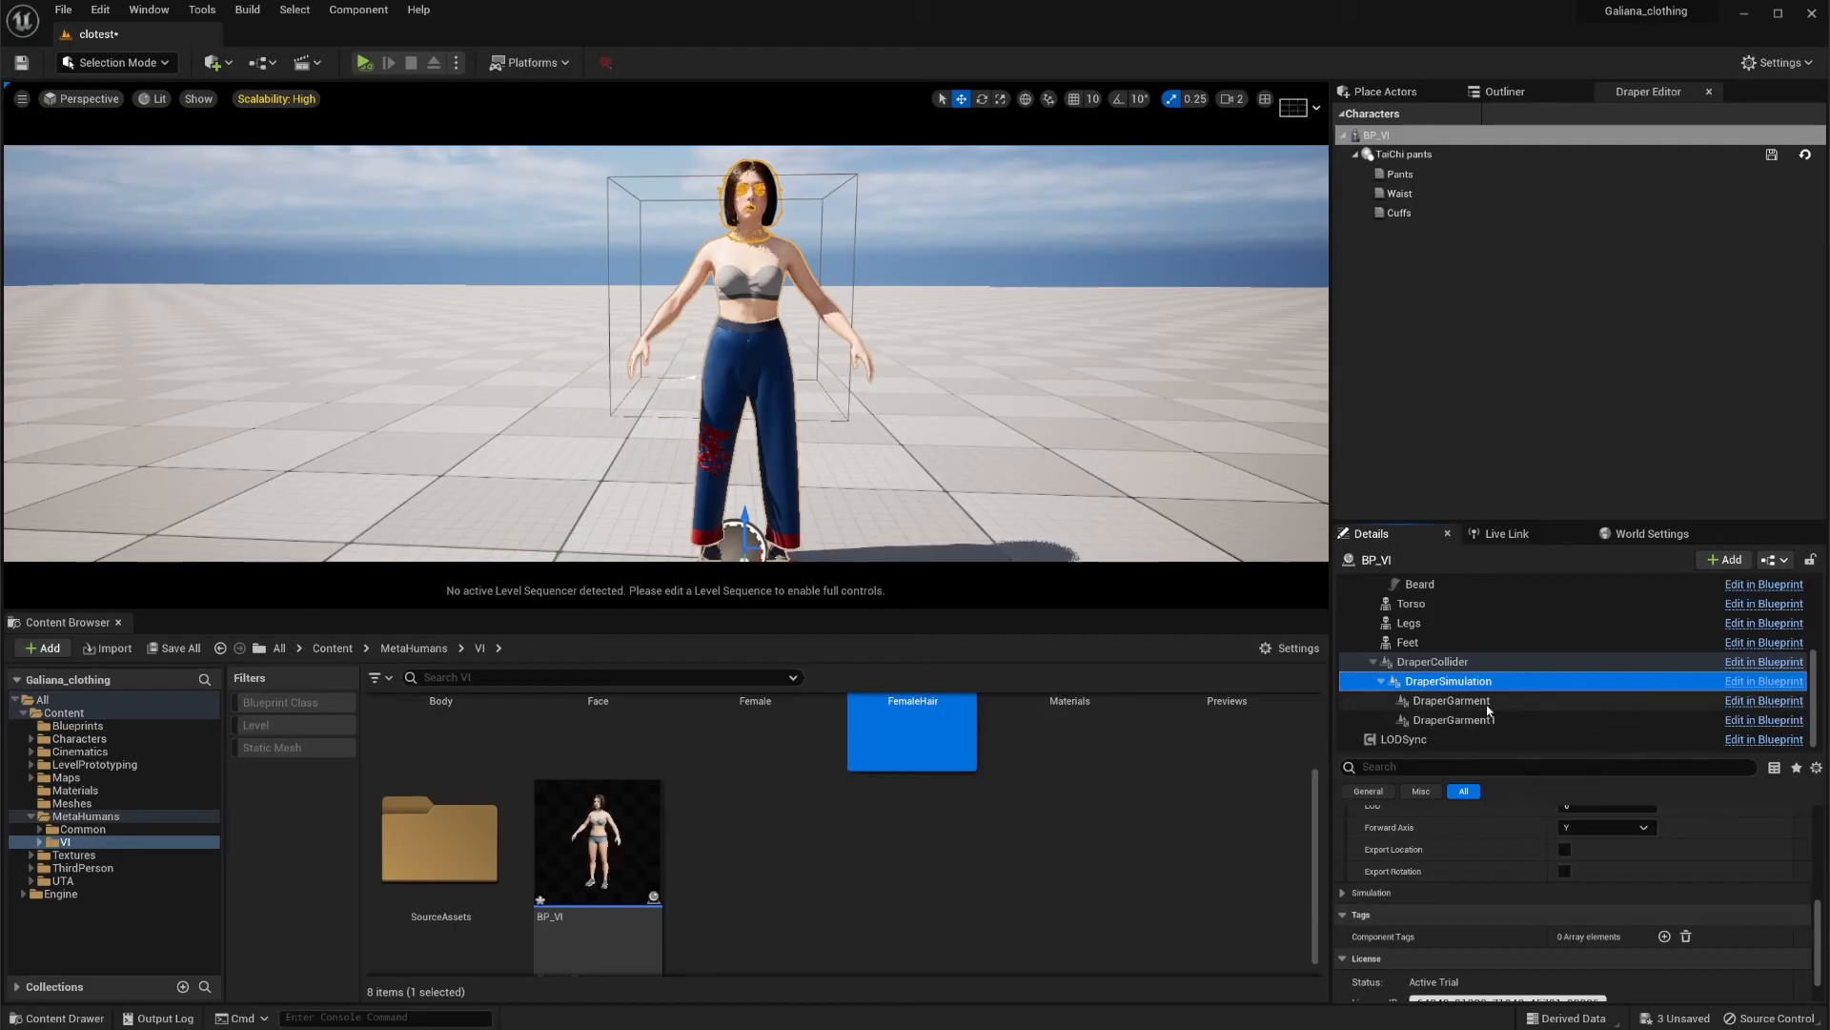
{"action": "mouse_move", "coordinate": [1456, 719]}
{"action": "type", "text": "Pants"}
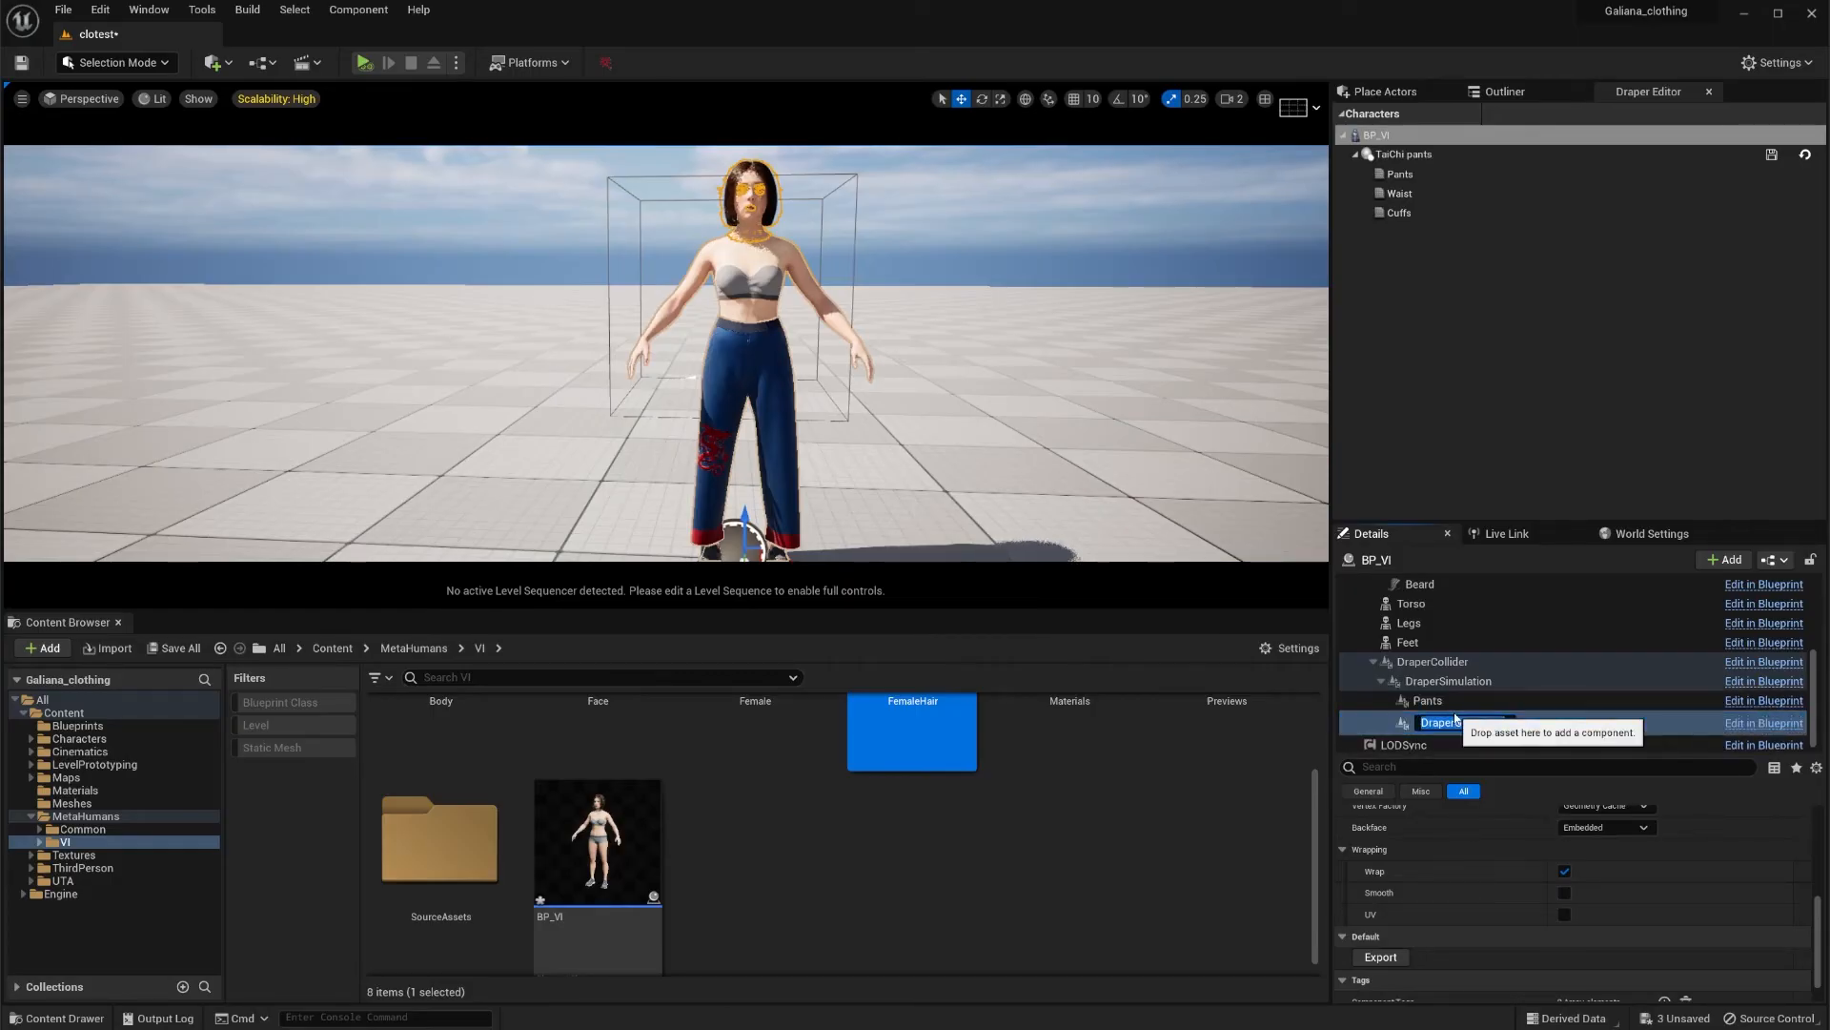
{"action": "type", "text": "Top"}
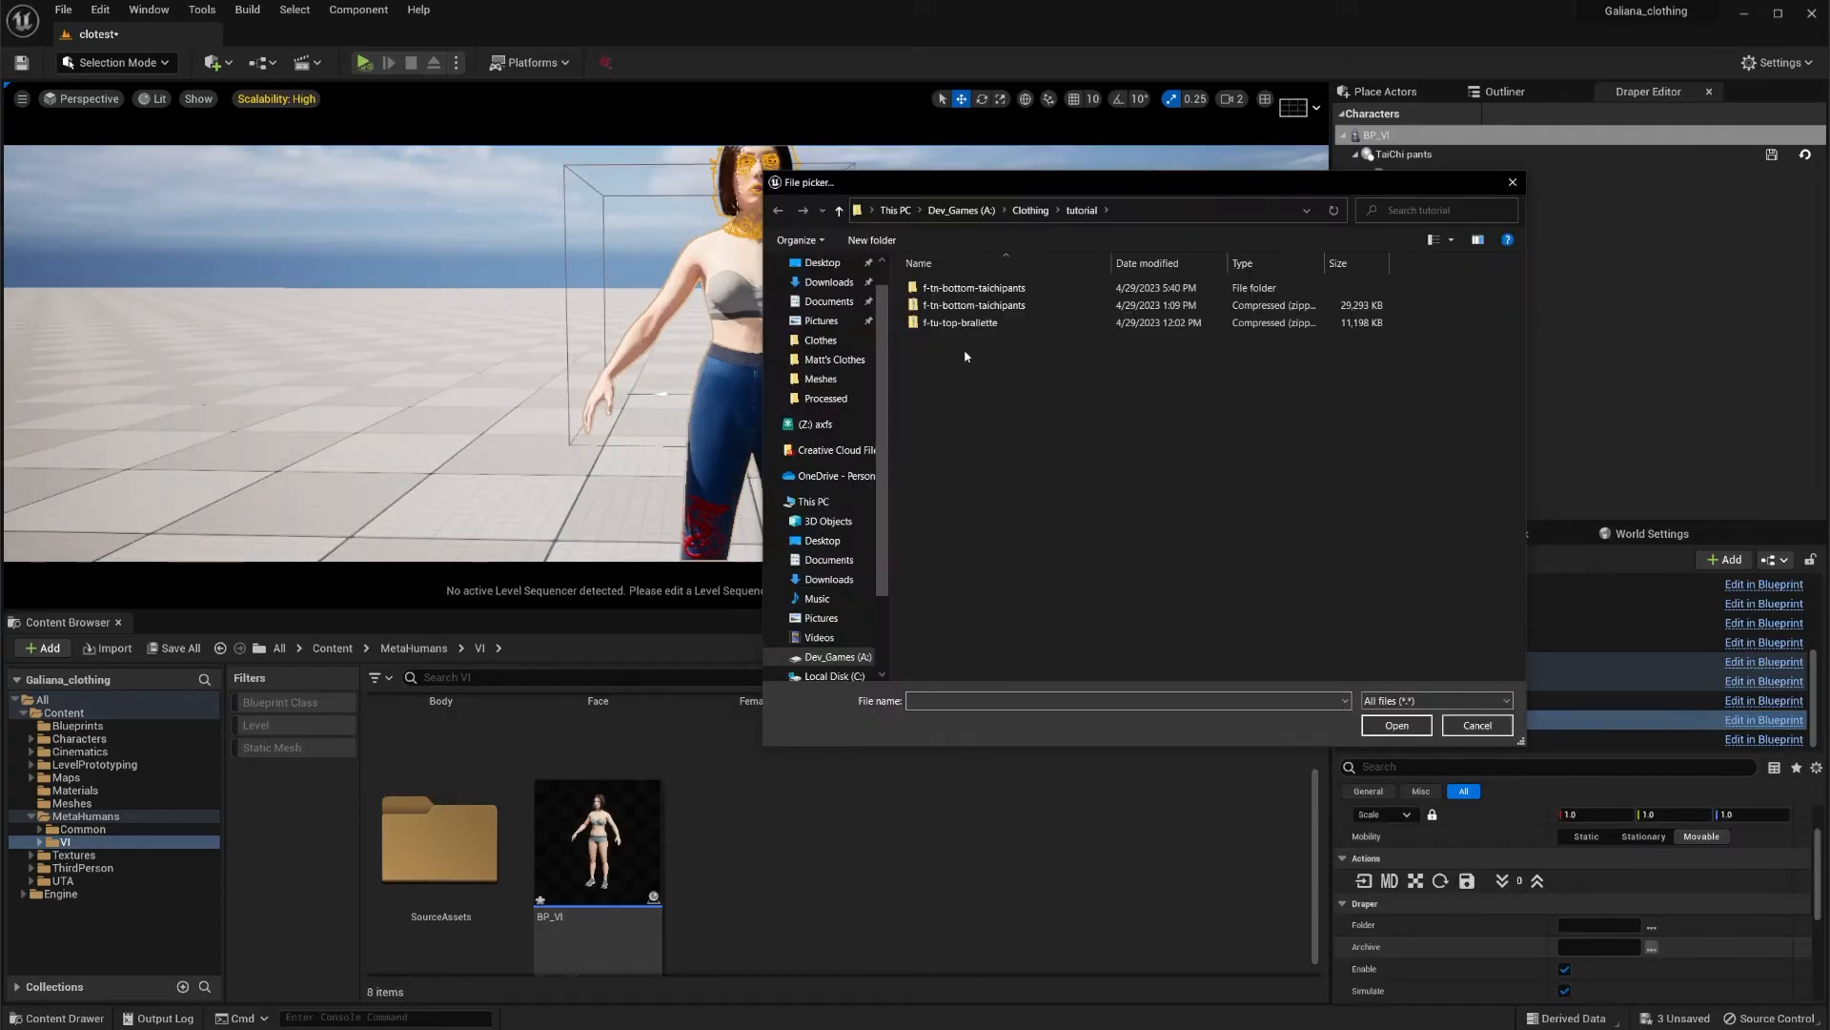
Step: Load the f-tu-top-bralette archive into the Top garment
{"action": "left_click", "coordinate": [959, 322]}
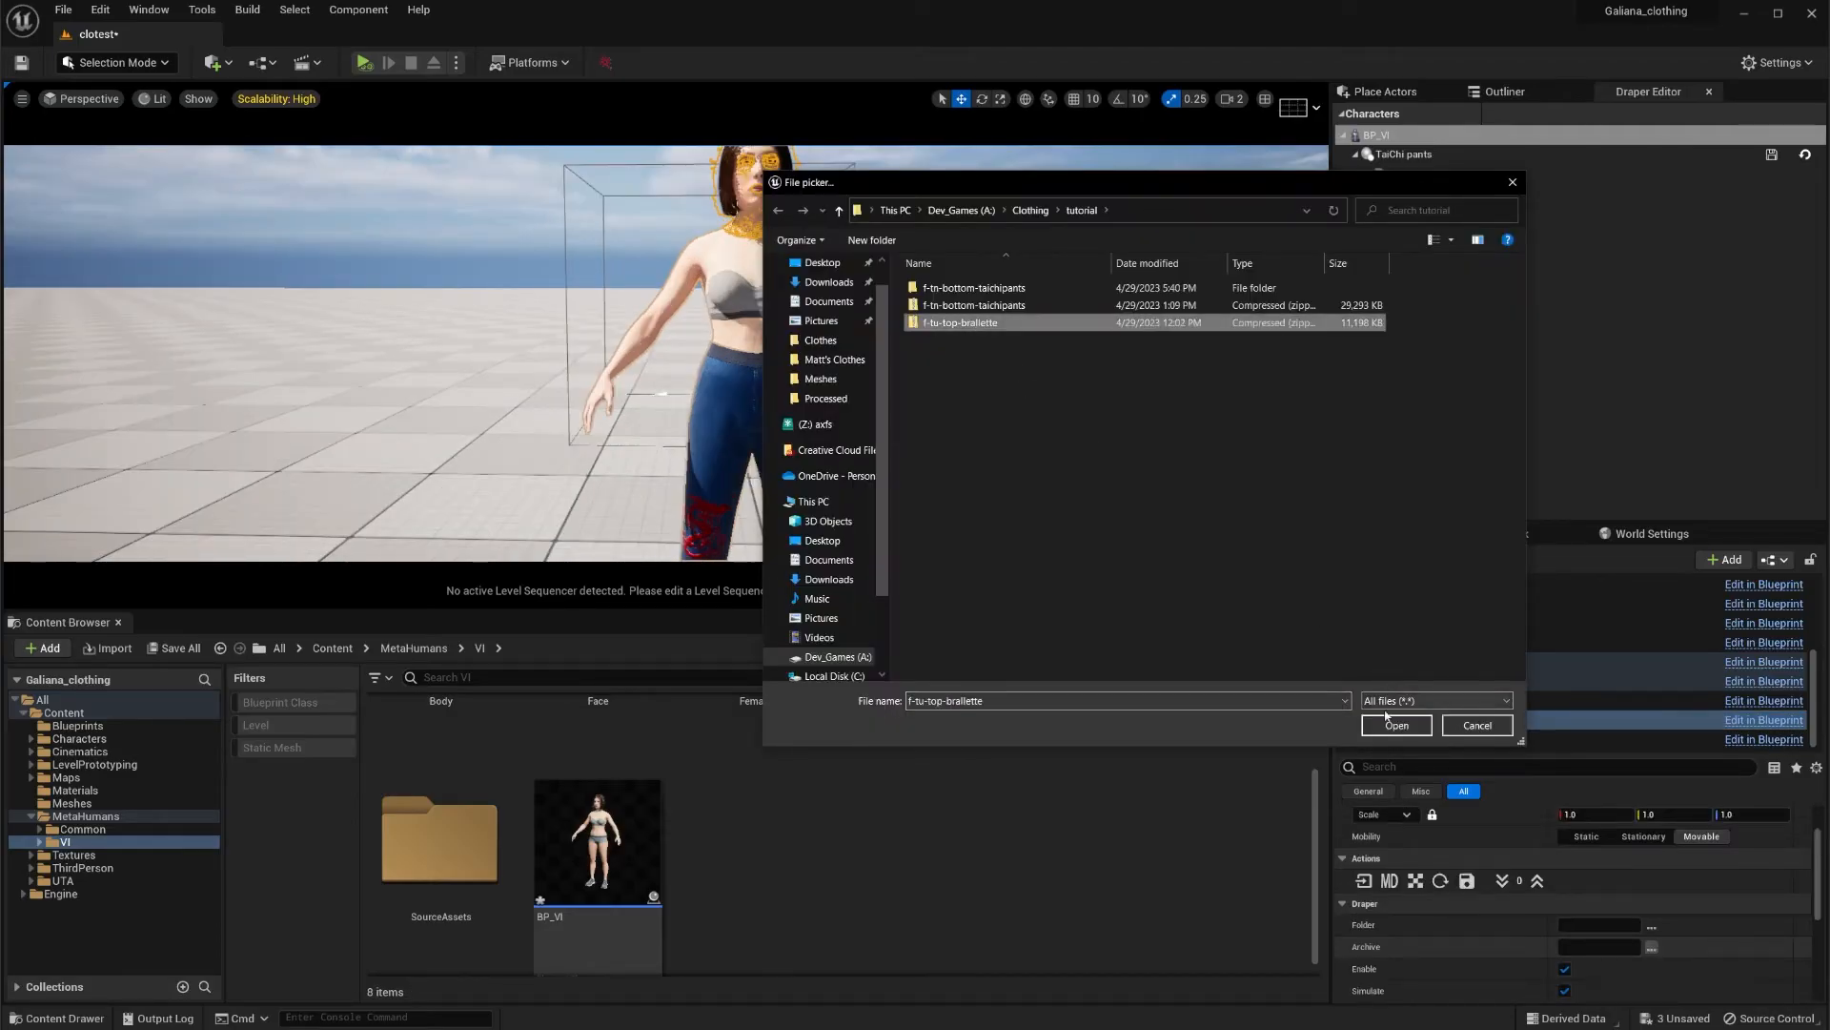
{"action": "left_click", "coordinate": [1395, 725]}
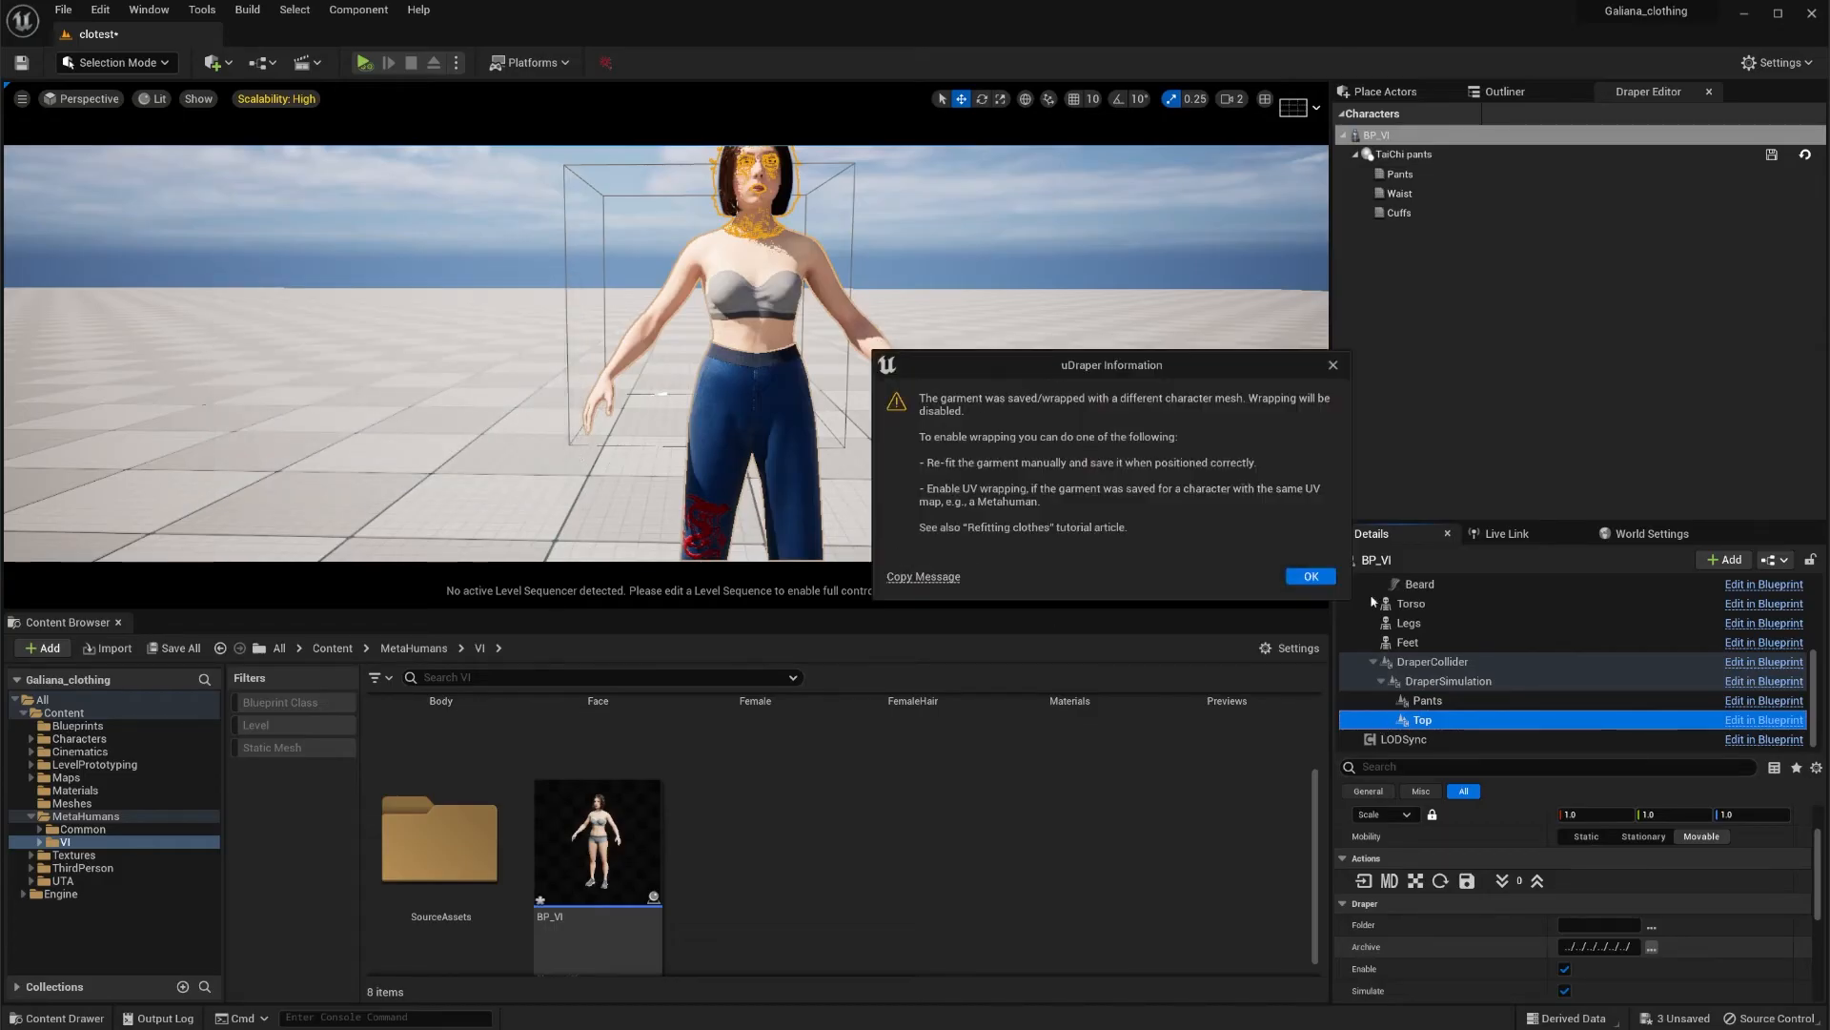
Step: Acknowledge uDraper's wrapping-disabled notice so the bralette appears on the MetaHuman
{"action": "left_click", "coordinate": [1308, 576]}
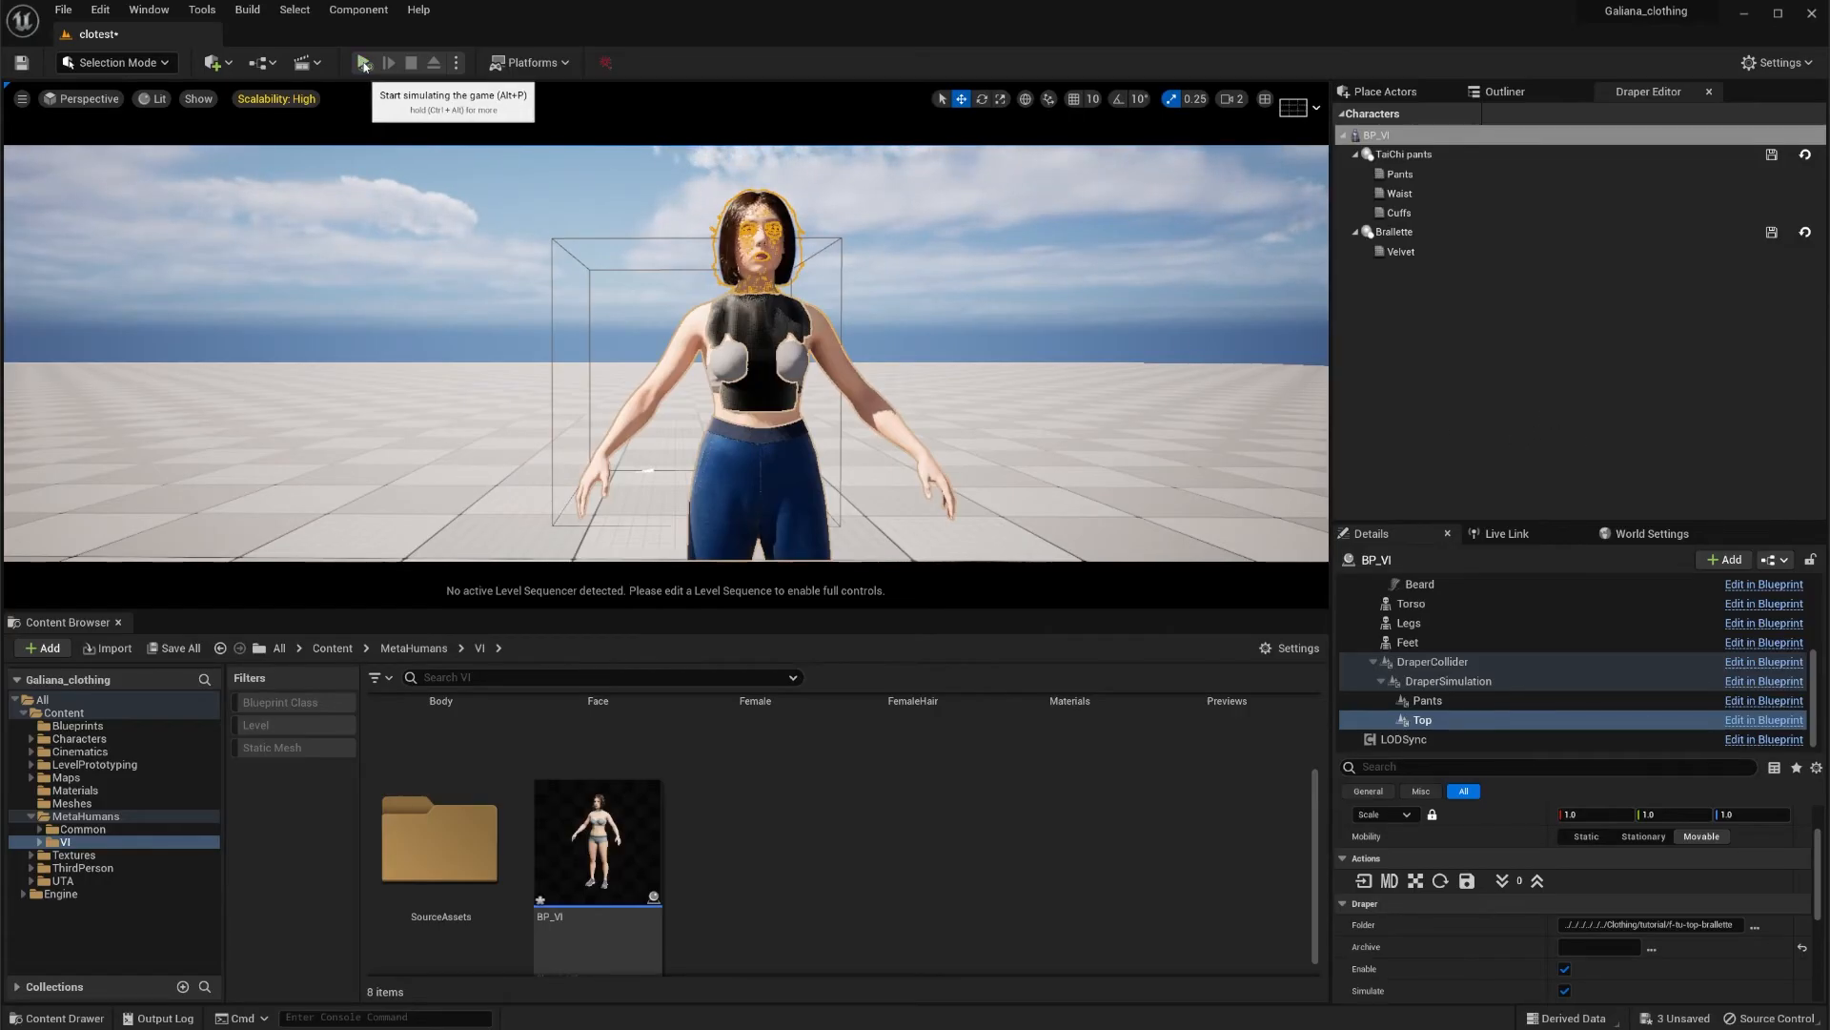
Step: Run the garment simulation to check the bralette and pants, then stop it
{"action": "left_click", "coordinate": [362, 61]}
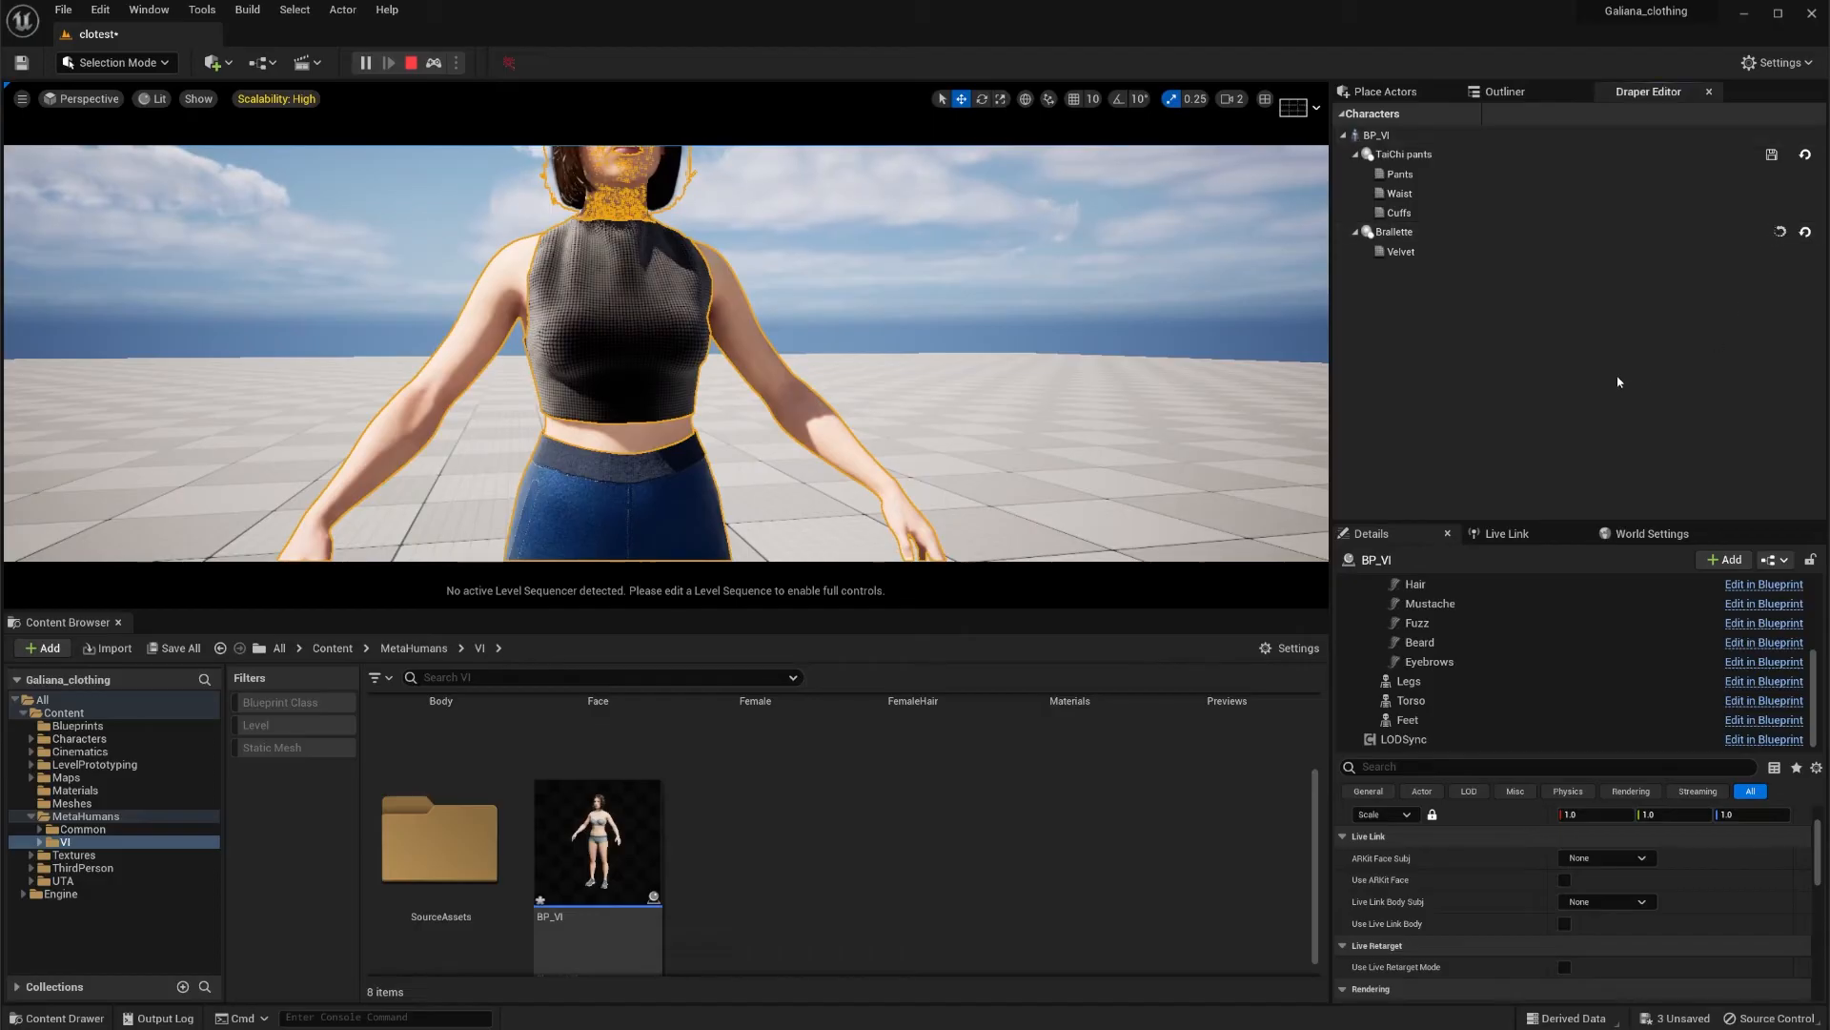
{"action": "mouse_move", "coordinate": [410, 63]}
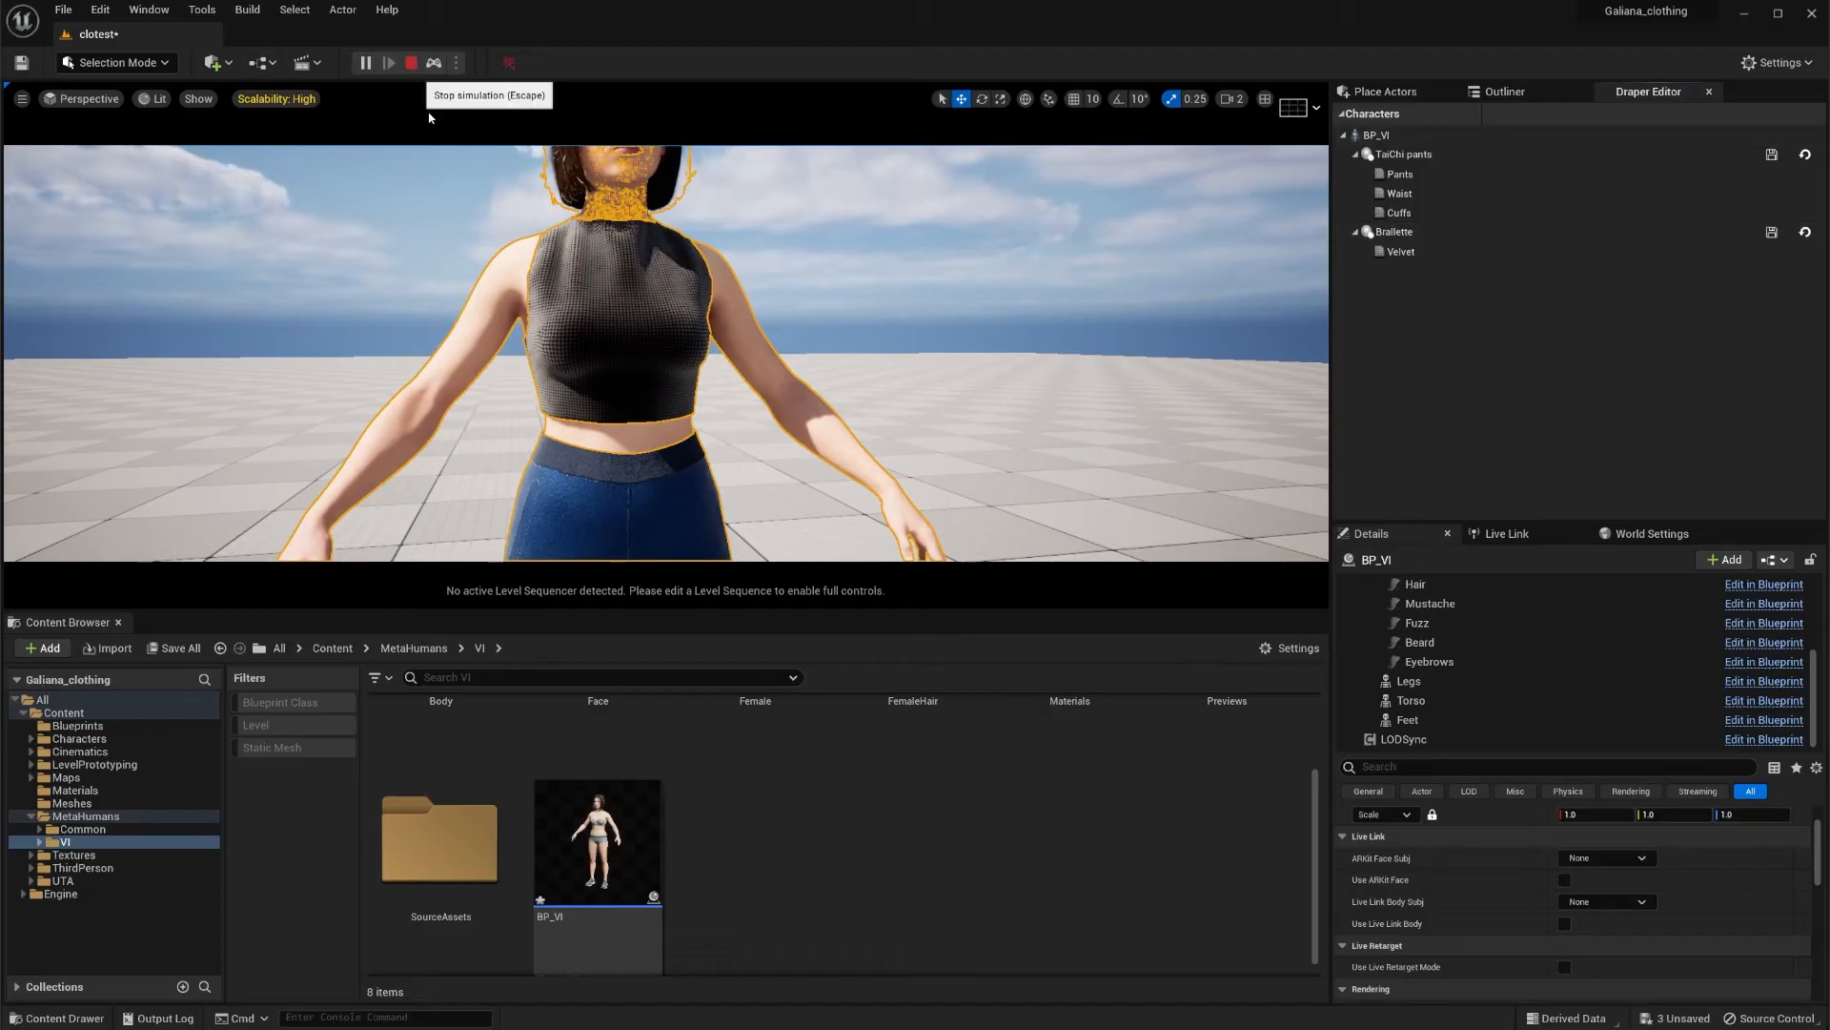
{"action": "left_click", "coordinate": [387, 61]}
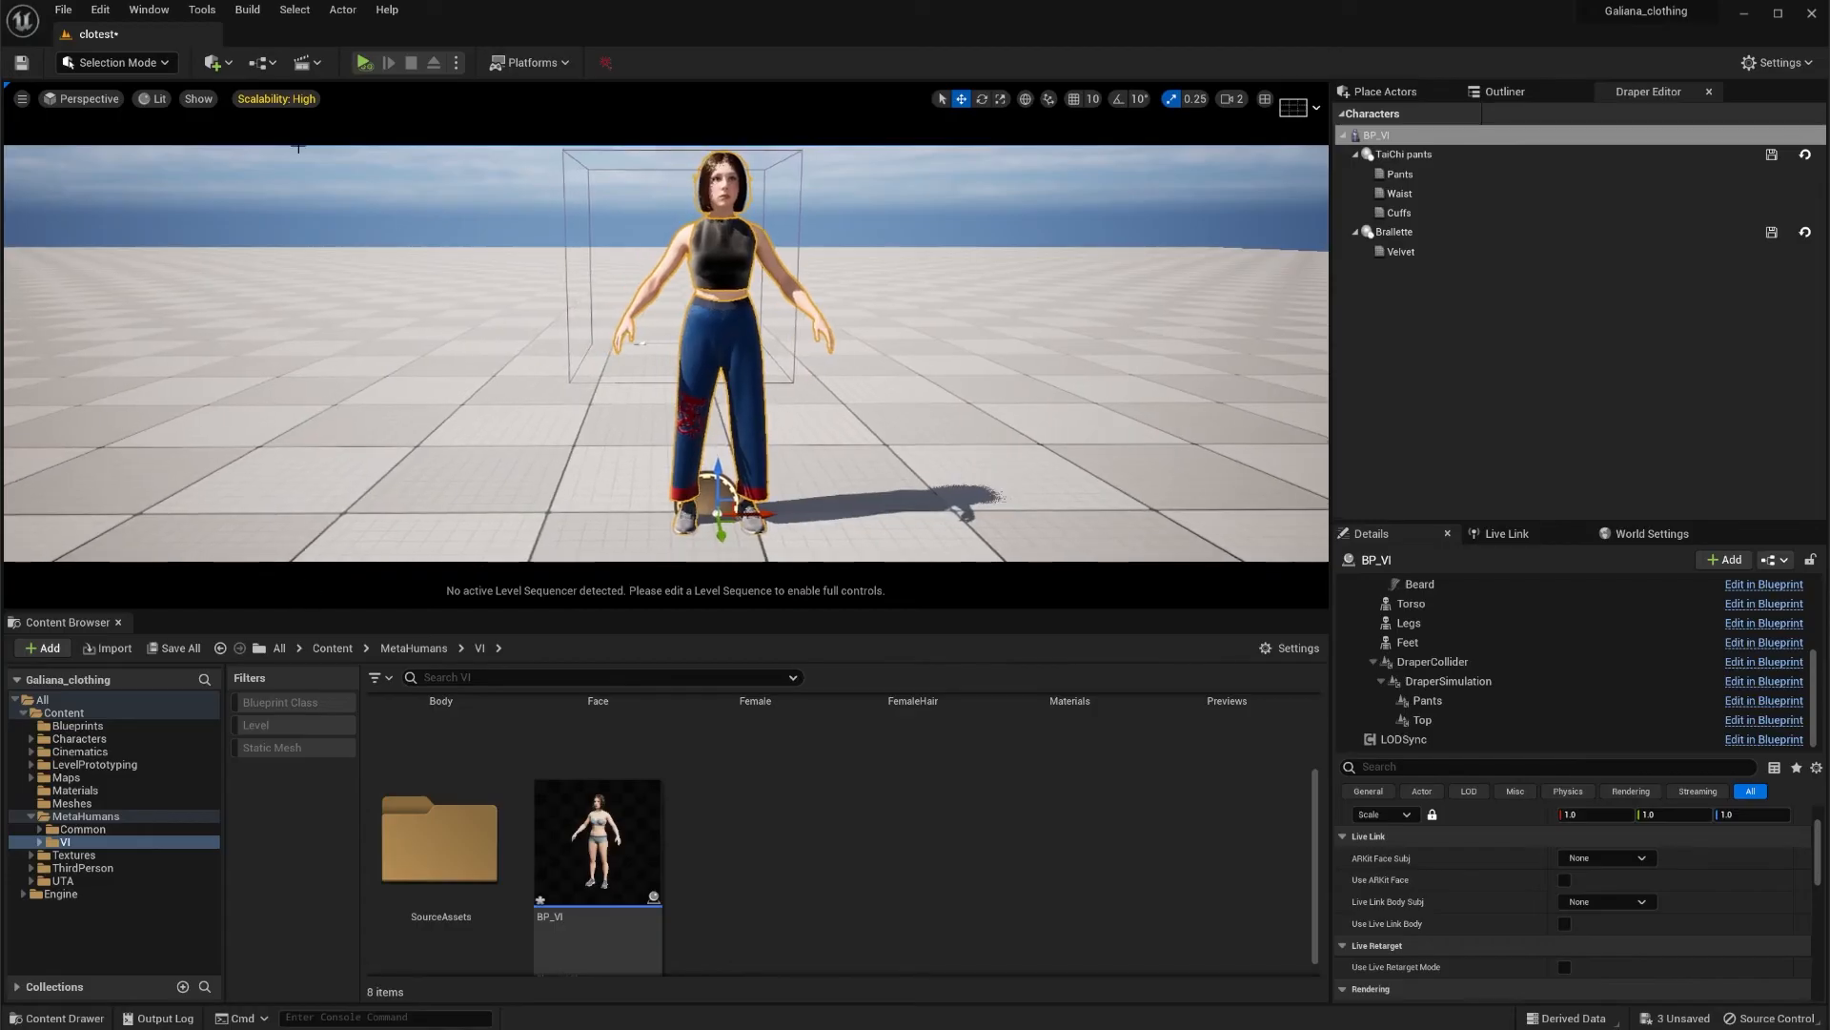
Step: Create a new level sequence named tutorialtest and select the BP_VI MetaHuman actor
{"action": "left_click", "coordinate": [301, 61]}
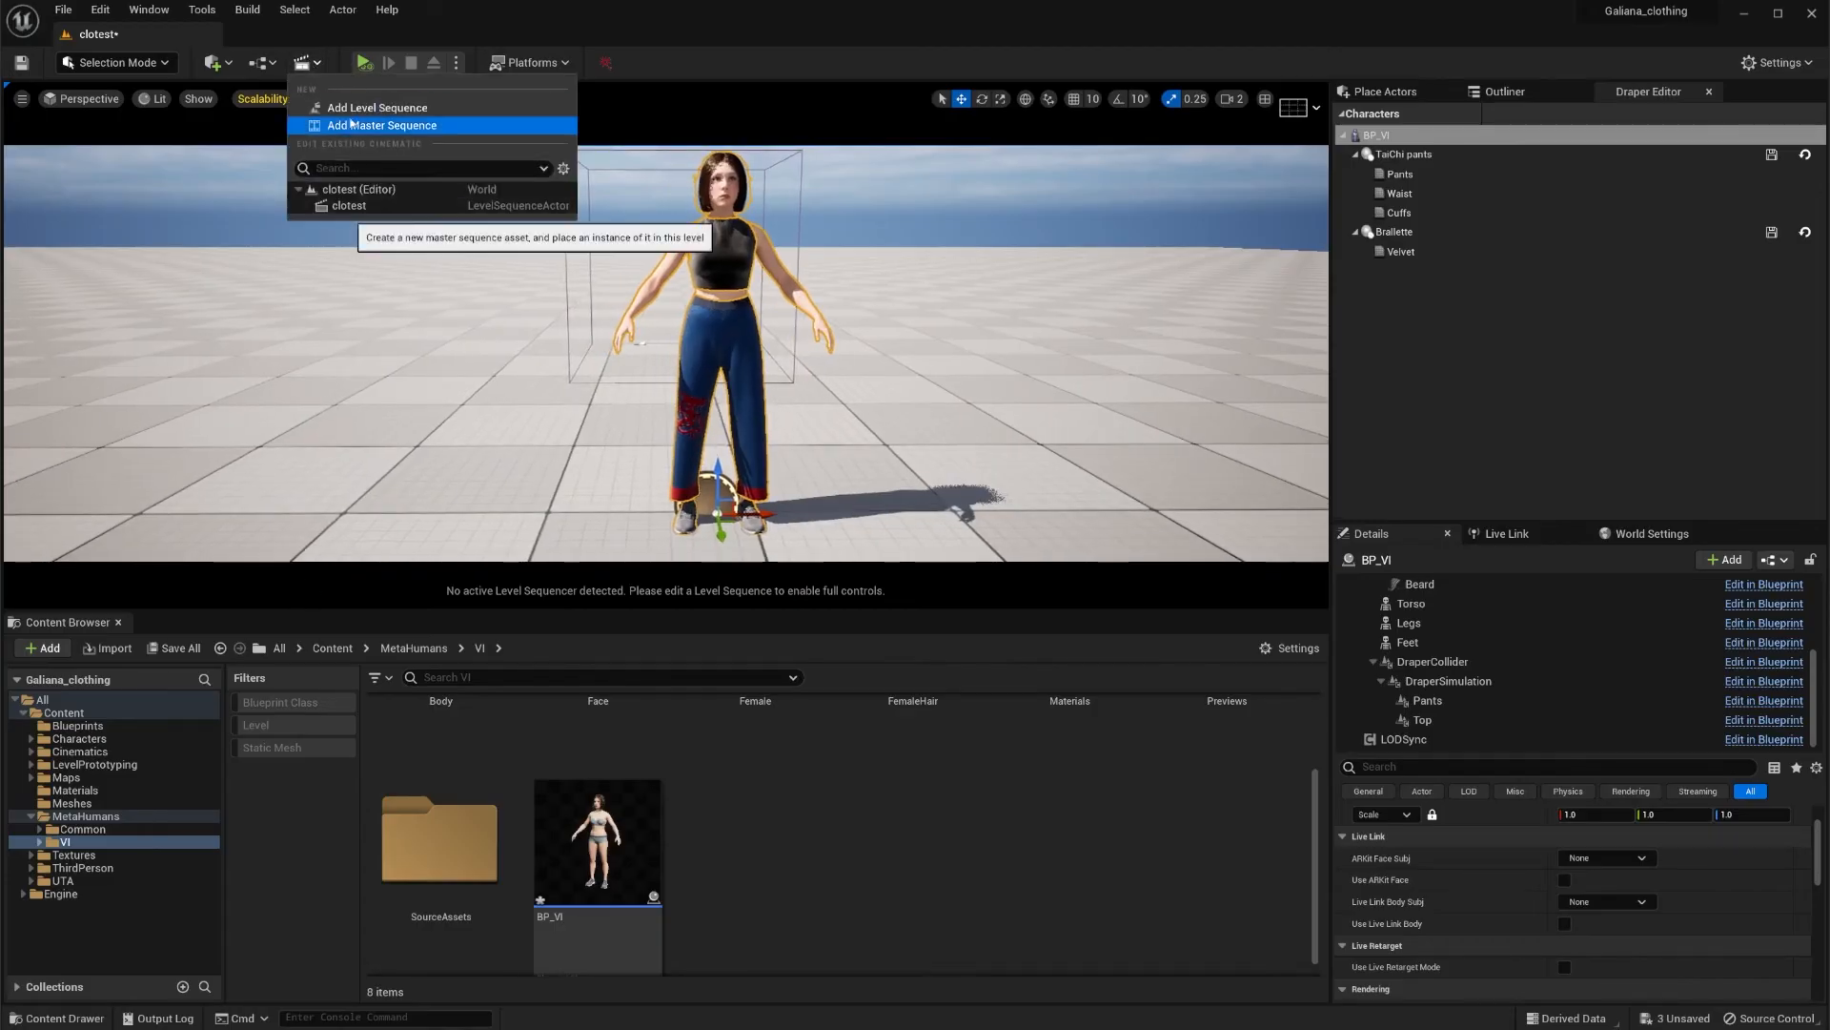
{"action": "left_click", "coordinate": [384, 126]}
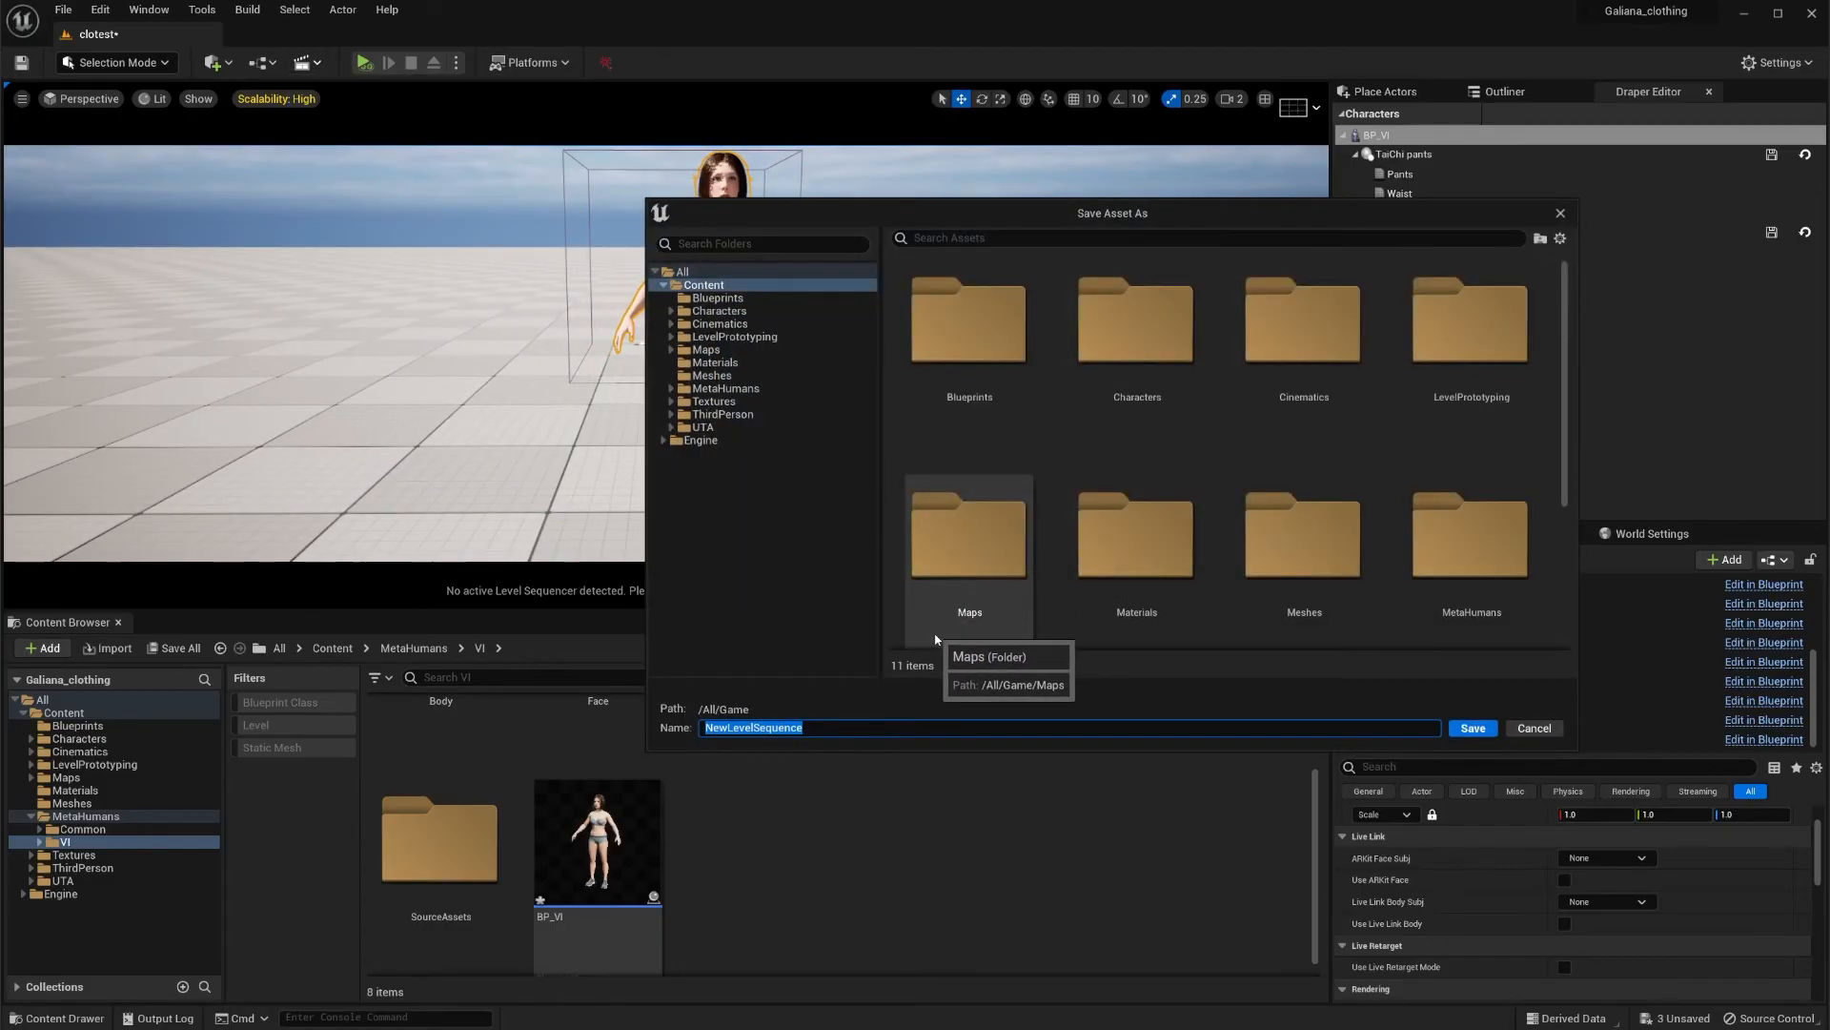
{"action": "type", "text": "tutorial"}
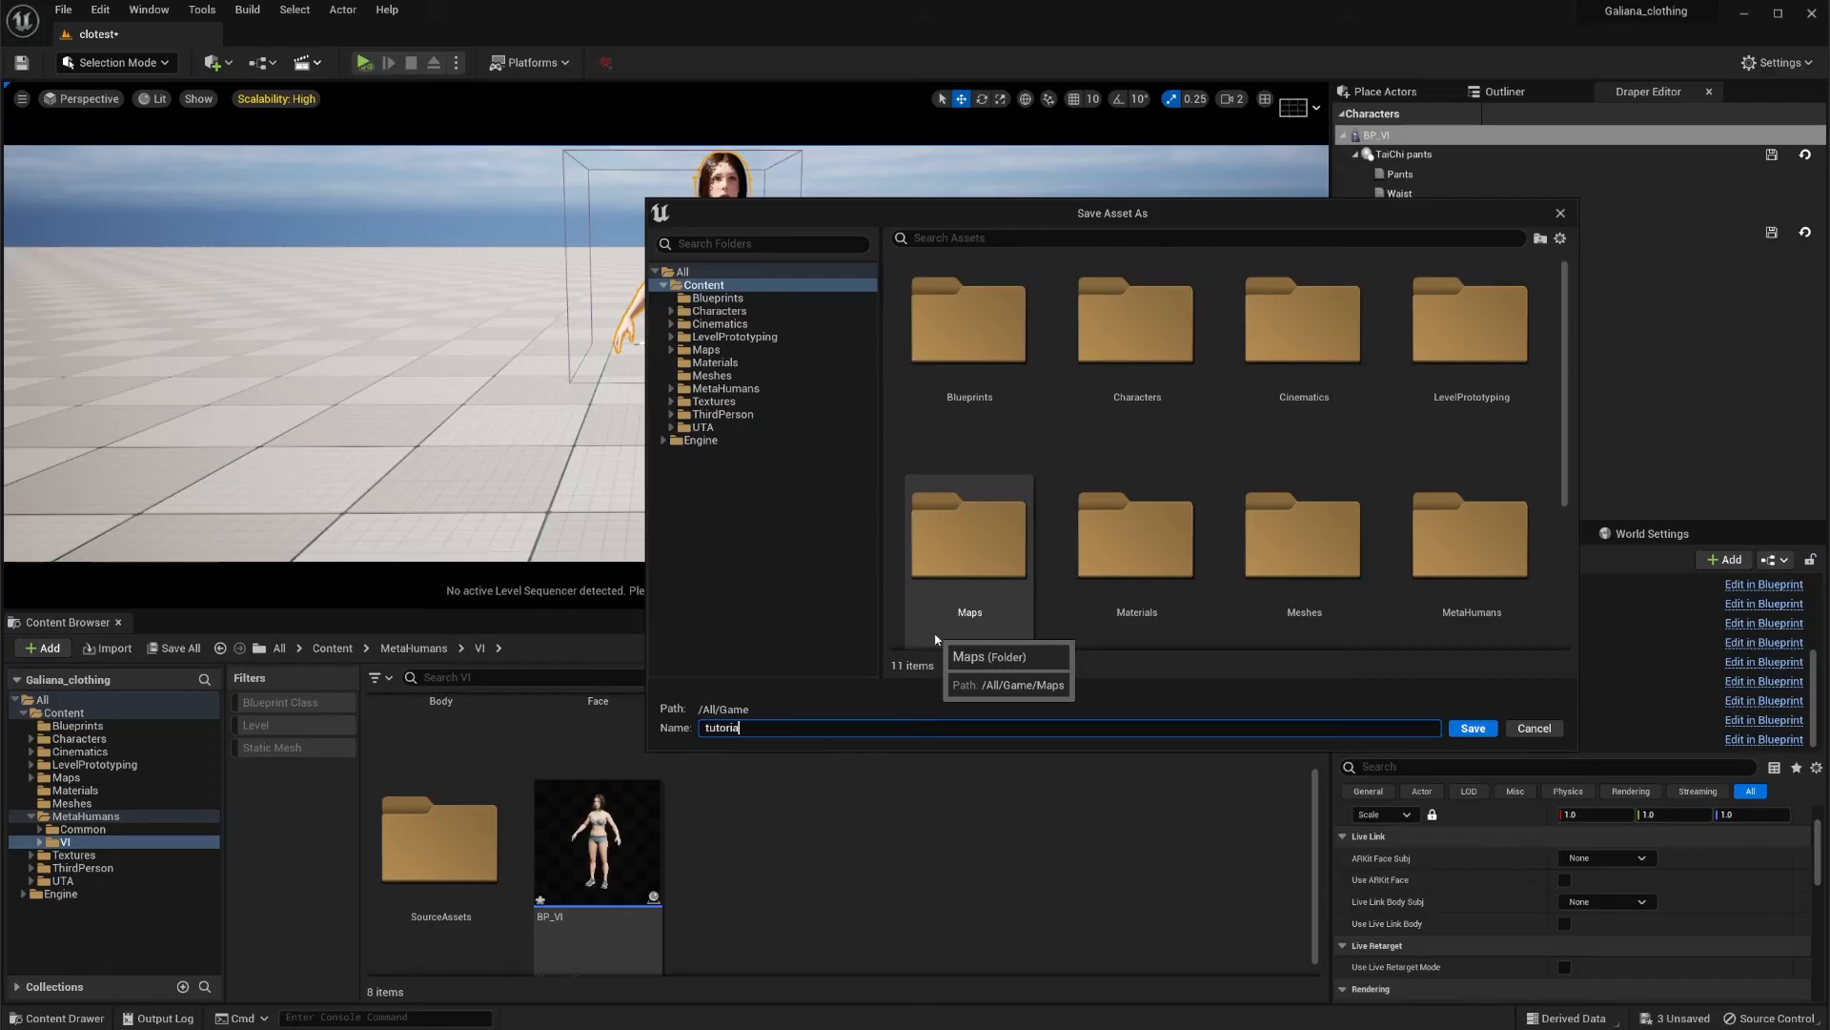
{"action": "left_click", "coordinate": [1470, 726]}
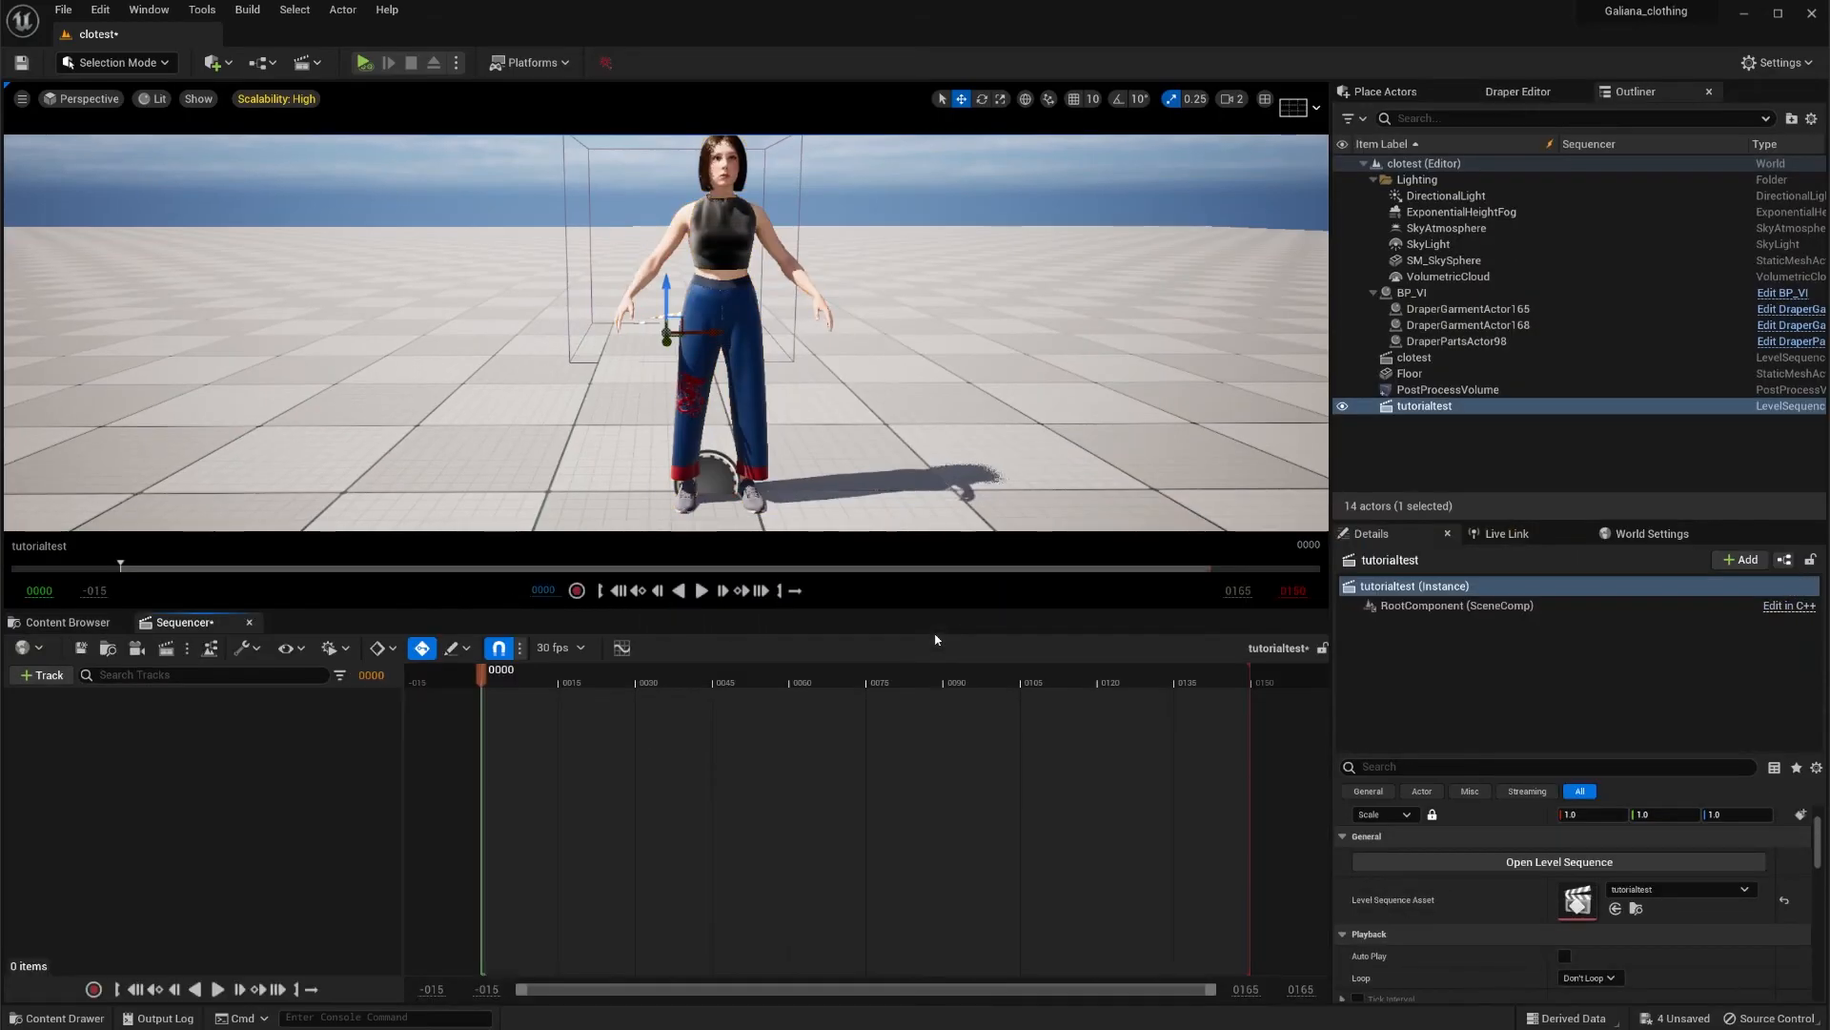
{"action": "left_click", "coordinate": [1411, 292]}
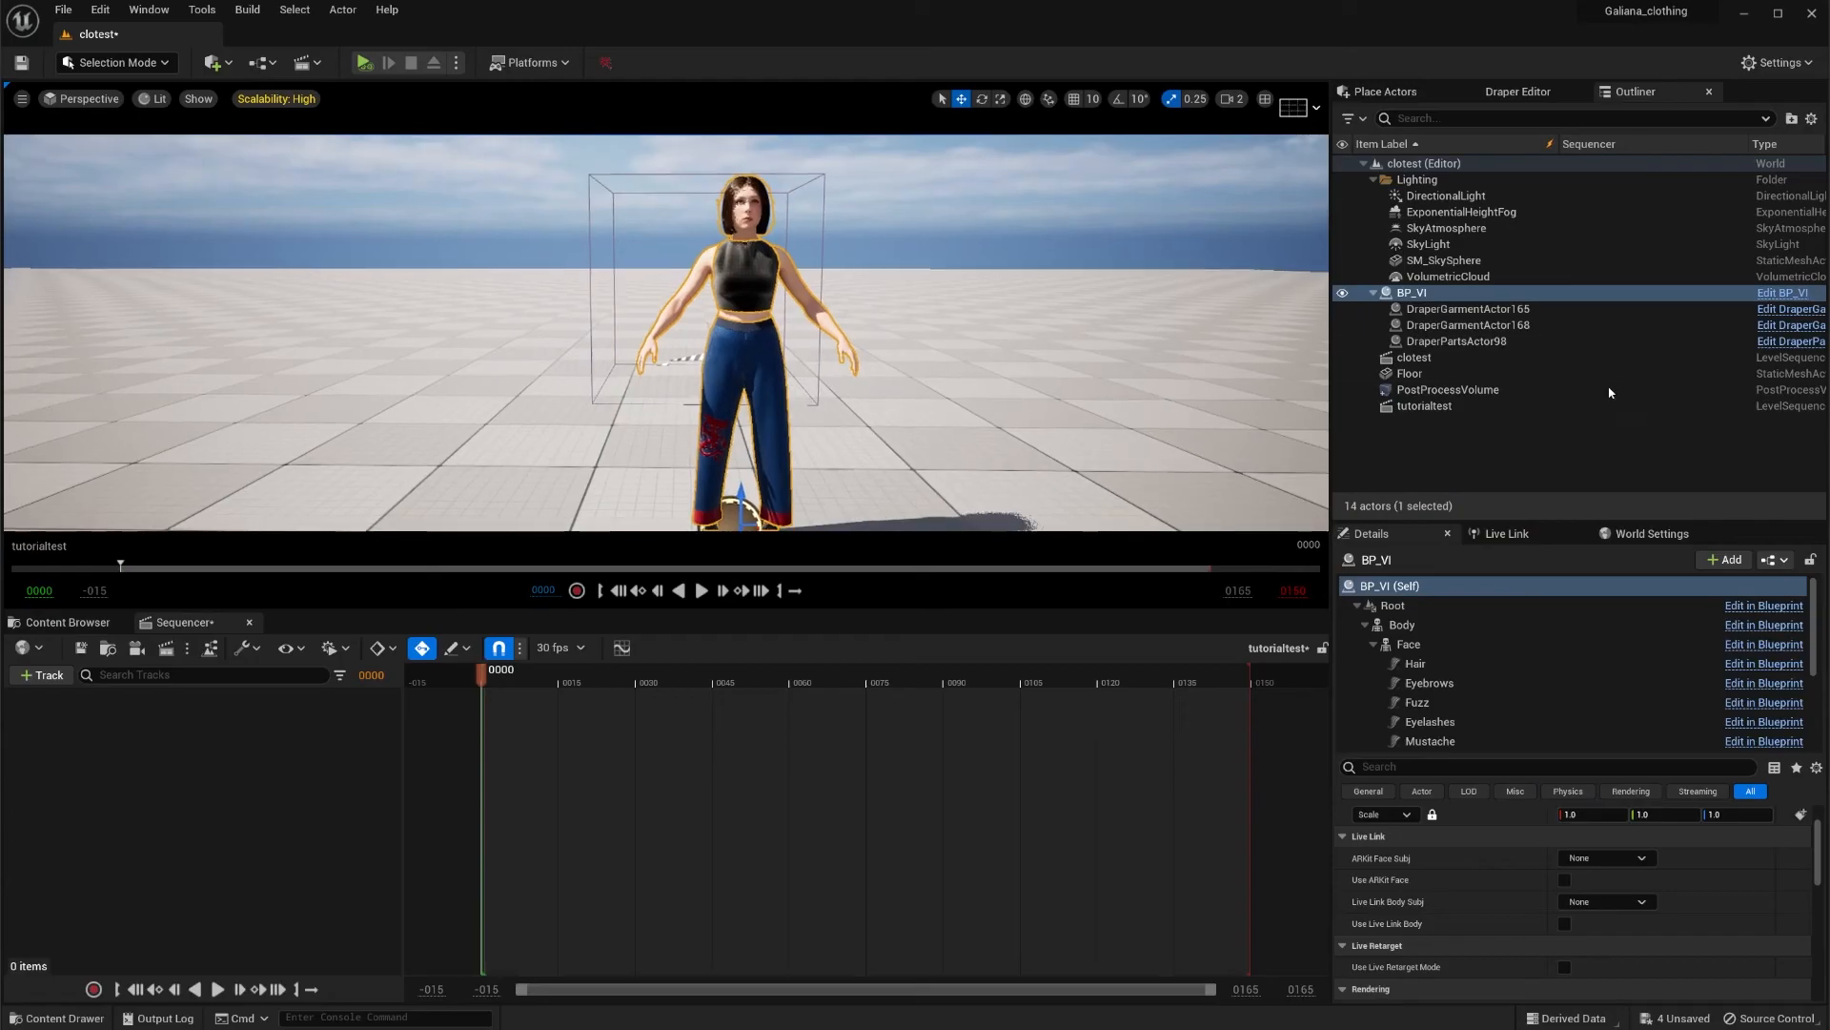
Step: Add BP_VI to the tutorialtest sequence and remove the MetaHuman_ControlRig track under Body
{"action": "left_click", "coordinate": [1375, 292]}
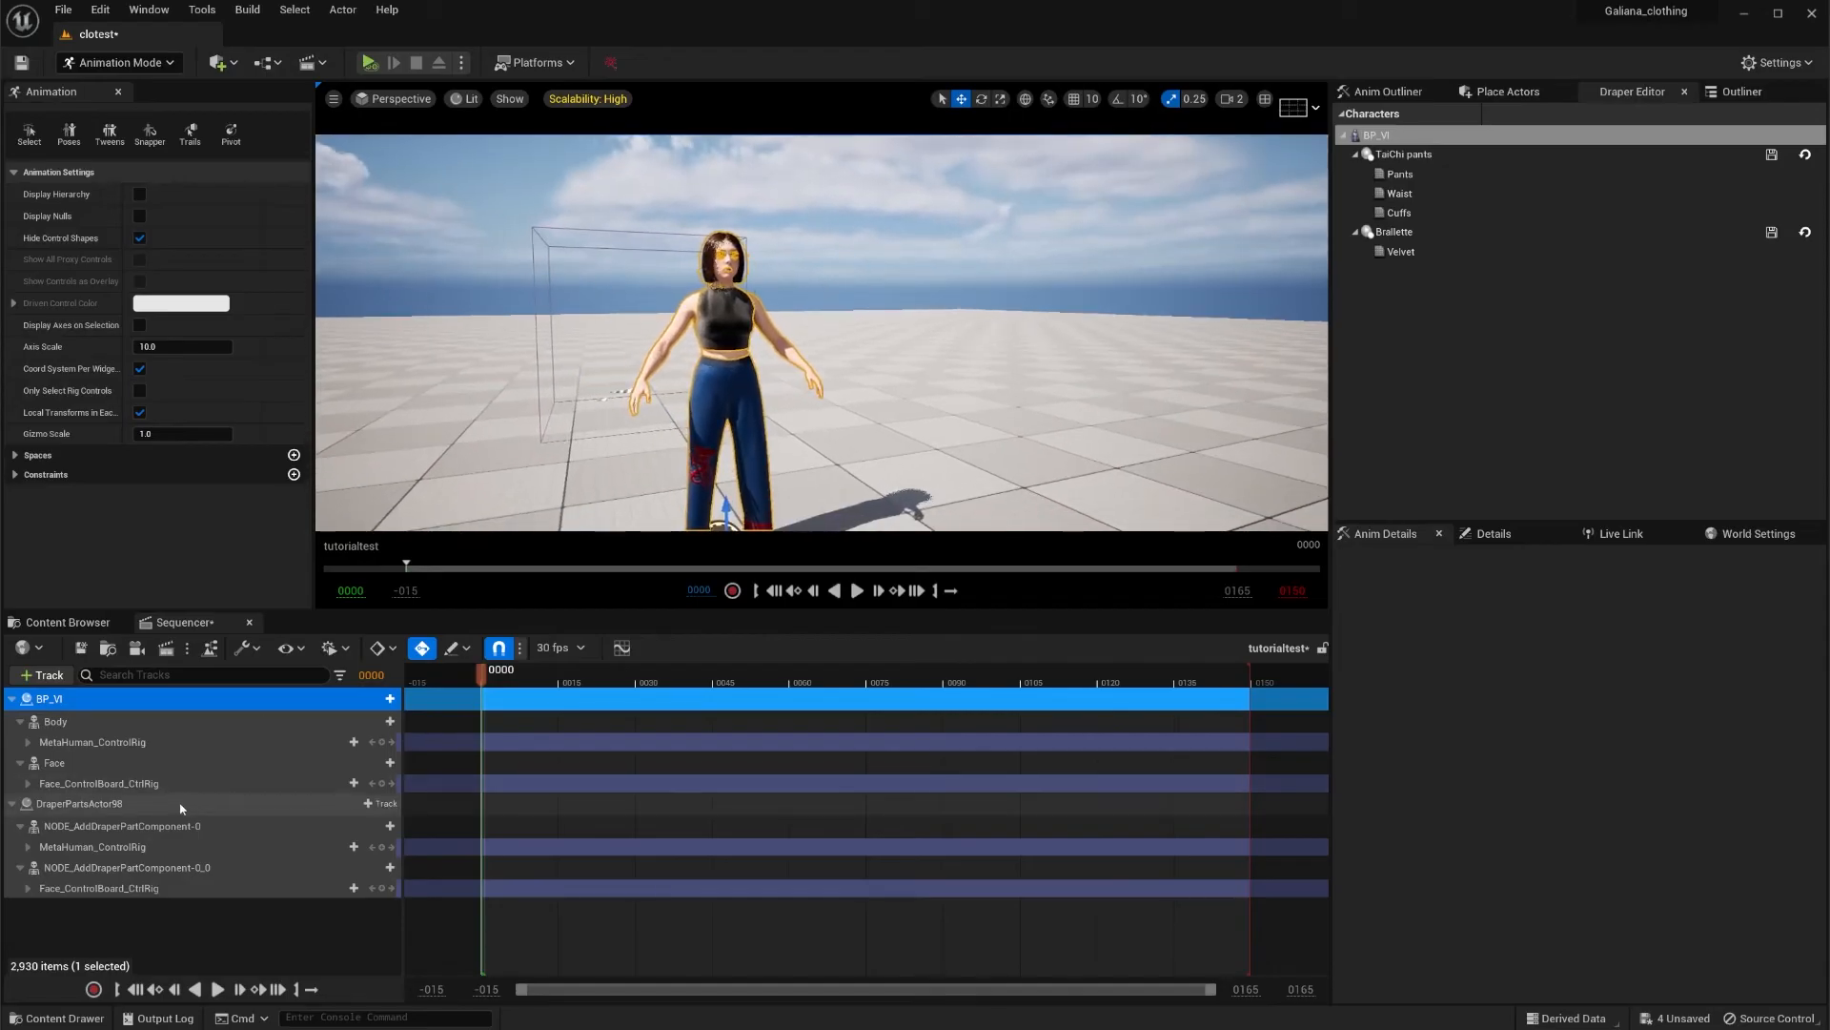
{"action": "left_click", "coordinate": [92, 742]}
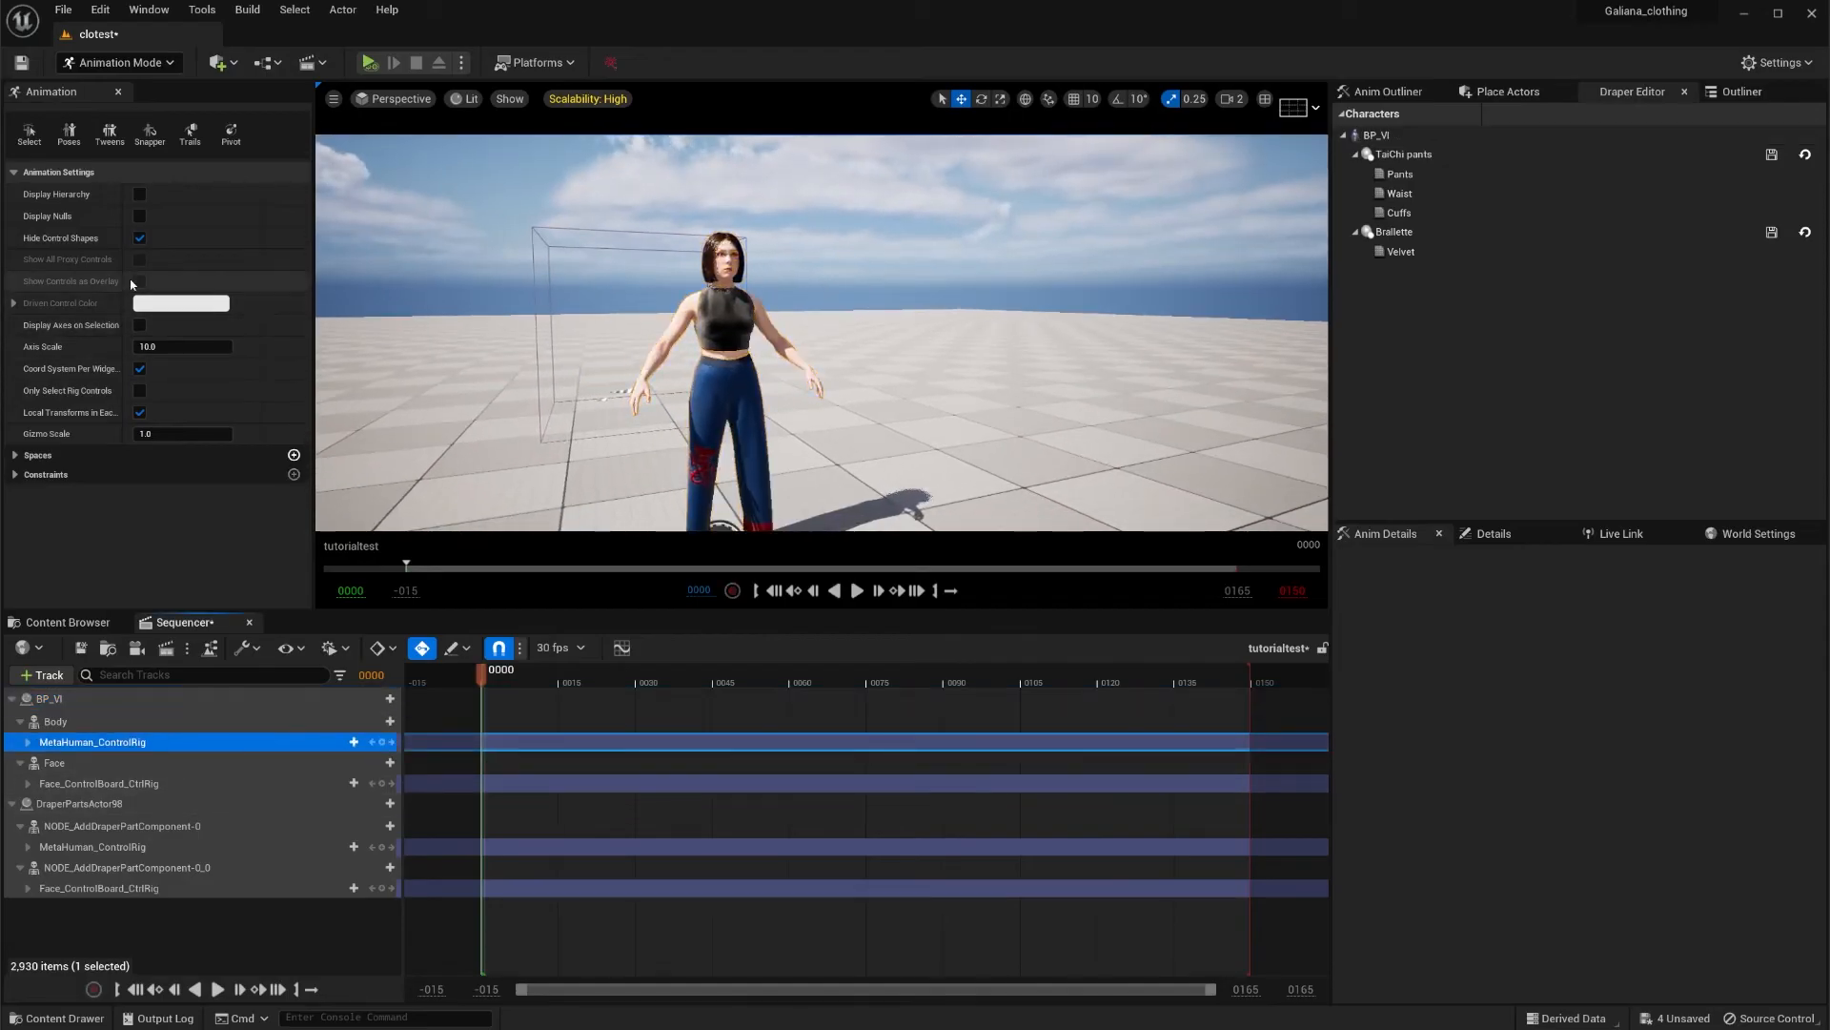
{"action": "left_click", "coordinate": [139, 238]}
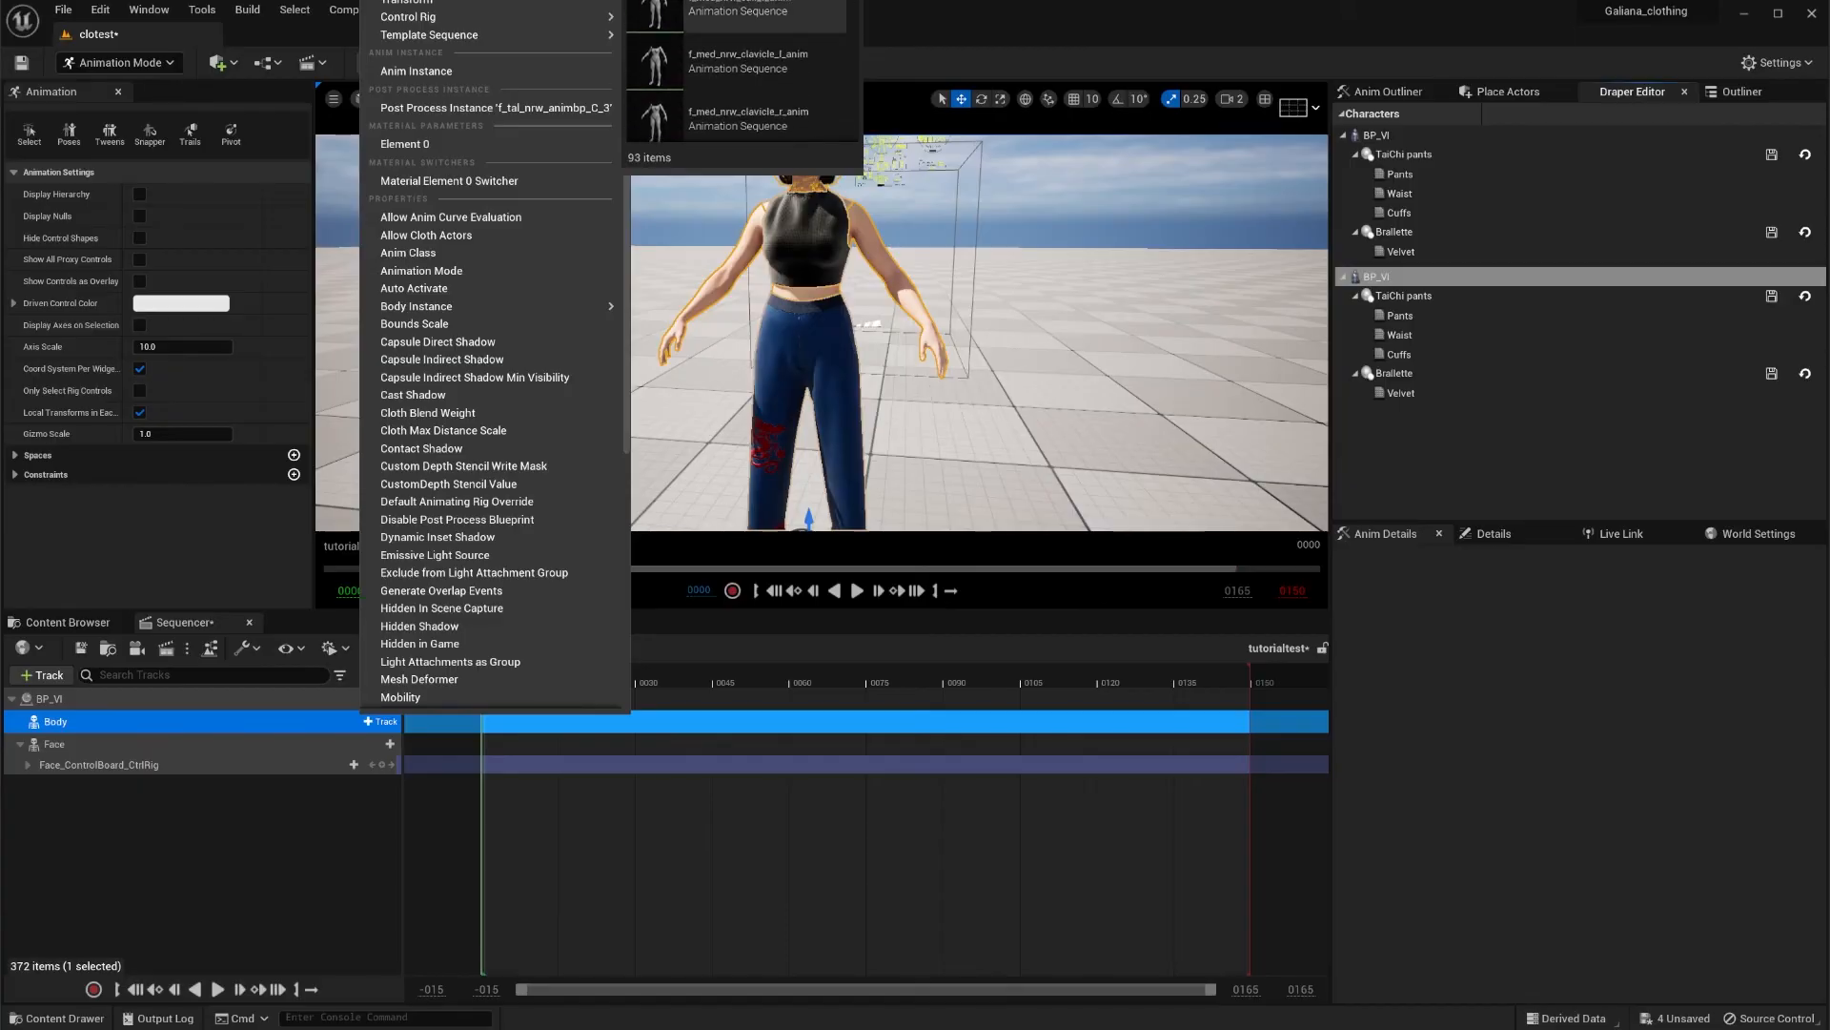
{"action": "mouse_move", "coordinate": [728, 40]}
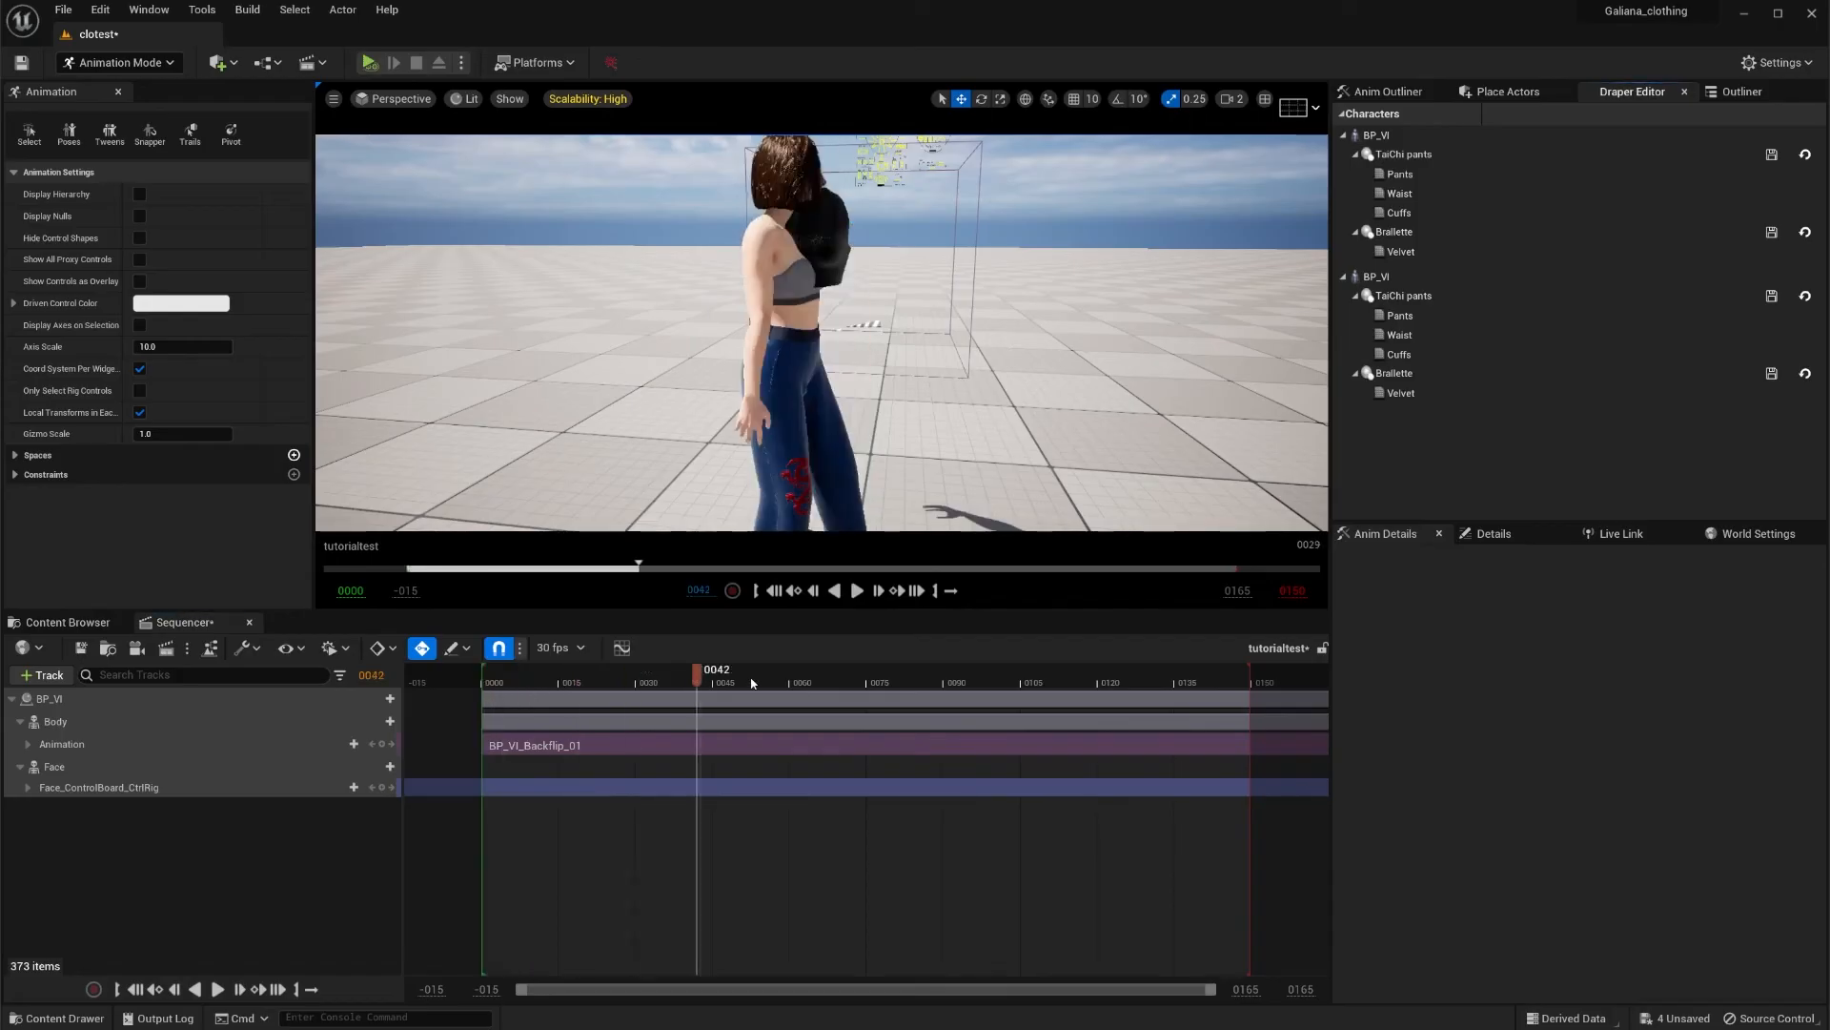
Step: Scrub the Sequencer playhead back and forth to preview the BP_VI_Backflip_01 animation
{"action": "left_click_drag", "start_coordinate": [698, 675], "coordinate": [1006, 675]}
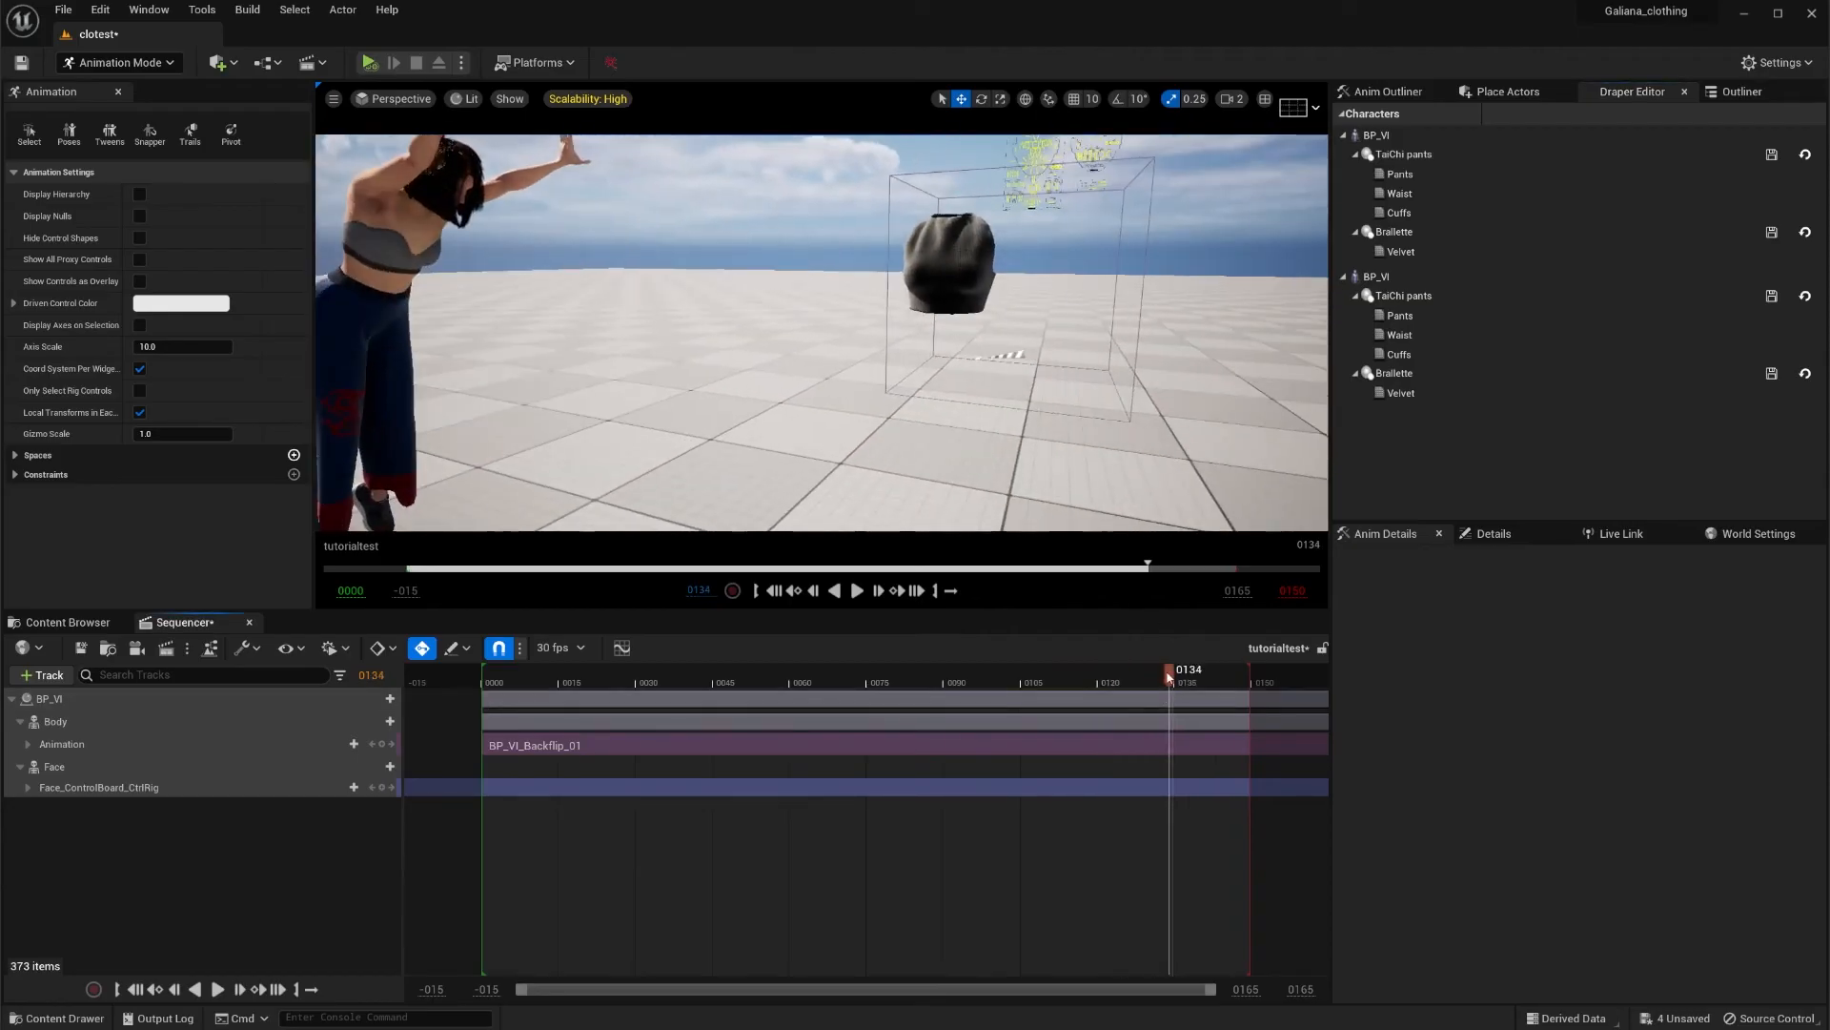
{"action": "left_click_drag", "start_coordinate": [1167, 682], "coordinate": [473, 683]}
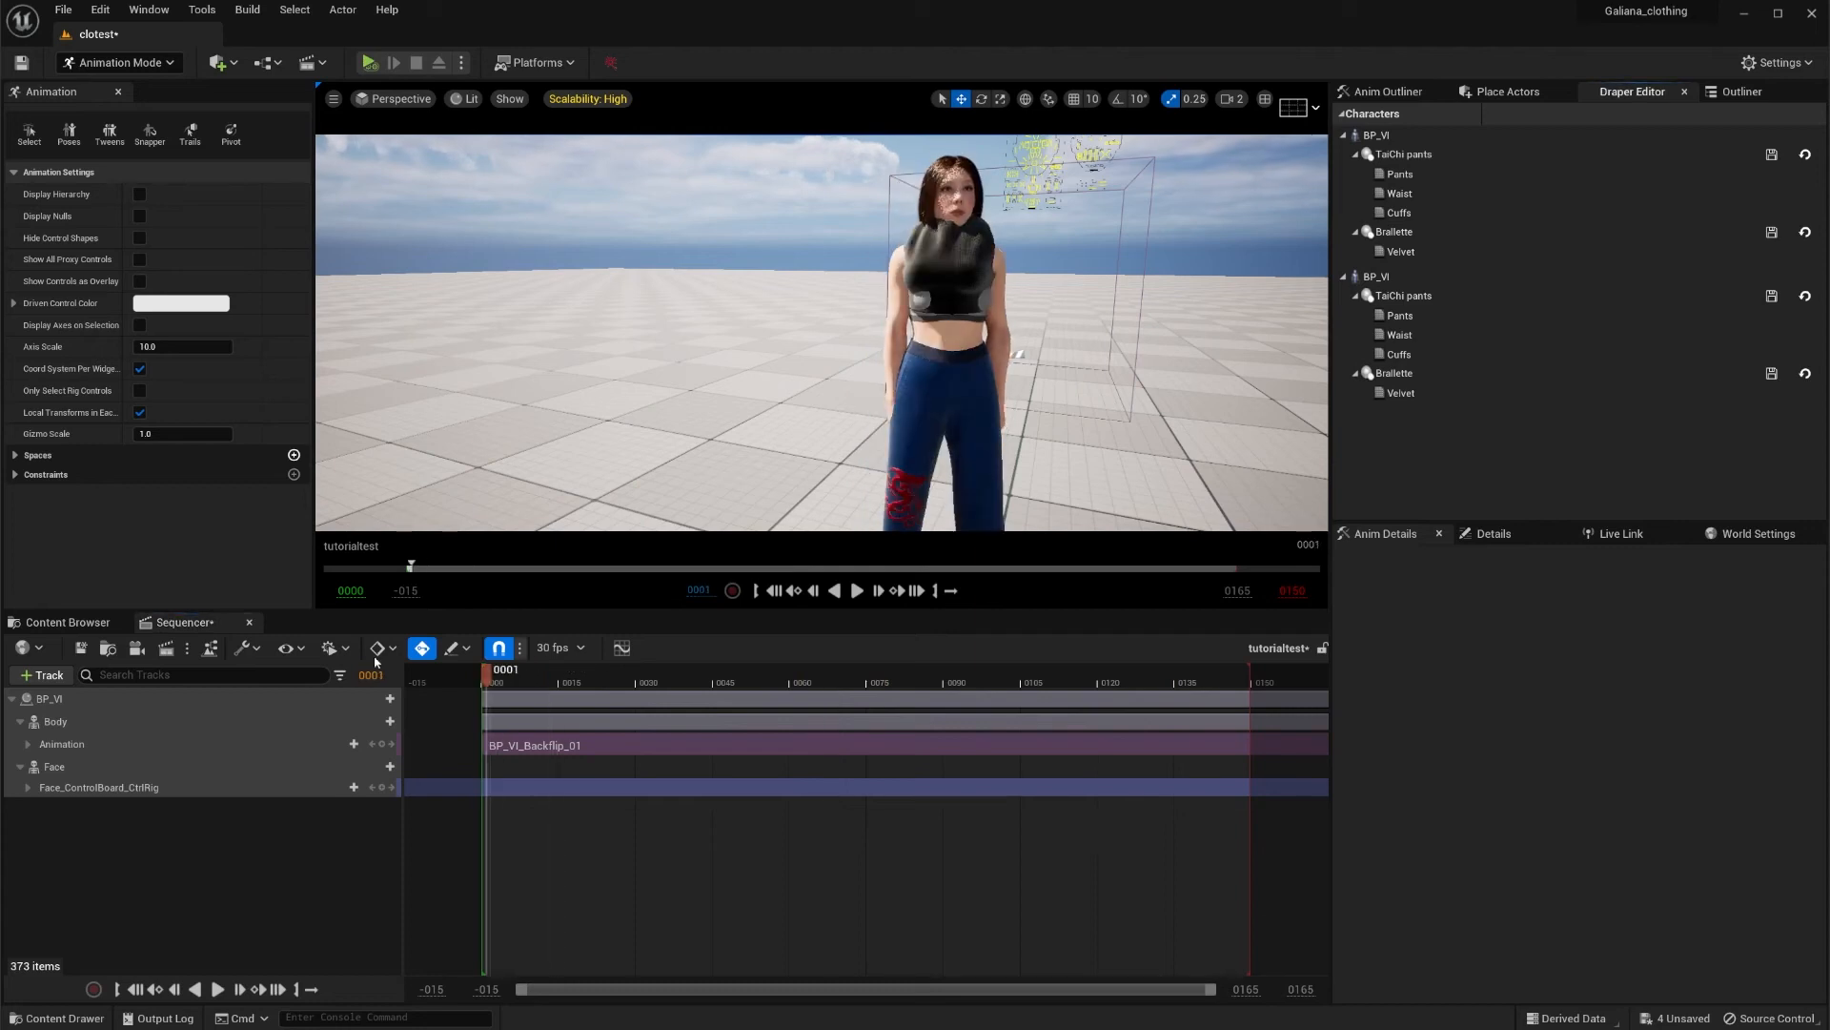
Step: Enable the Wrap option on the Top garment component of BP_VI's DraperSimulation
{"action": "left_click", "coordinate": [49, 698]}
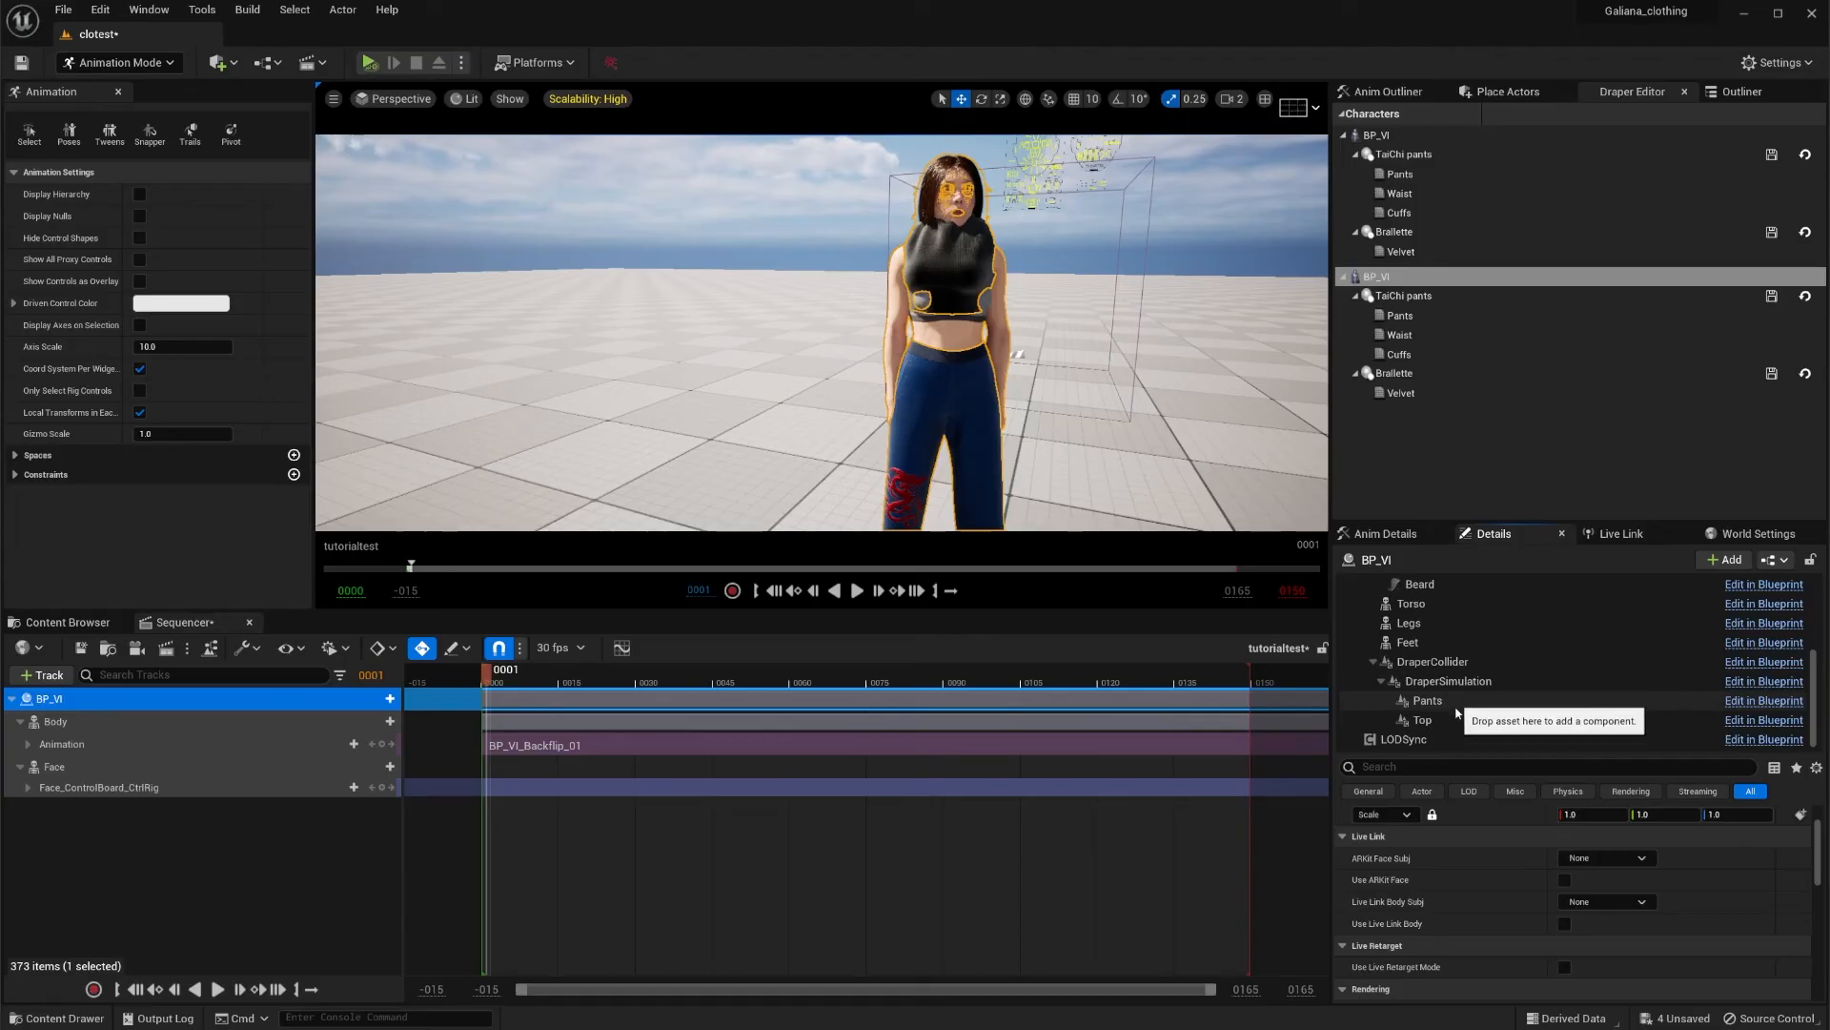
{"action": "left_click", "coordinate": [1422, 721]}
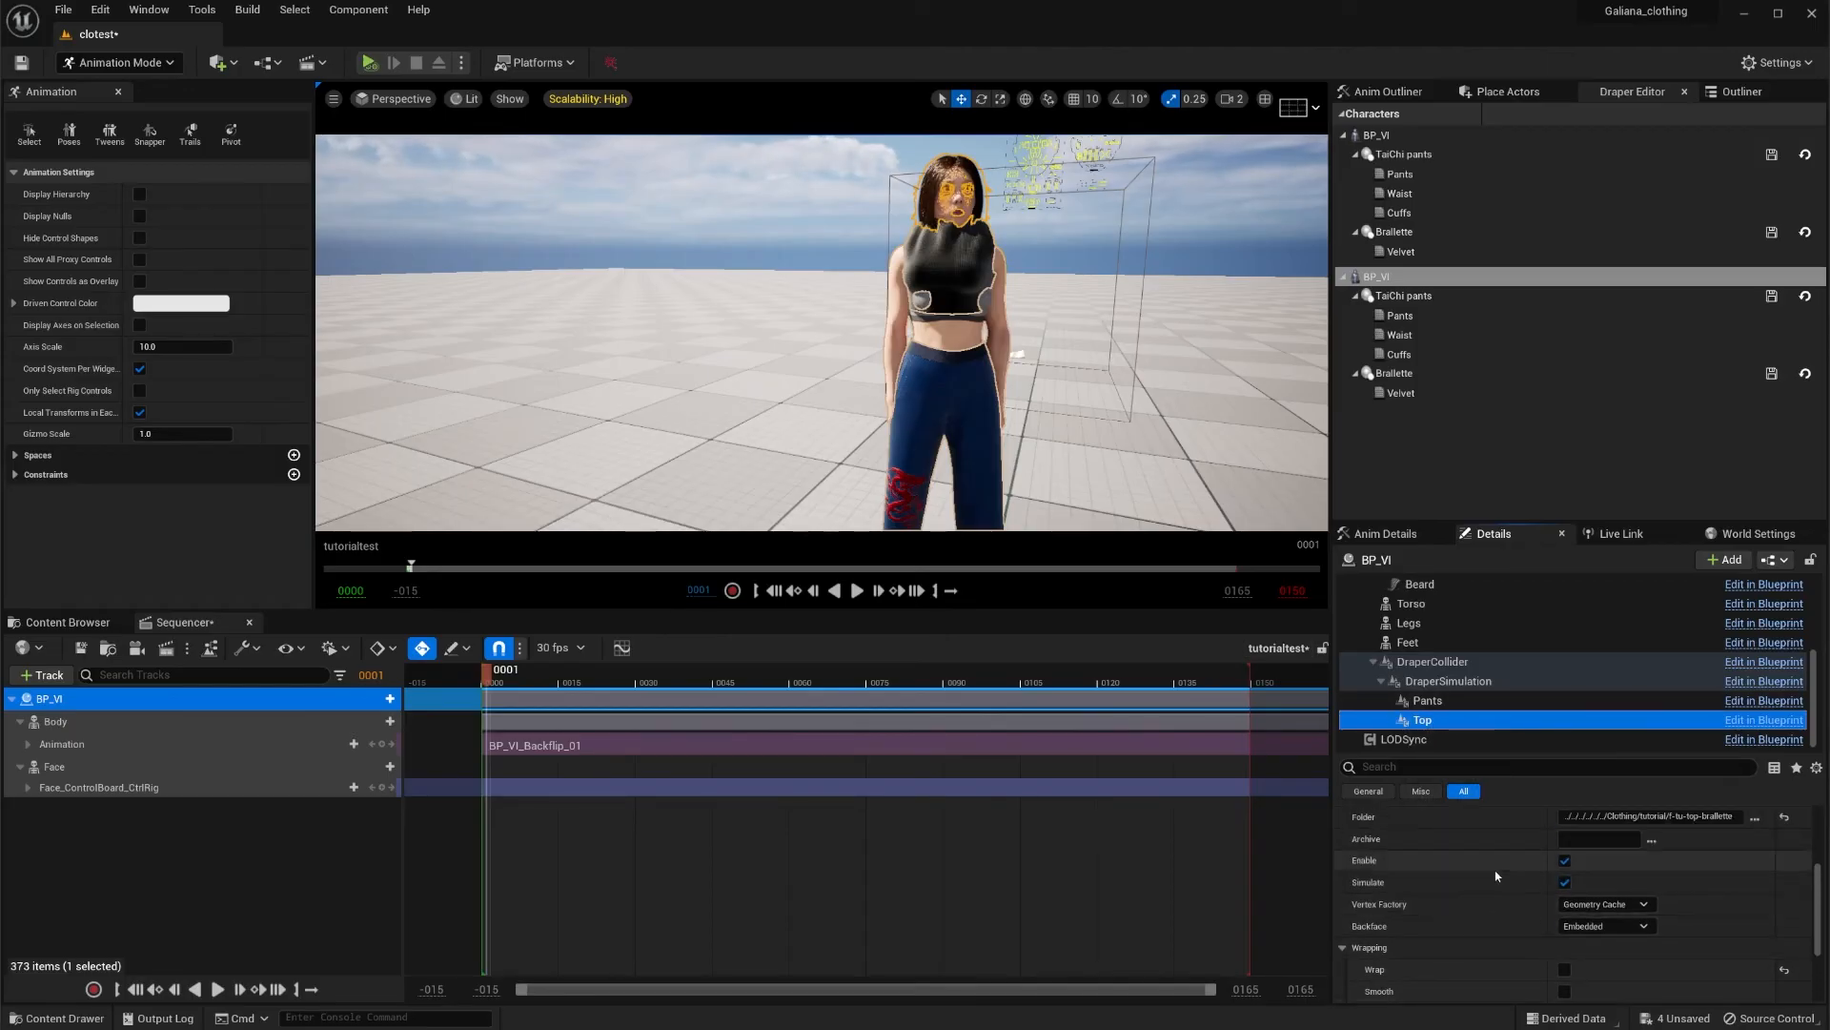
{"action": "scroll", "scroll_direction": "down", "scroll_amount": 3}
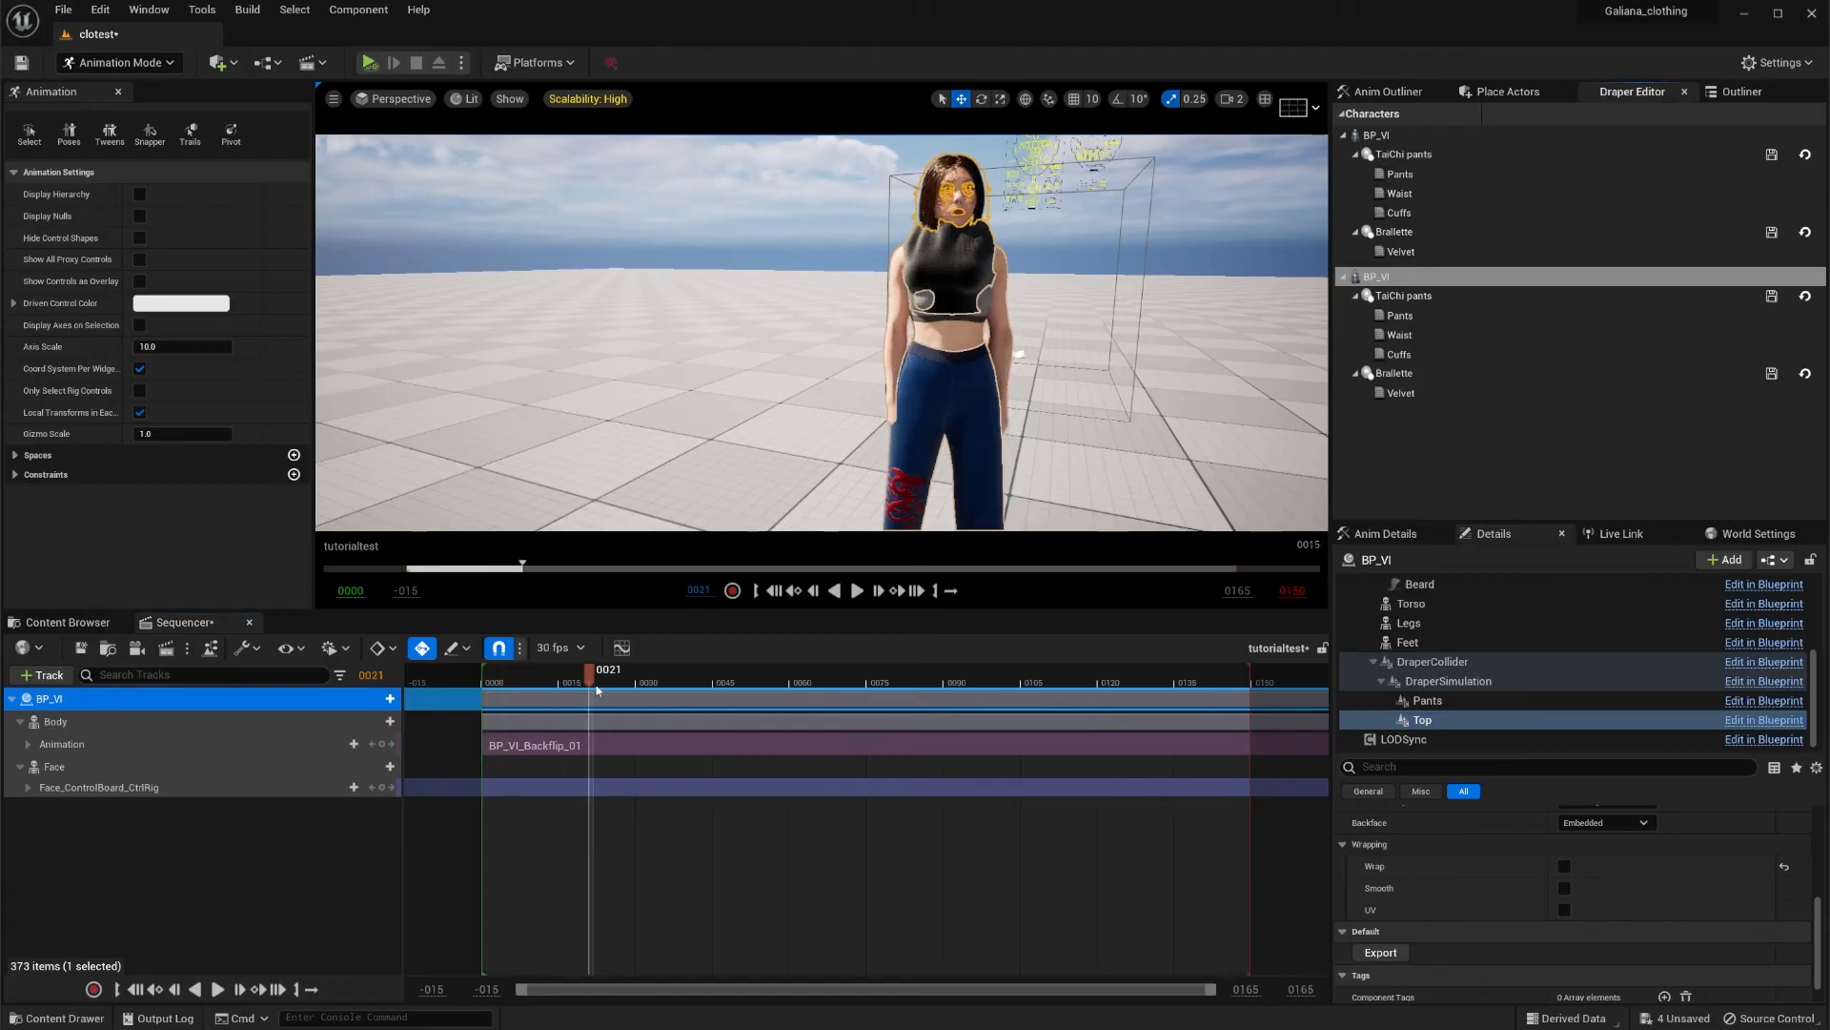
{"action": "left_click_drag", "start_coordinate": [593, 674], "coordinate": [1159, 671]}
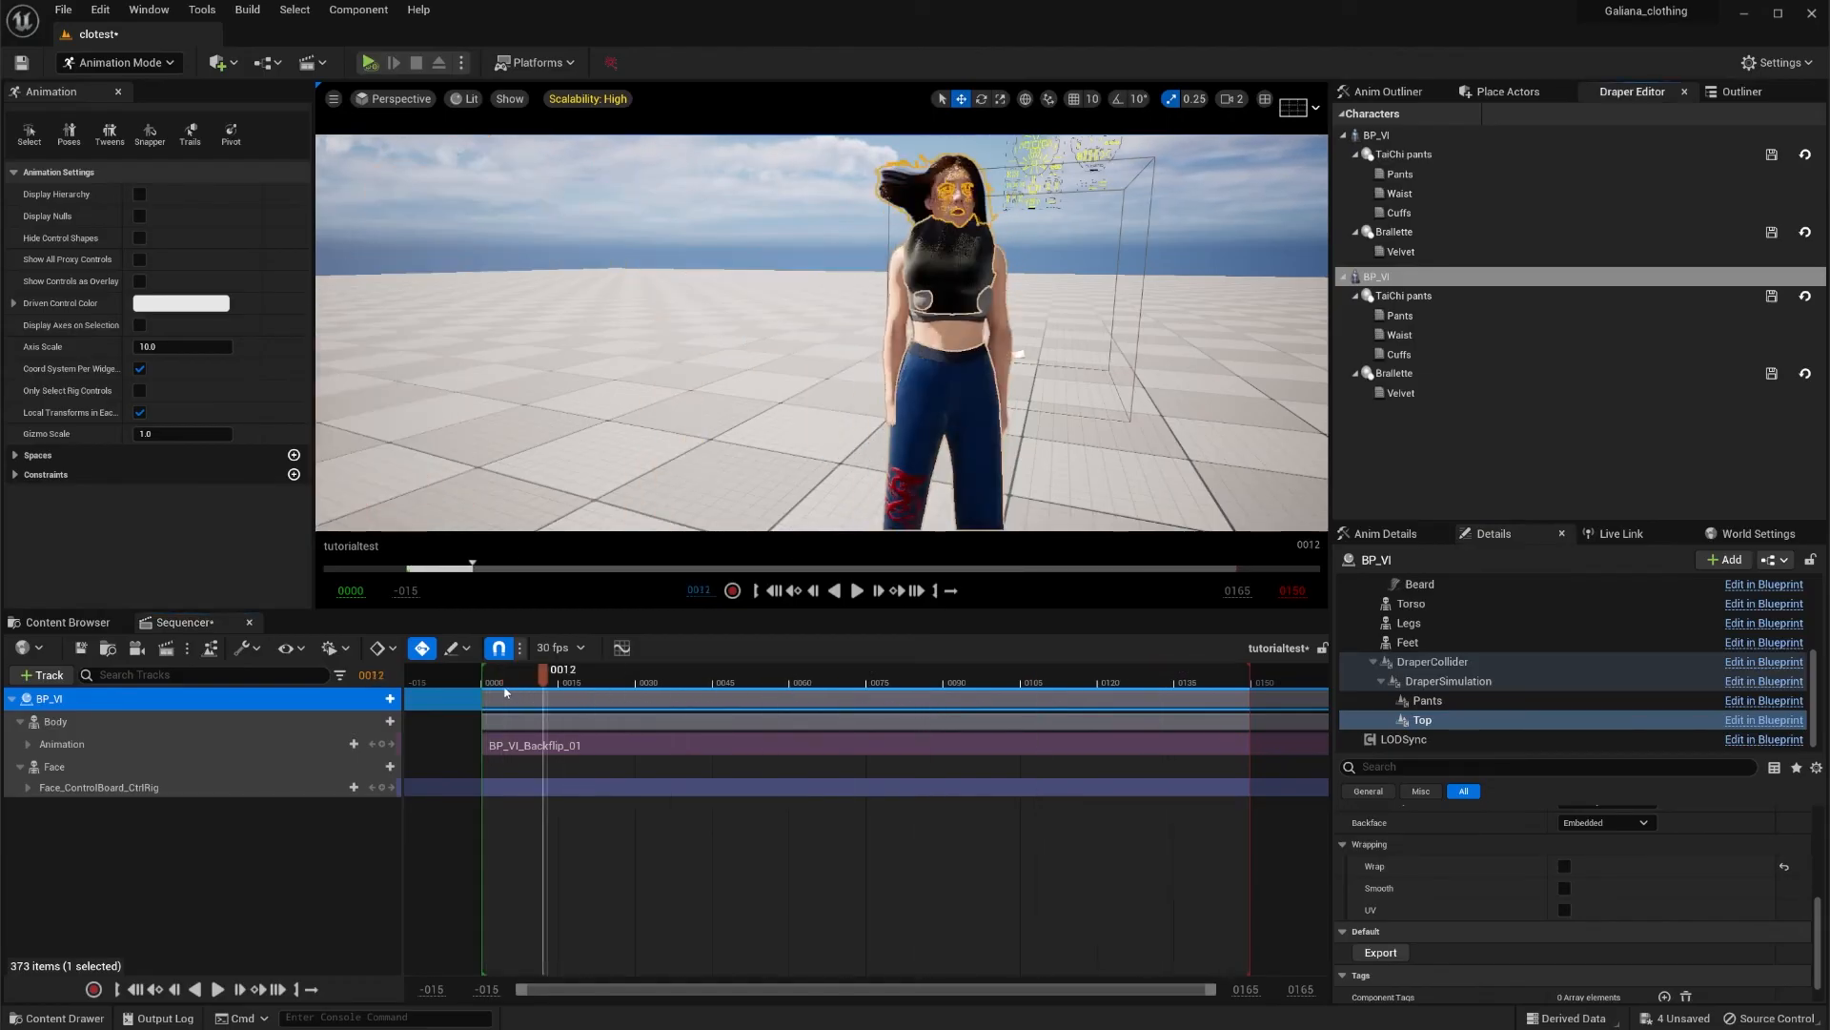
{"action": "left_click_drag", "start_coordinate": [543, 669], "coordinate": [479, 669]}
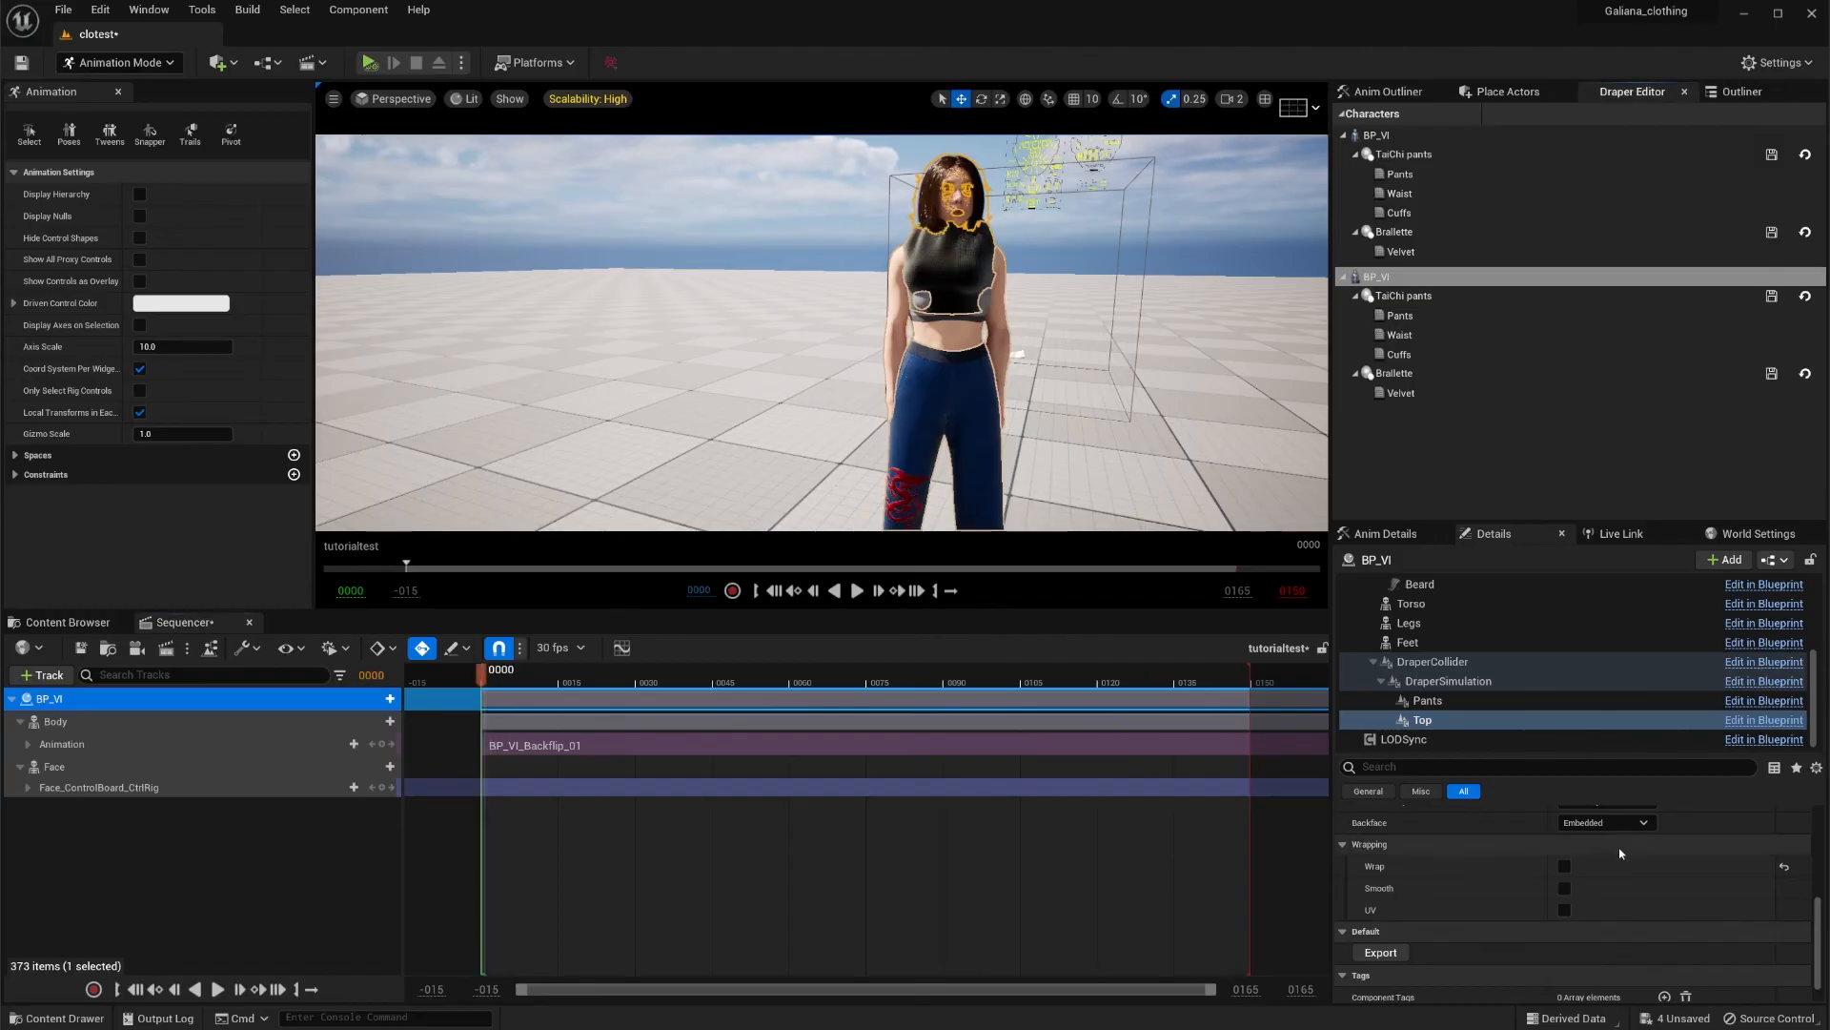
{"action": "left_click", "coordinate": [1564, 865]}
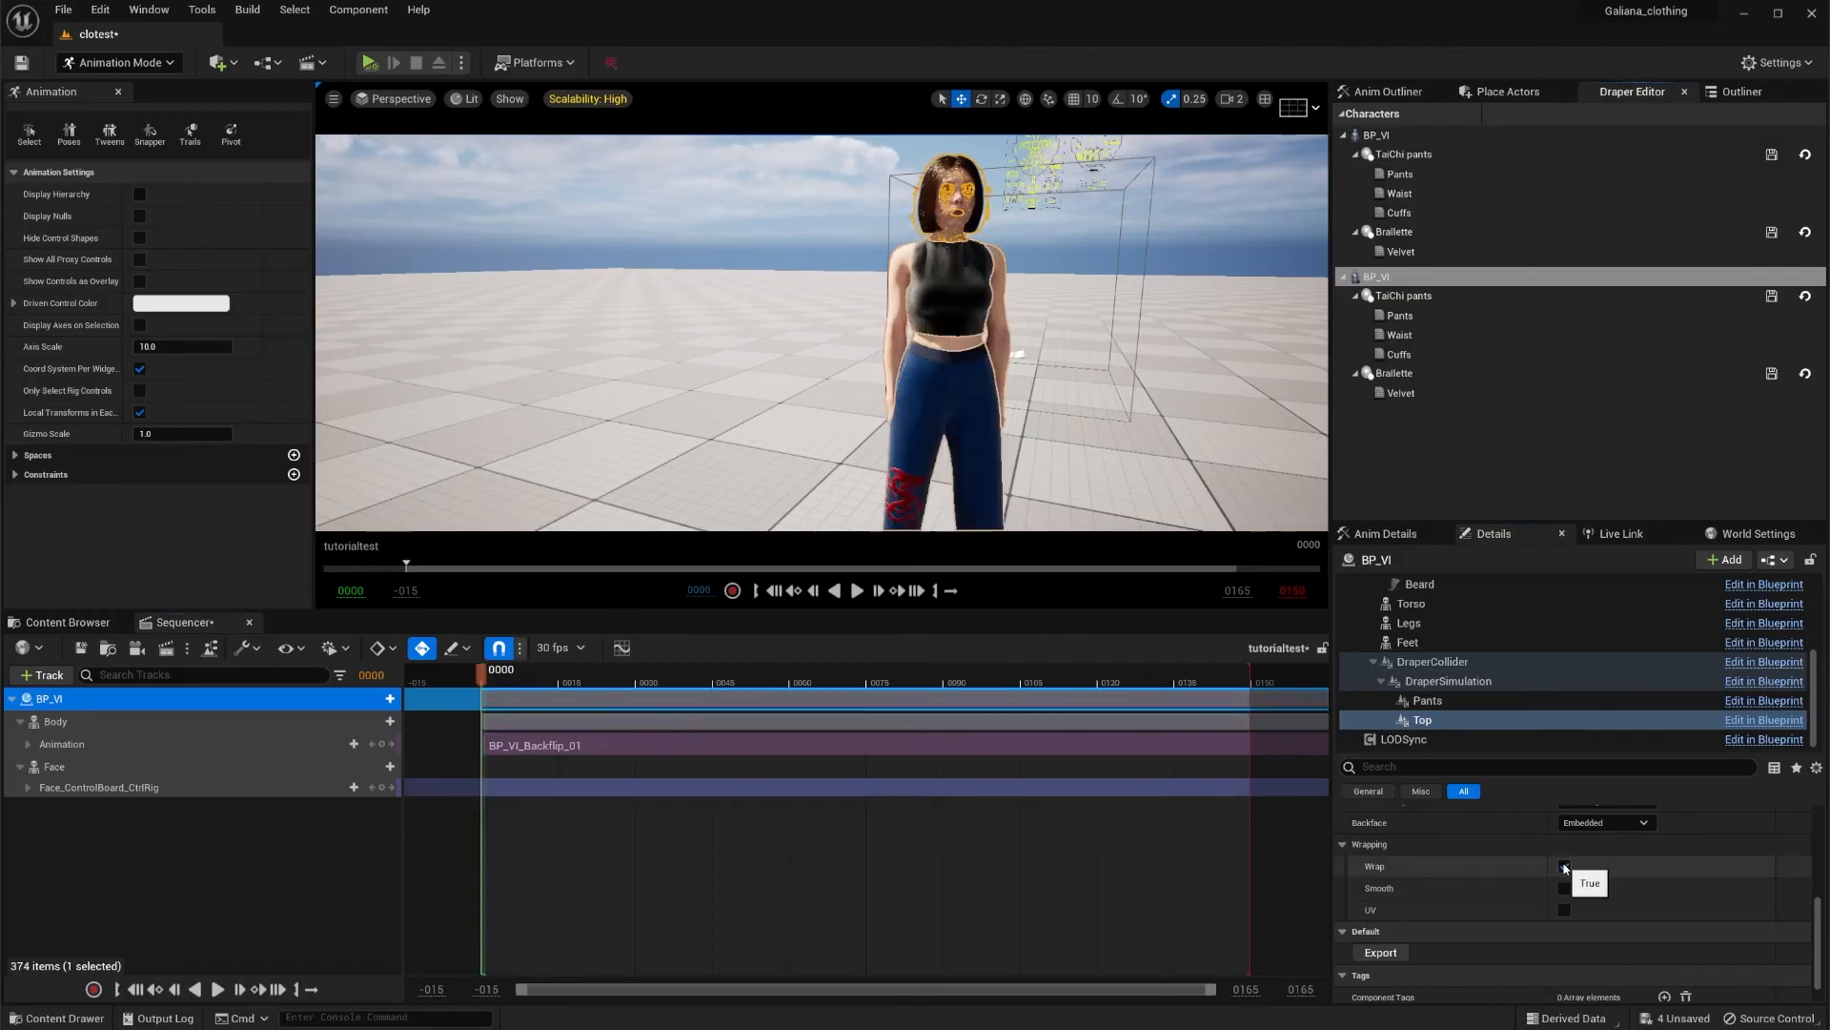
{"action": "left_click", "coordinate": [1564, 866]}
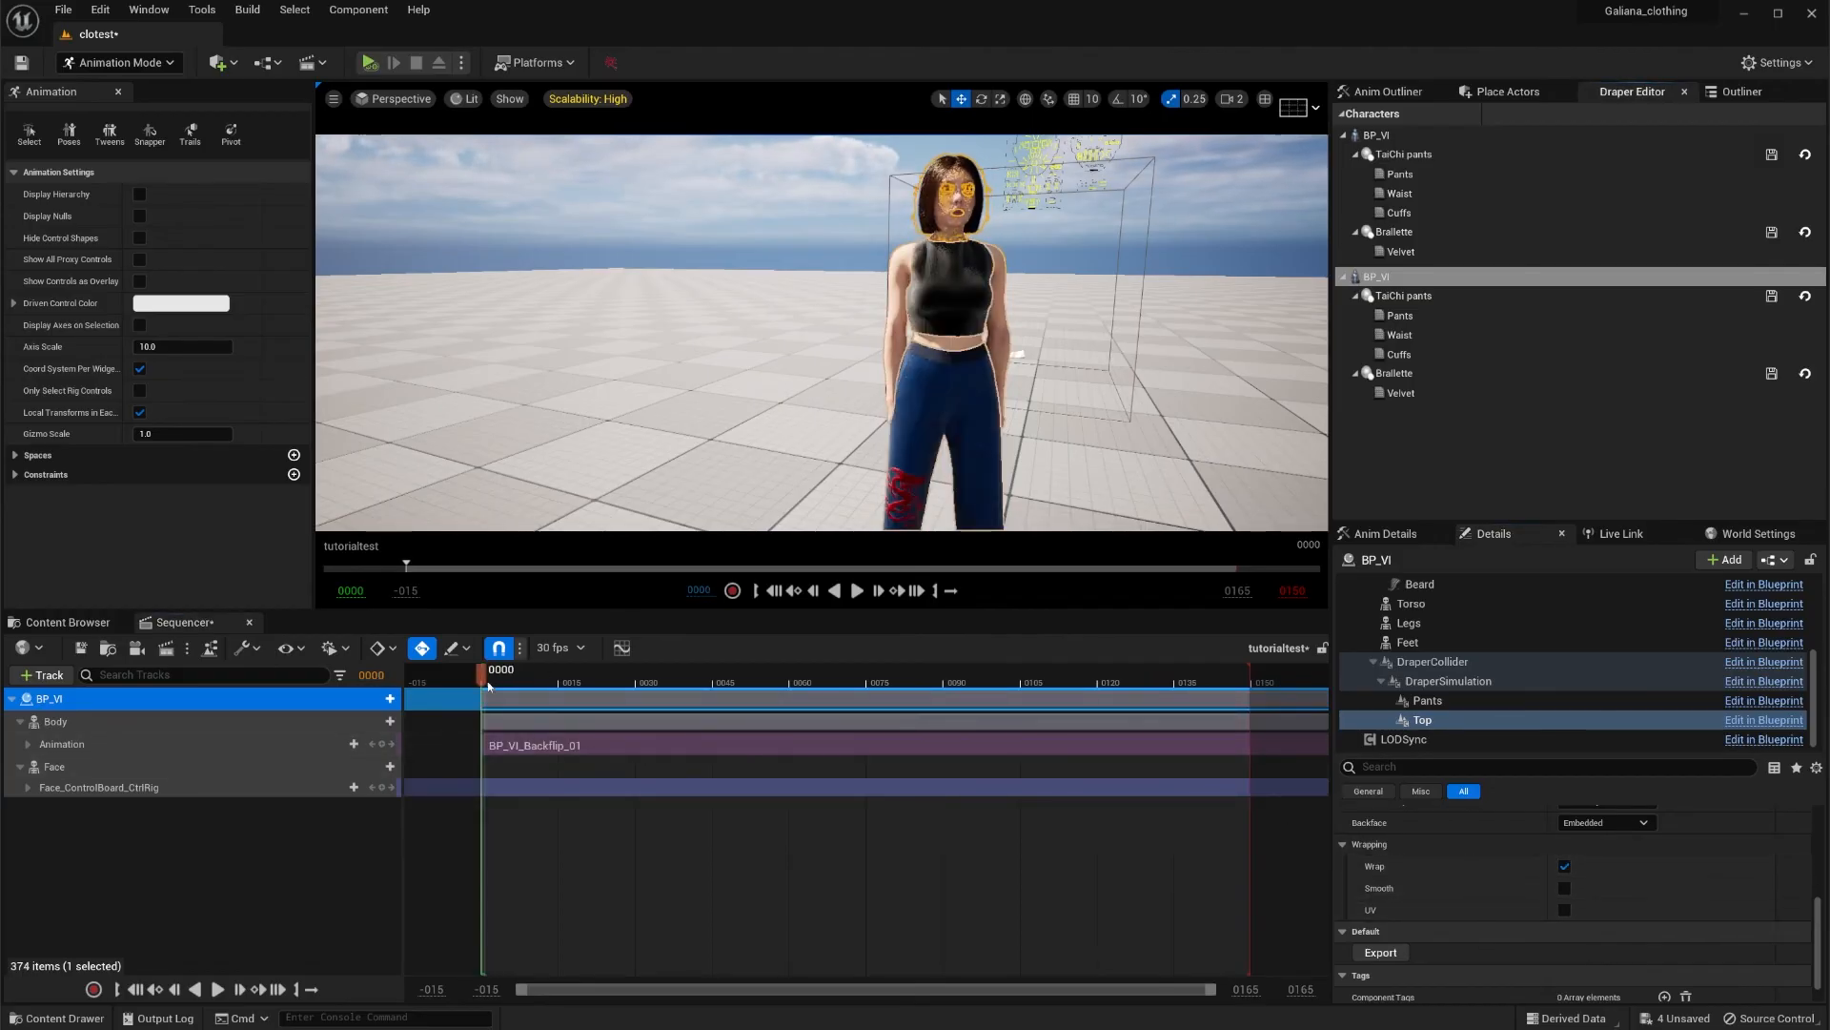
{"action": "left_click_drag", "start_coordinate": [488, 685], "coordinate": [616, 685]}
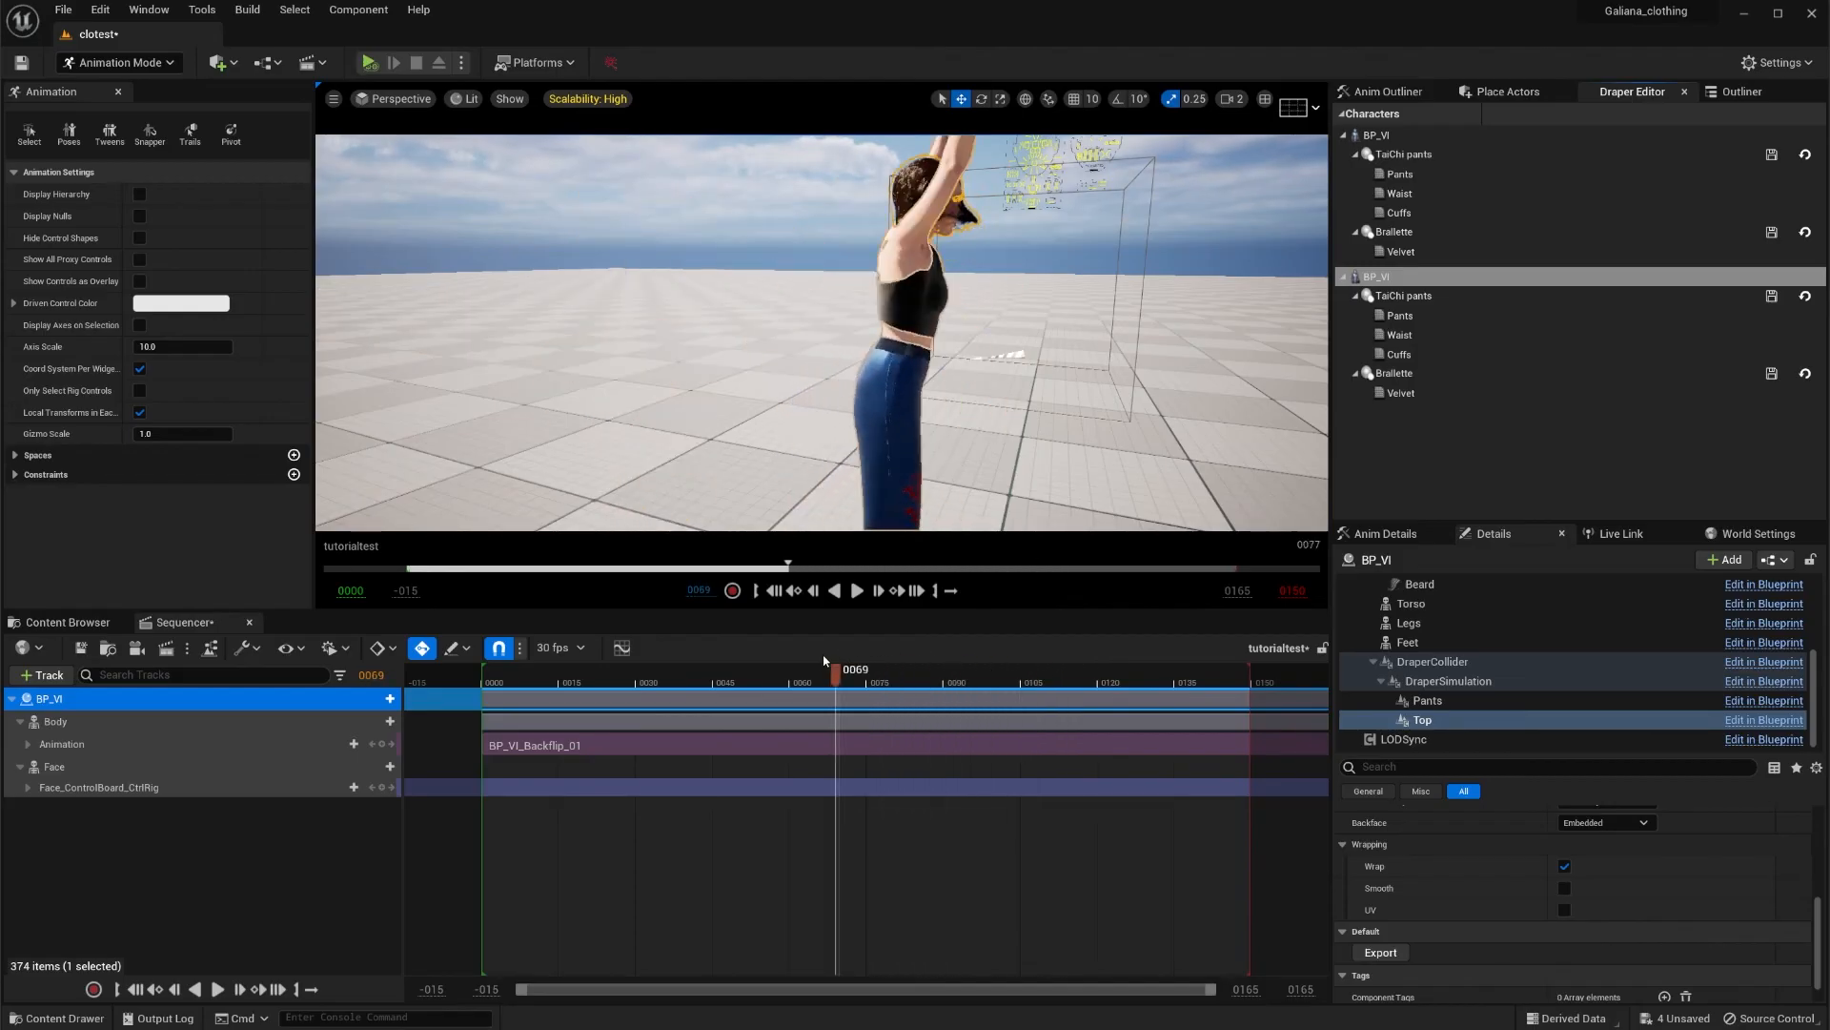
{"action": "left_click_drag", "start_coordinate": [837, 670], "coordinate": [643, 669]}
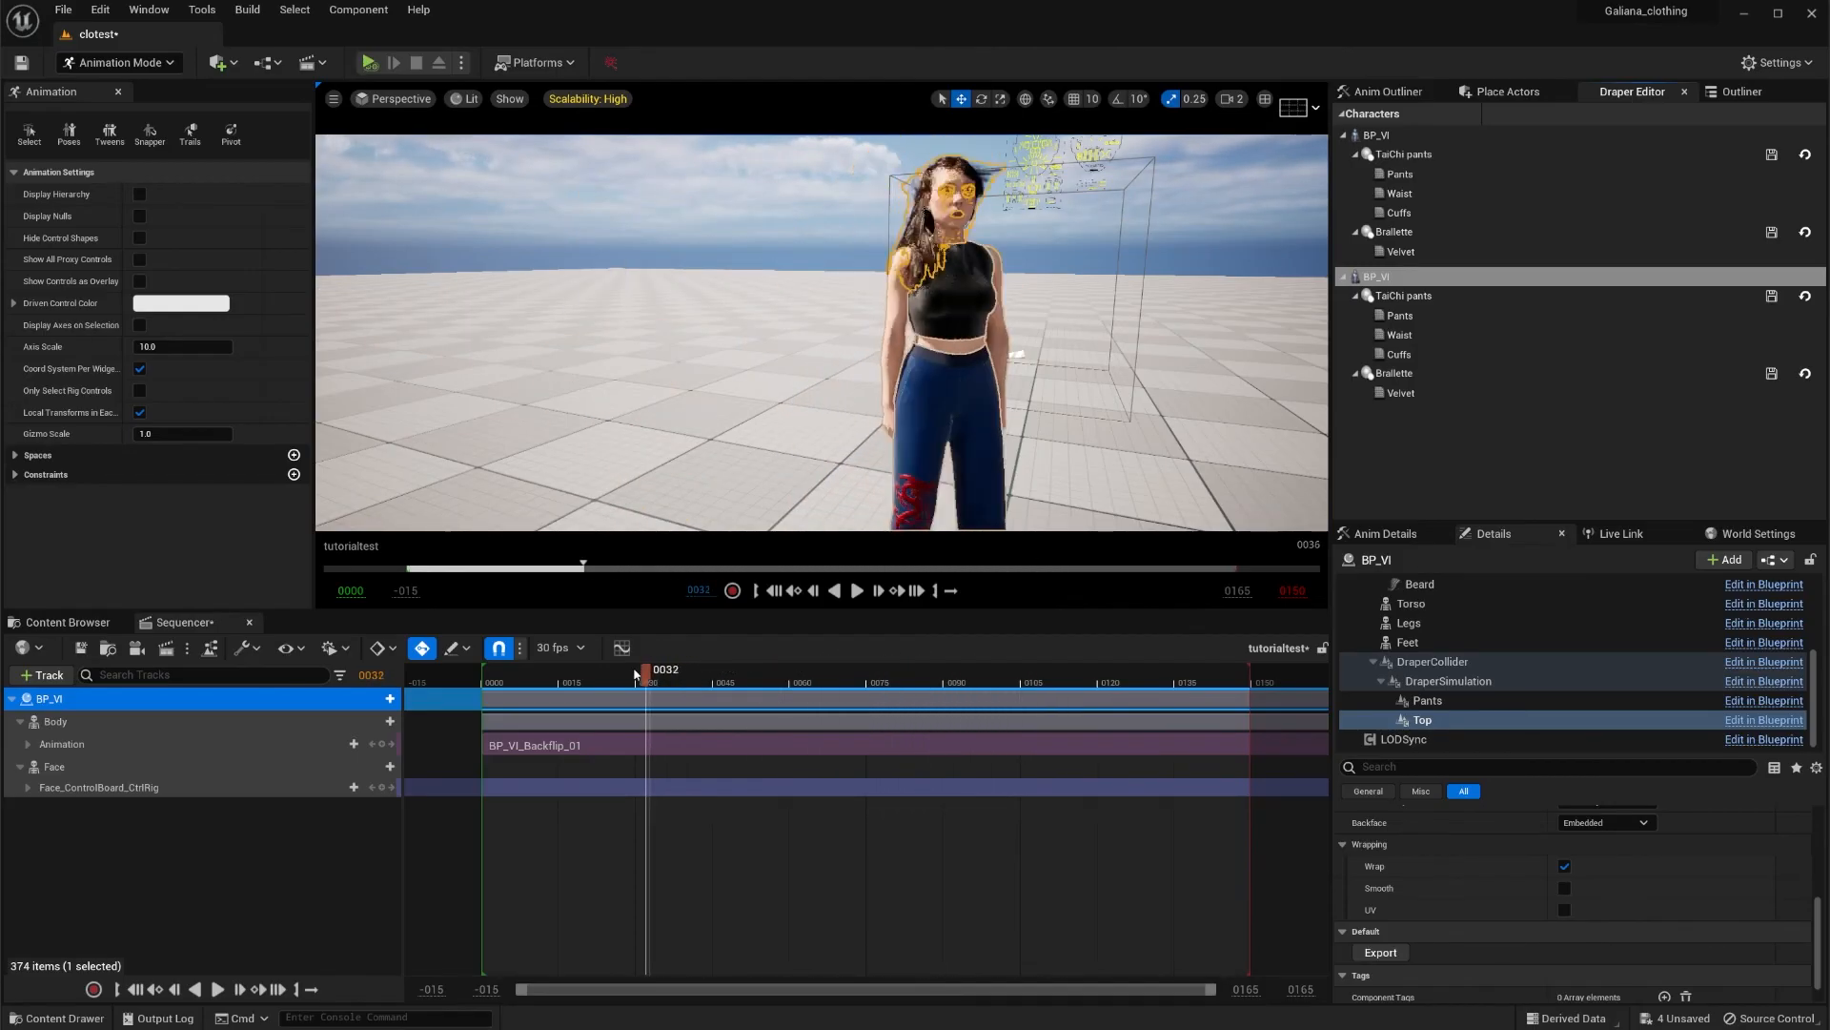
{"action": "left_click_drag", "start_coordinate": [643, 677], "coordinate": [549, 677]}
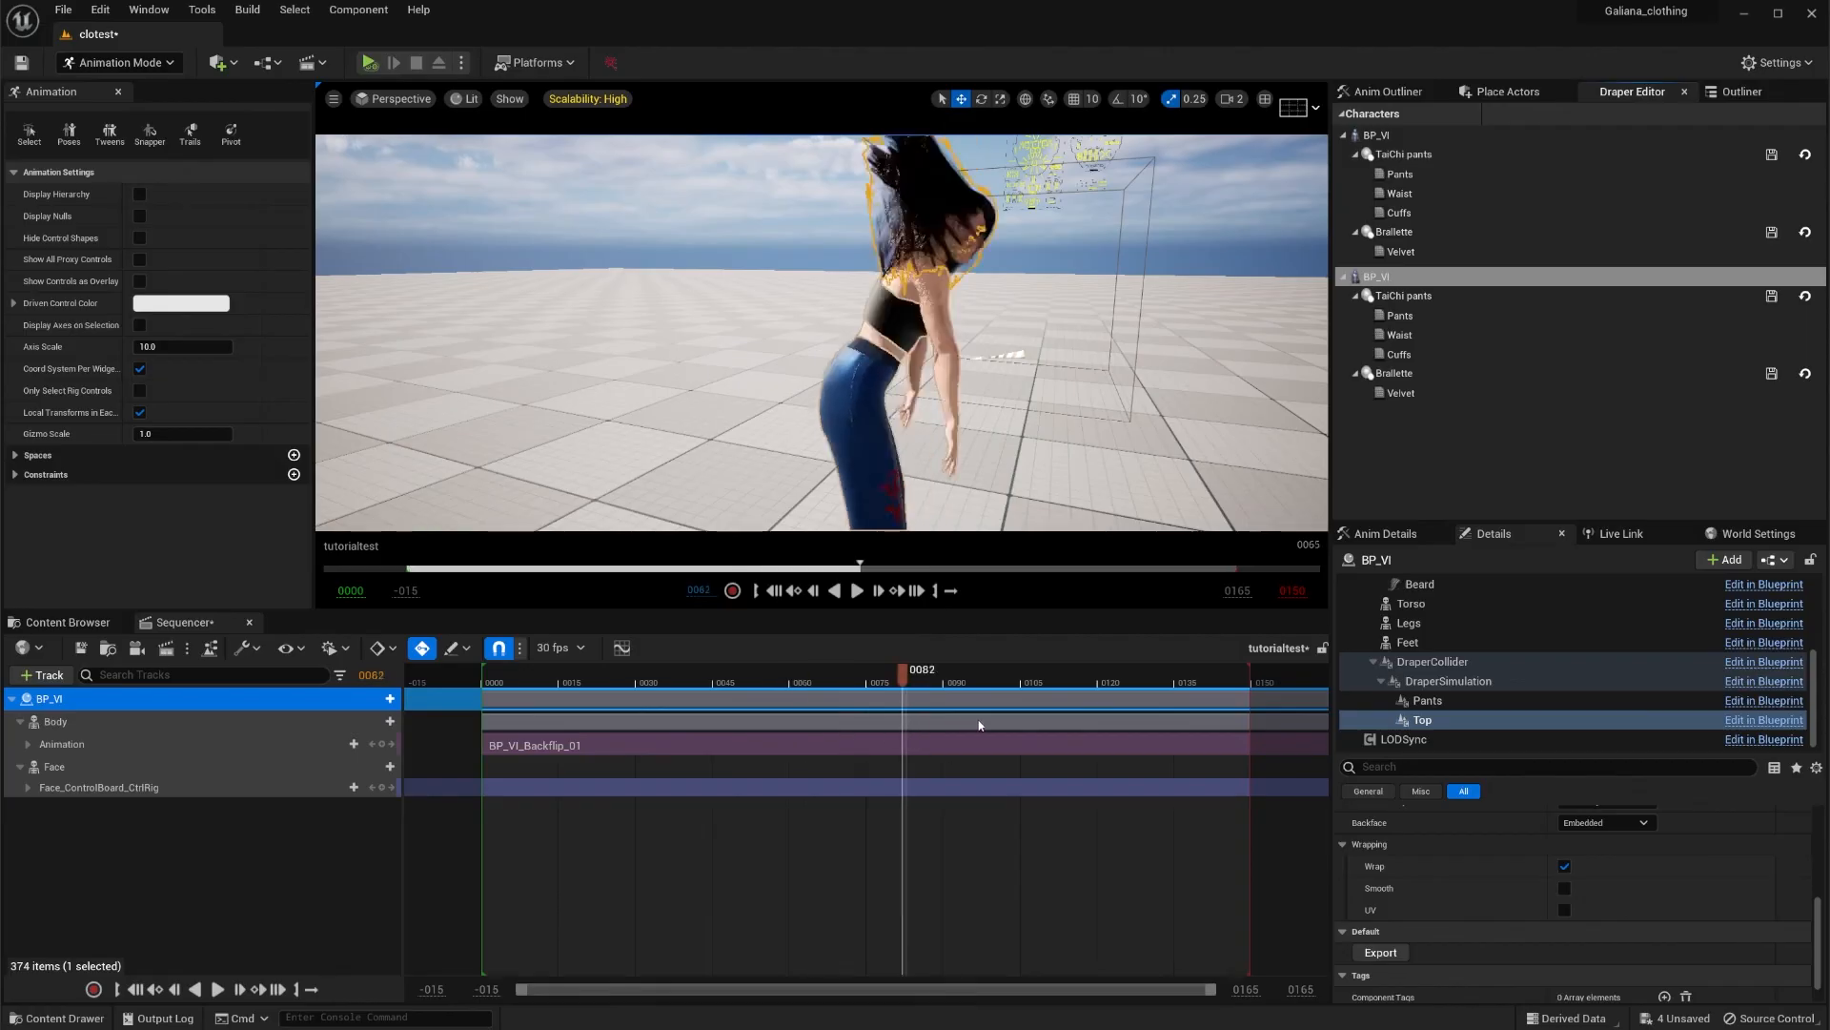
{"action": "left_click_drag", "start_coordinate": [902, 671], "coordinate": [1138, 718]}
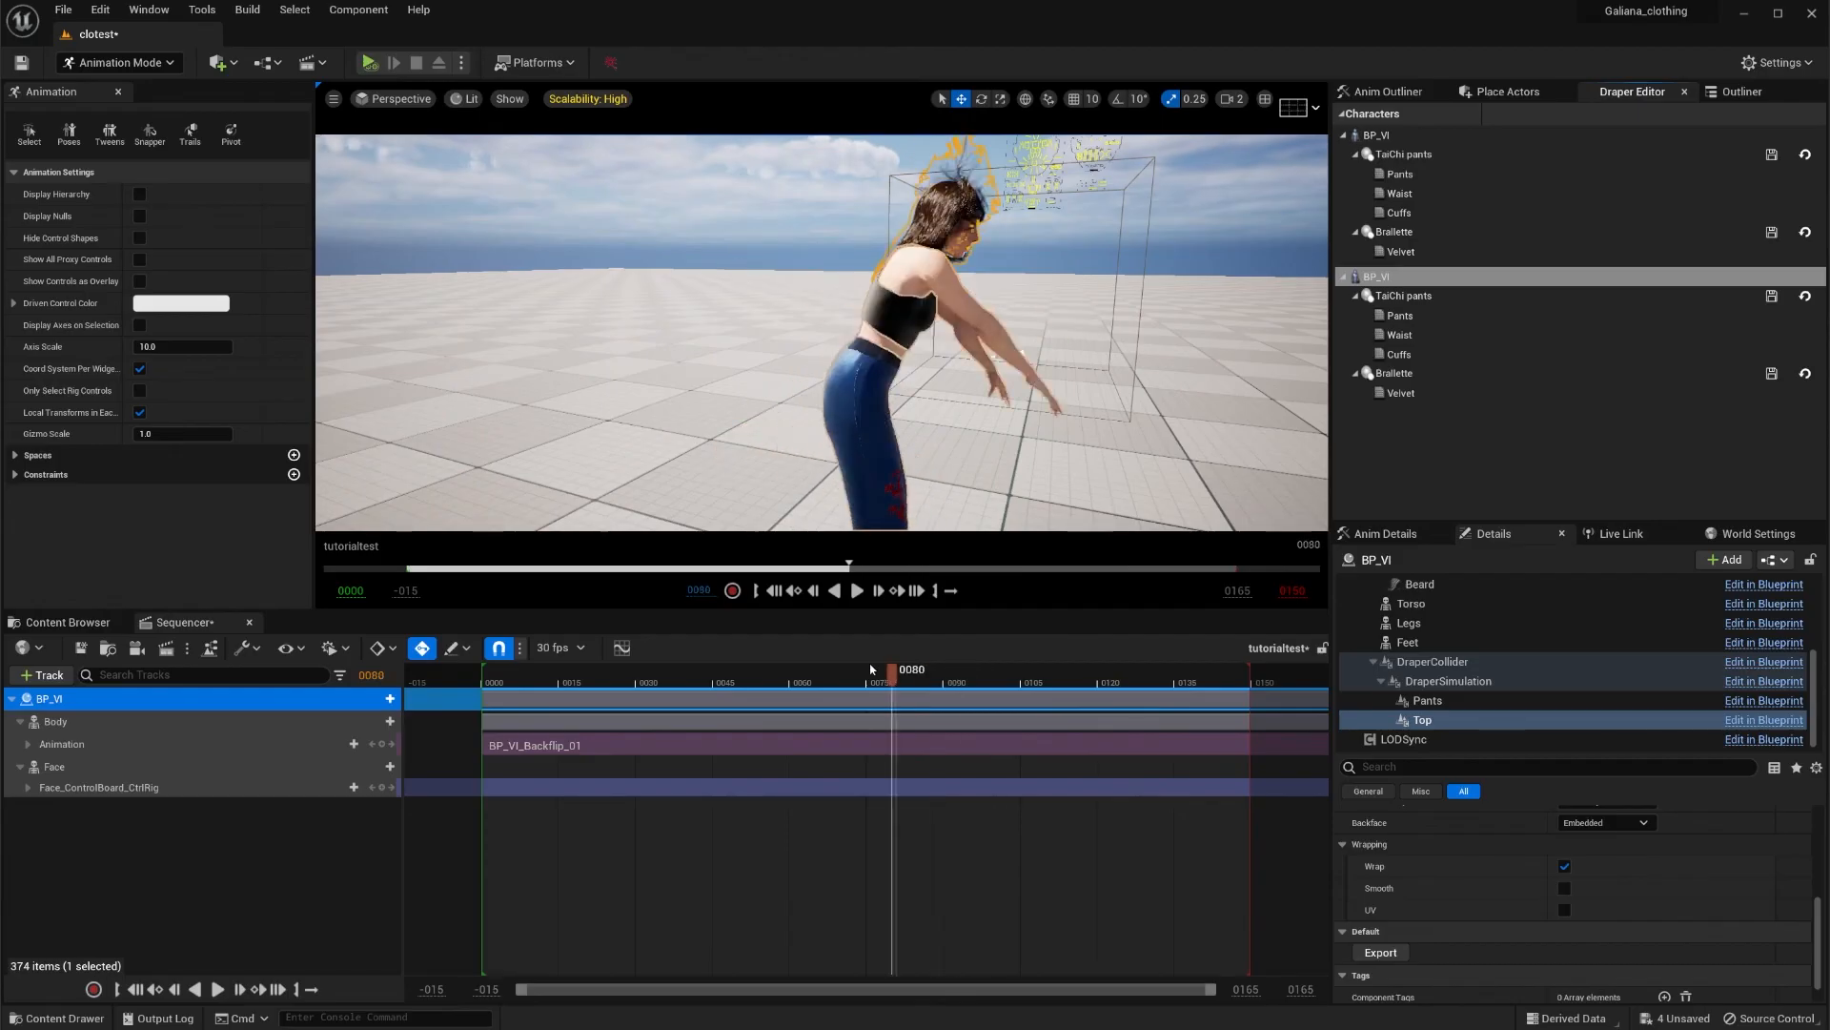
{"action": "left_click_drag", "start_coordinate": [893, 669], "coordinate": [693, 669]}
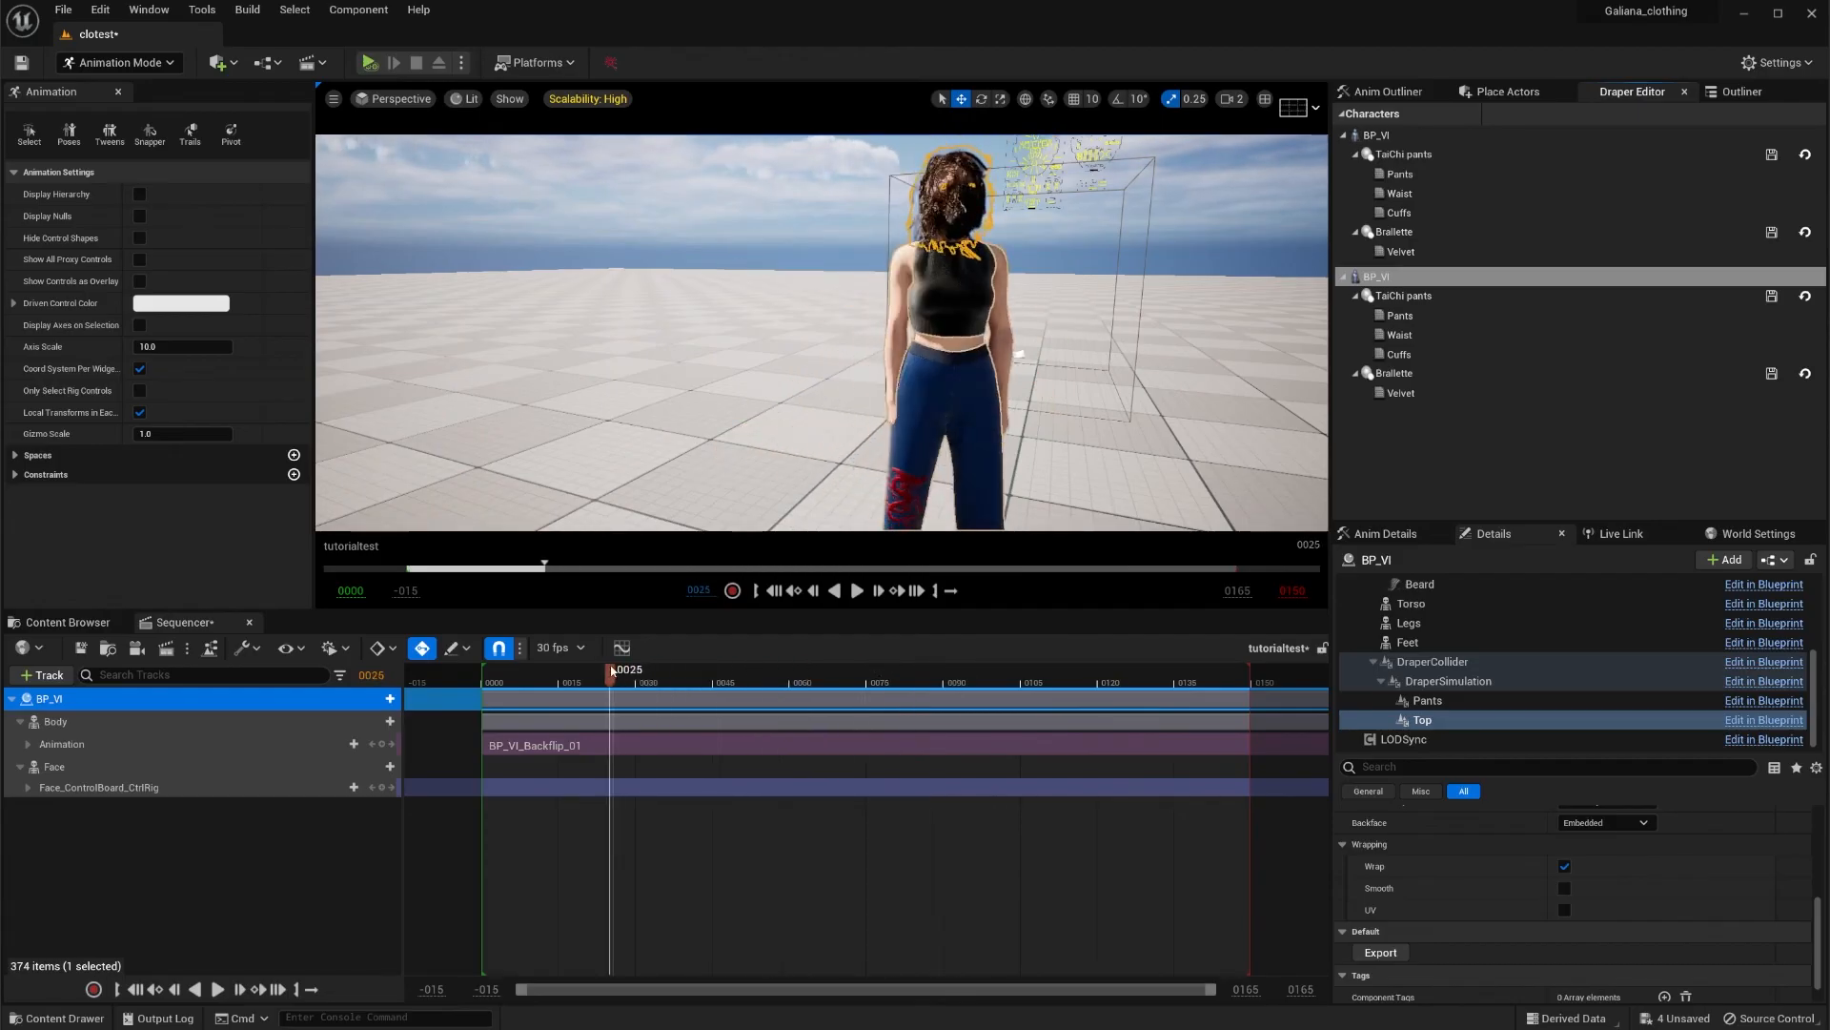
{"action": "left_click_drag", "start_coordinate": [608, 669], "coordinate": [583, 670]}
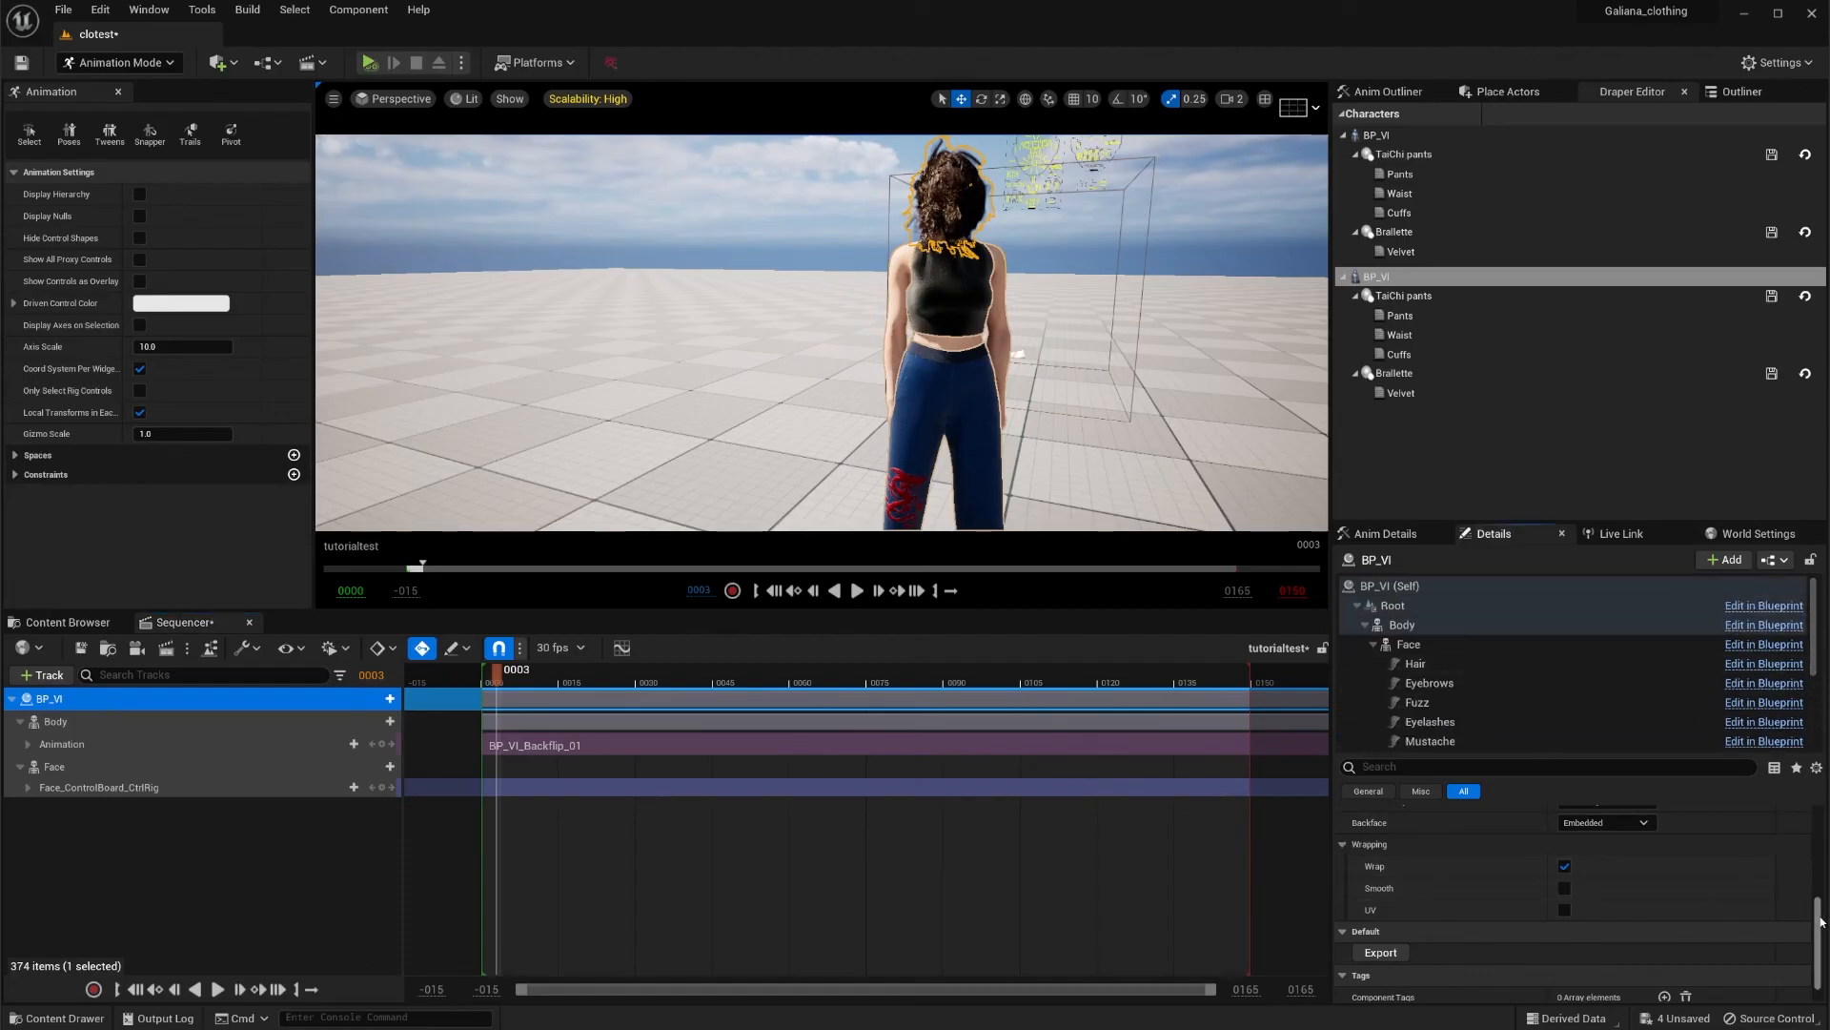
{"action": "left_click", "coordinate": [1402, 625]}
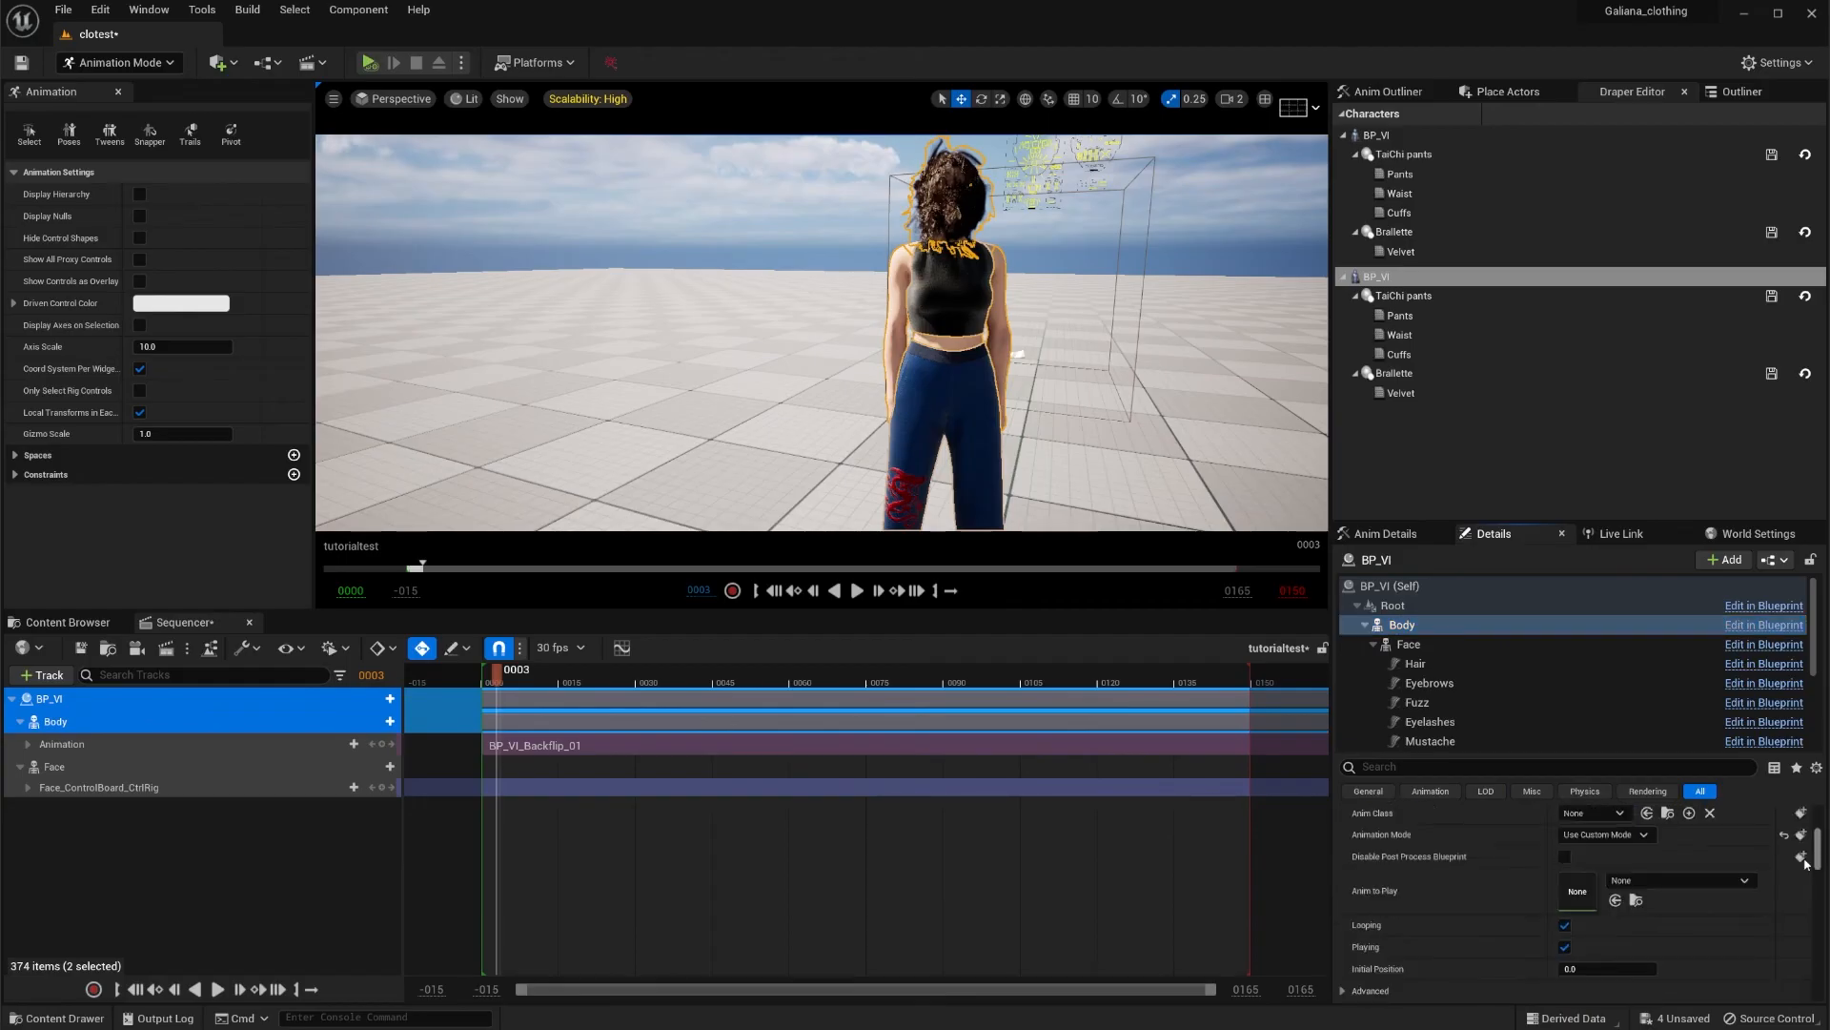
{"action": "left_click", "coordinate": [1604, 833]}
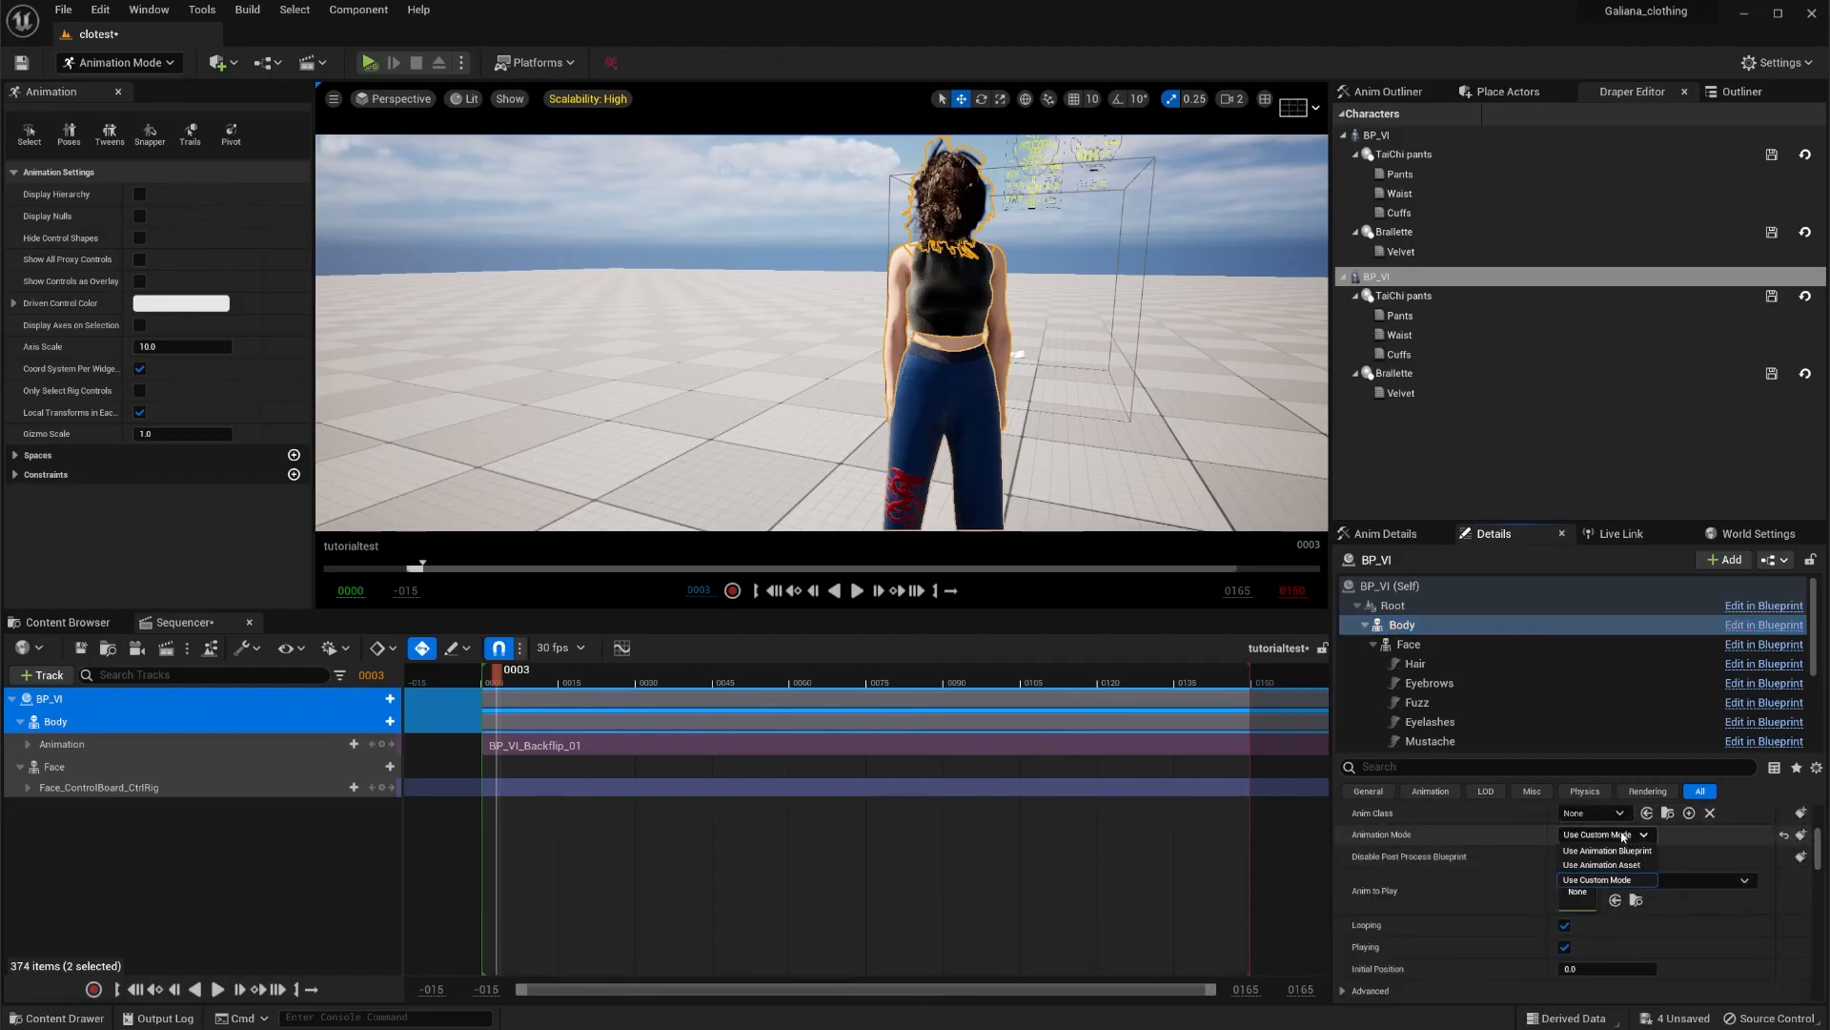
{"action": "left_click", "coordinate": [1607, 879]}
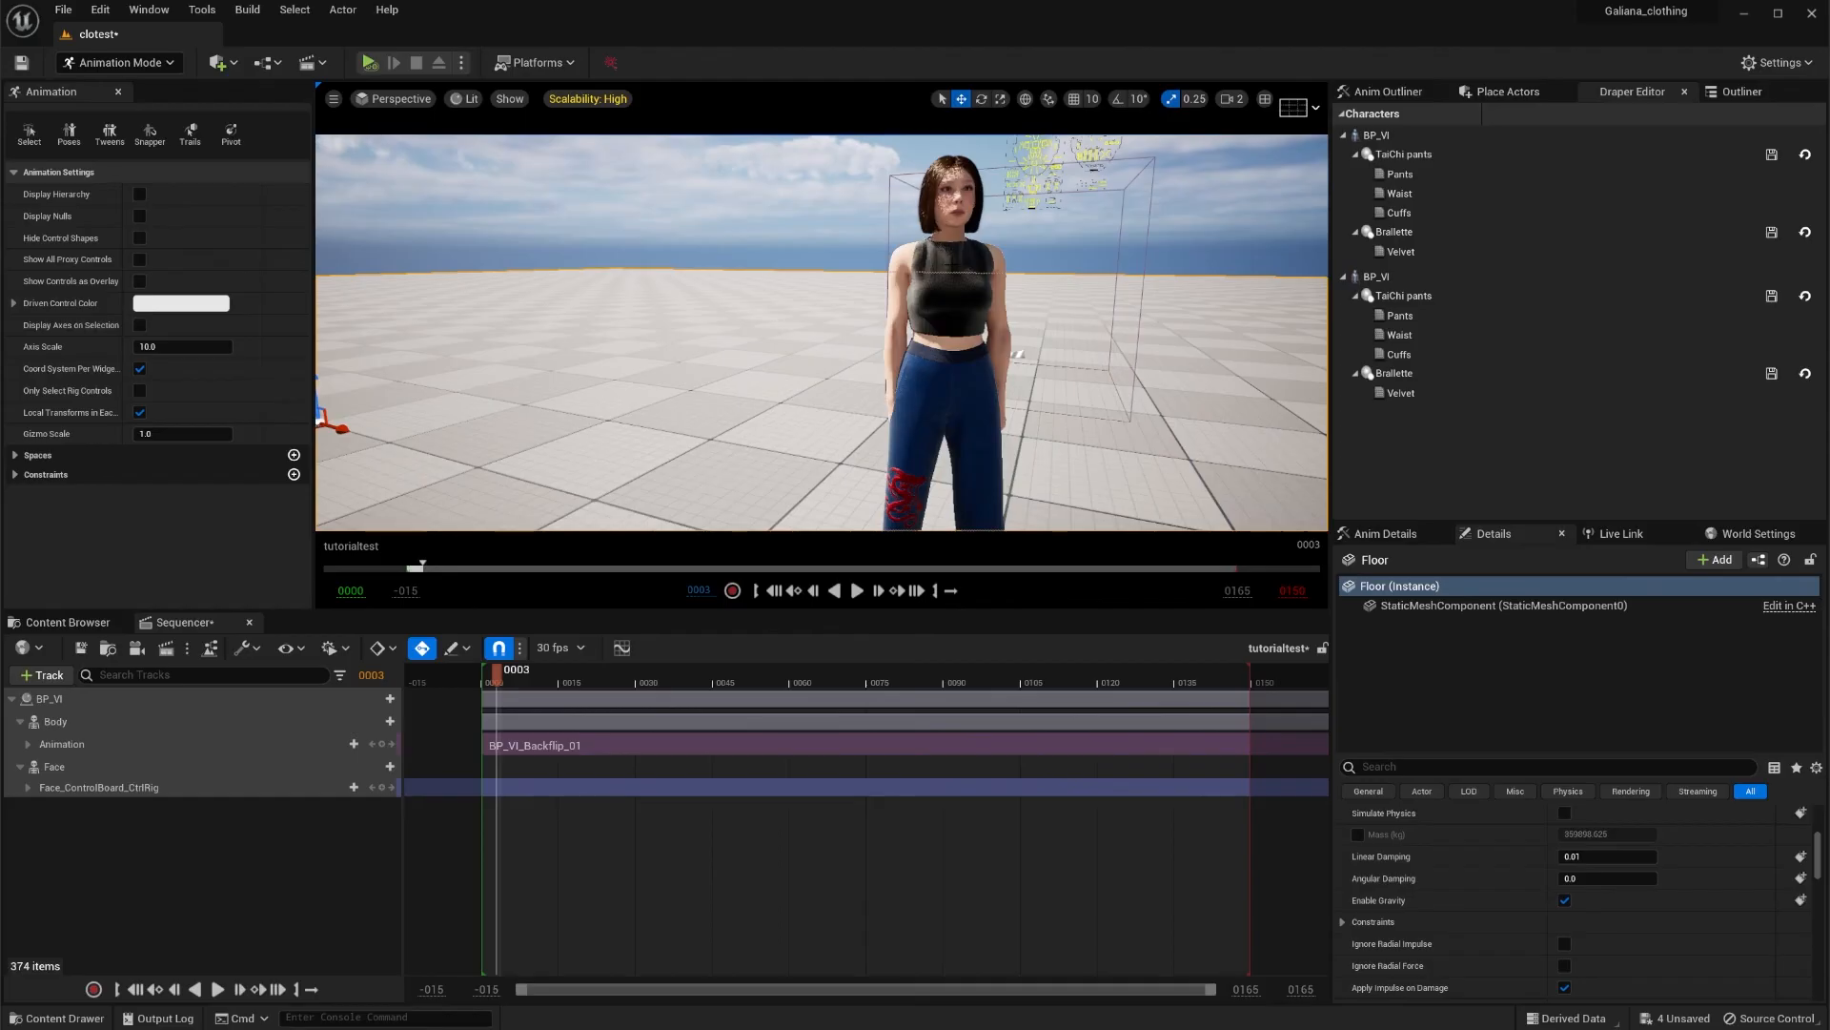
{"action": "mouse_move", "coordinate": [631, 604]}
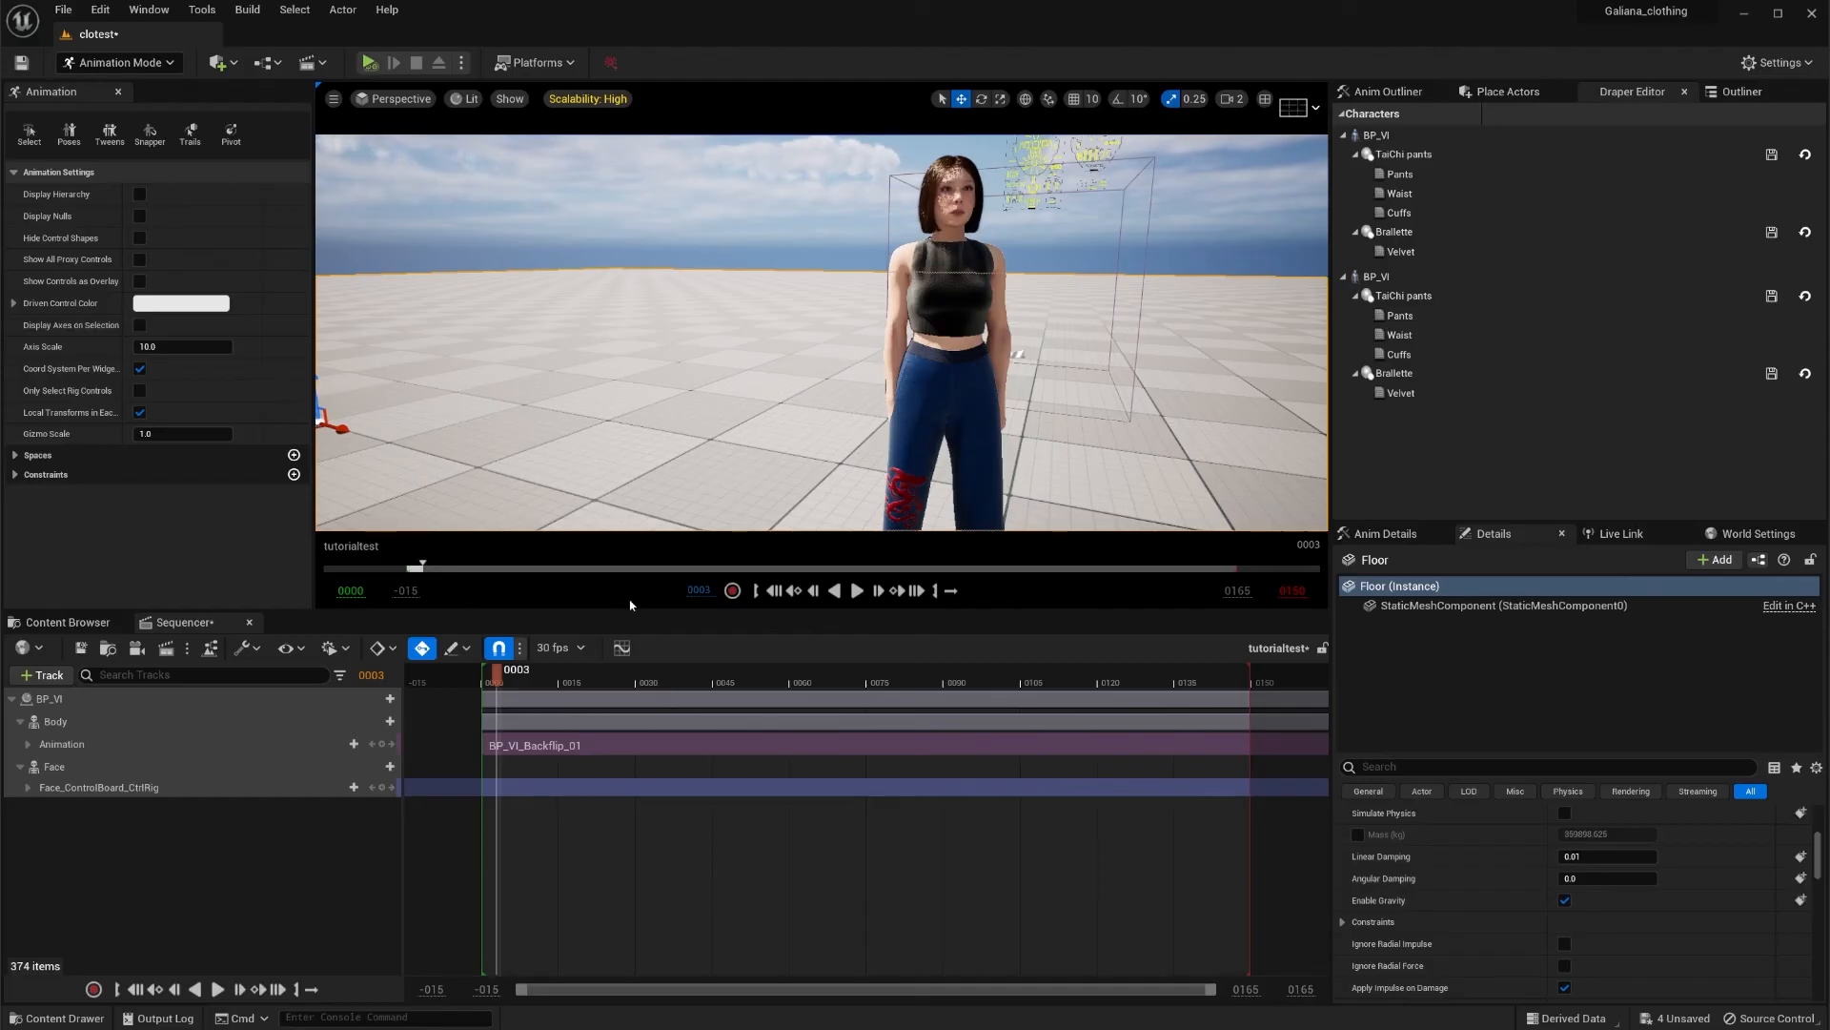